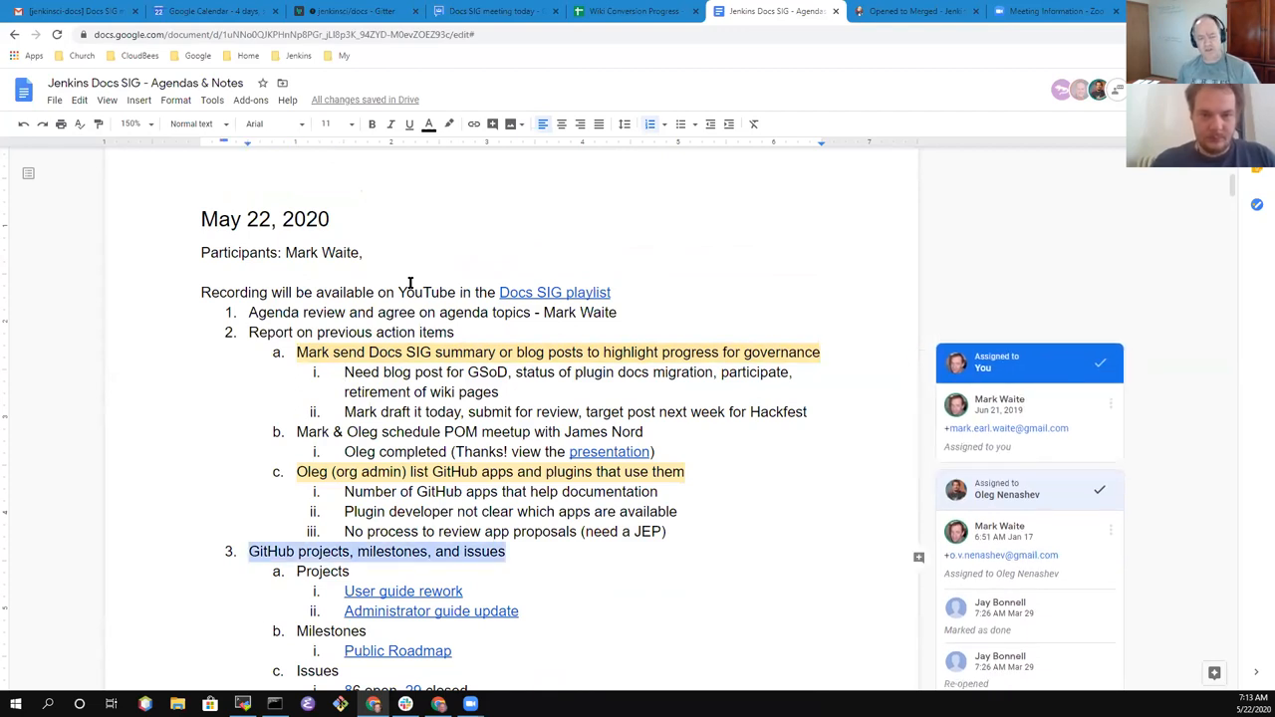
Select the 'Latest data on contributors' line and scroll down to the Season of Docs items
scroll("down", 3)
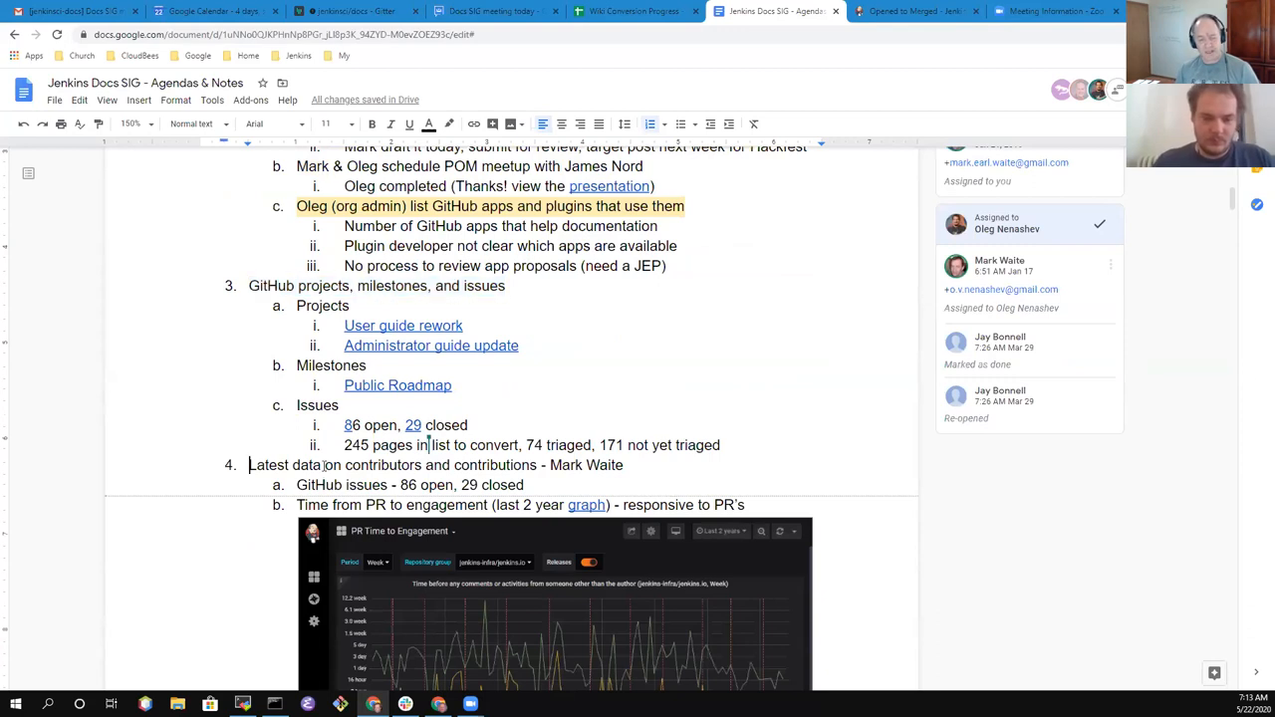
triple_click(434, 466)
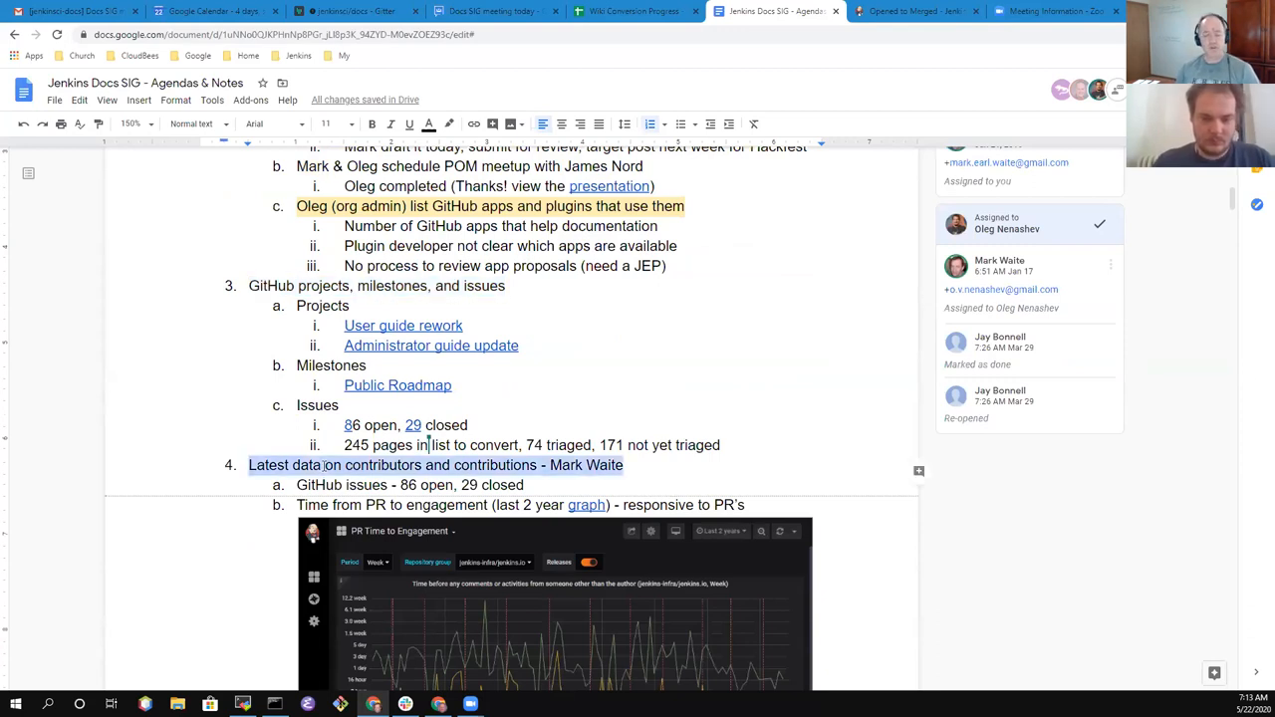
scroll("down", 3)
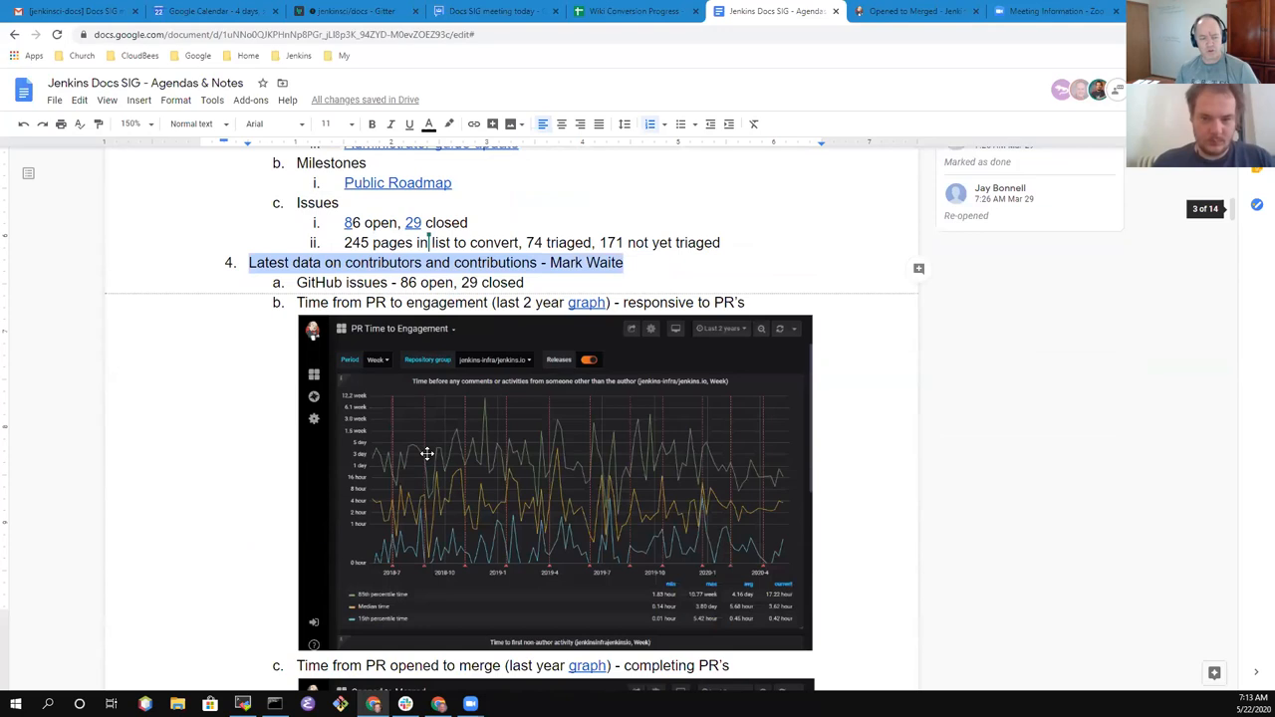
scroll("down", 3)
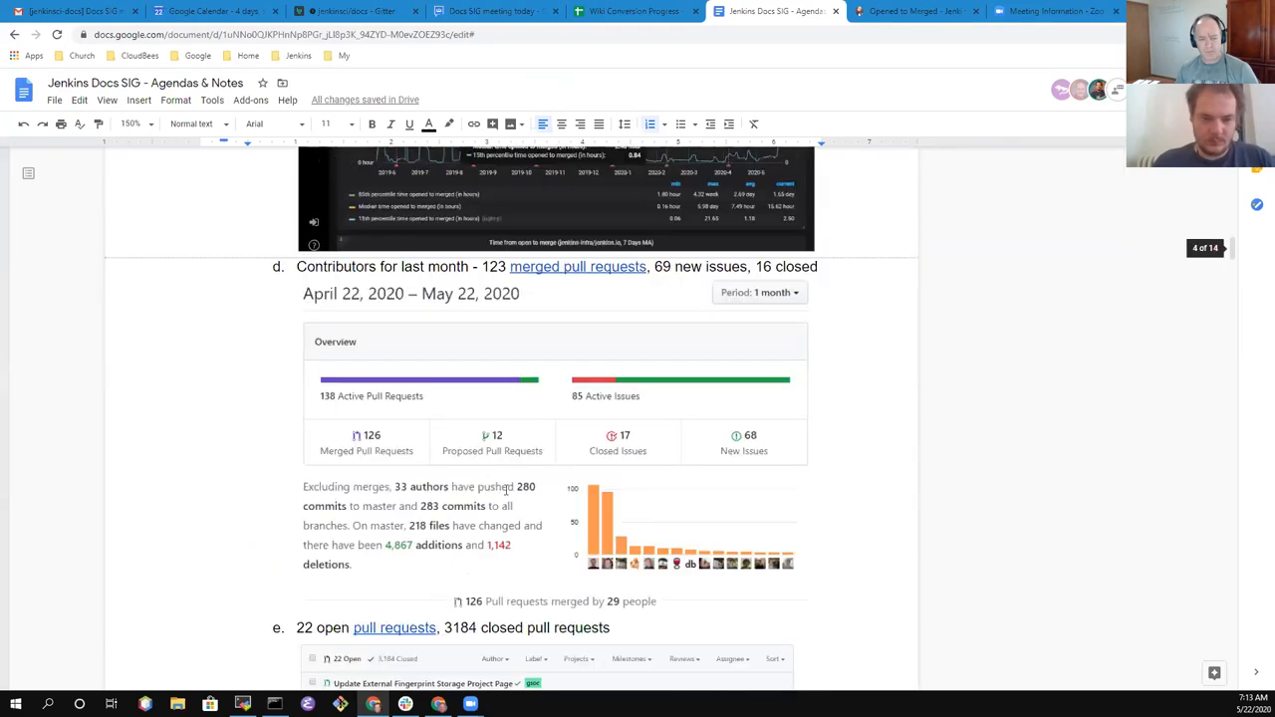
scroll("down", 3)
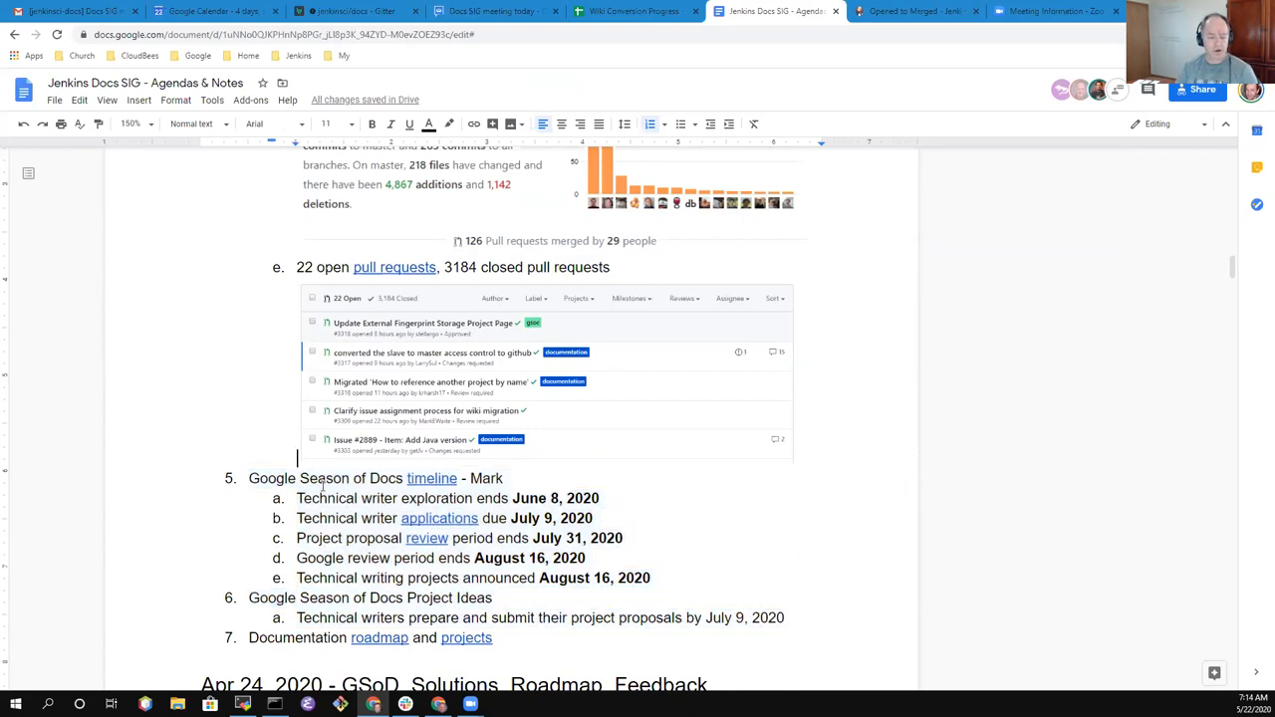
mouse_move(1026, 452)
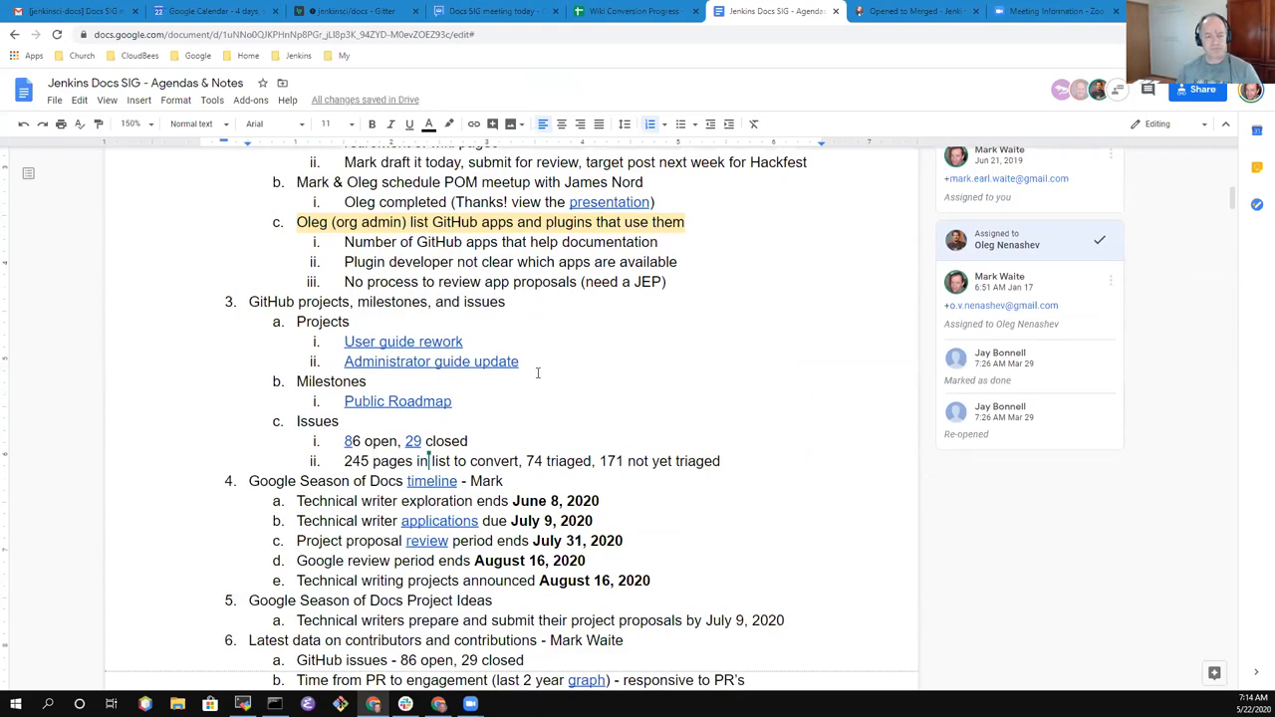
scroll("down", 3)
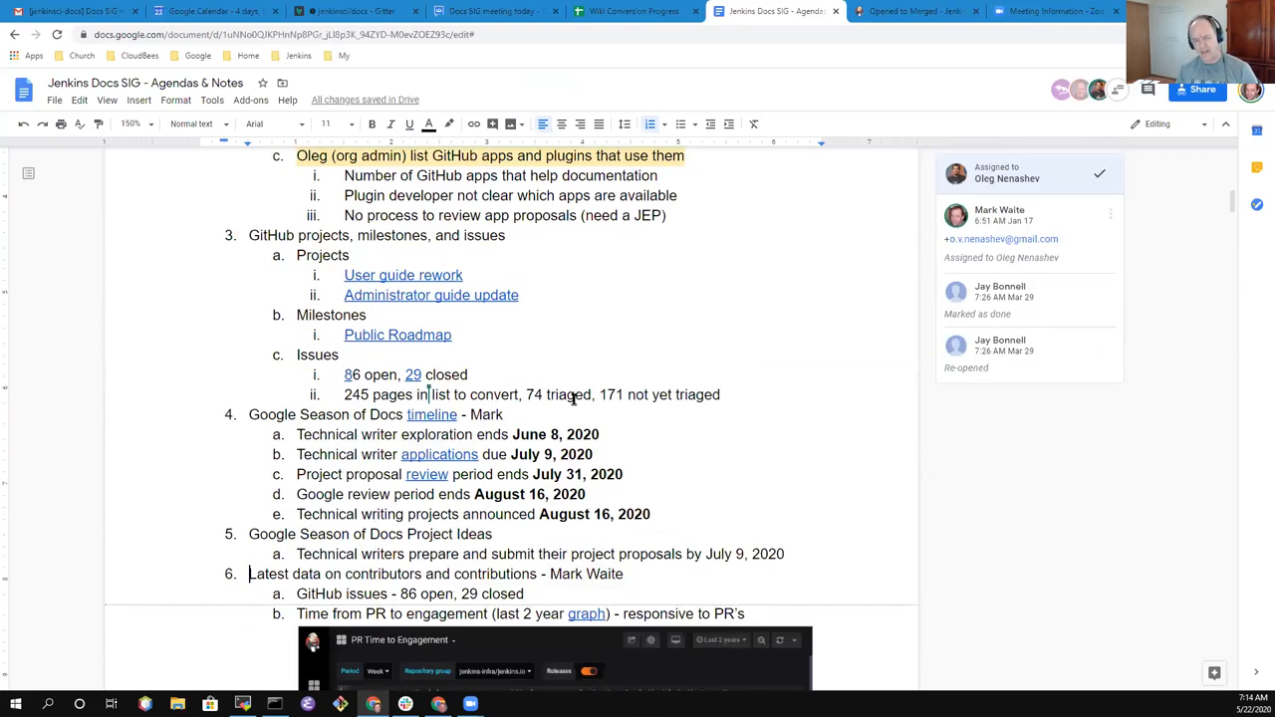
scroll("down", 3)
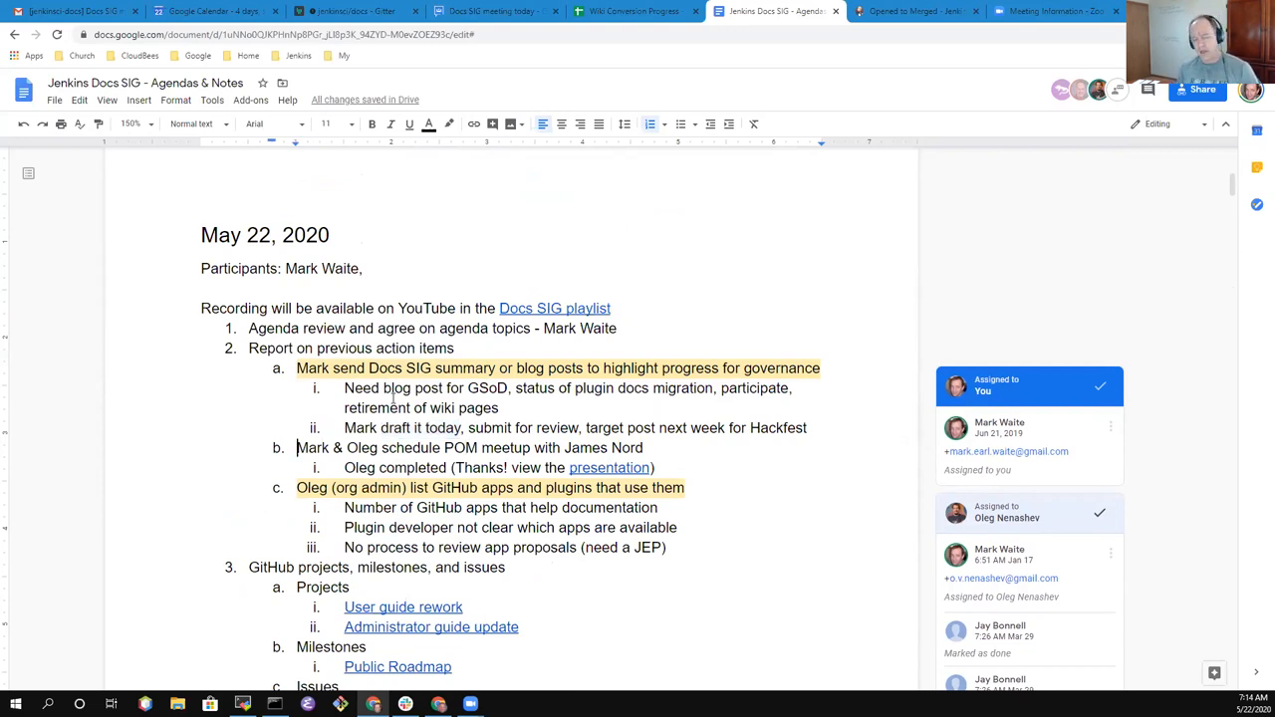
left_click_drag(297, 446, 532, 447)
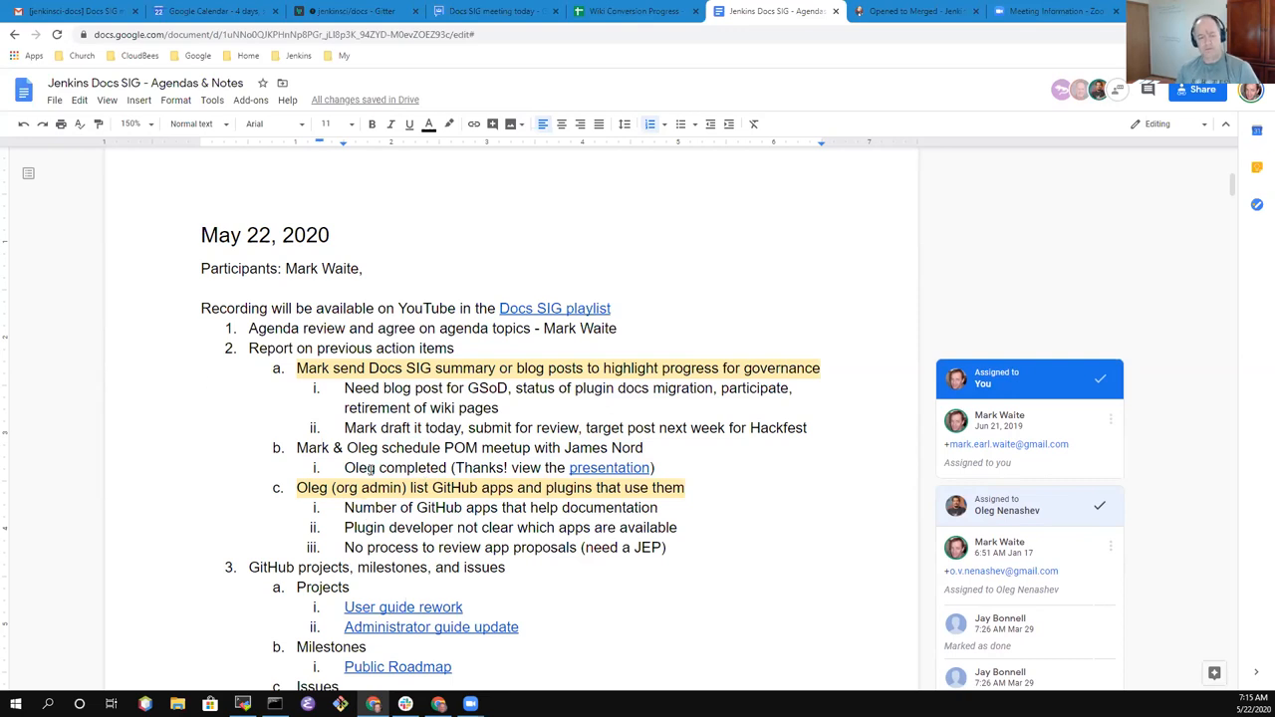
scroll("down", 3)
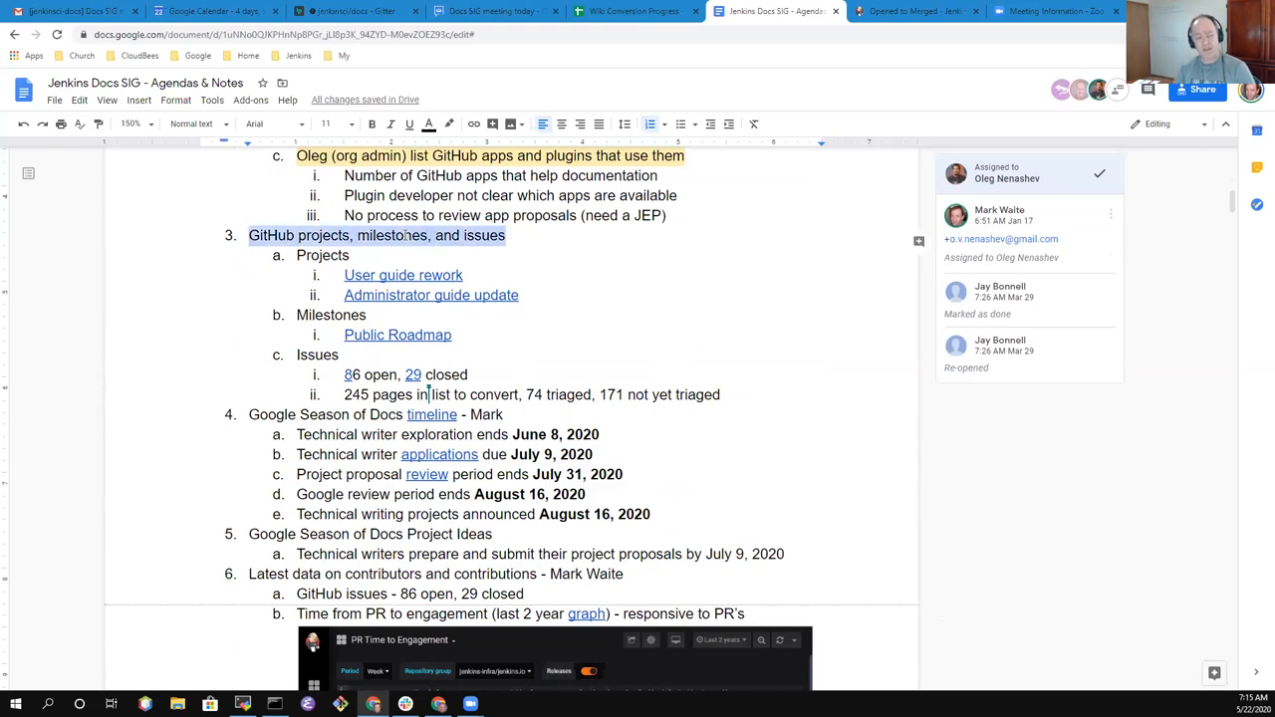
mouse_move(668, 251)
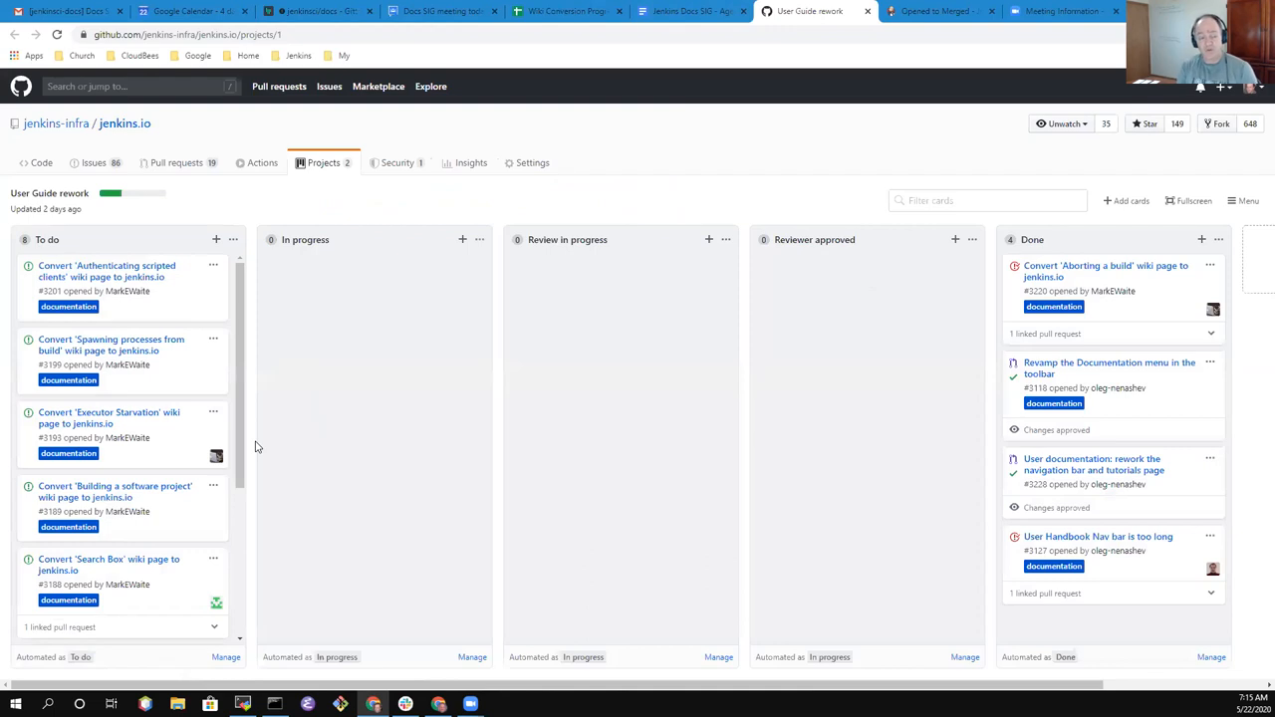
mouse_move(253, 468)
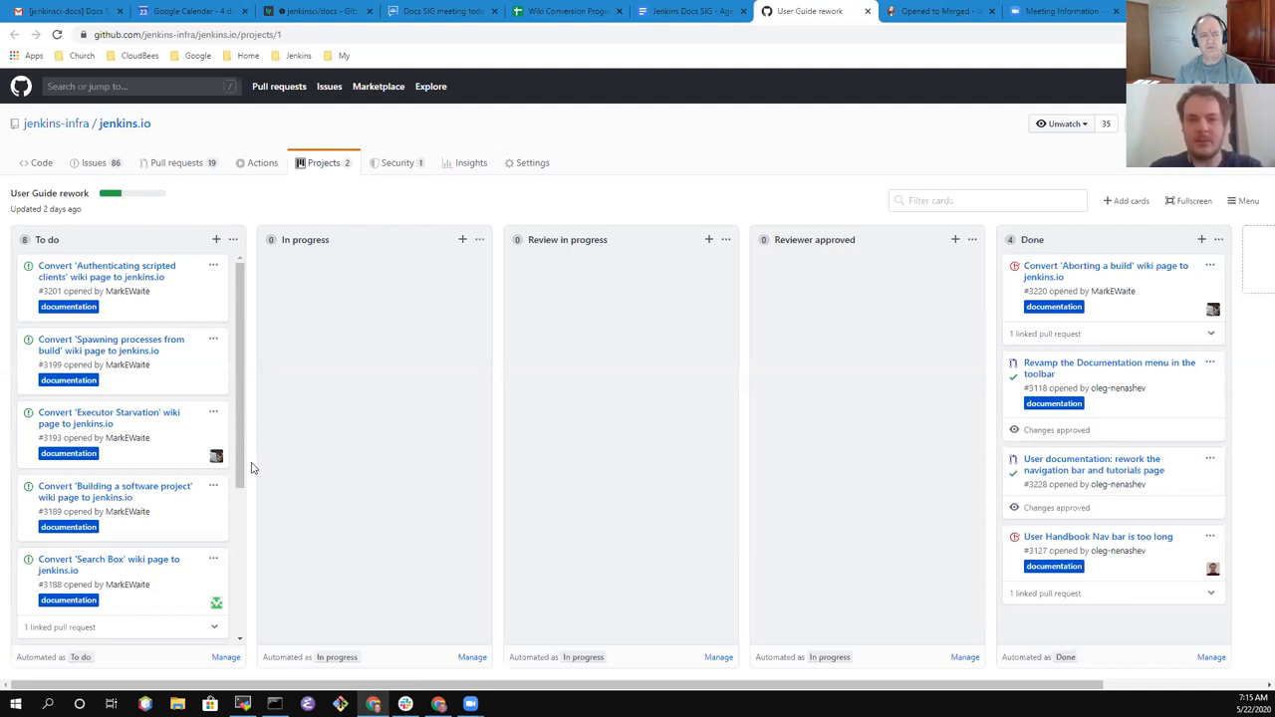
mouse_move(96, 163)
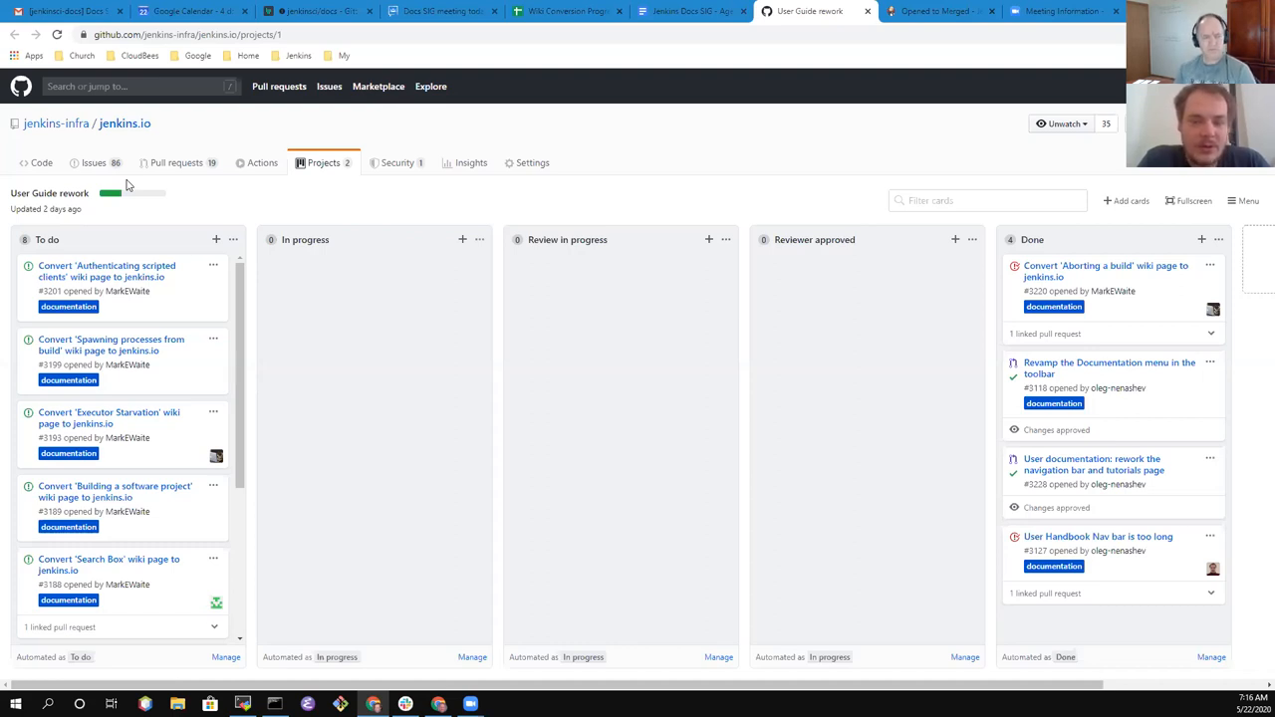
mouse_move(508, 145)
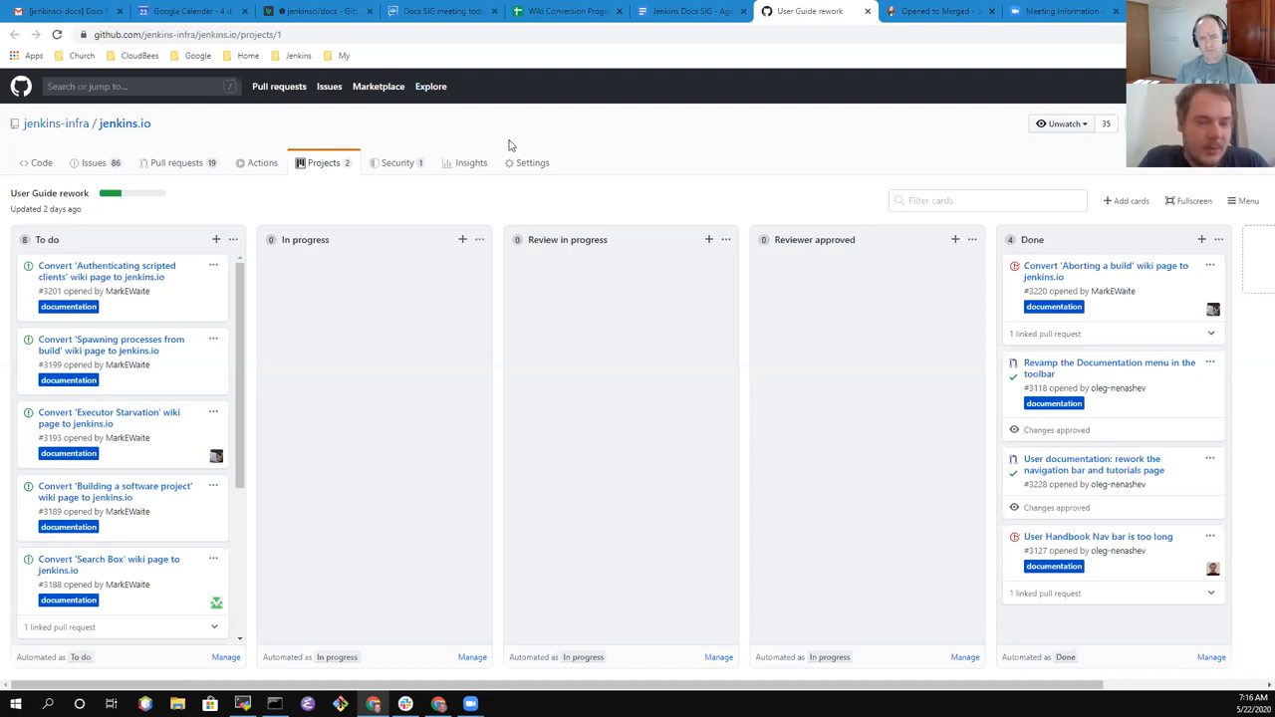
mouse_move(825, 16)
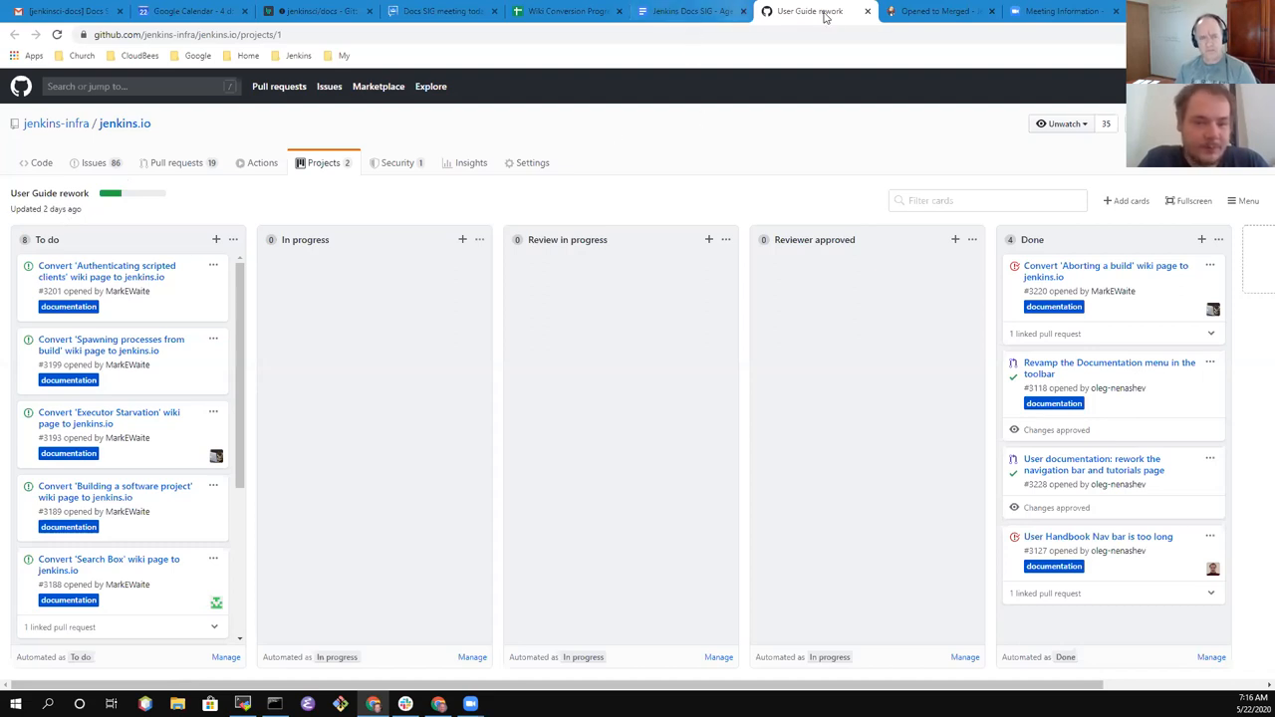
Switch to the Administrator Guide update and migration board tab
left_click(689, 12)
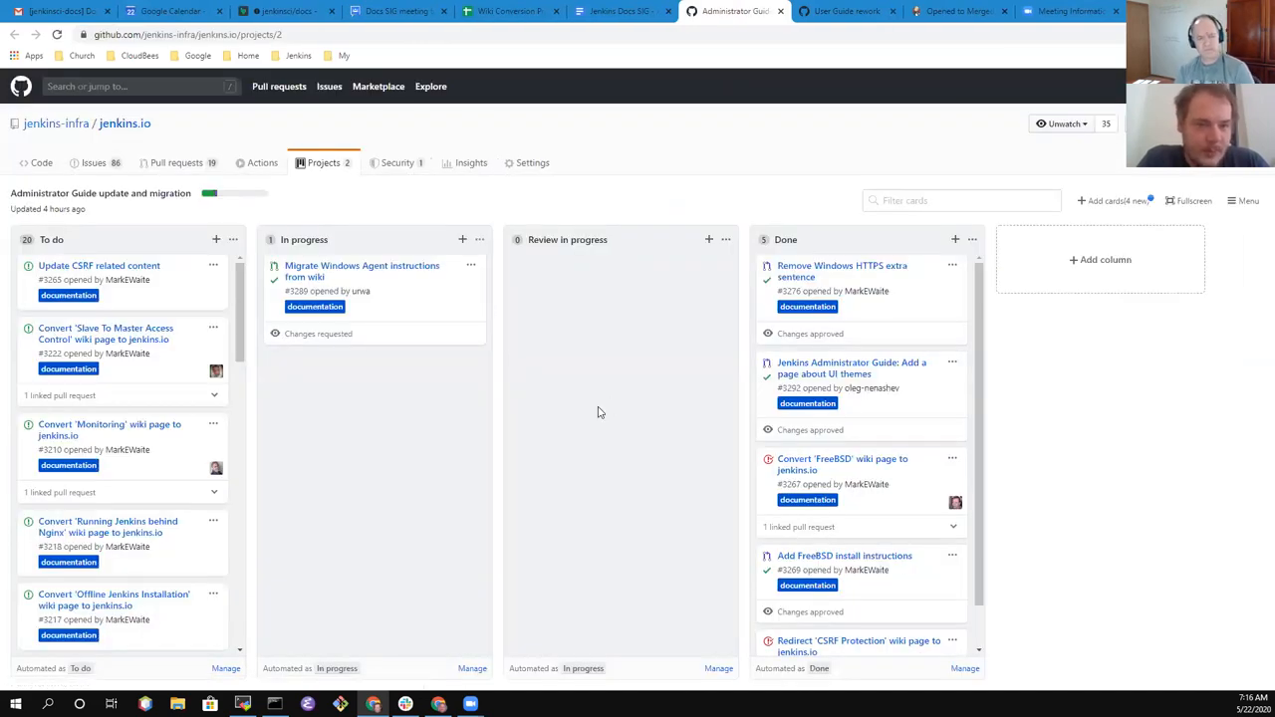
mouse_move(684, 259)
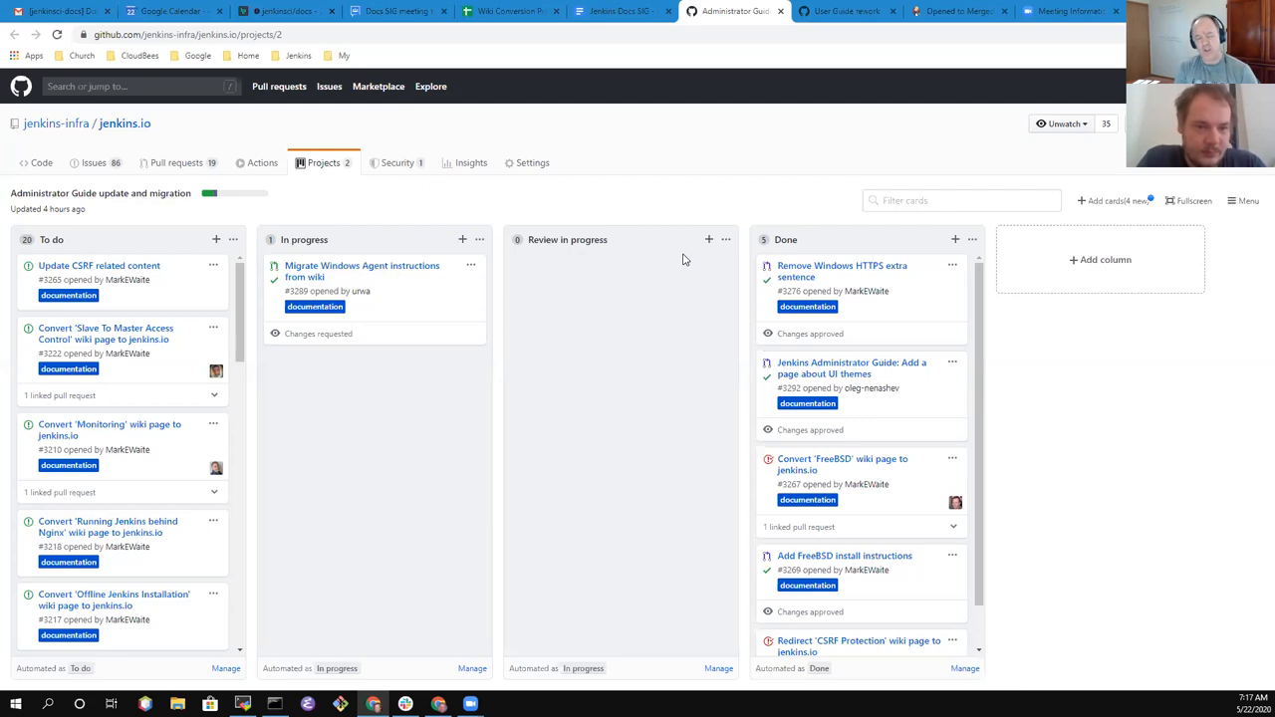
mouse_move(35, 171)
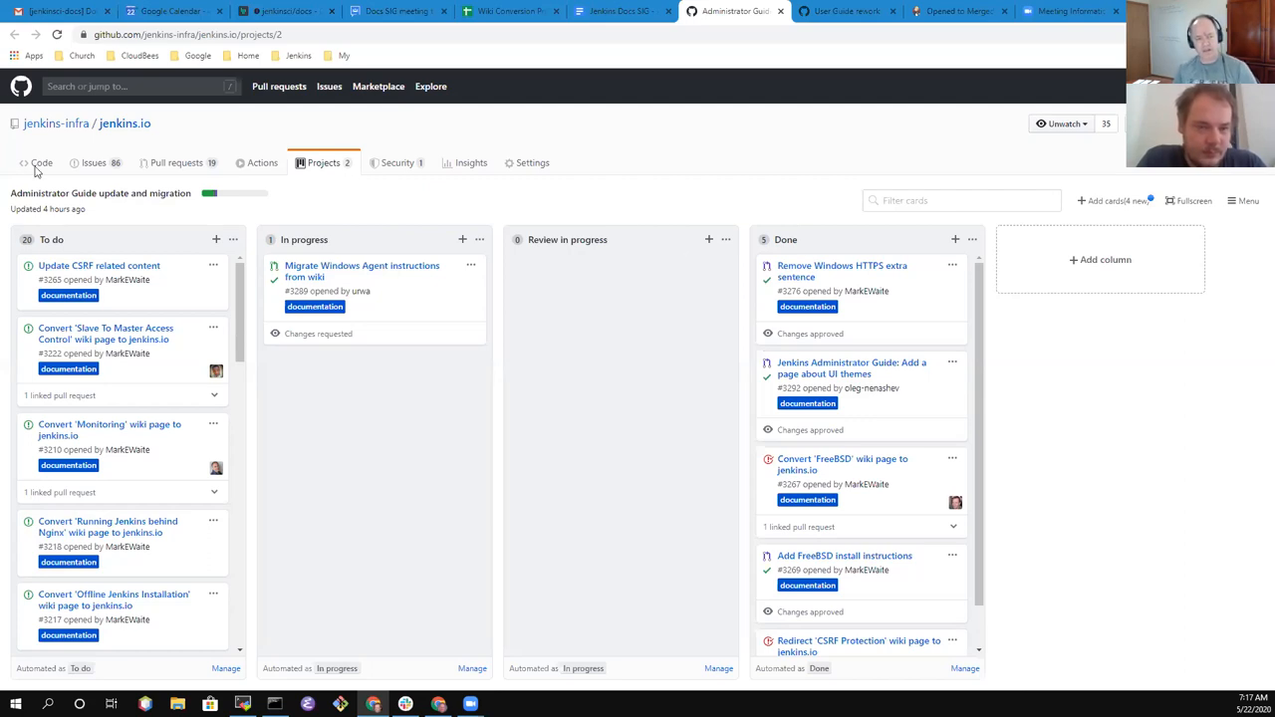
Show the jenkins.io repository's open issues list
left_click(91, 164)
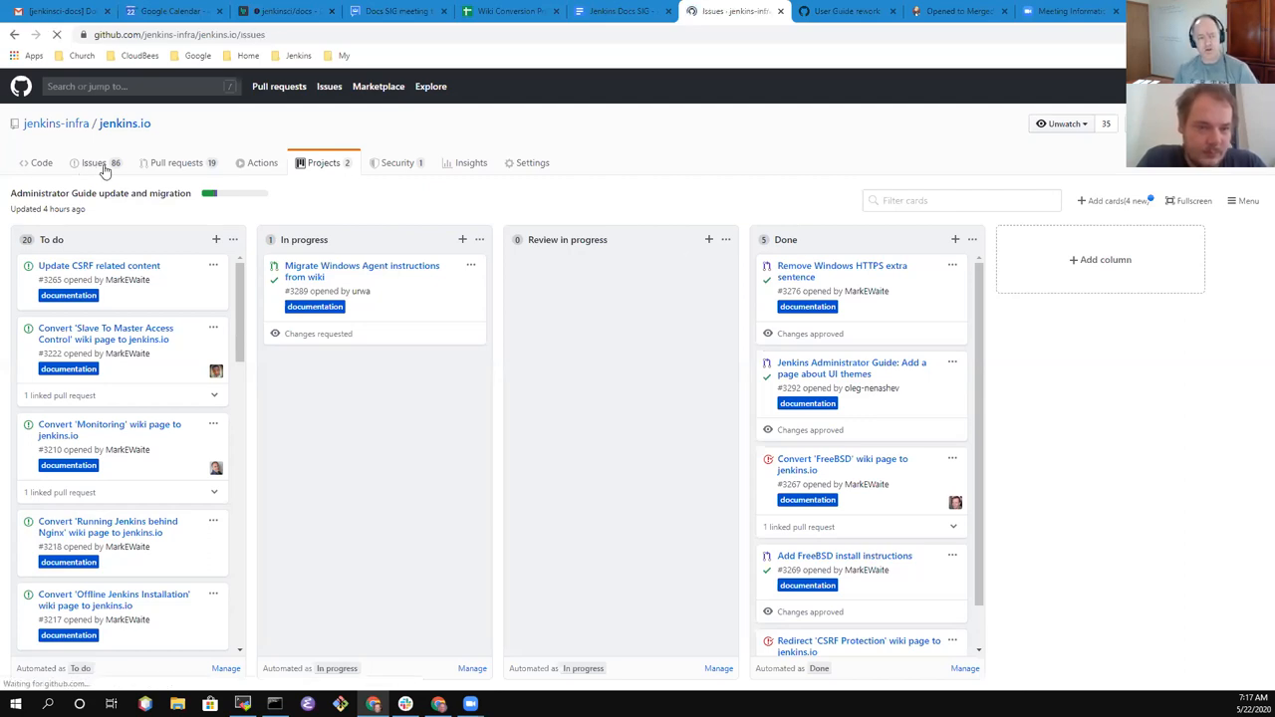
left_click(91, 164)
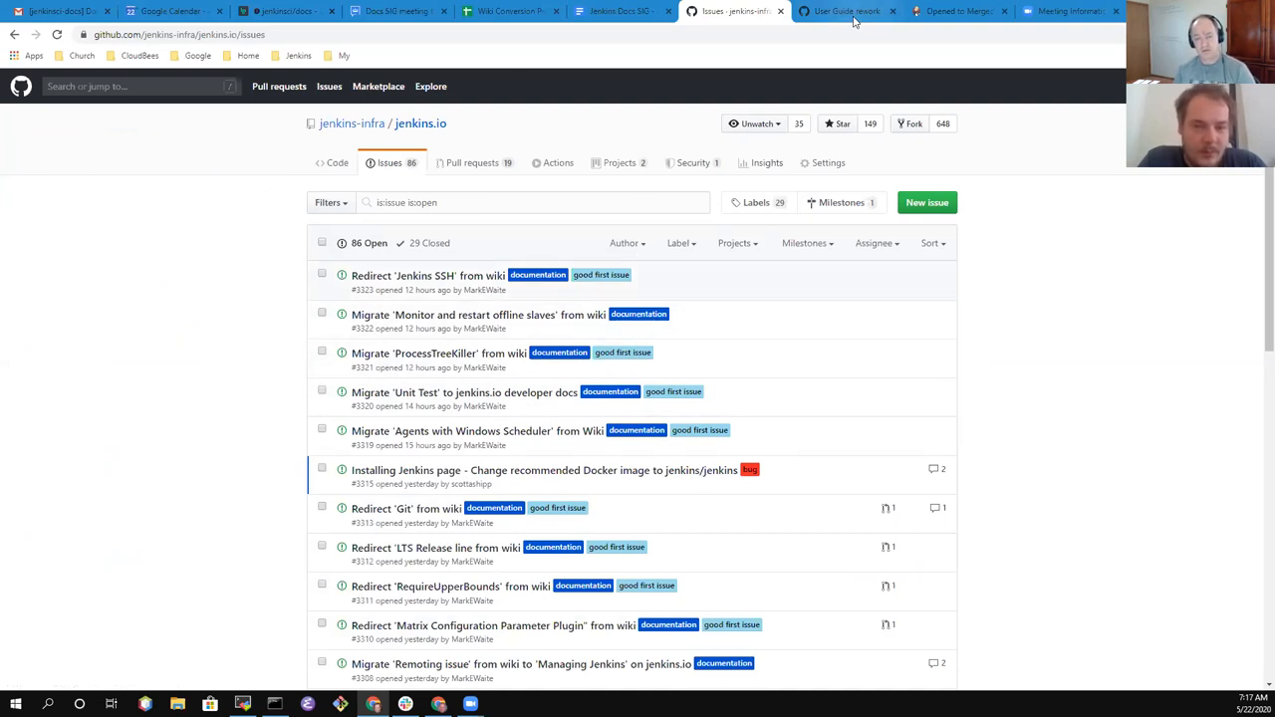
mouse_move(849, 12)
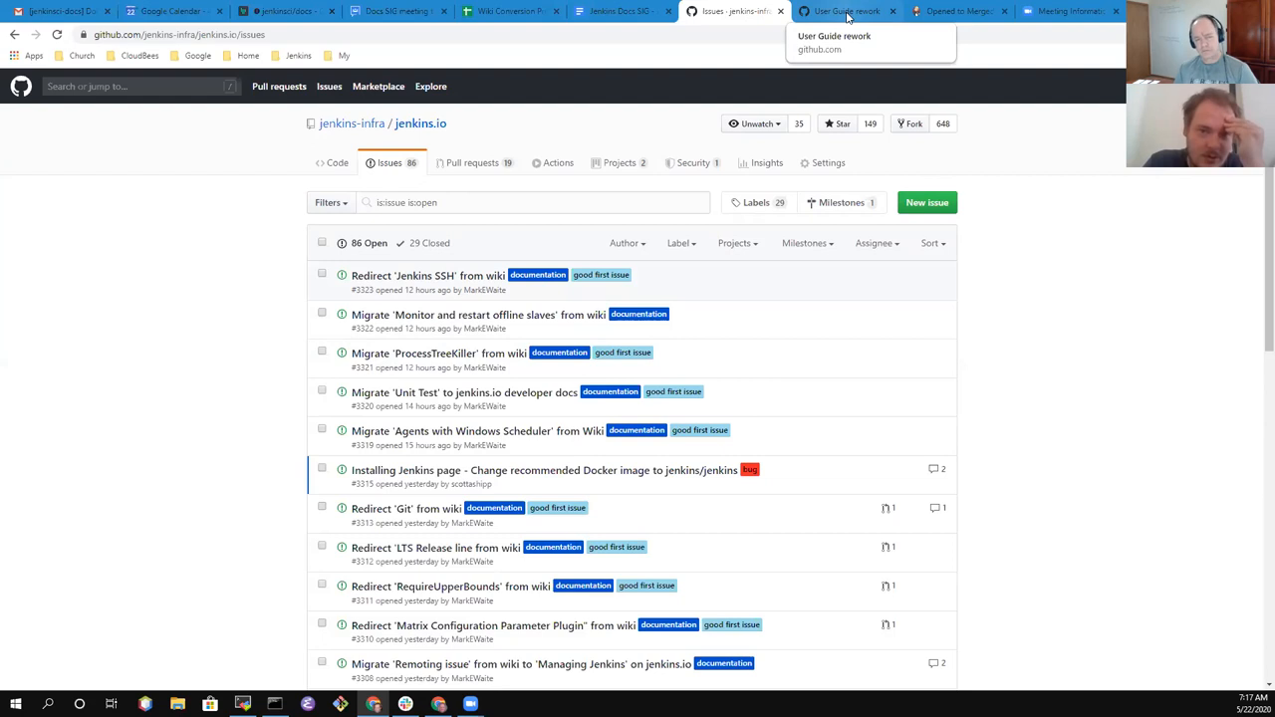
mouse_move(841, 227)
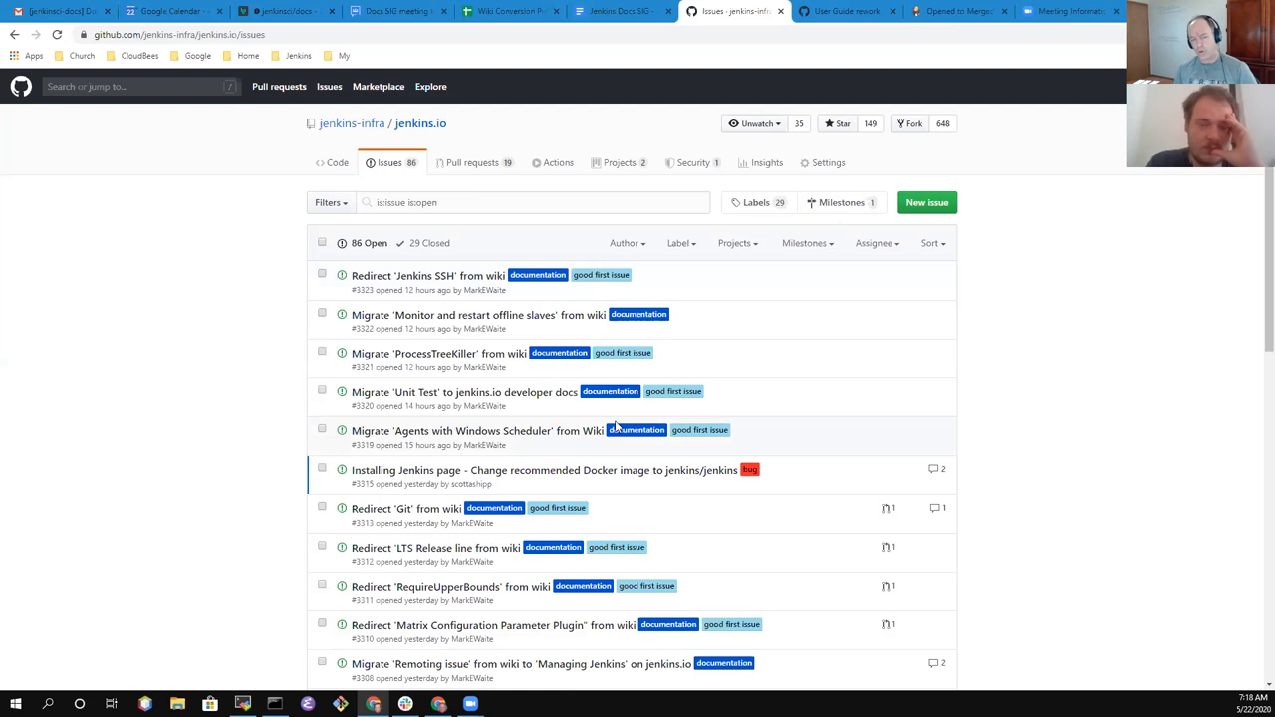
mouse_move(471, 318)
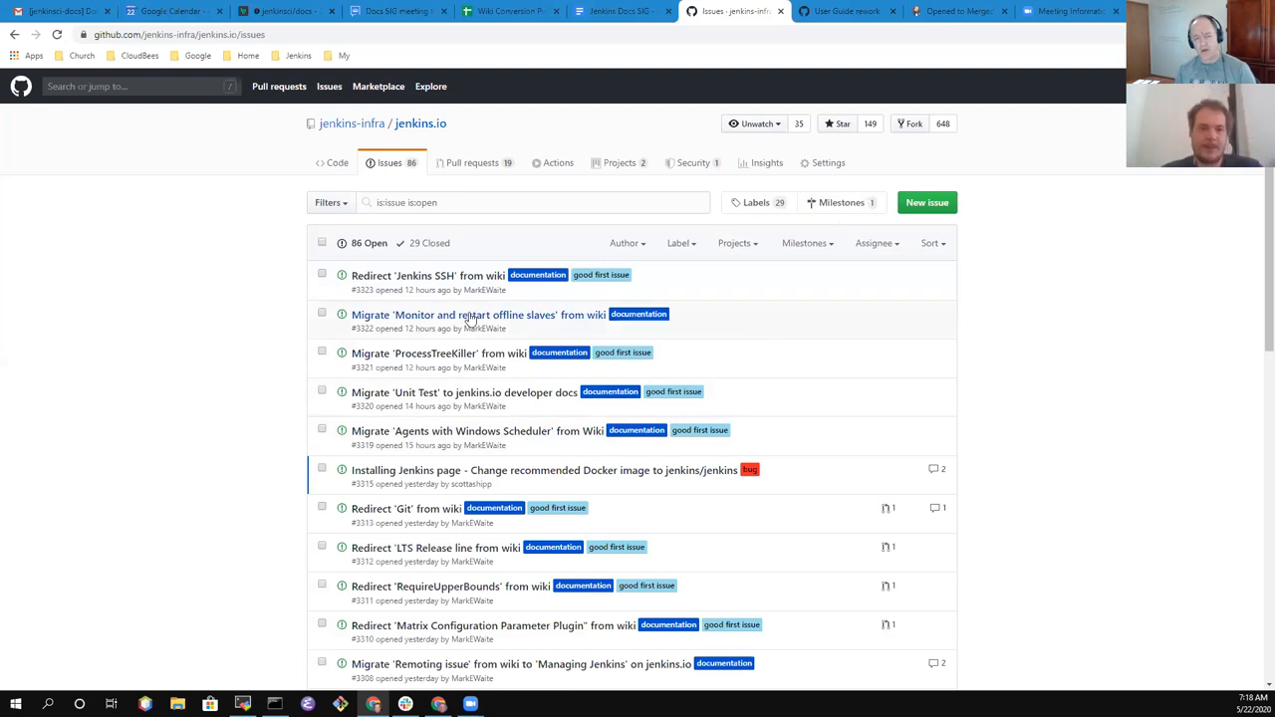
mouse_move(478, 314)
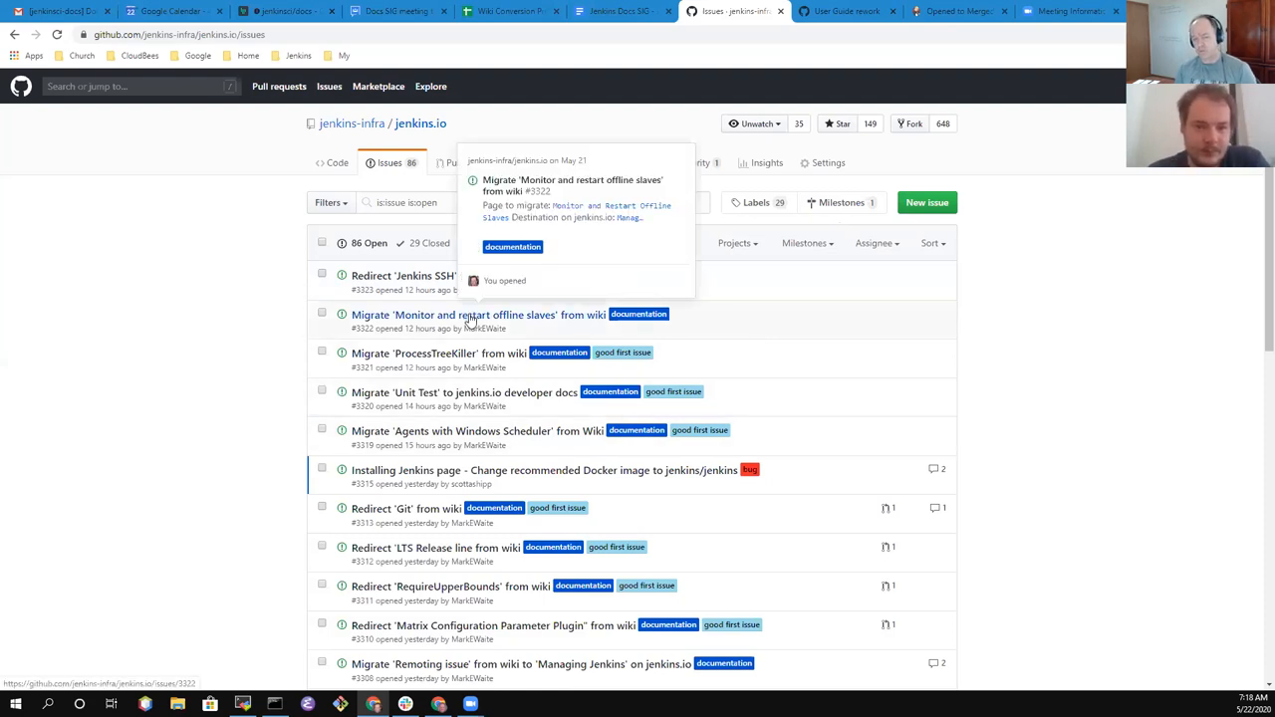
Open issue #3322 and bring up the repository projects to attach it to
left_click(478, 315)
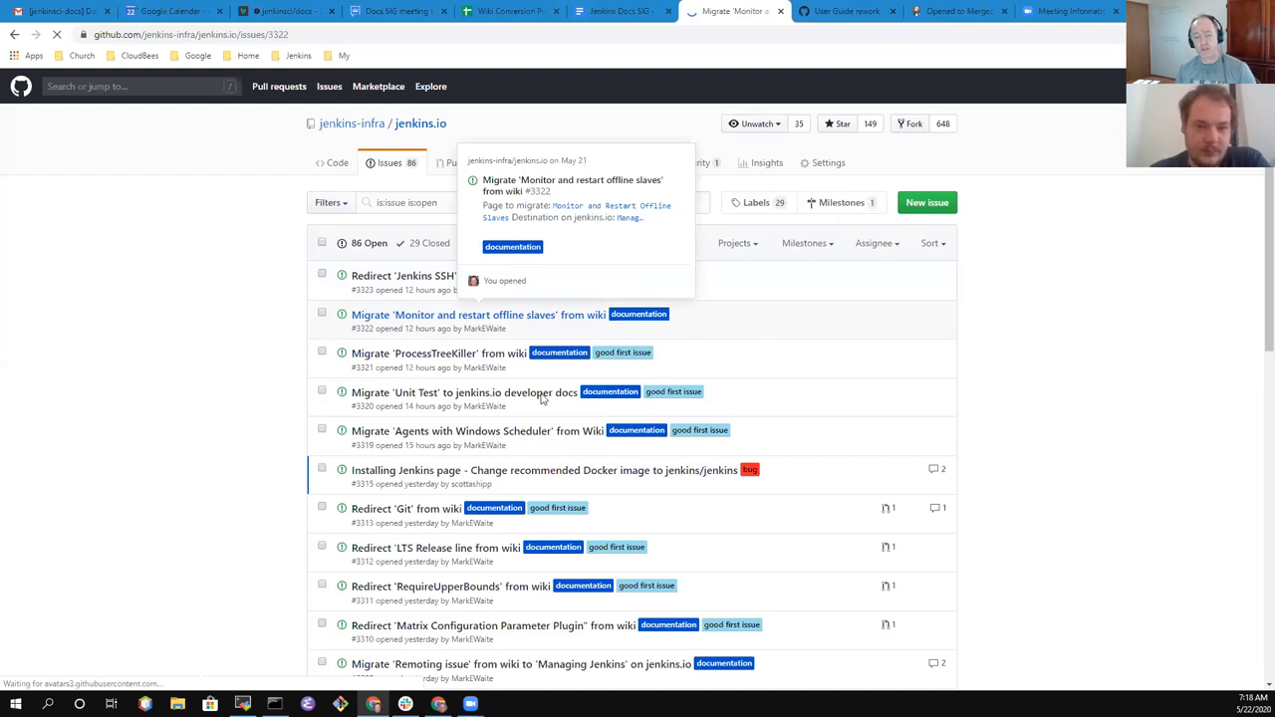
left_click(478, 315)
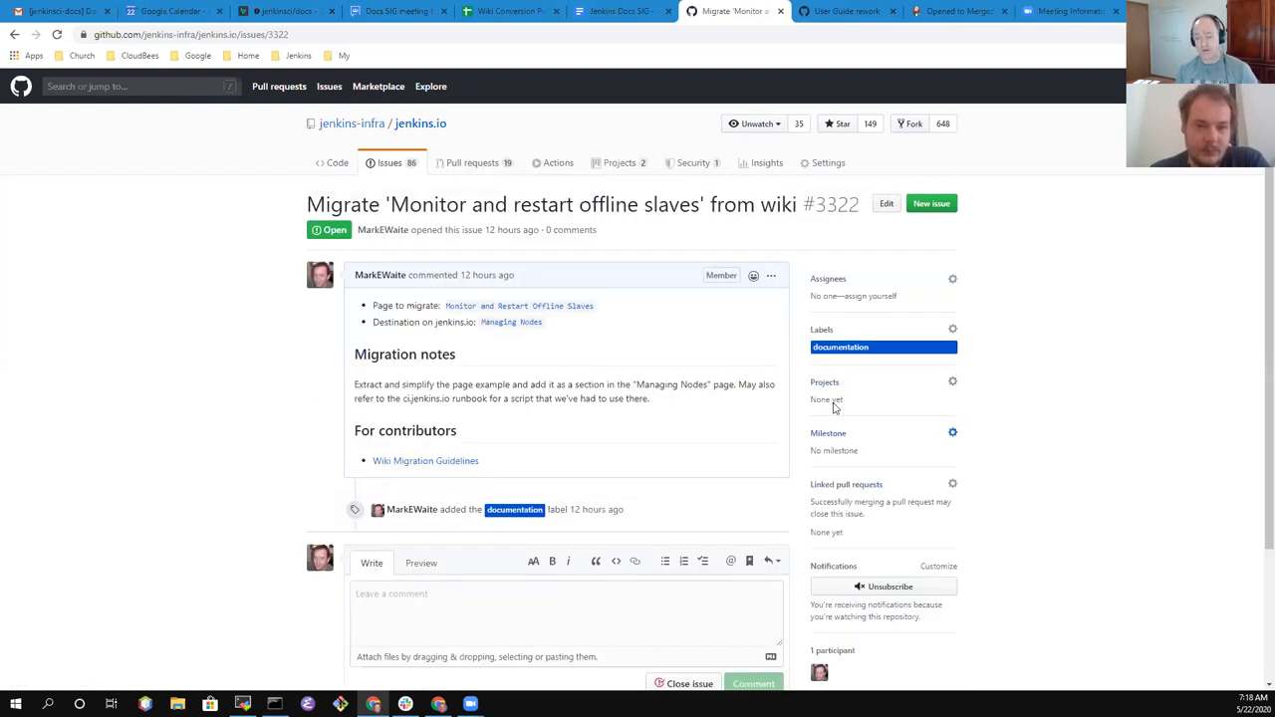
left_click(952, 383)
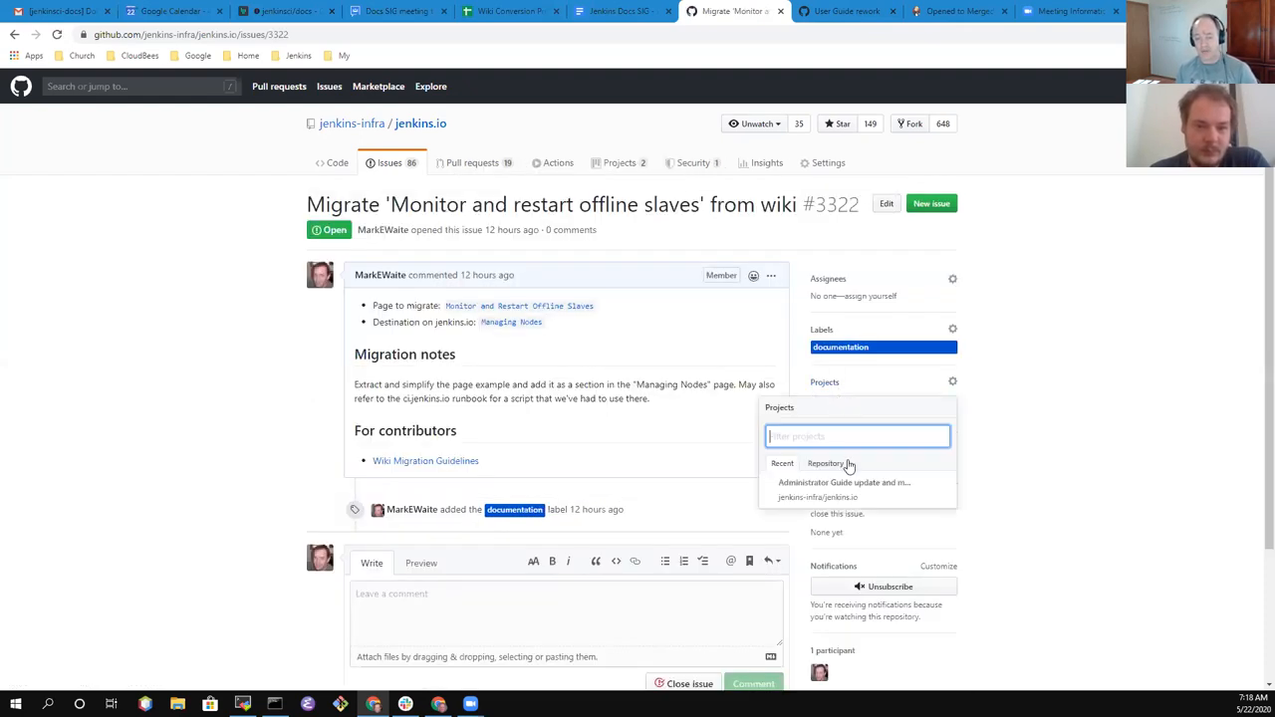
left_click(588, 423)
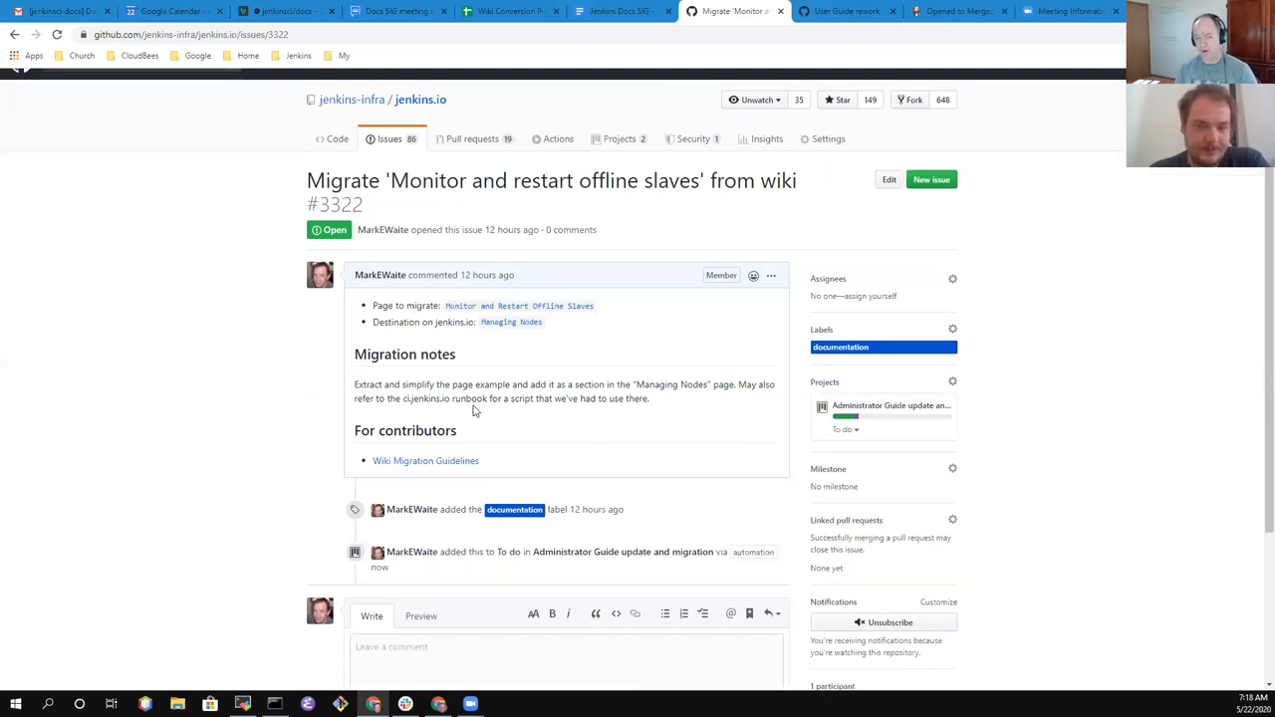
mouse_move(388, 140)
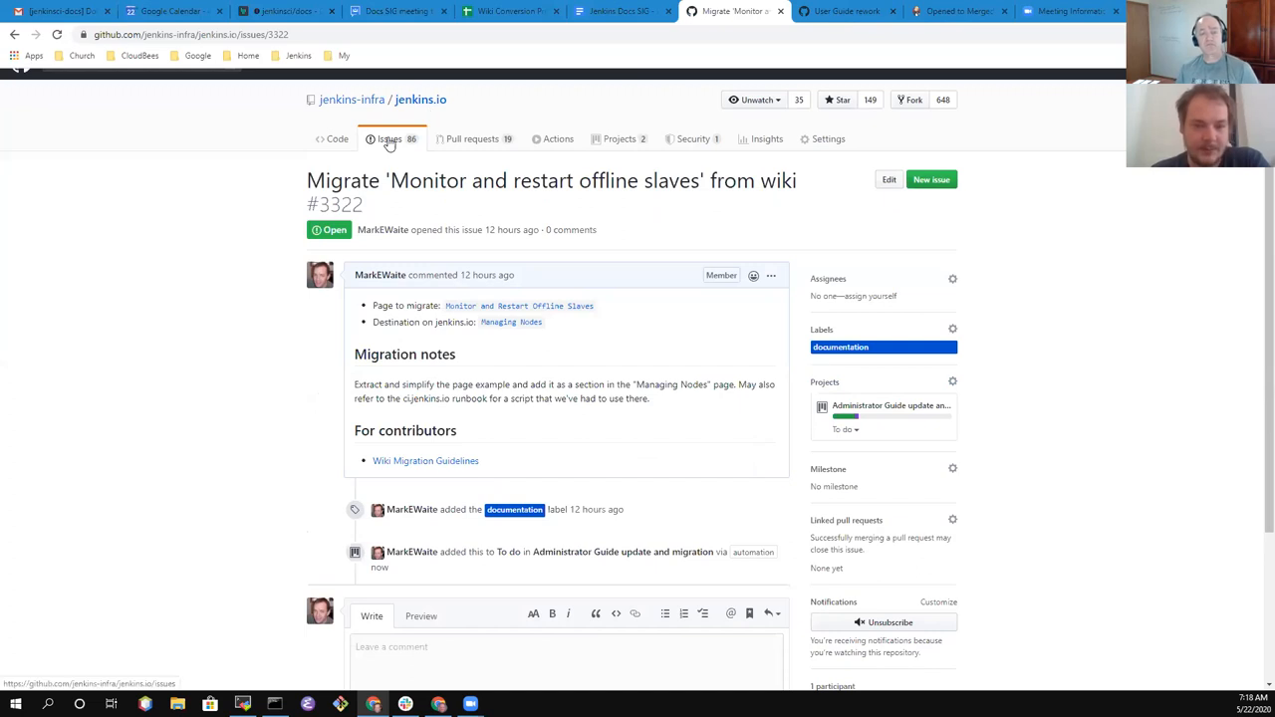
Return to the issues list and show the jenkins.io projects list
left_click(391, 140)
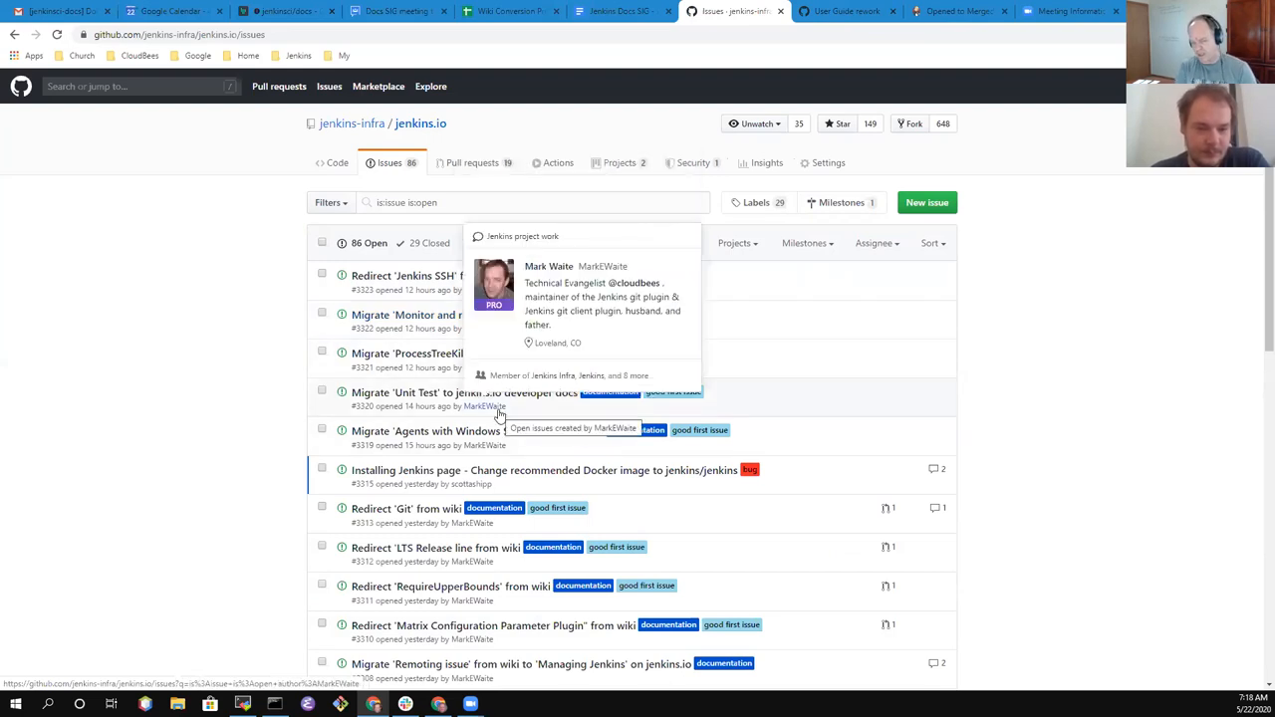
mouse_move(548, 418)
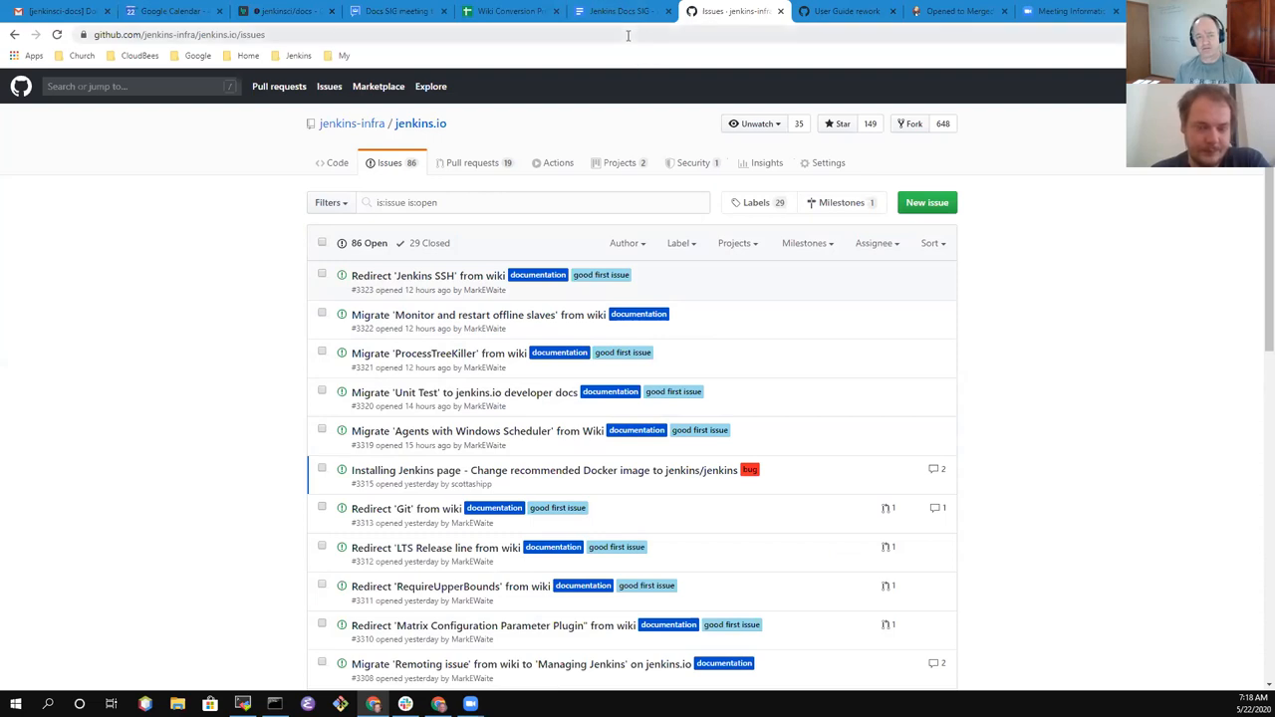
mouse_move(617, 36)
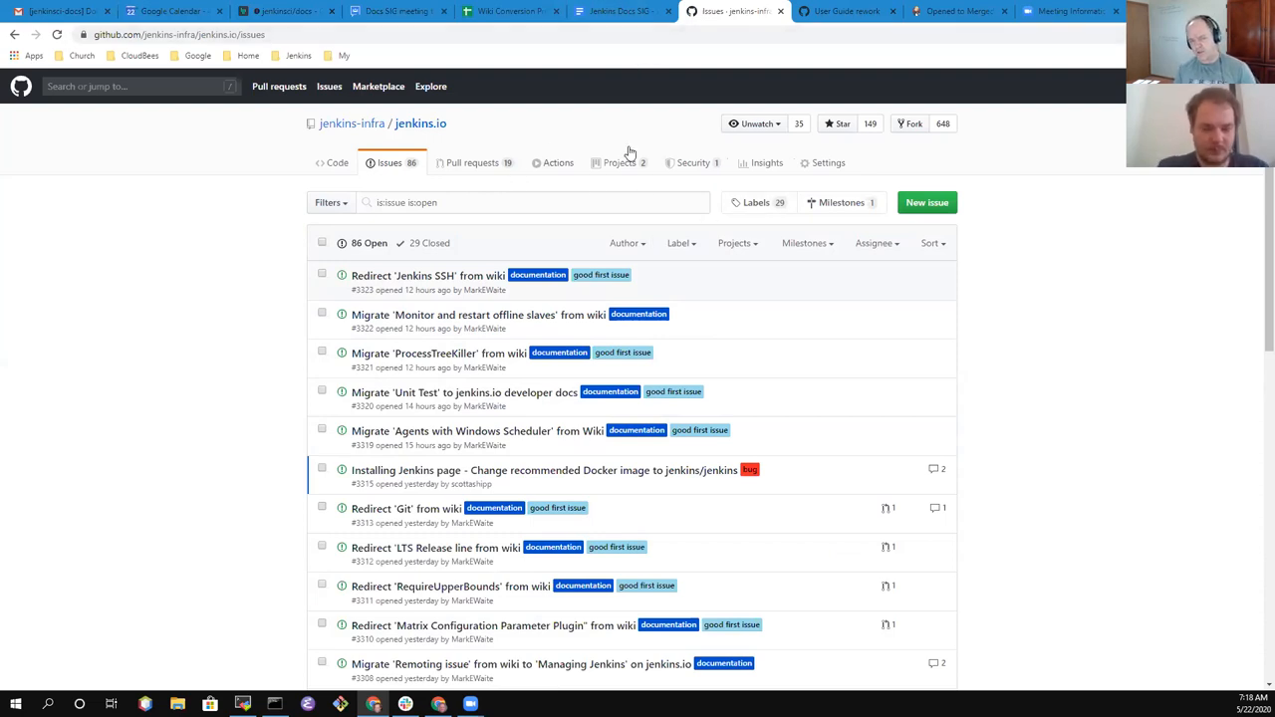
left_click(618, 163)
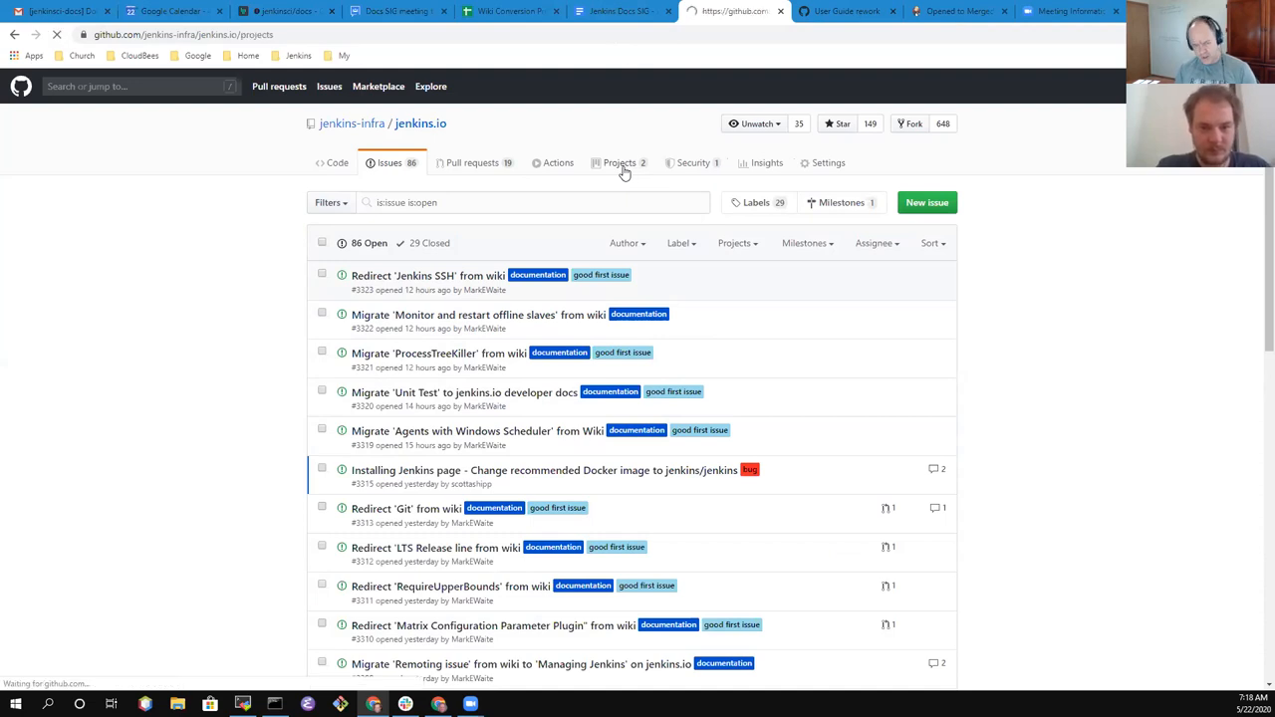
left_click(618, 163)
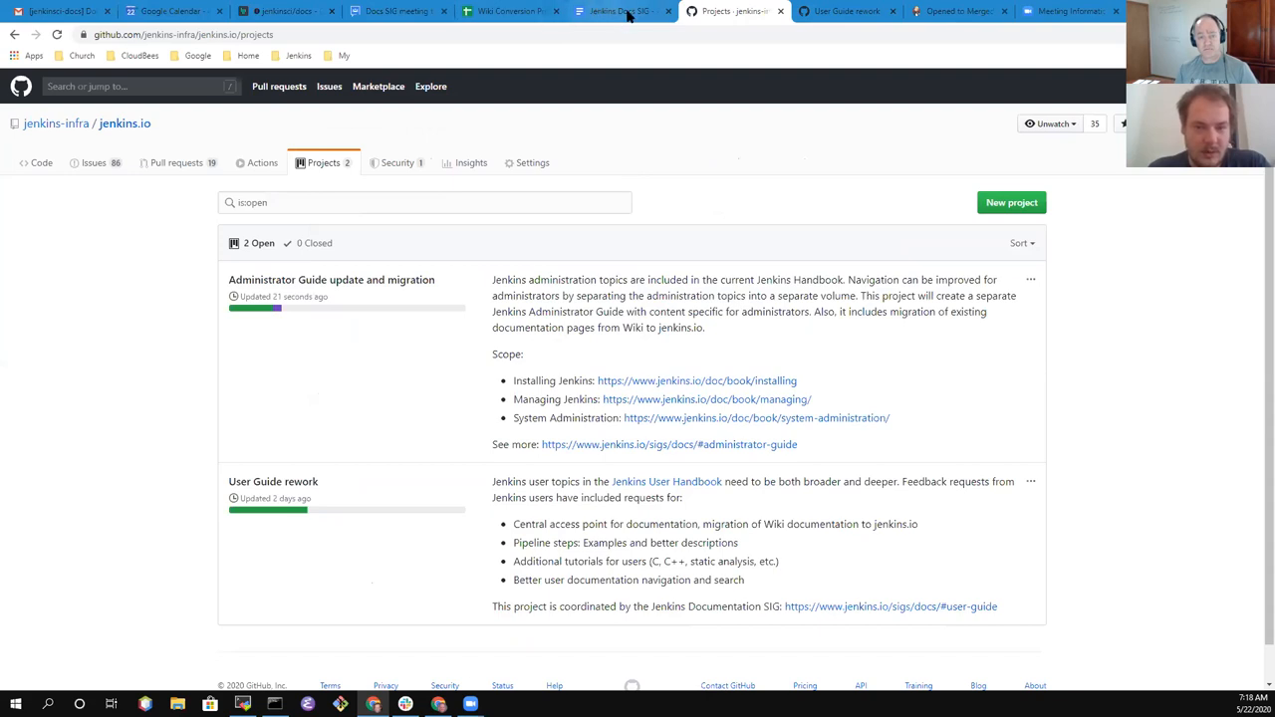
Switch between the projects list and the agenda, landing on the Docs SIG agenda tab
left_click(617, 12)
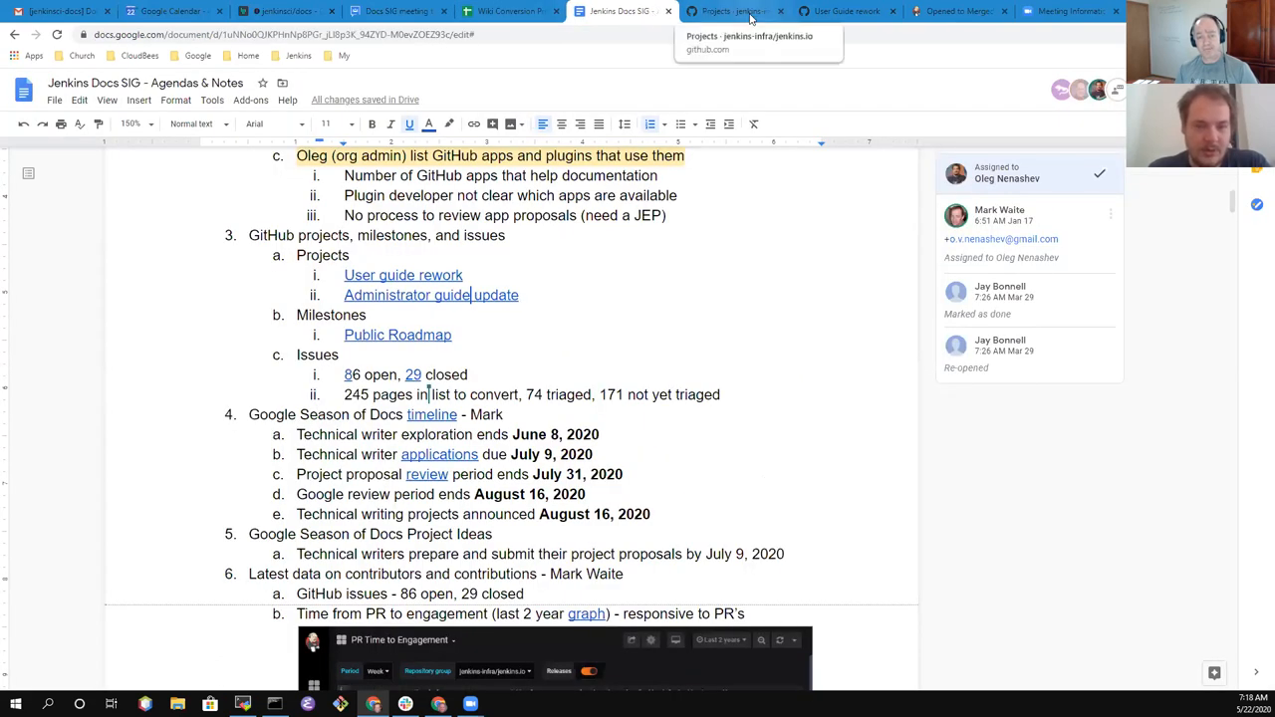
left_click(735, 12)
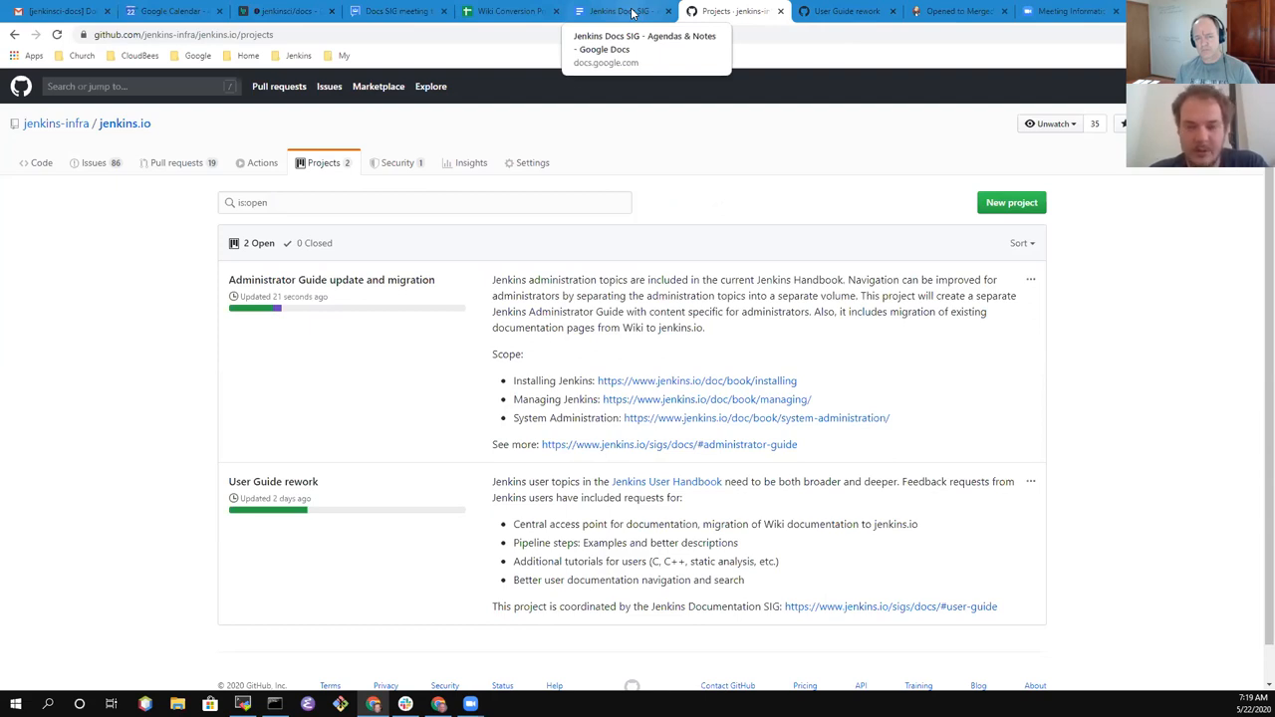
left_click(618, 12)
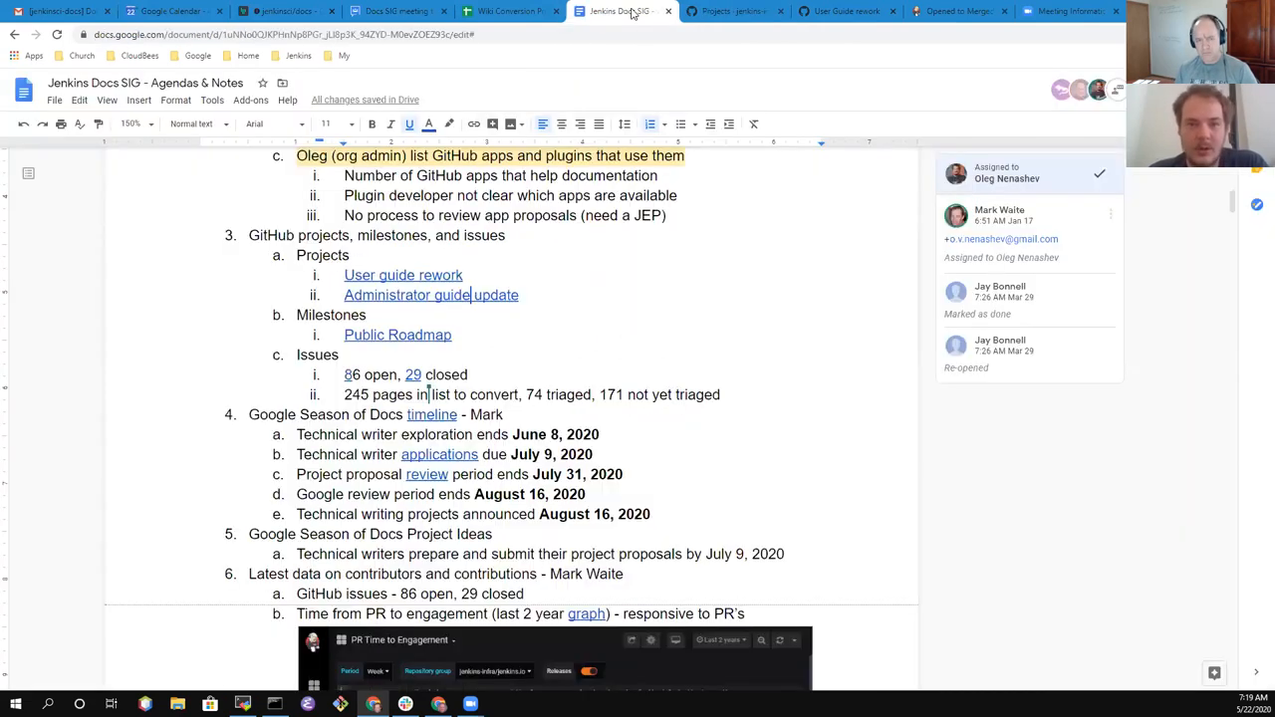
mouse_move(735, 12)
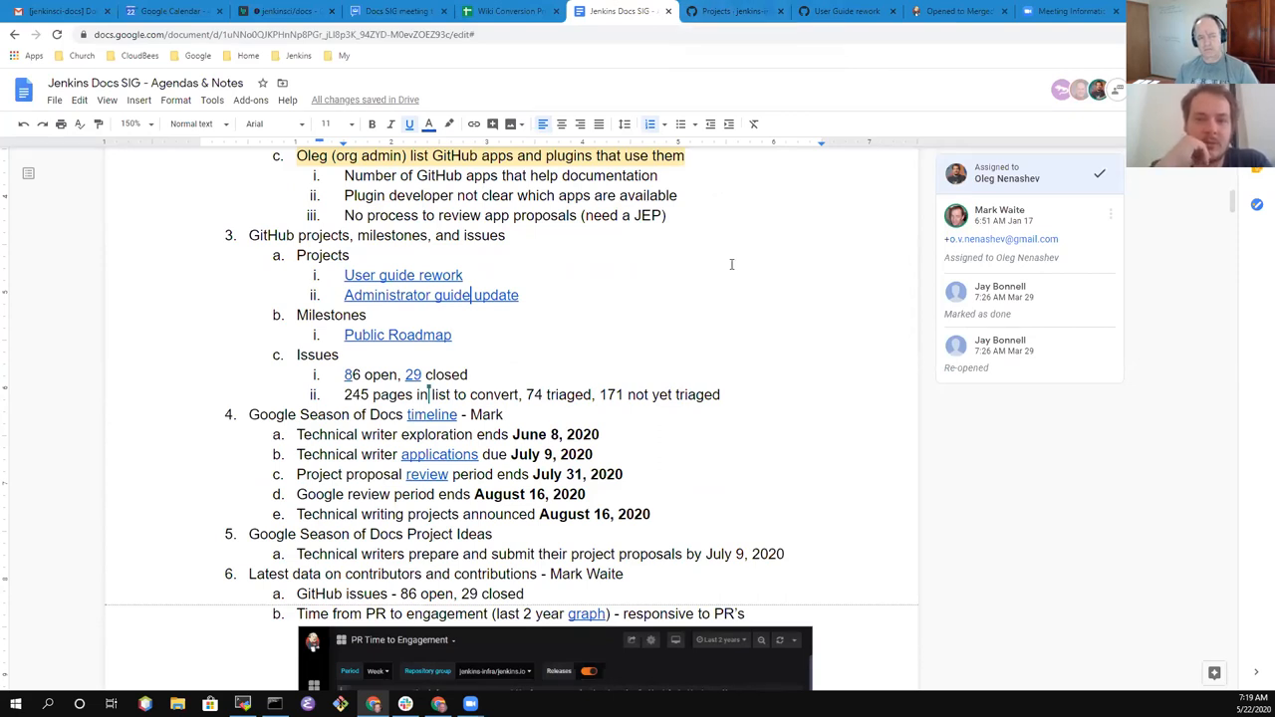
mouse_move(702, 279)
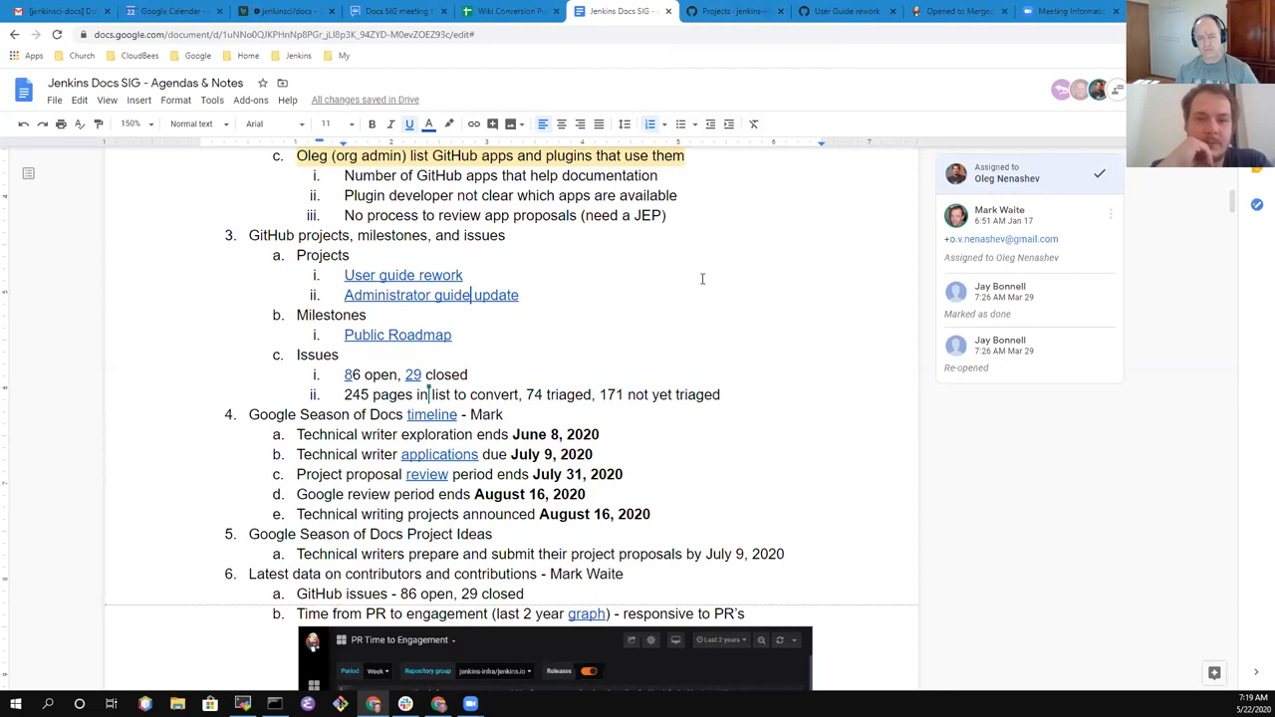
mouse_move(360, 377)
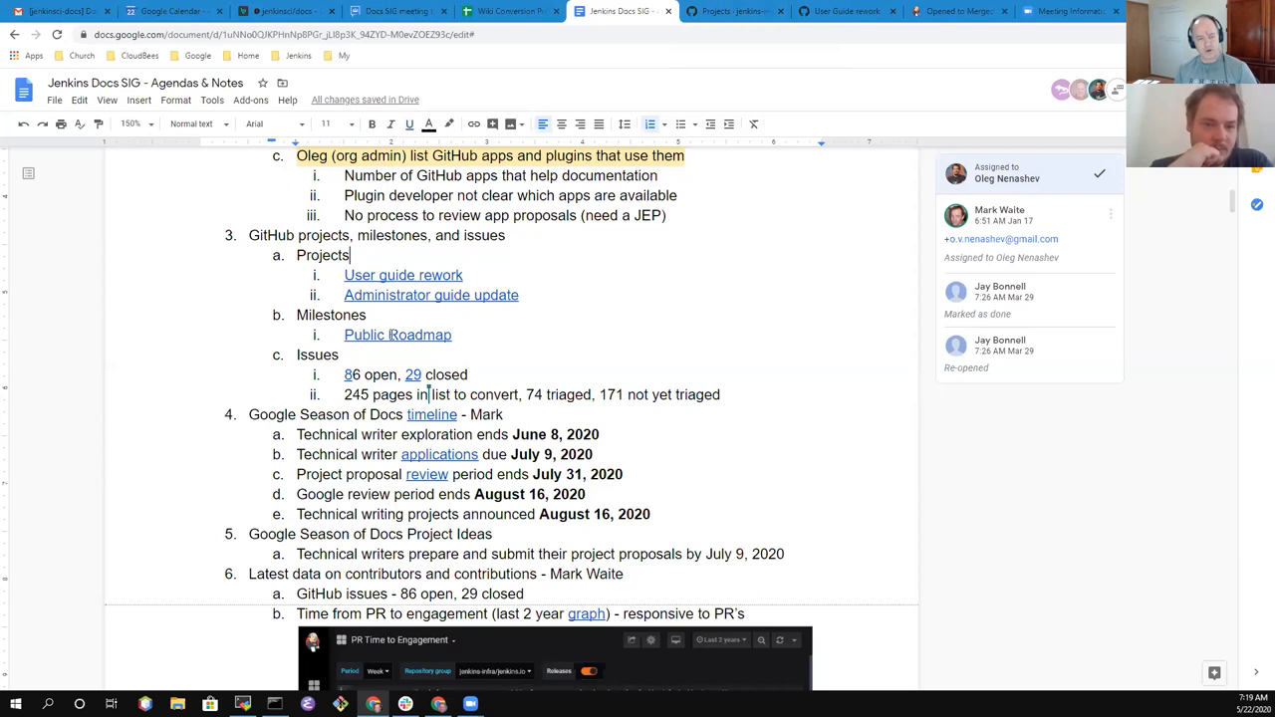
mouse_move(399, 335)
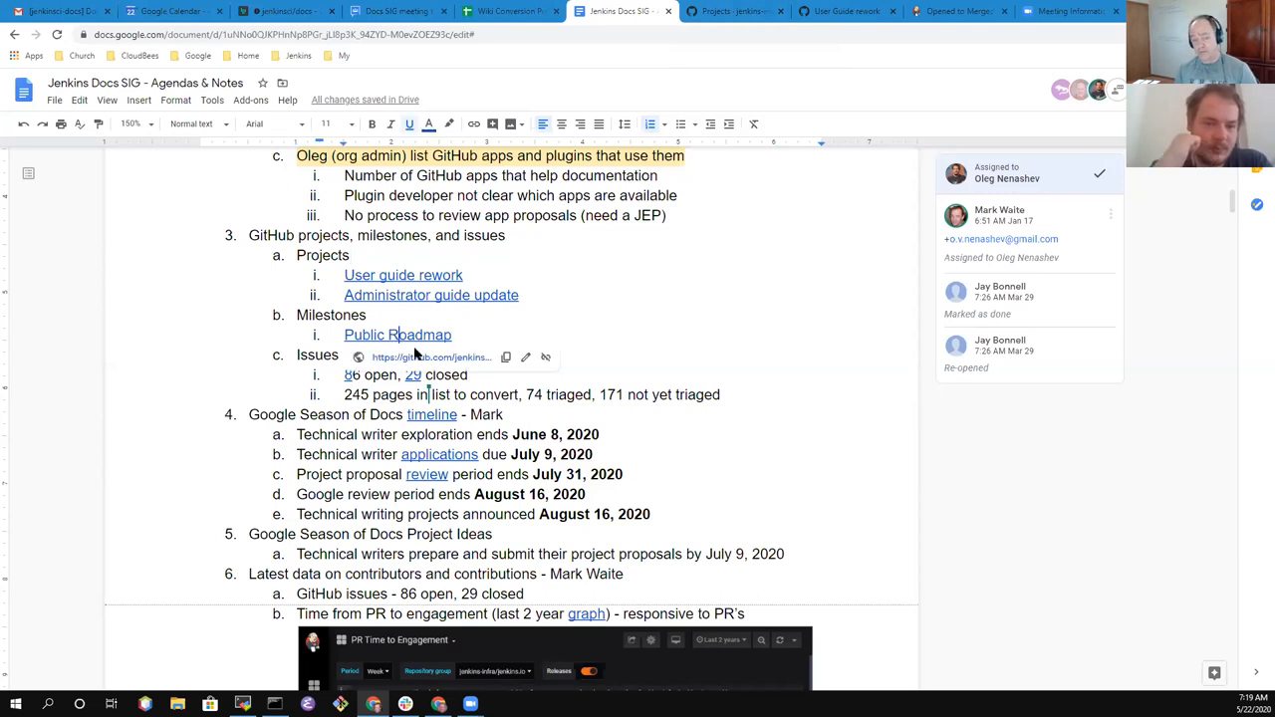
Open the JEP-14 Public Roadmap milestone and list its 6 closed issues
left_click(398, 335)
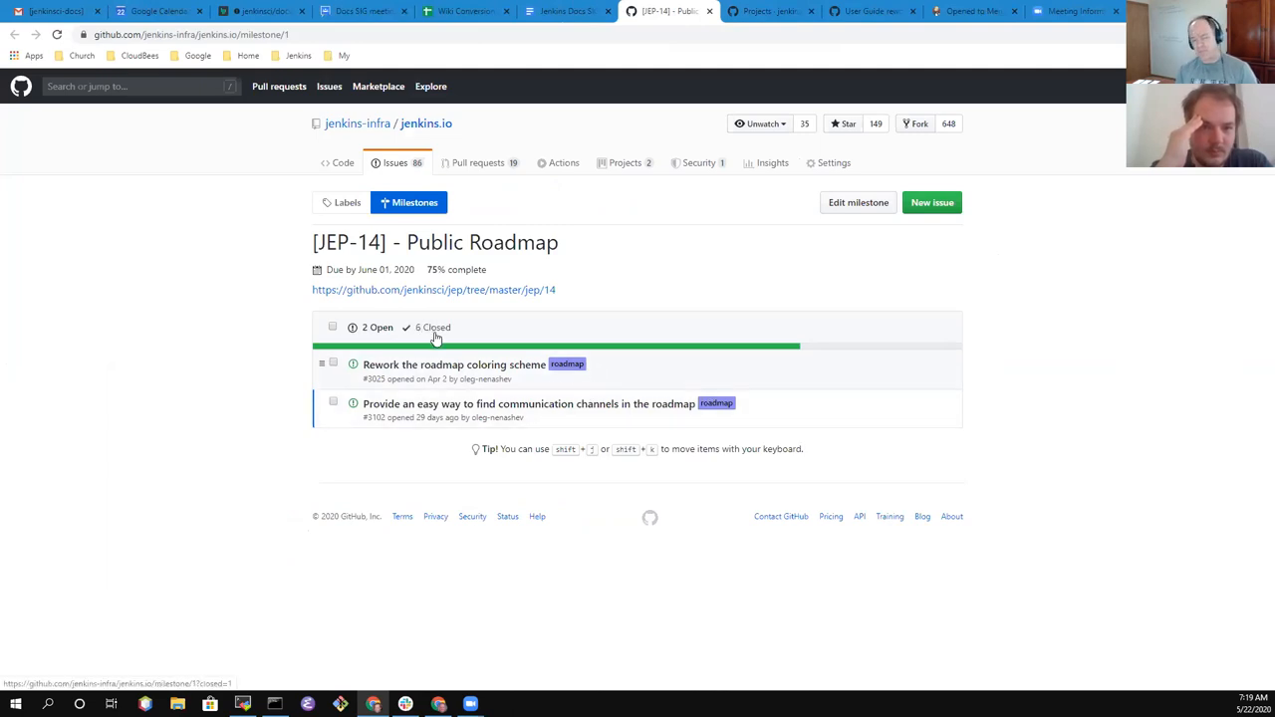
mouse_move(439, 337)
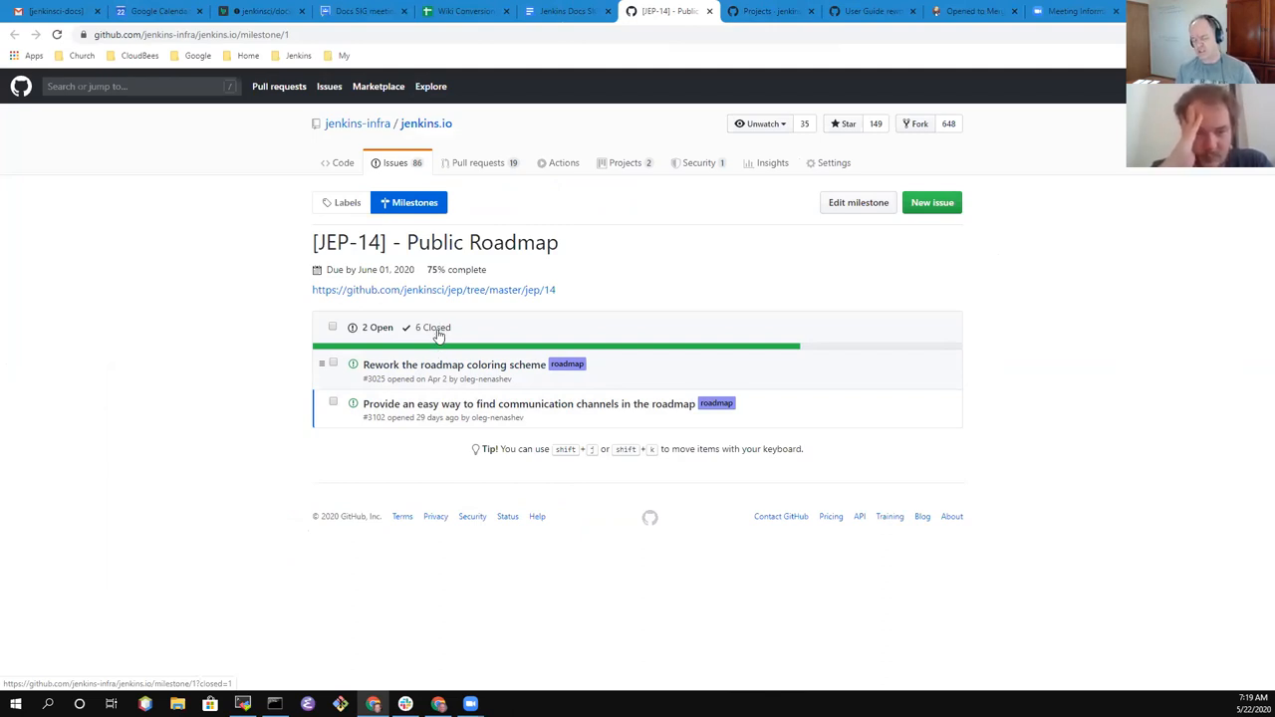
left_click(433, 327)
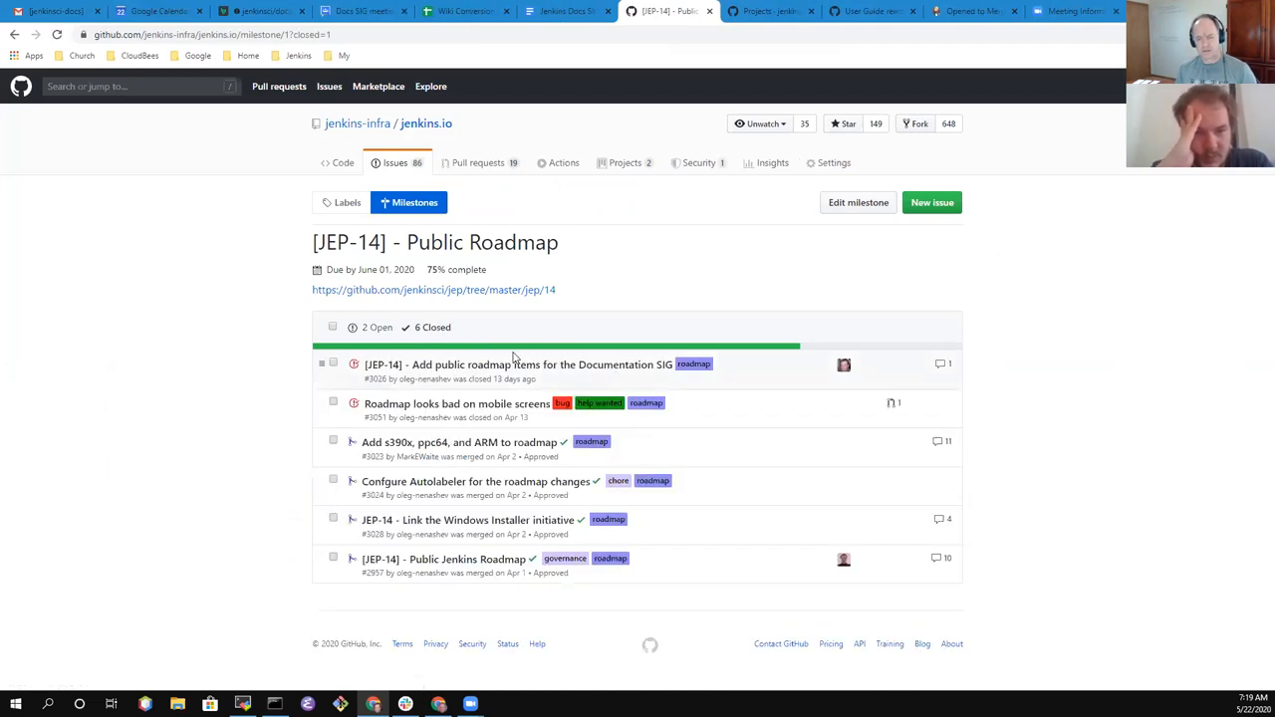
mouse_move(577, 353)
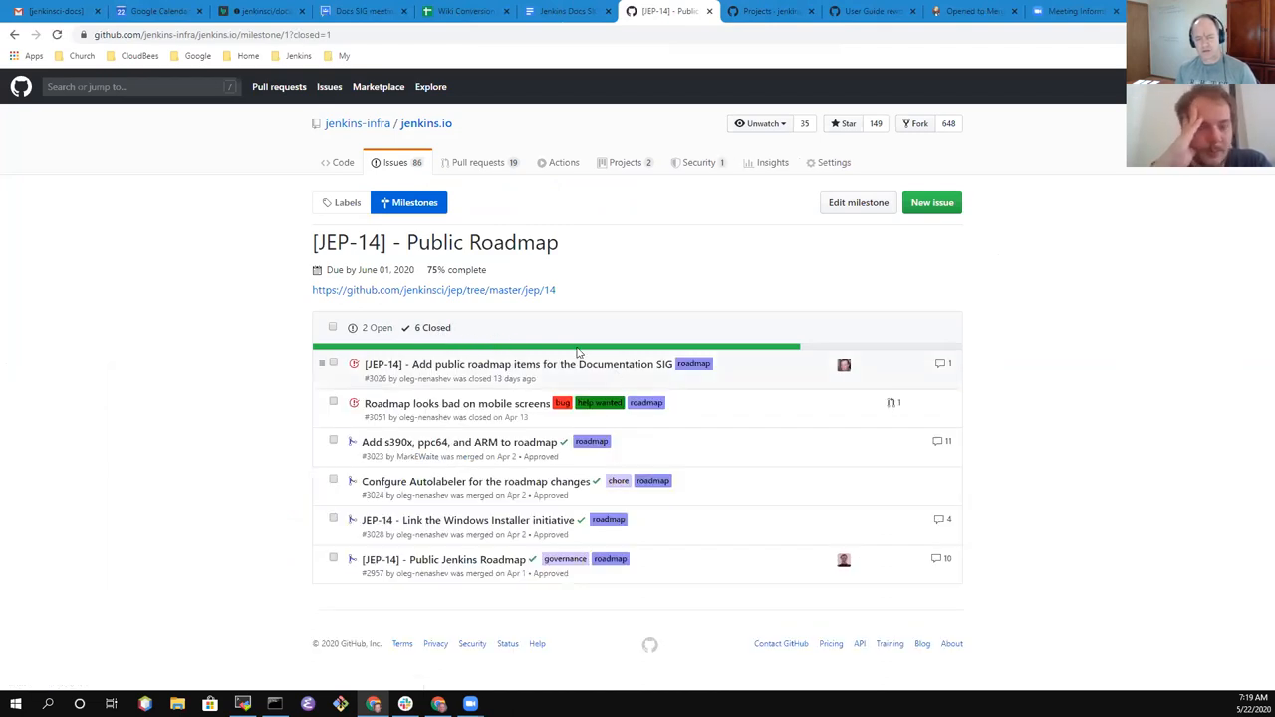
mouse_move(542, 347)
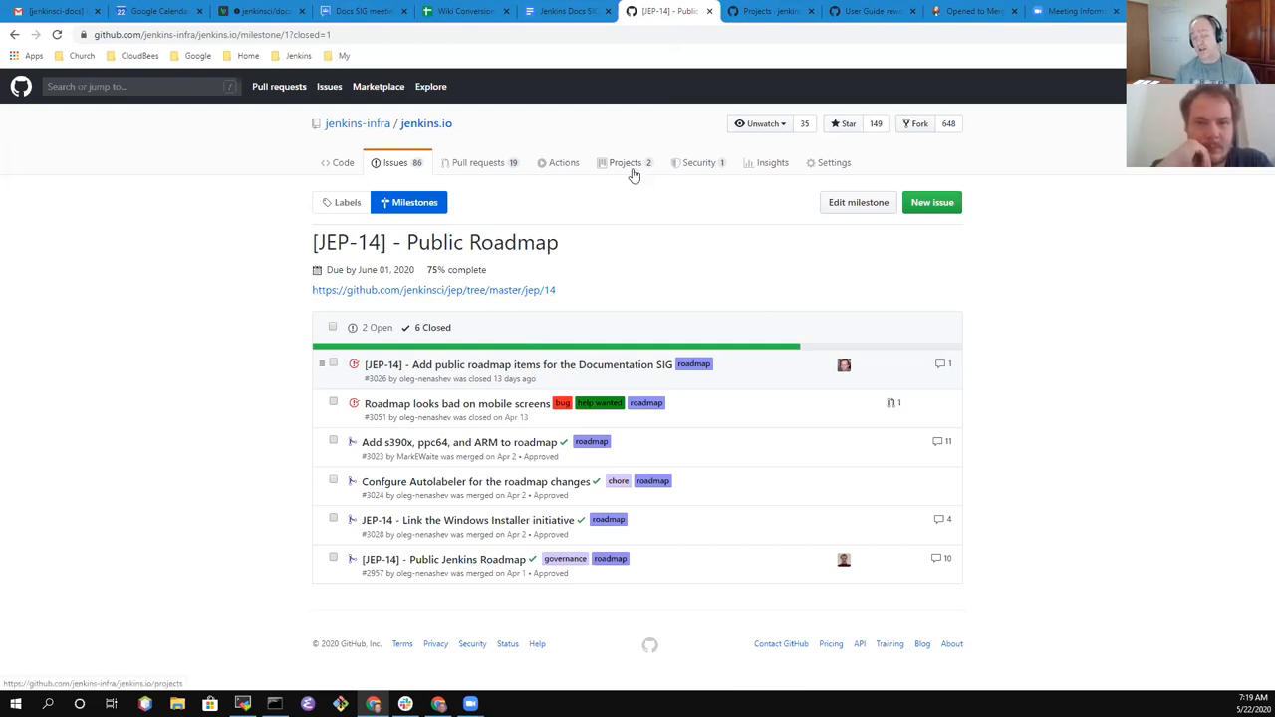
mouse_move(682, 275)
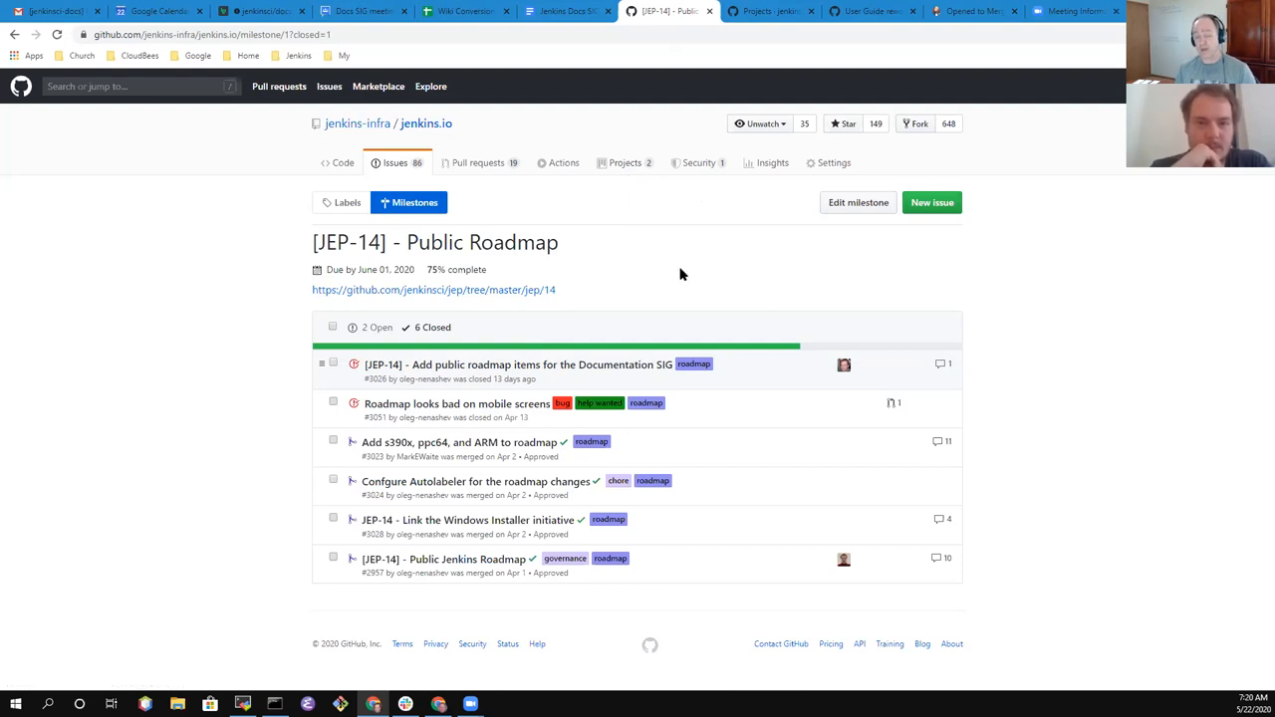
mouse_move(626, 163)
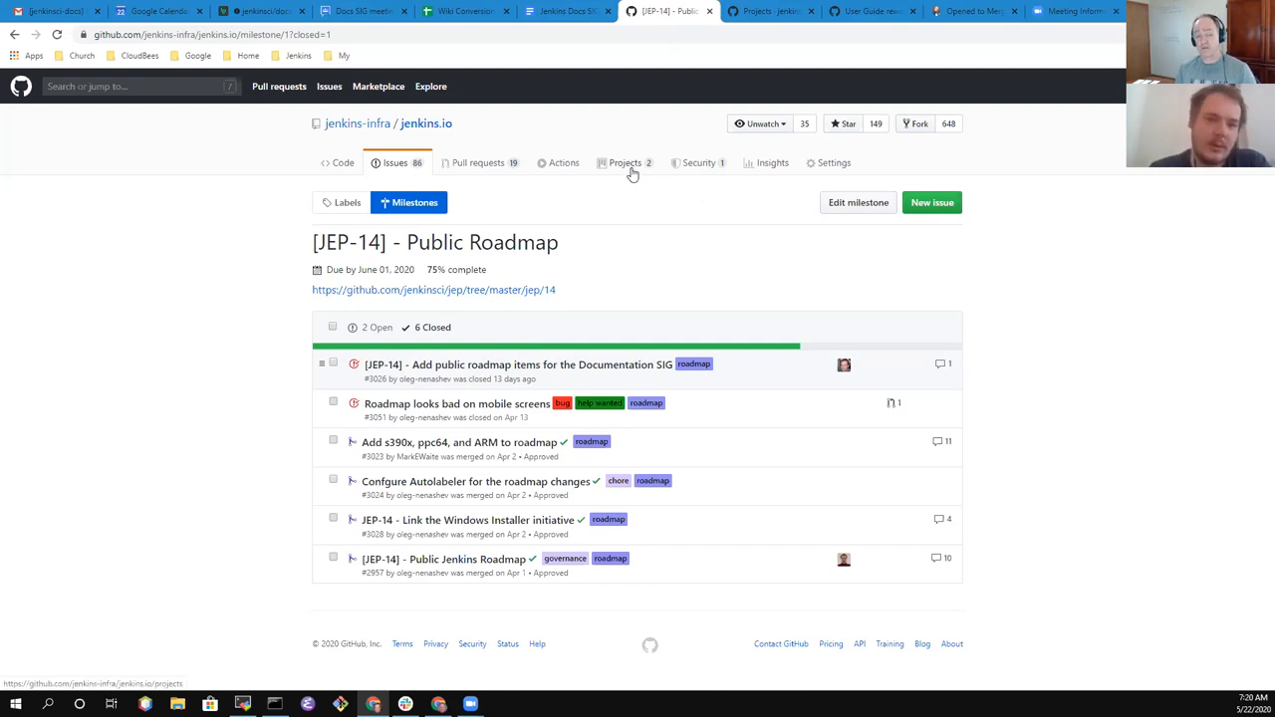
mouse_move(636, 175)
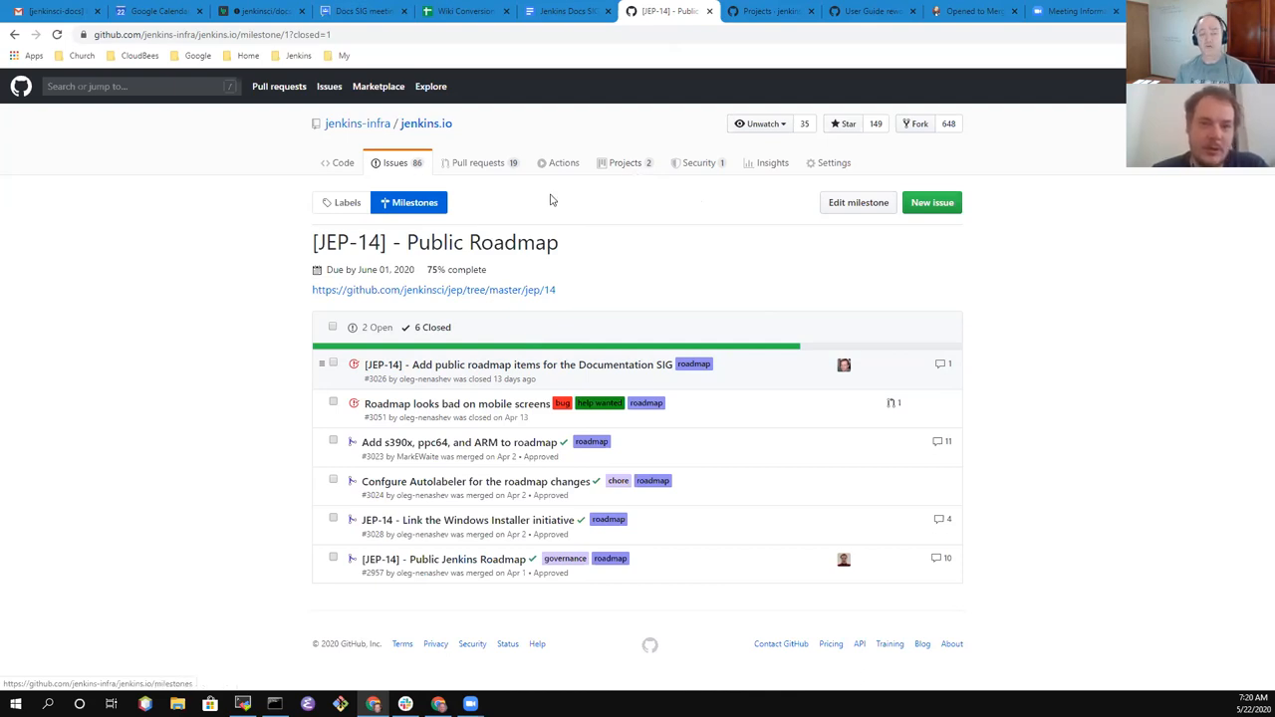
mouse_move(666, 196)
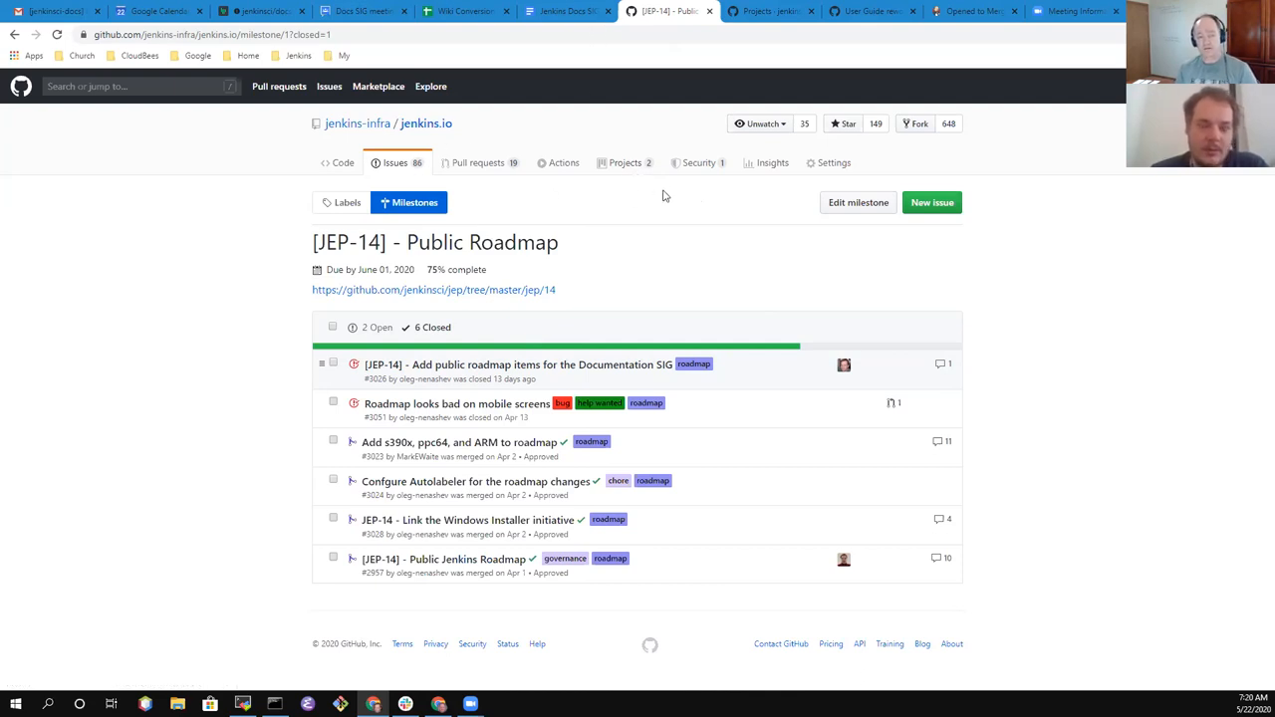
mouse_move(568, 12)
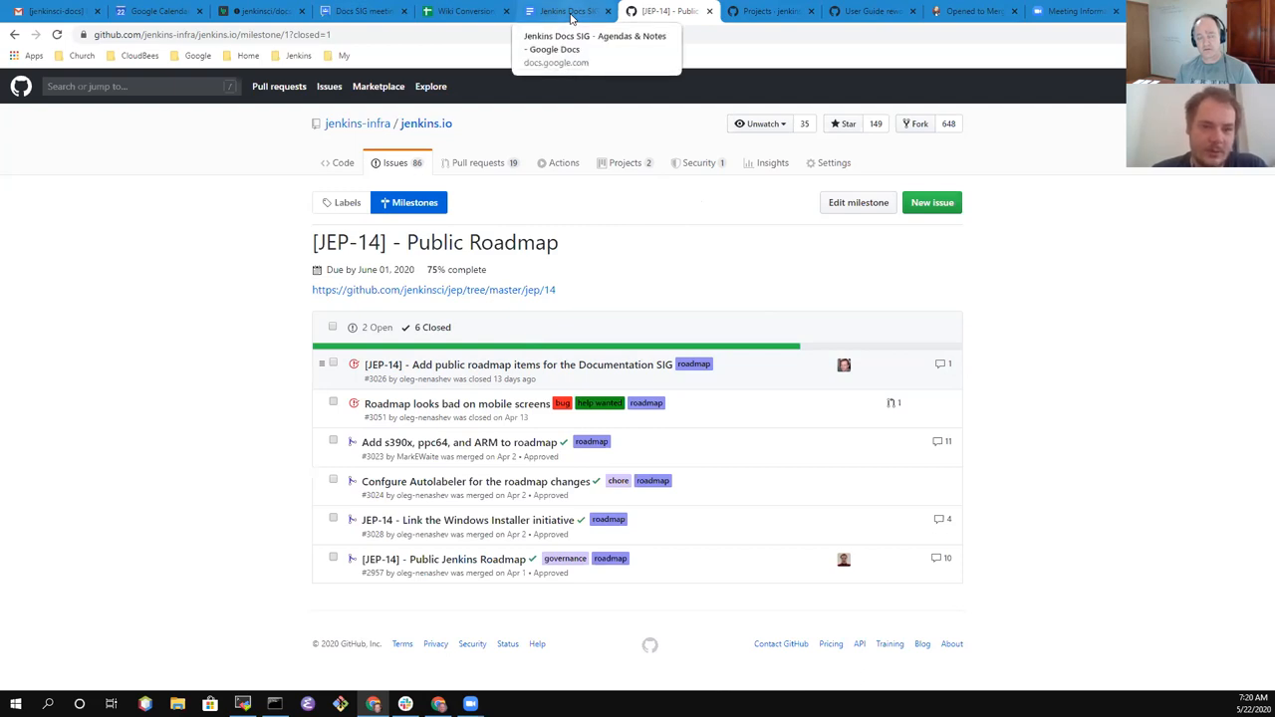
Select the 171 untriaged count in the agenda, then switch to the Wiki Conversion Progress sheet
left_click(562, 12)
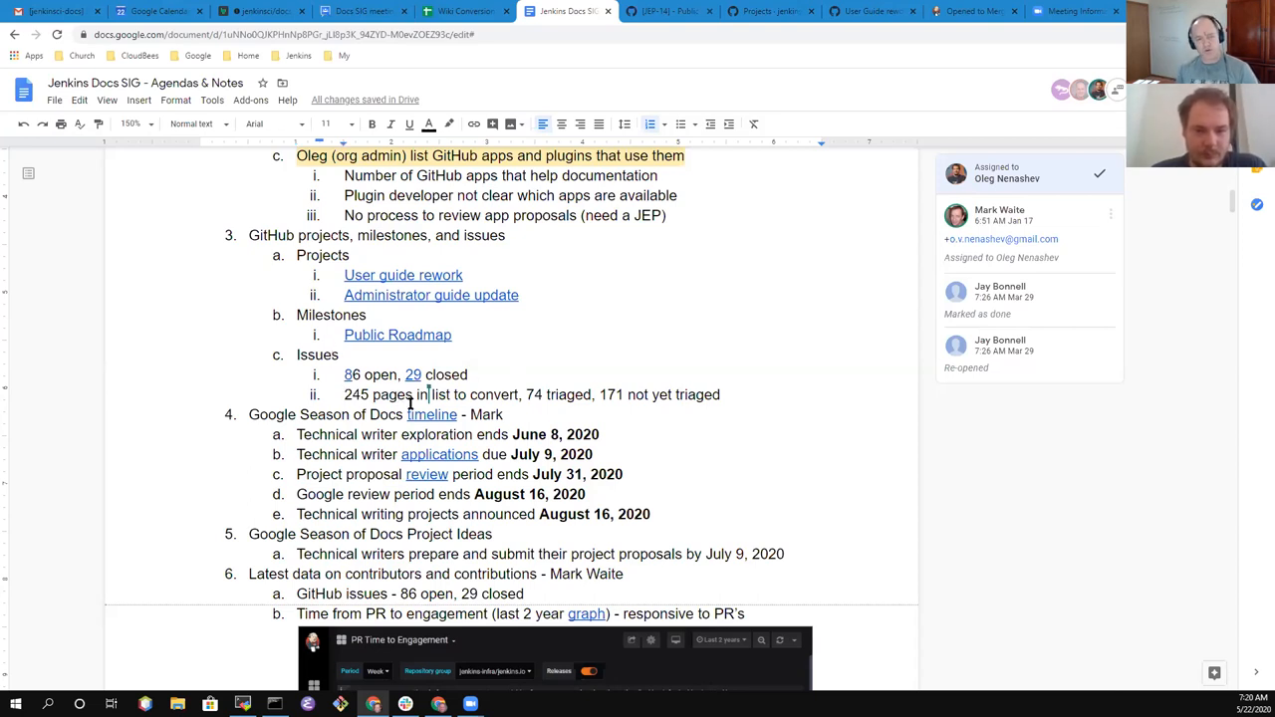
double_click(355, 395)
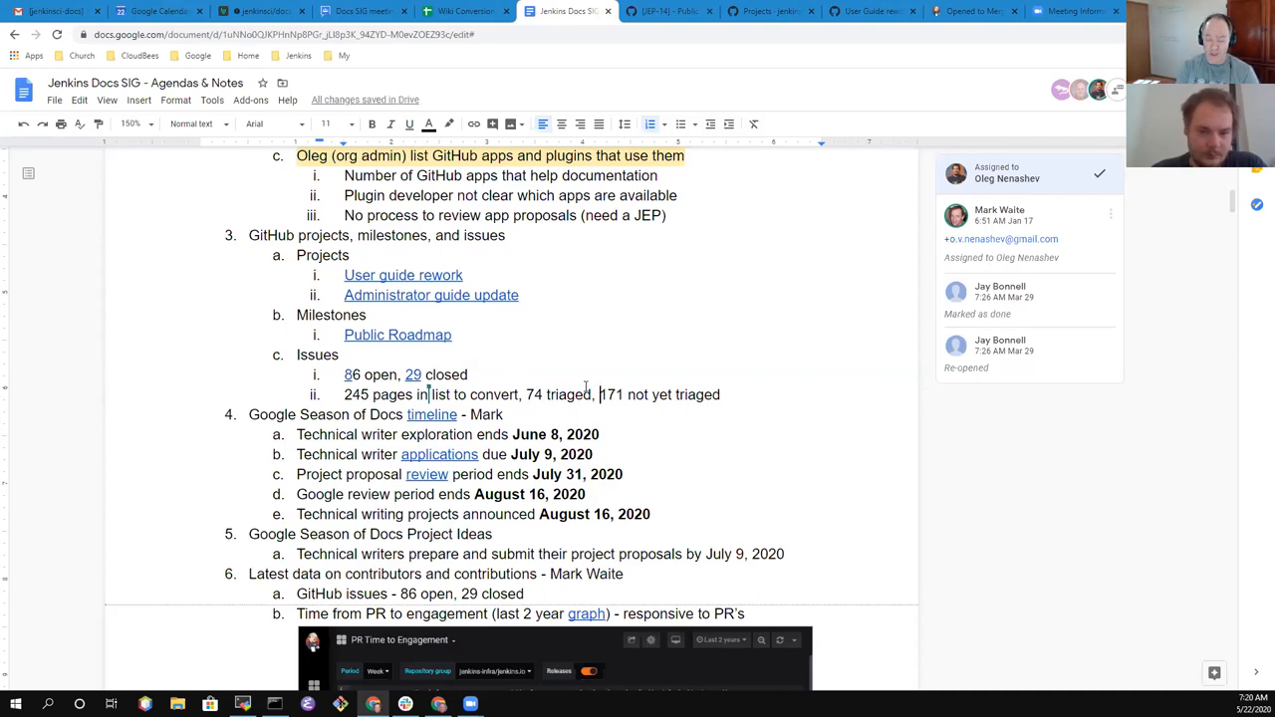
double_click(612, 395)
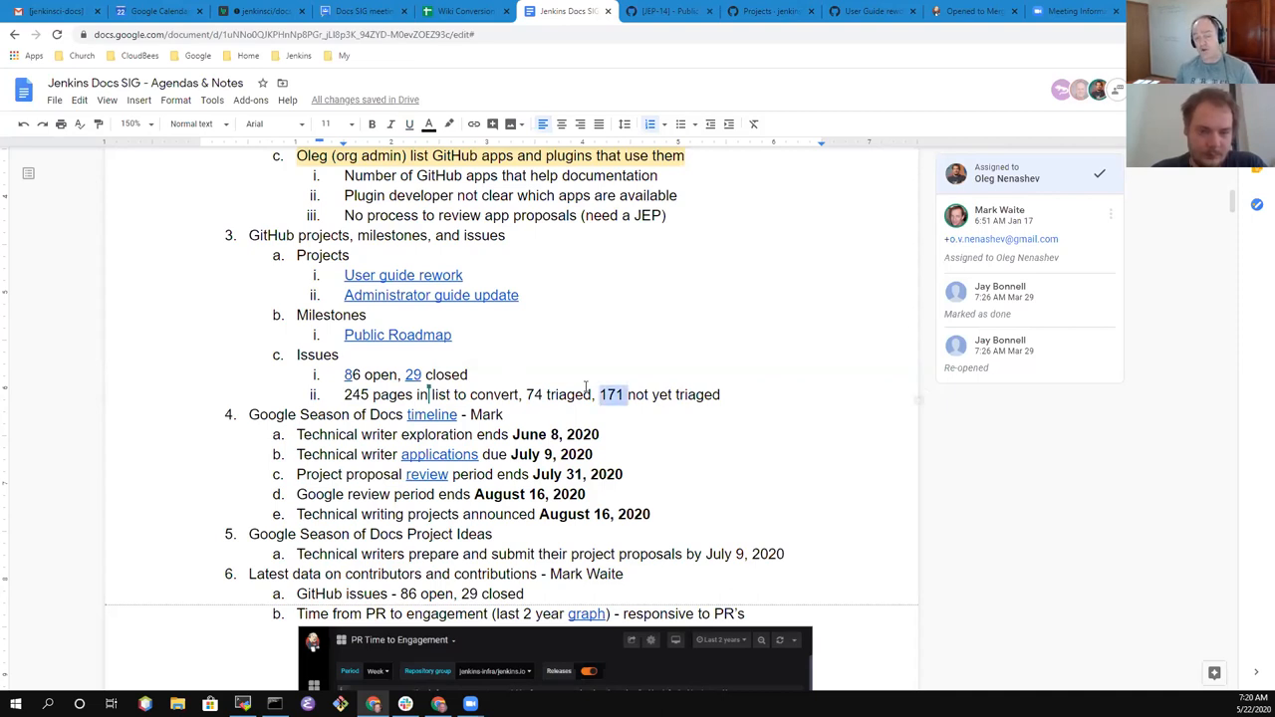
left_click_drag(602, 395, 721, 394)
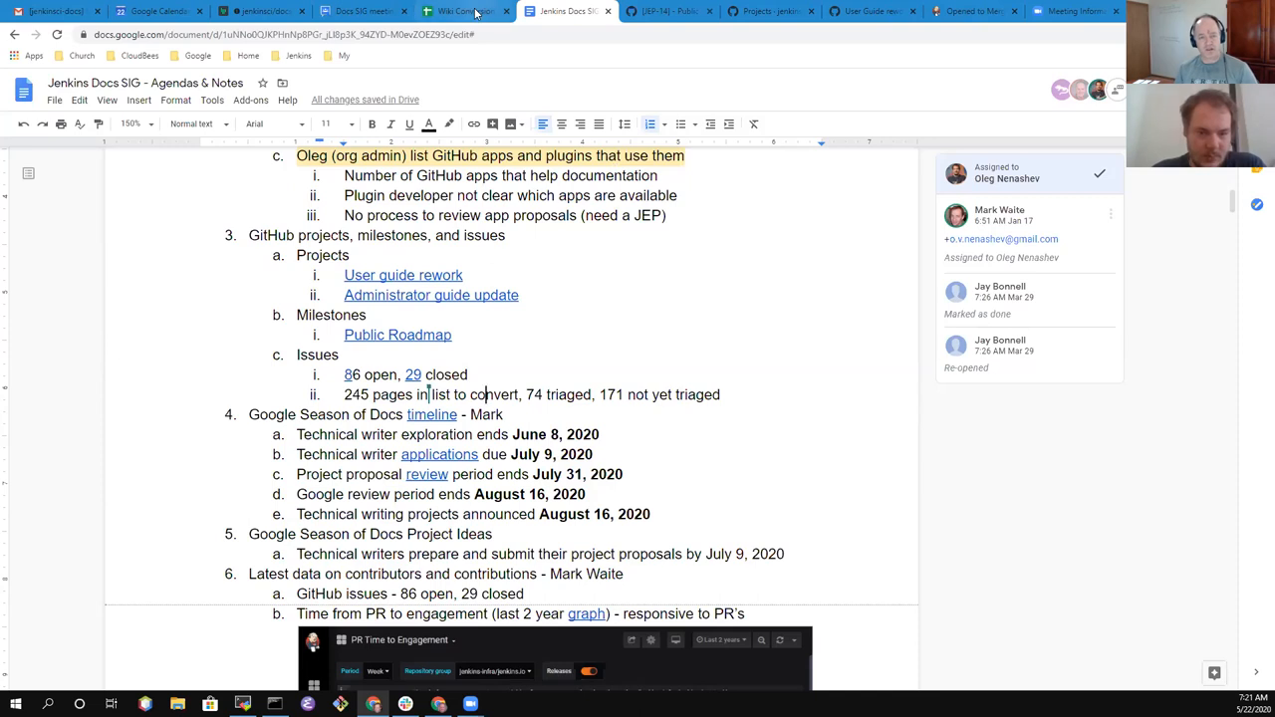
left_click(462, 12)
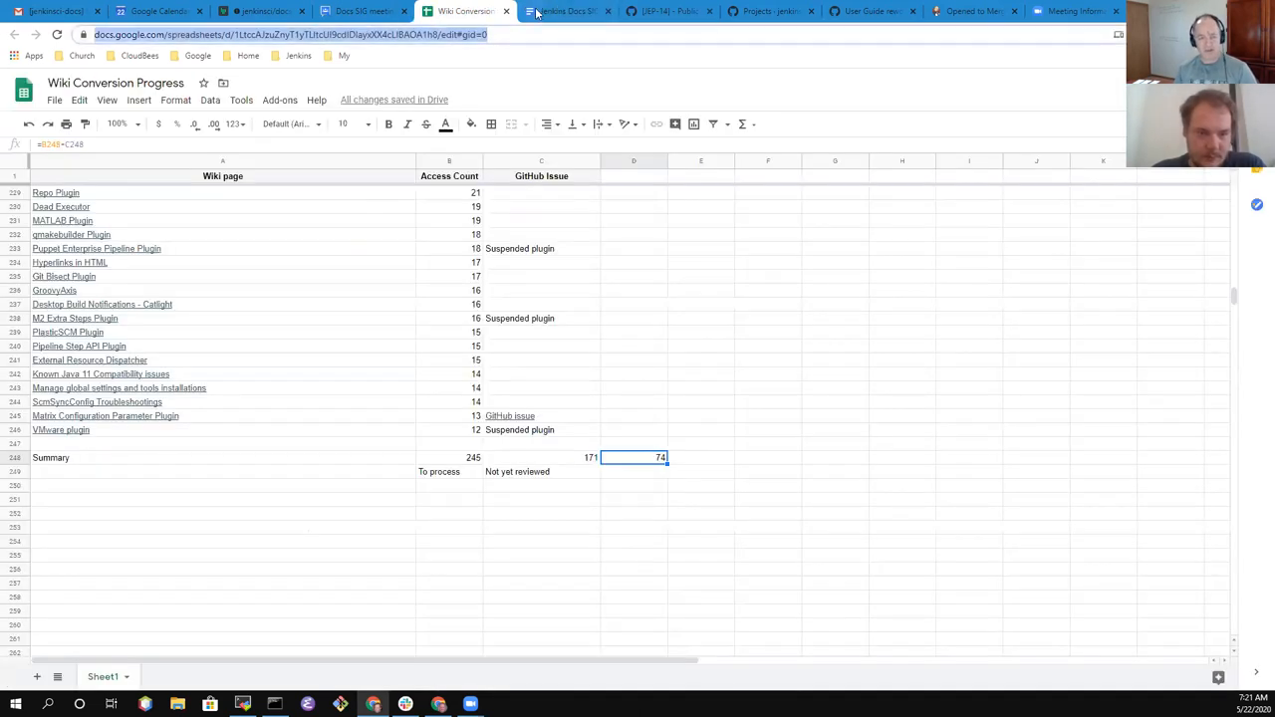
Scroll through the Wiki Conversion Progress page list, alternating with the agenda, ending on the agenda notes
left_click(566, 12)
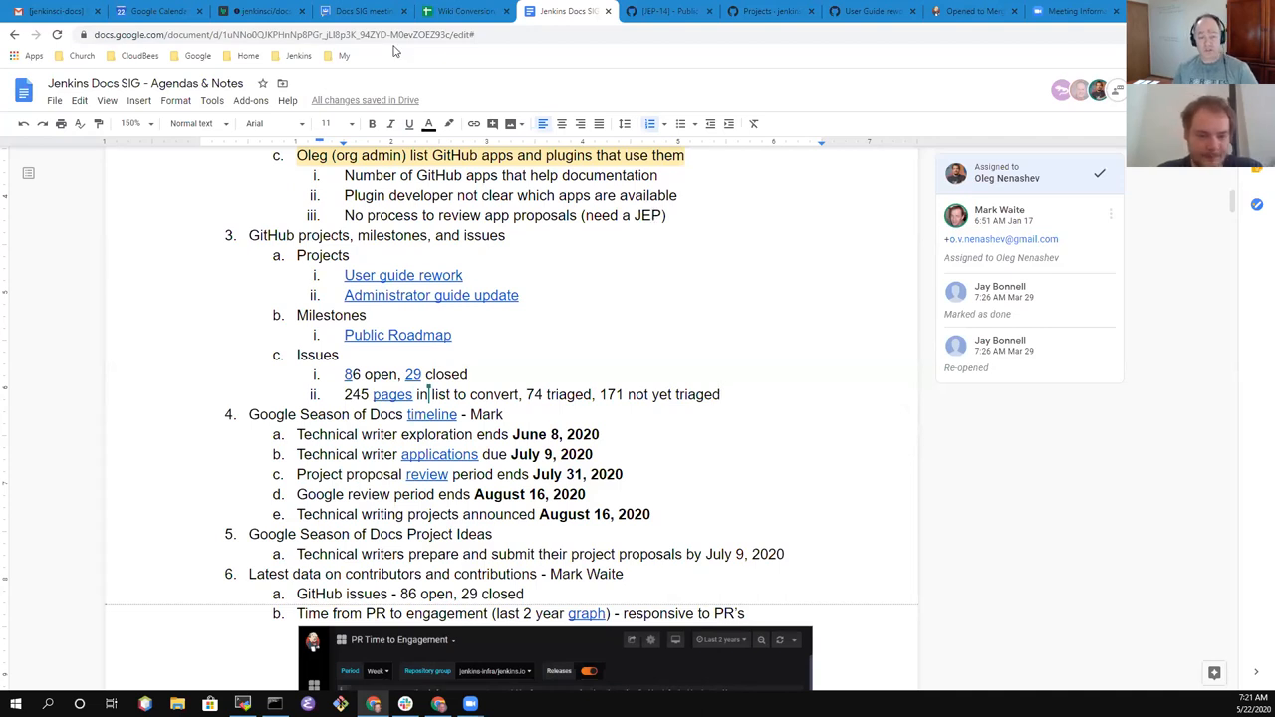
left_click(464, 12)
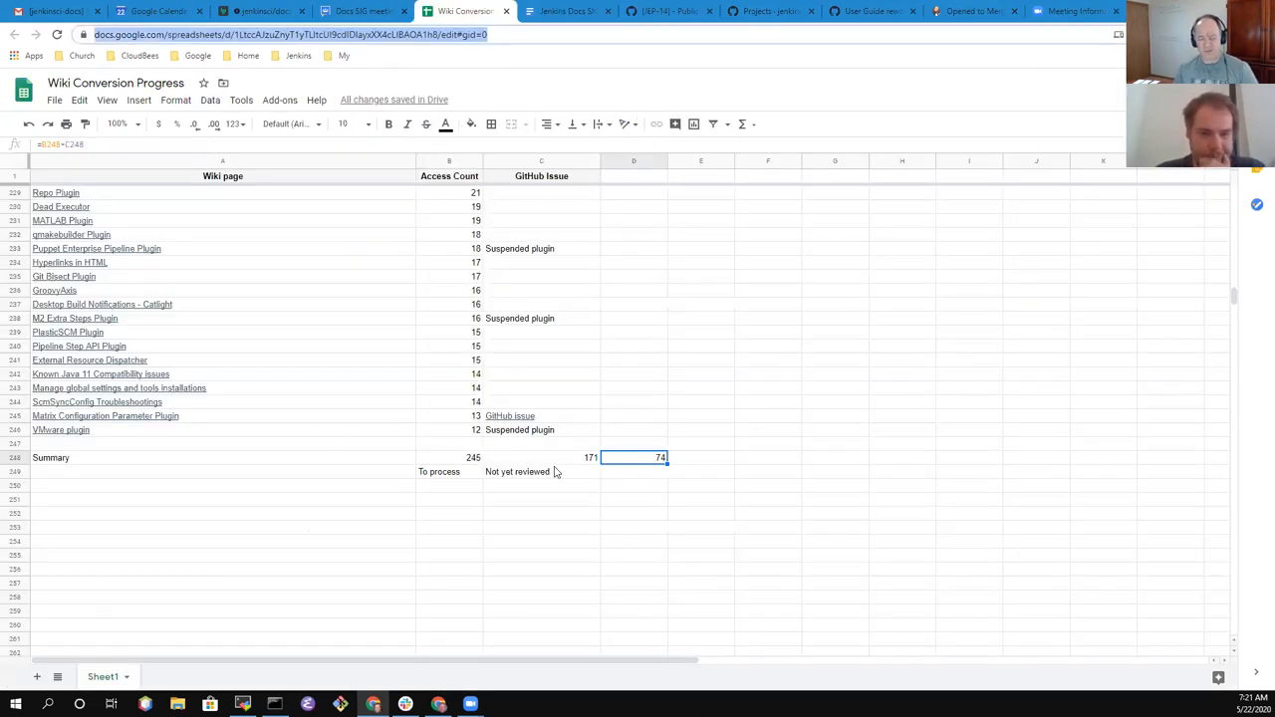
mouse_move(614, 438)
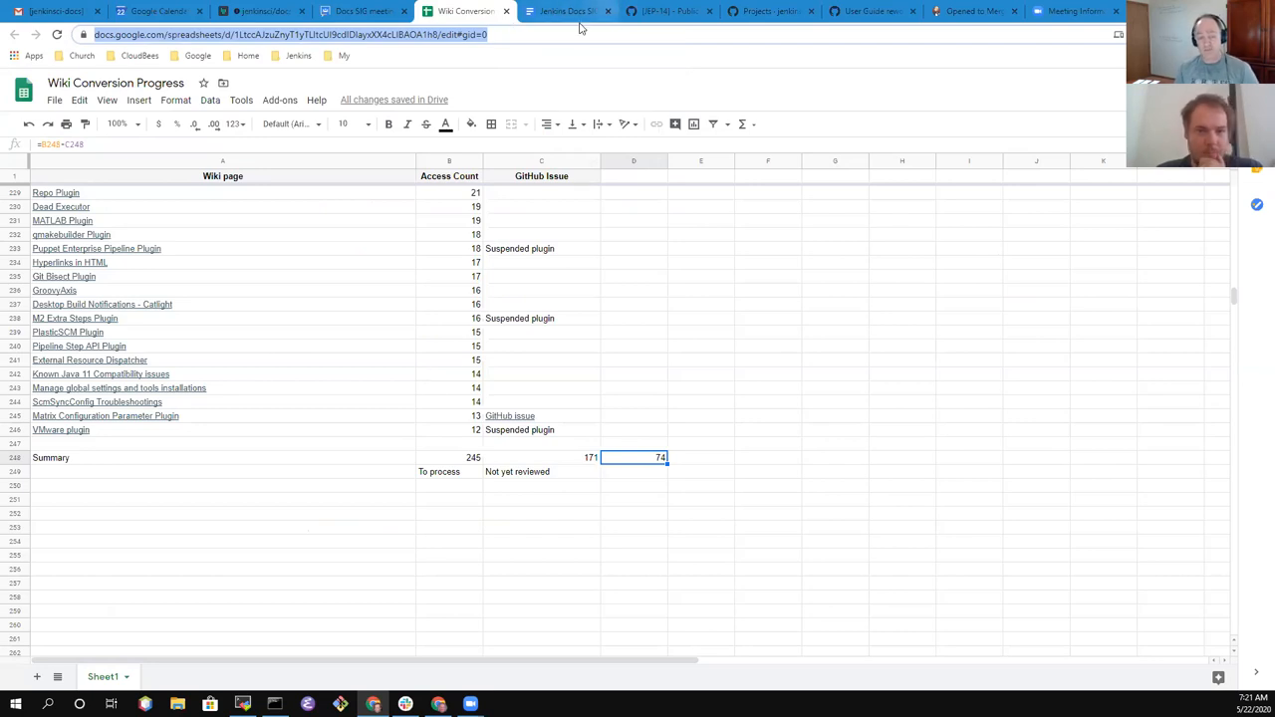
left_click(566, 12)
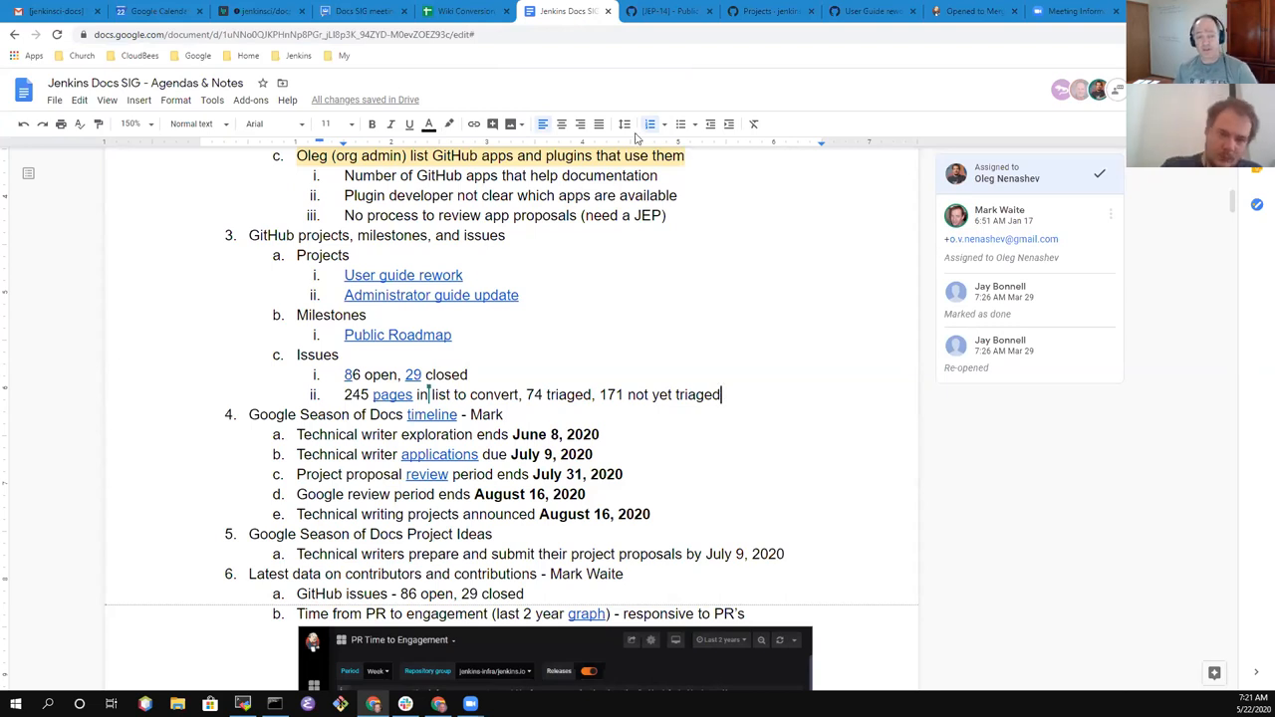
left_click(459, 11)
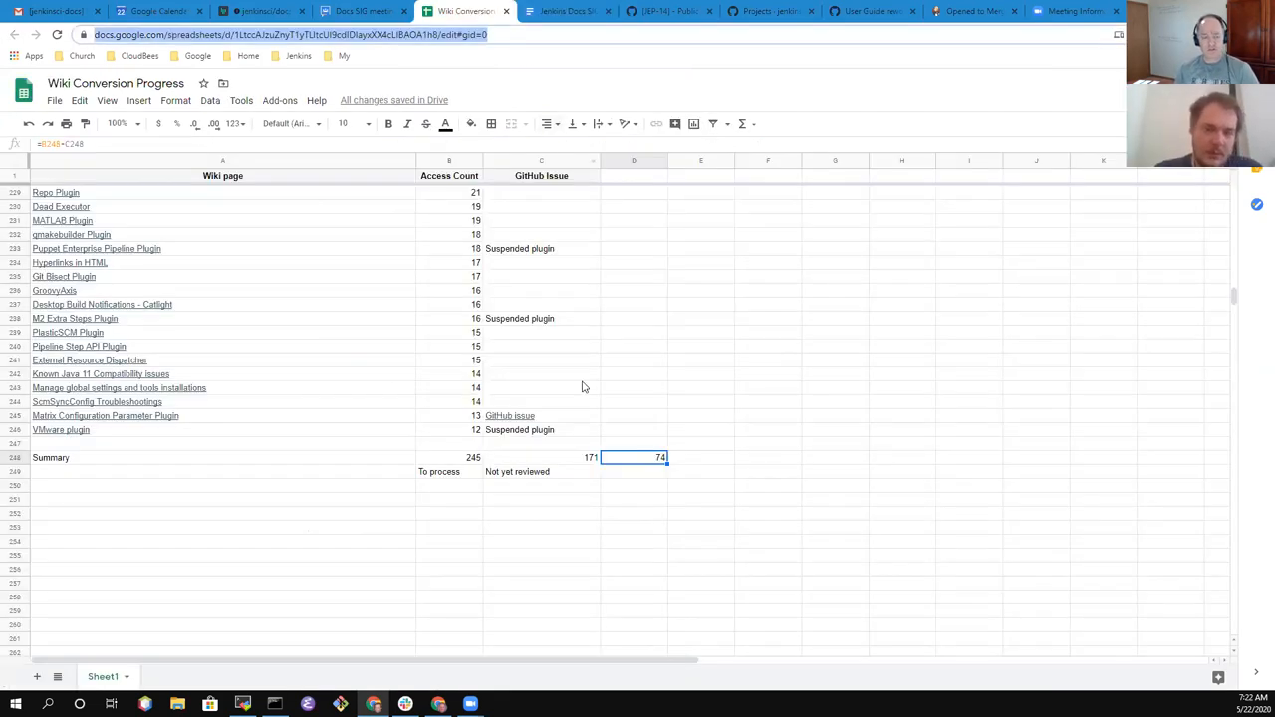
scroll("up", 3)
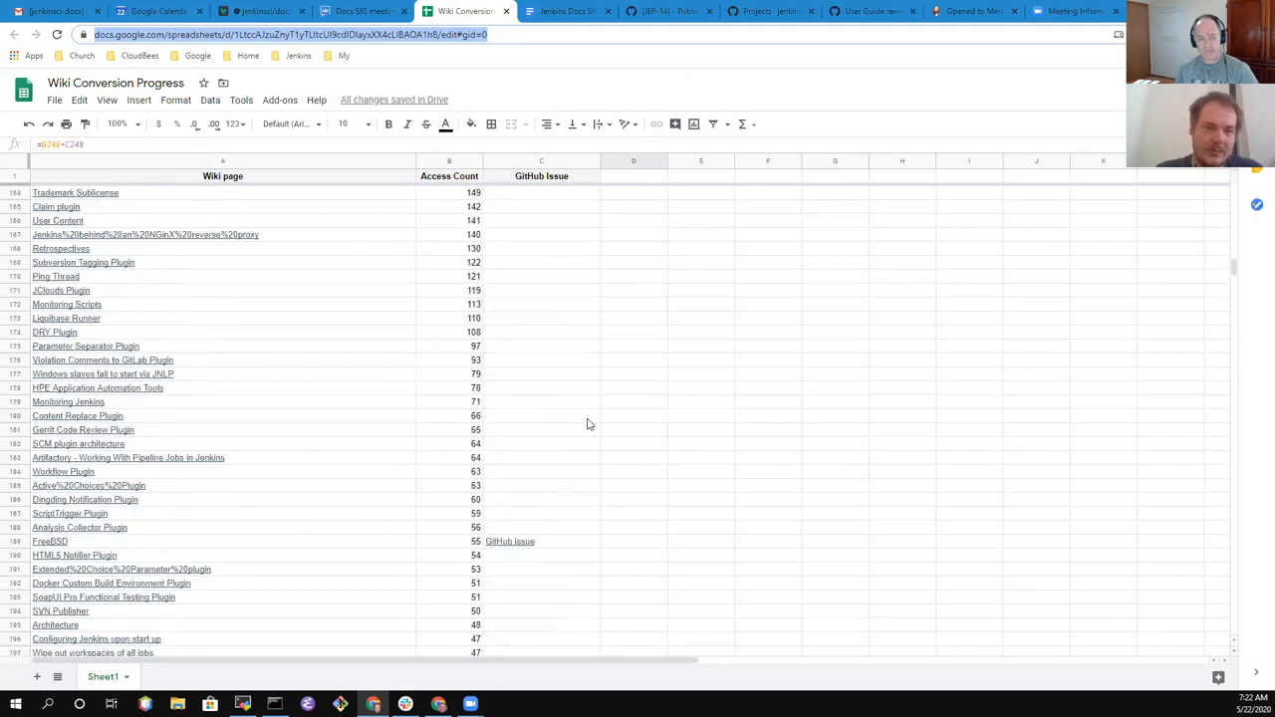
scroll("up", 3)
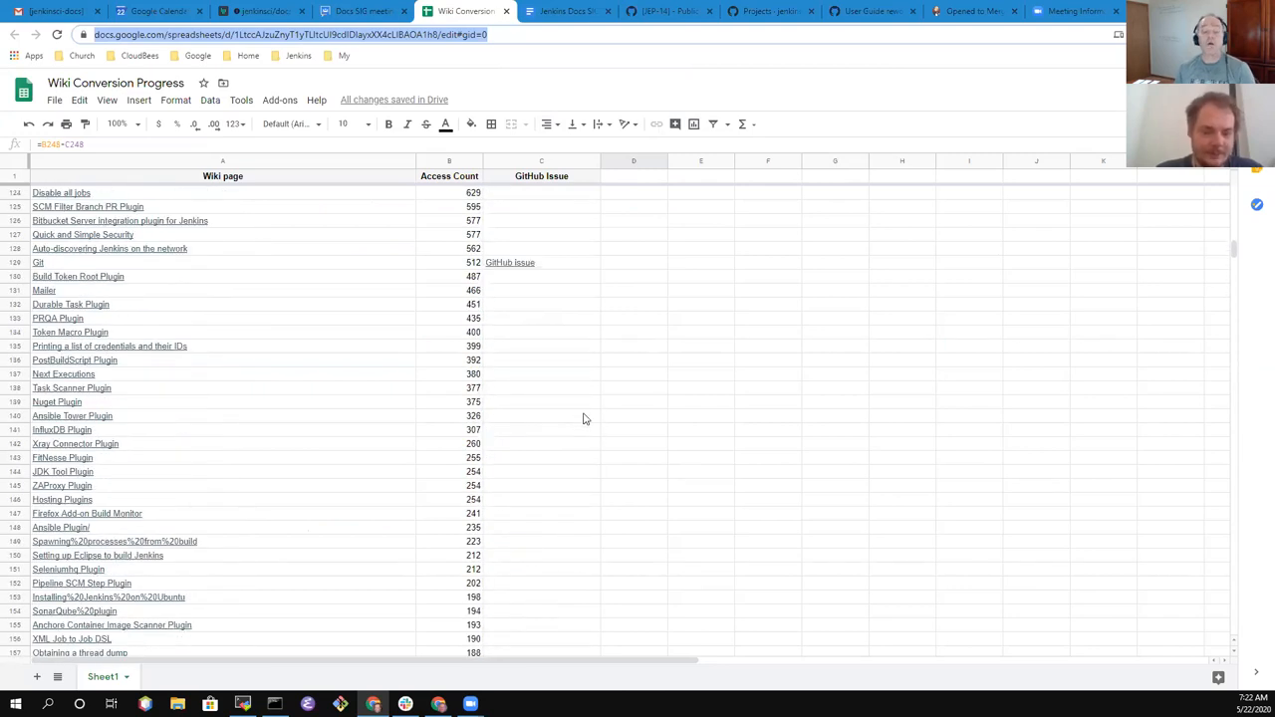
left_click(566, 12)
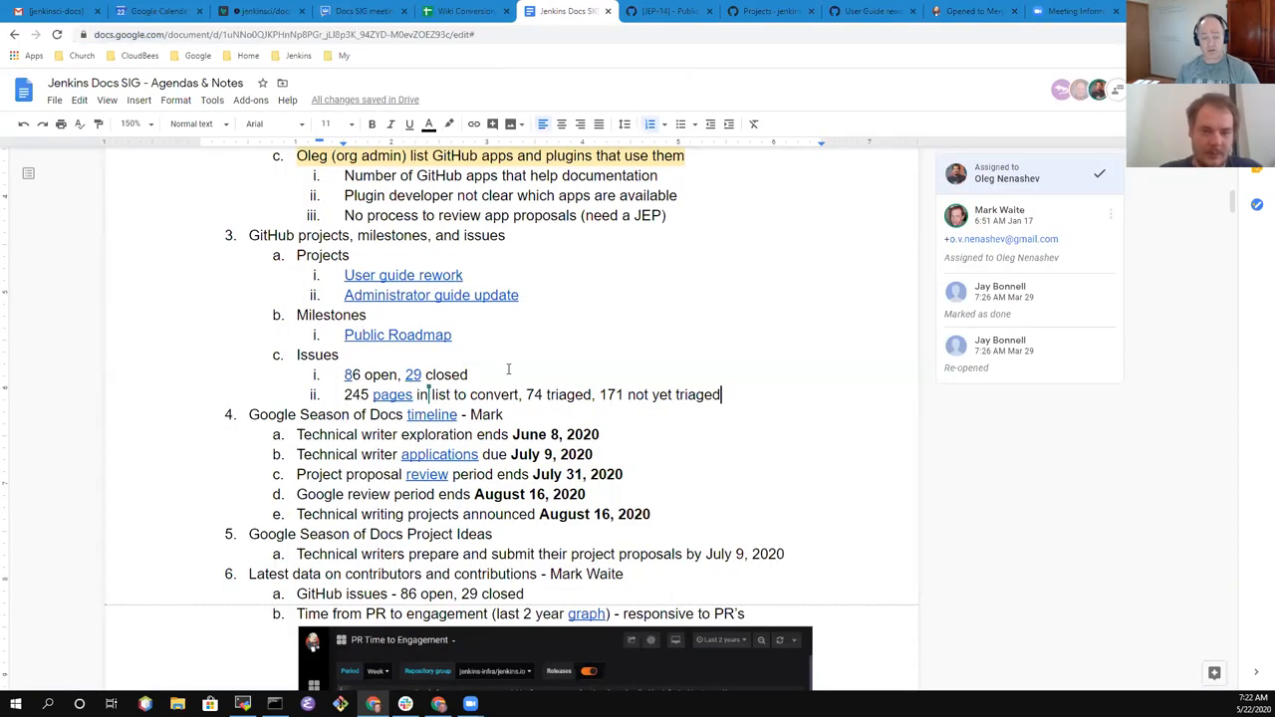
Add item iii 'Triage of those pages as an advanced topic' under Issues
key("enter")
type("Triage of")
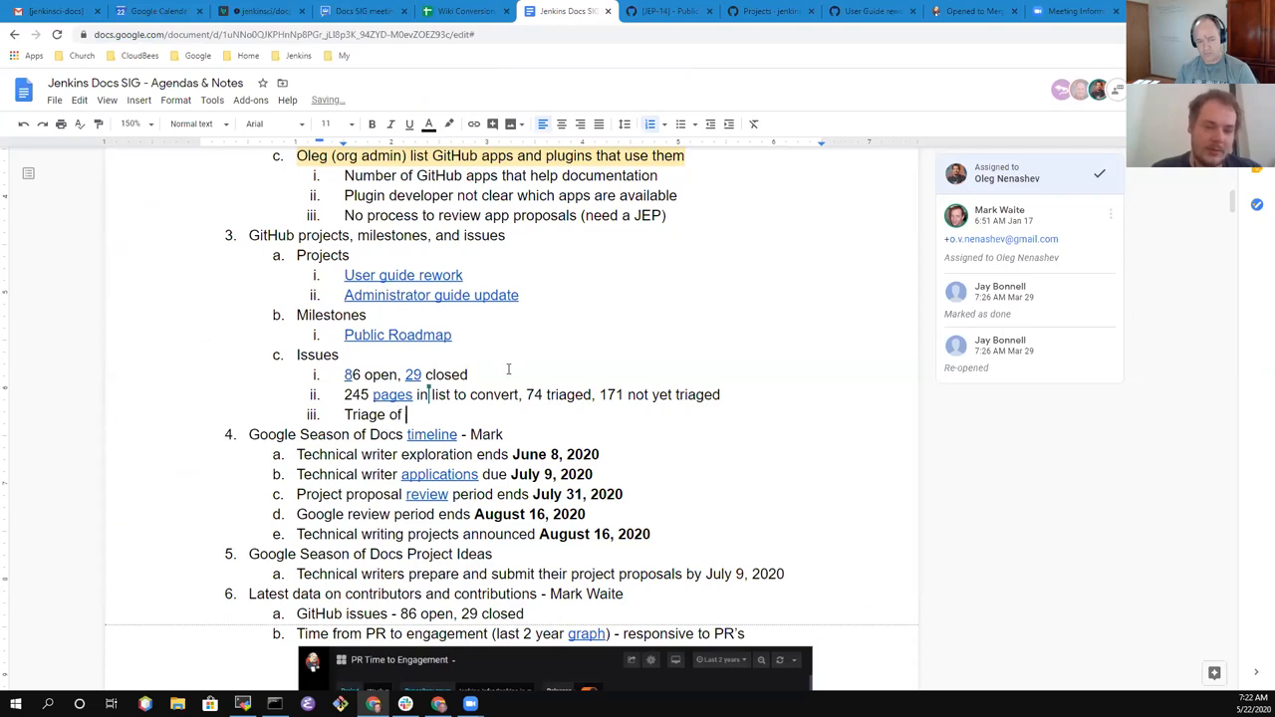
type("those pages as an advanced top")
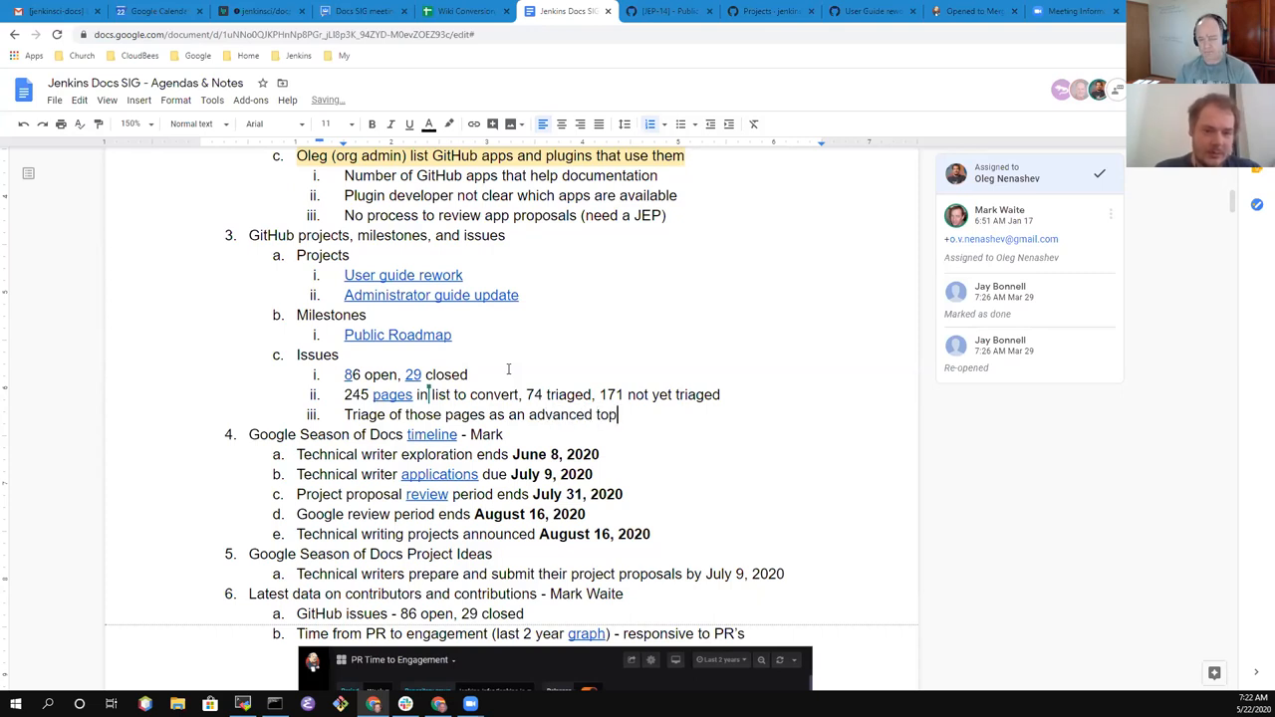
type("ic")
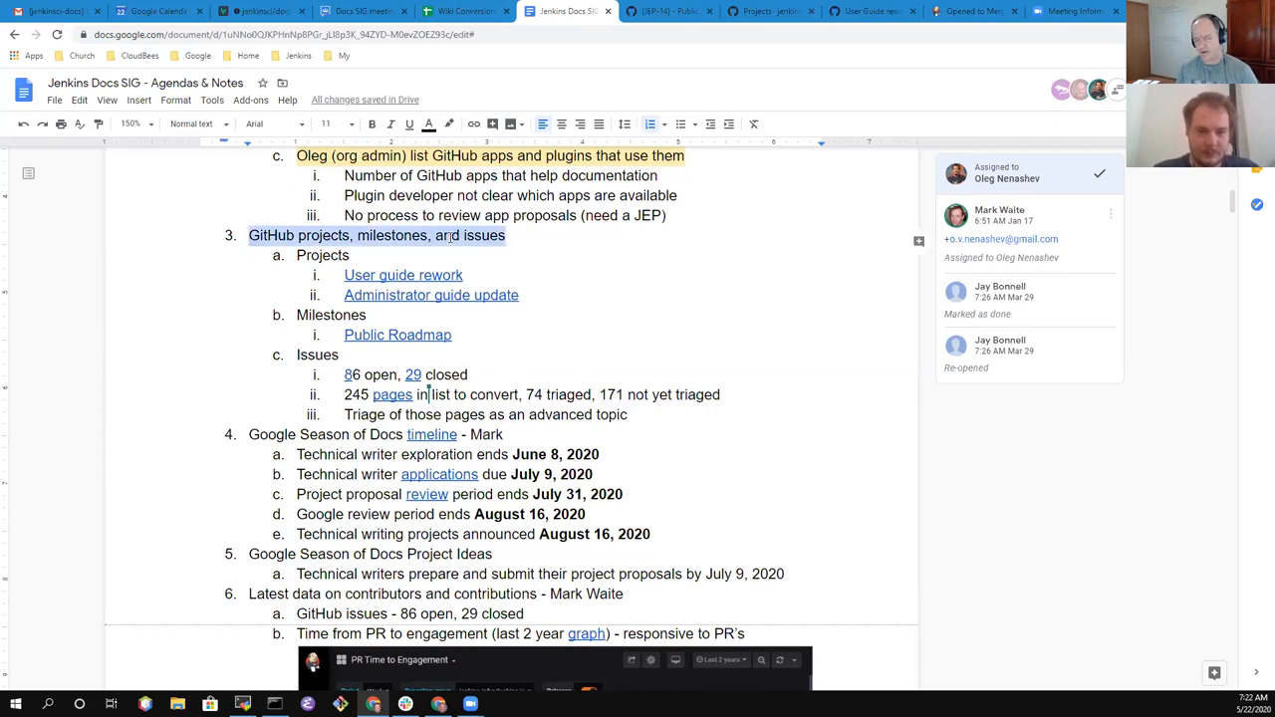
left_click(463, 275)
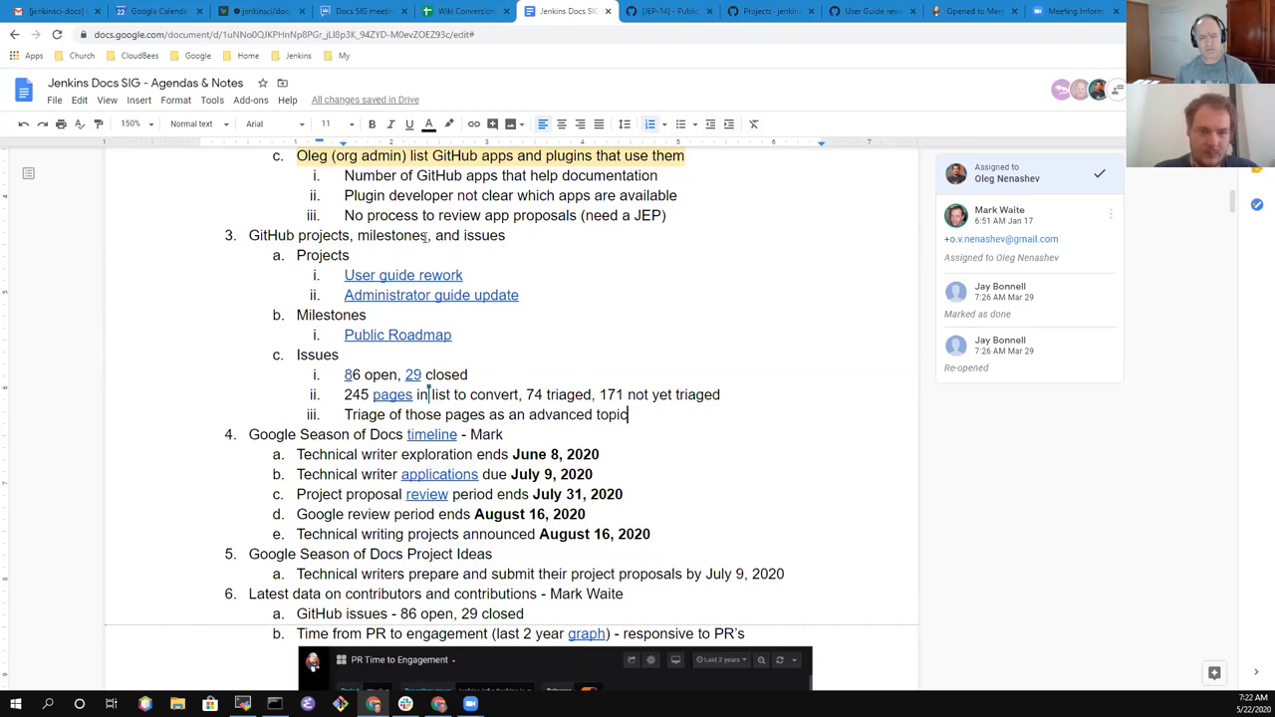
scroll("down", 3)
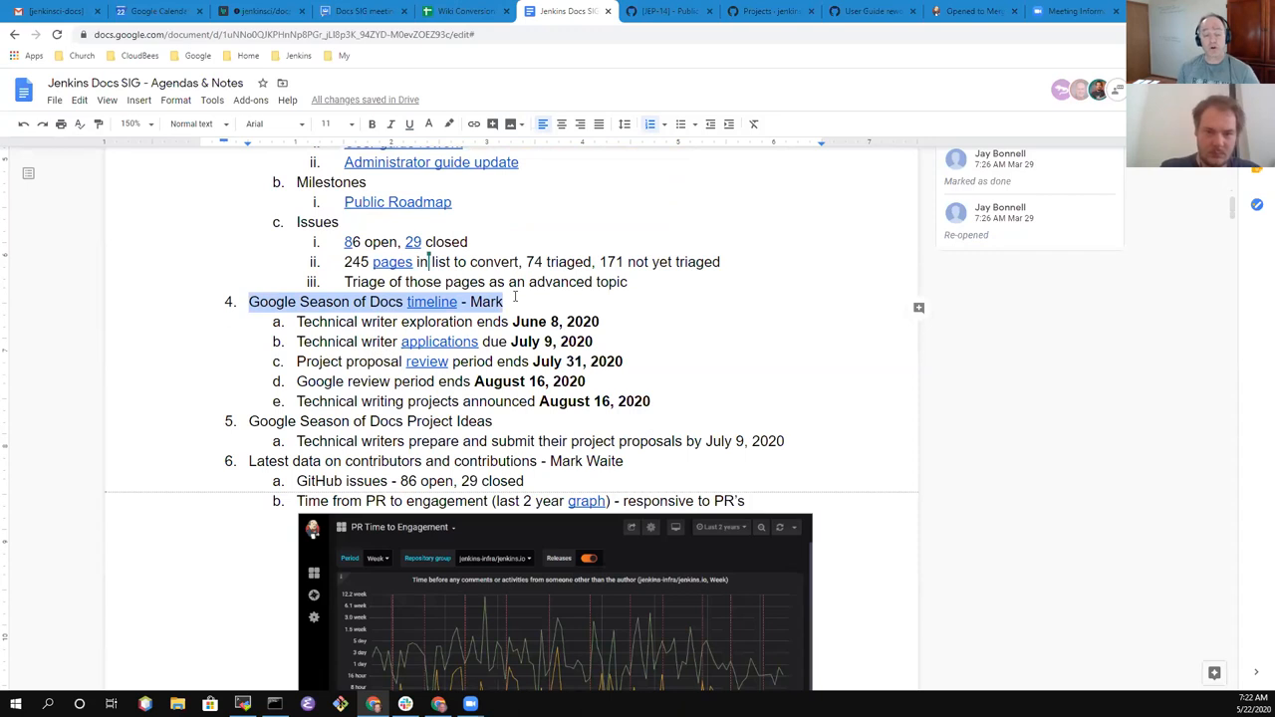
Follow the 'applications' link in the Season of Docs timeline item to its guide page
left_click(534, 303)
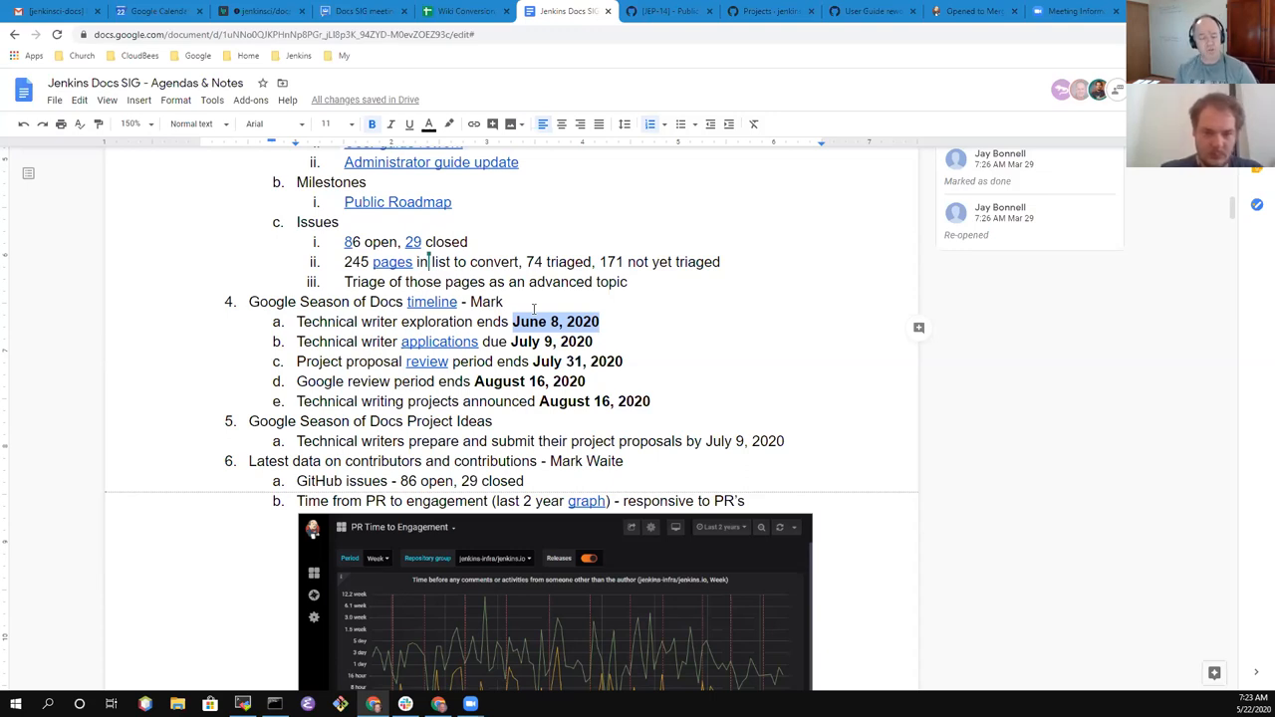
mouse_move(692, 257)
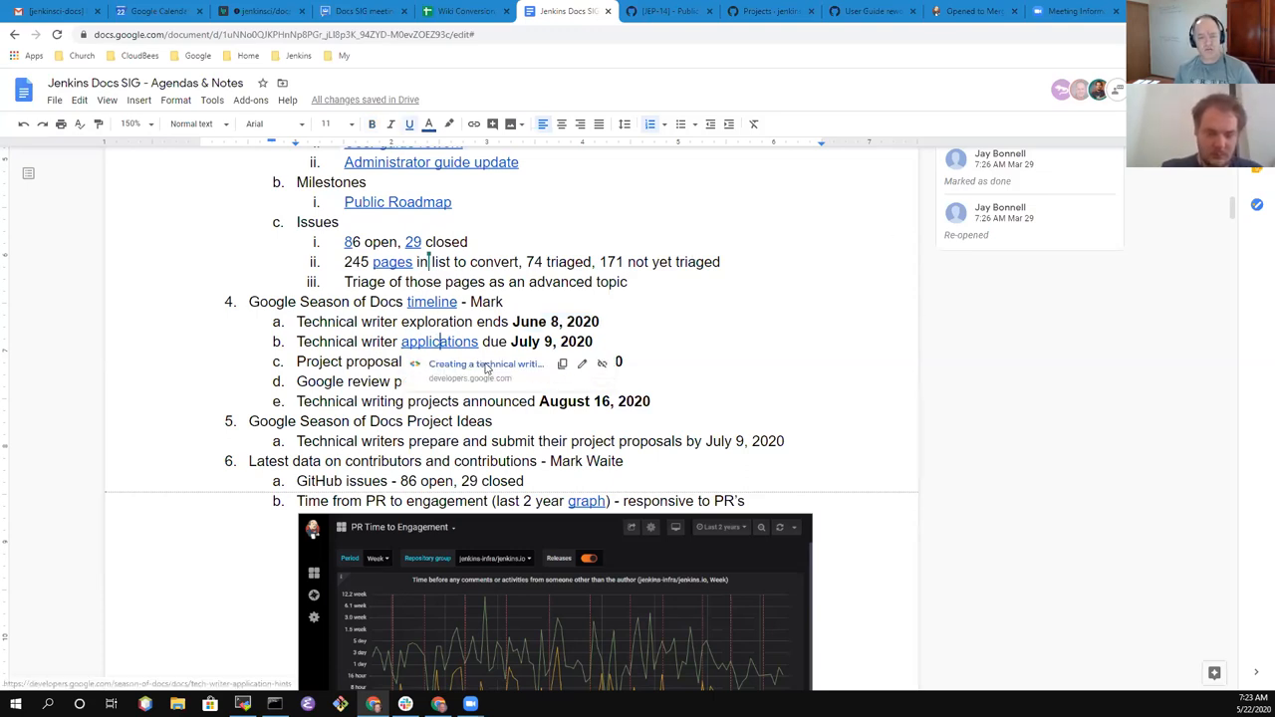
left_click(487, 363)
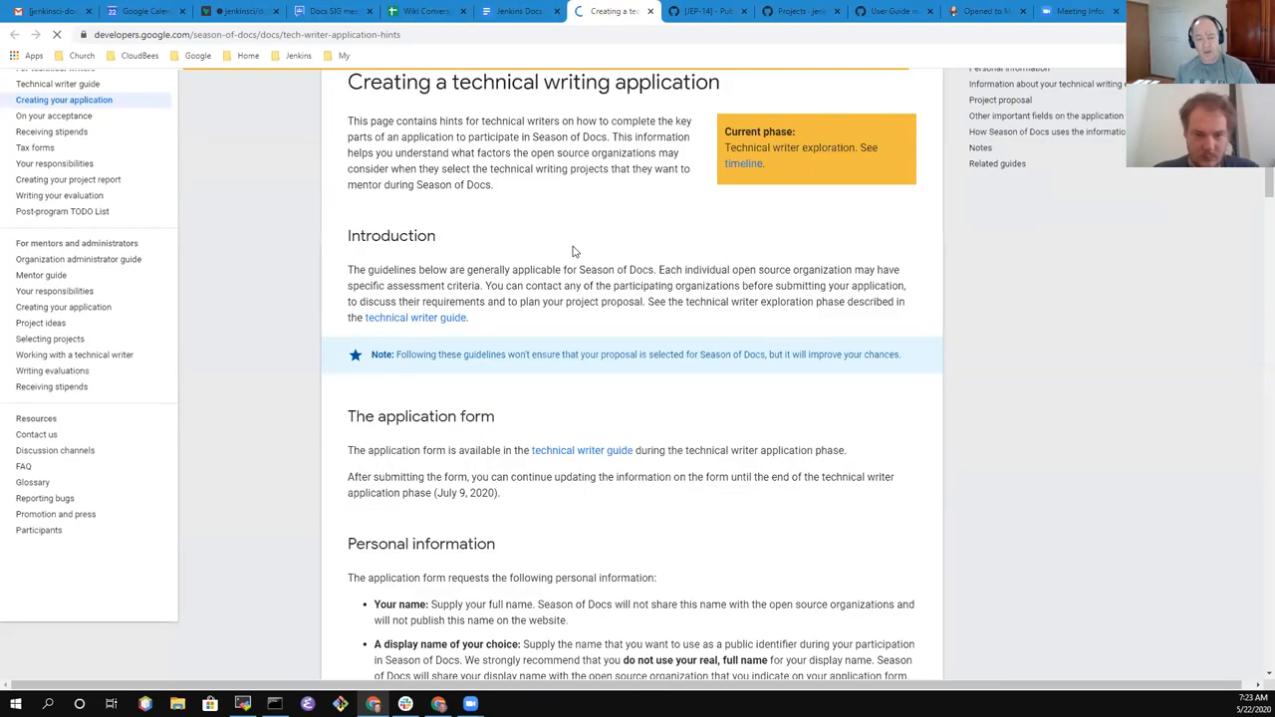
Bring the Project proposal section of the application guide into view, enlarged for reading
scroll("down", 3)
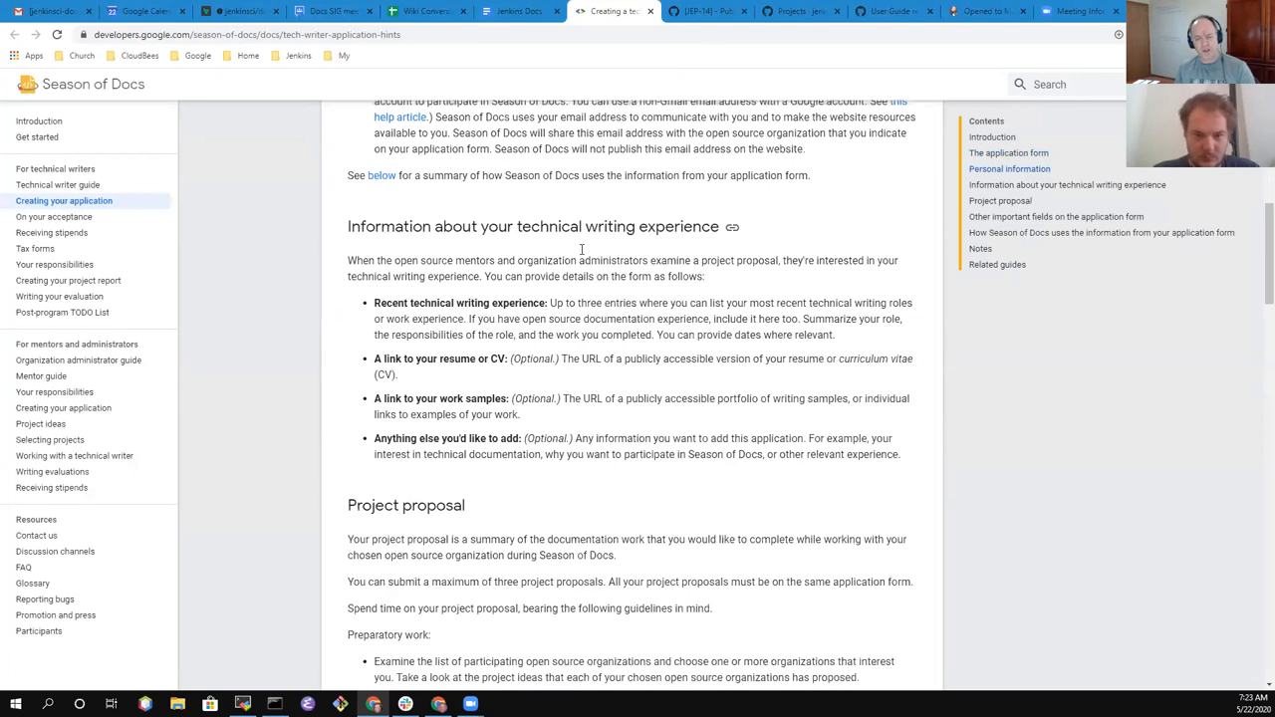
scroll("down", 3)
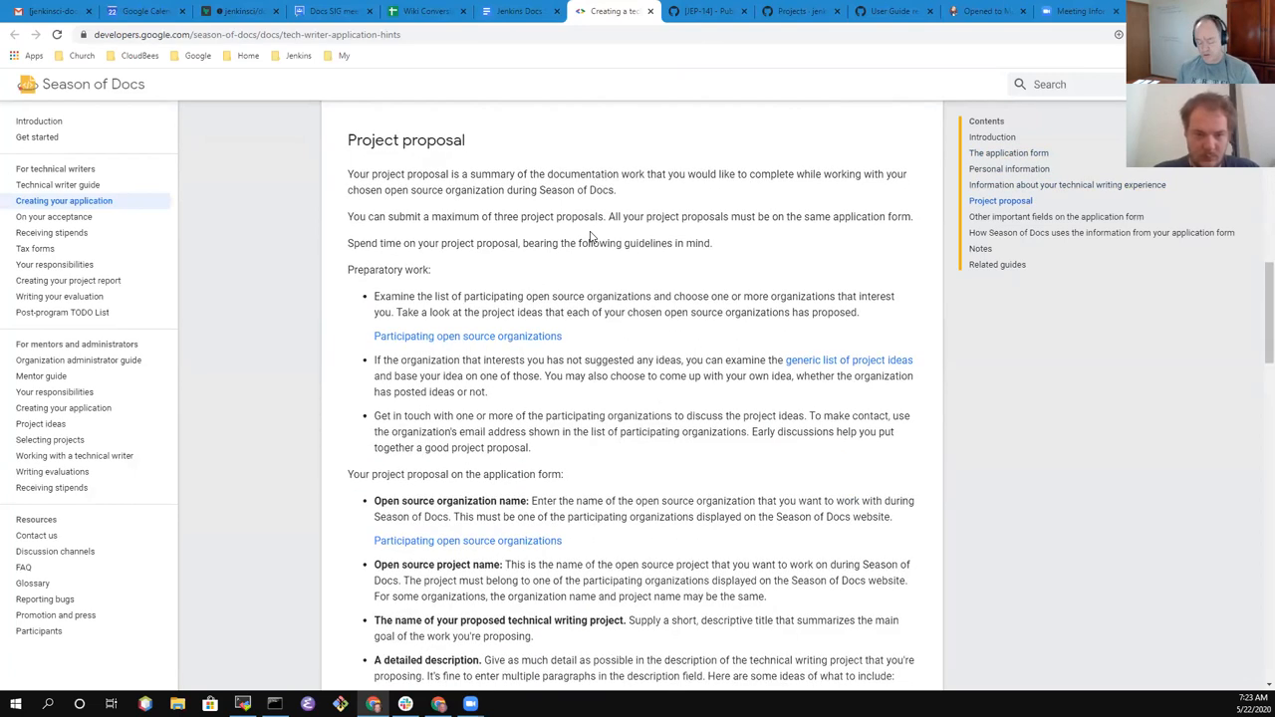
key("ctrl+plus")
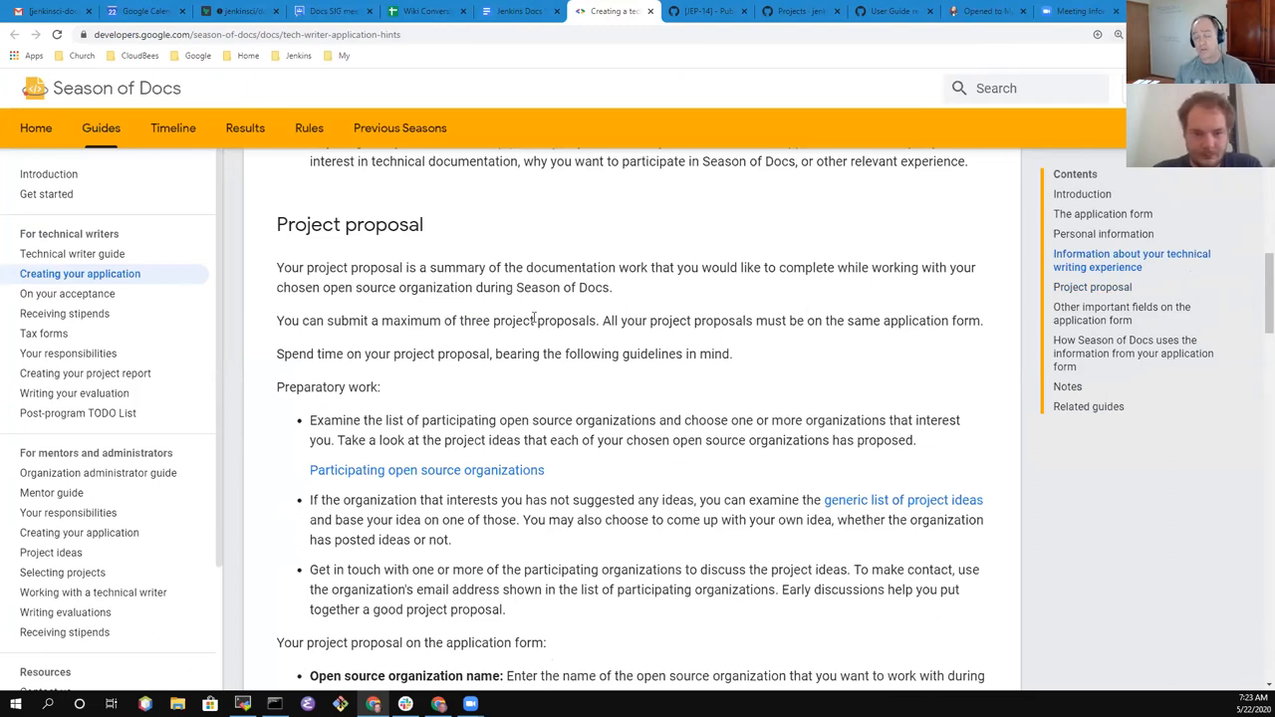
mouse_move(534, 334)
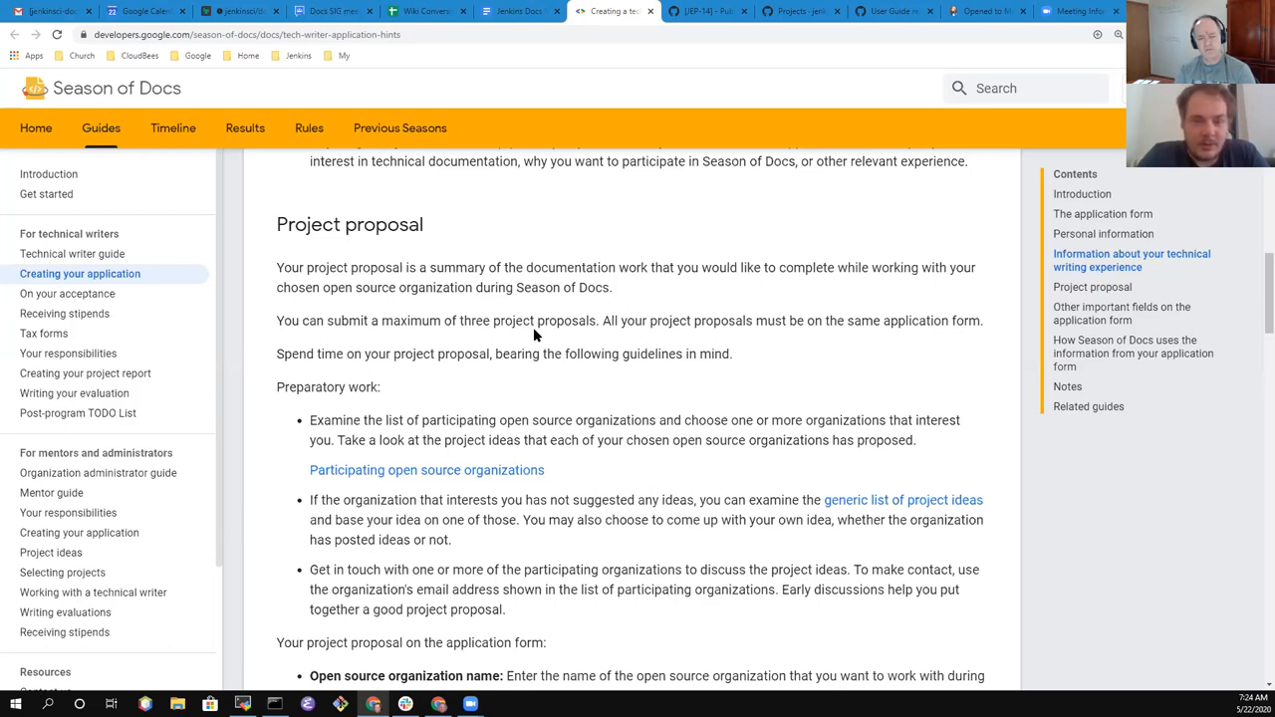
mouse_move(444, 336)
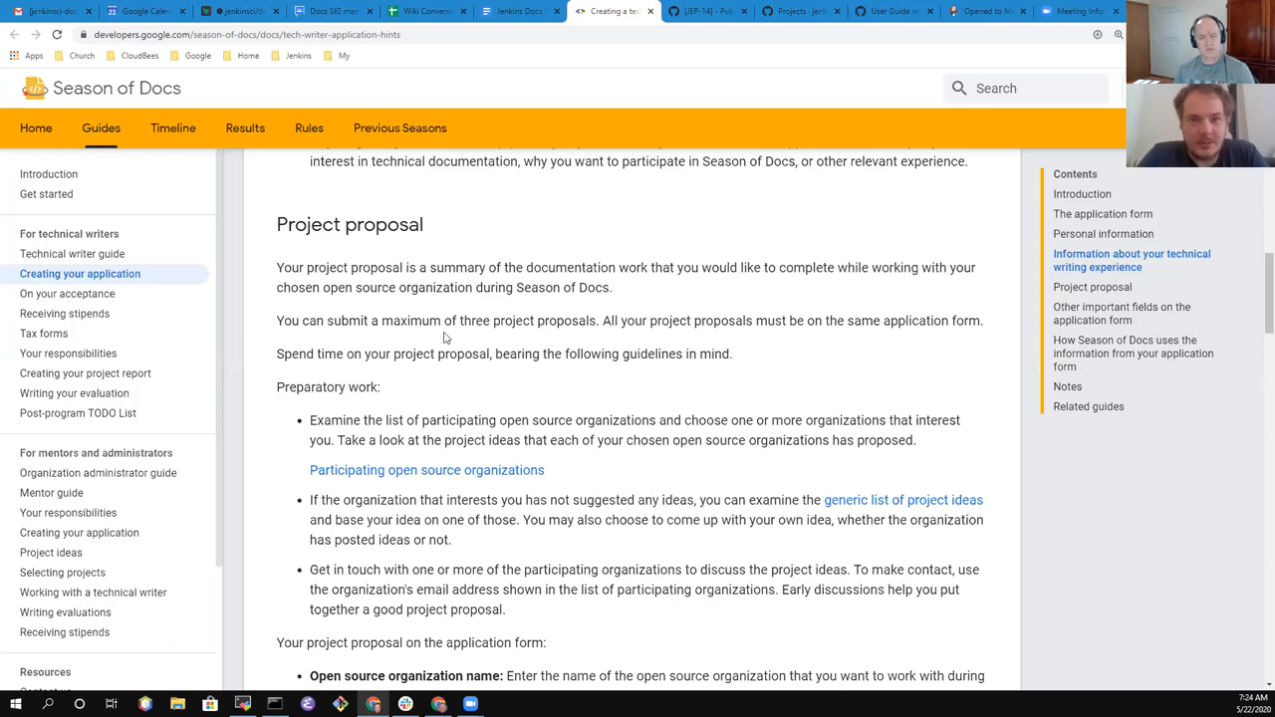
mouse_move(451, 337)
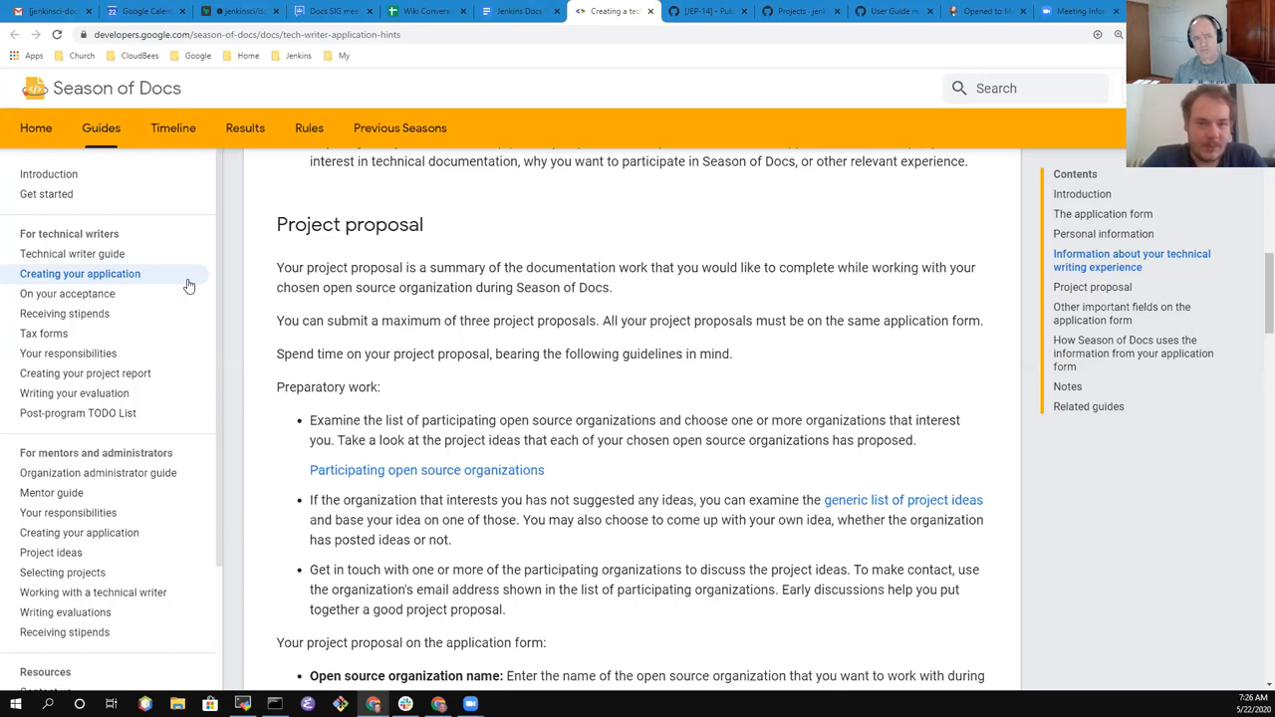
mouse_move(518, 12)
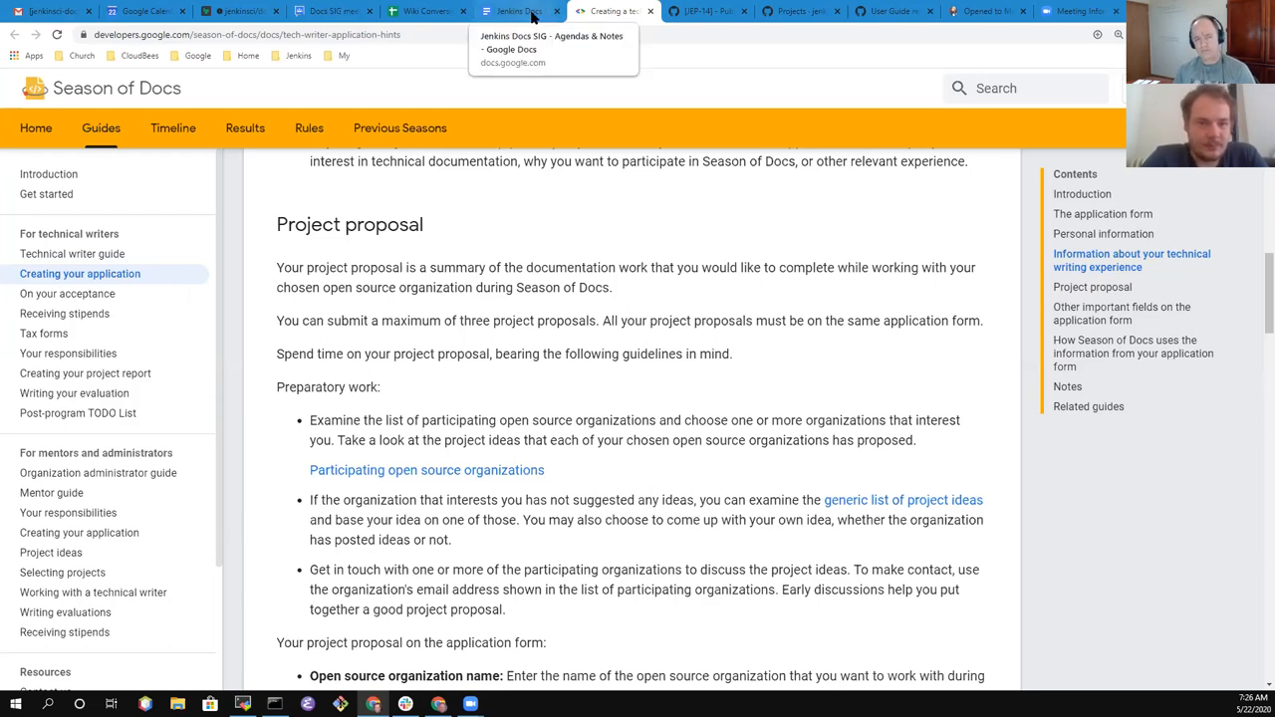
Switch to the Jenkins Docs SIG - Agendas & Notes tab
left_click(518, 12)
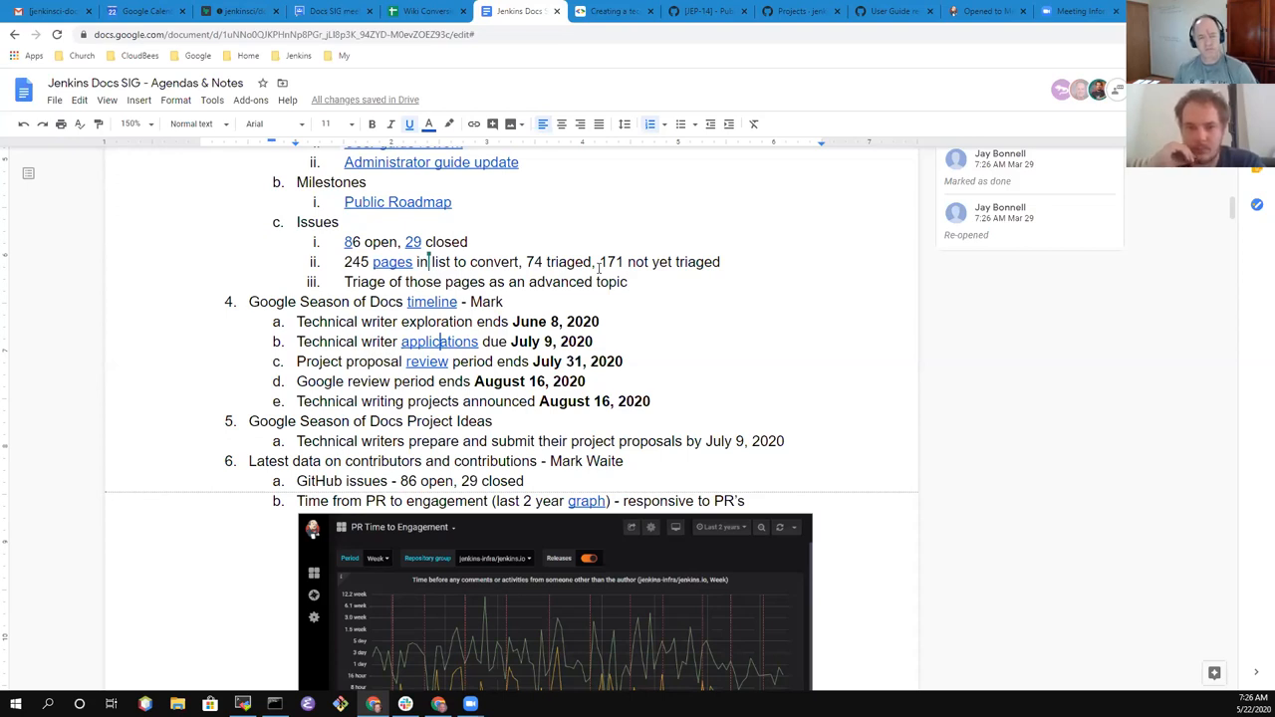
mouse_move(614, 12)
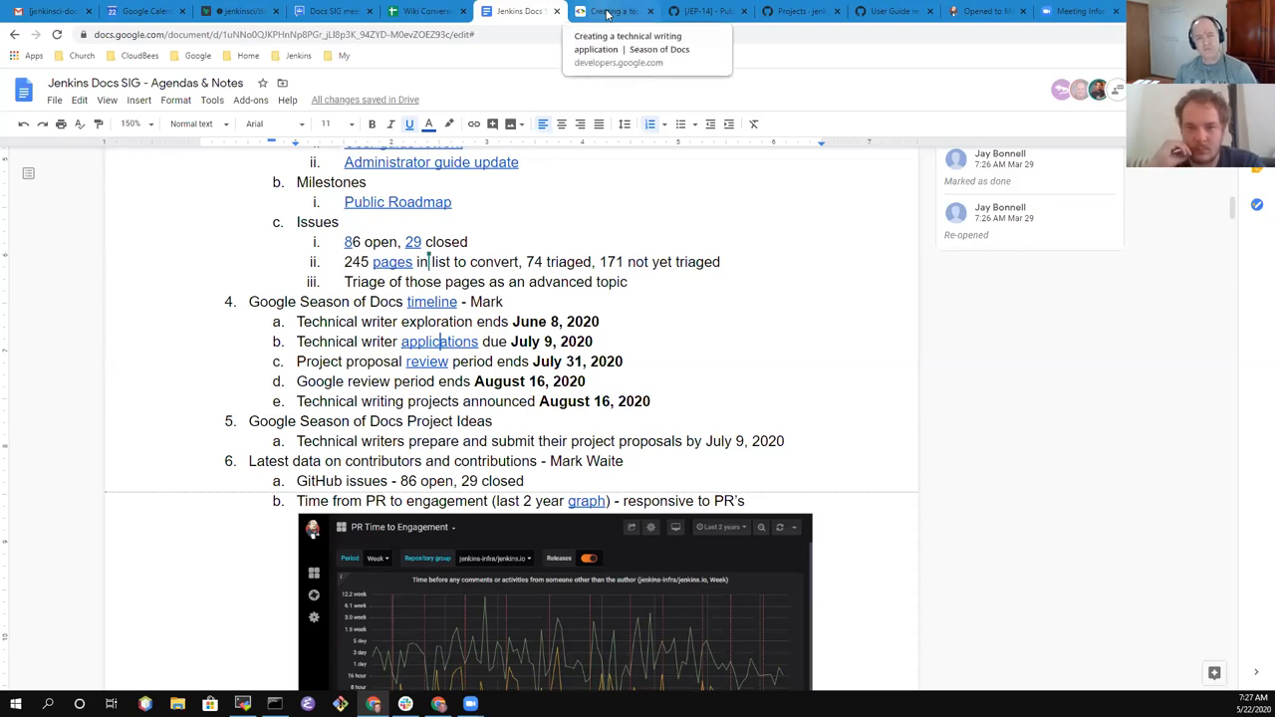
Switch back to the 'Creating a technical writing application' Season of Docs tab
left_click(614, 12)
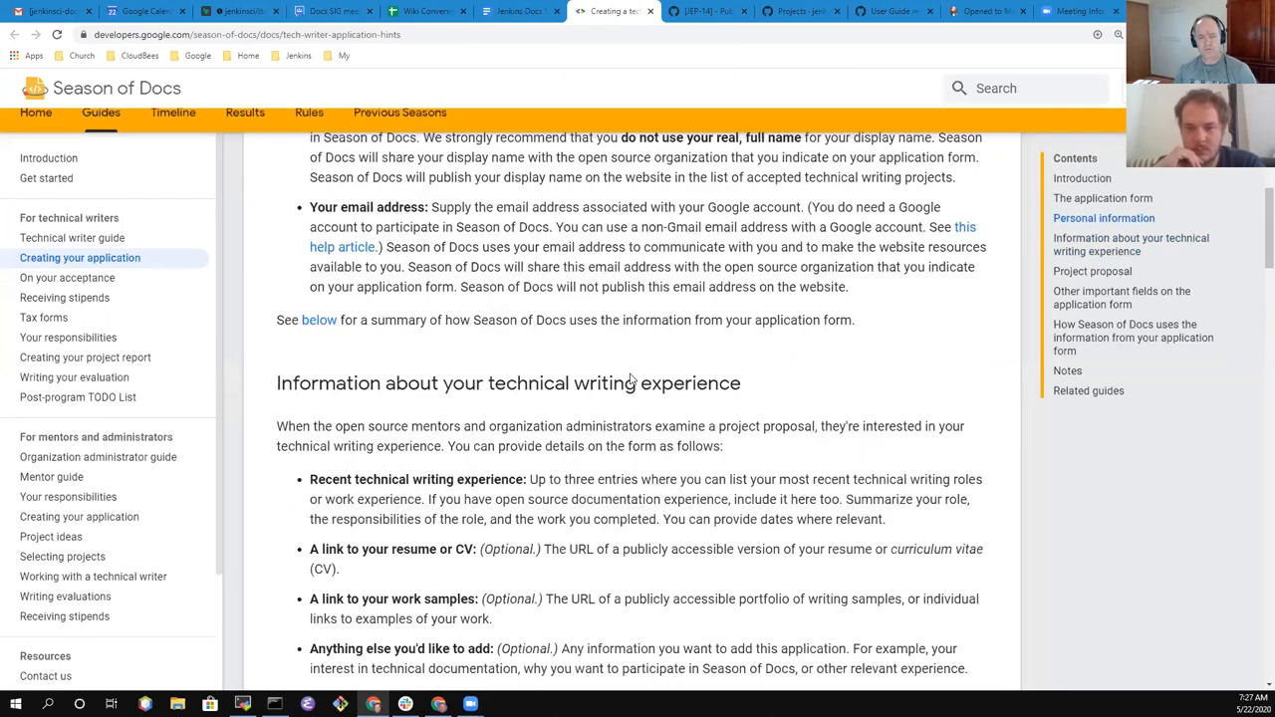
scroll("up", 3)
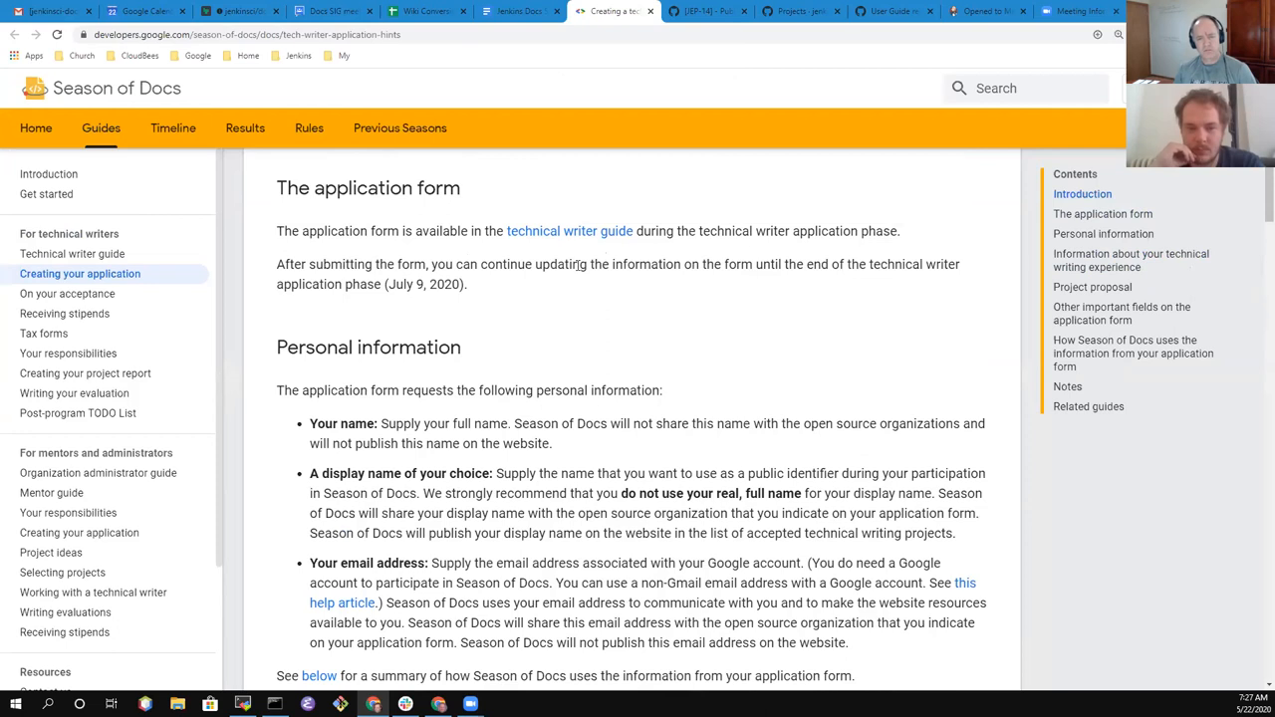
mouse_move(698, 343)
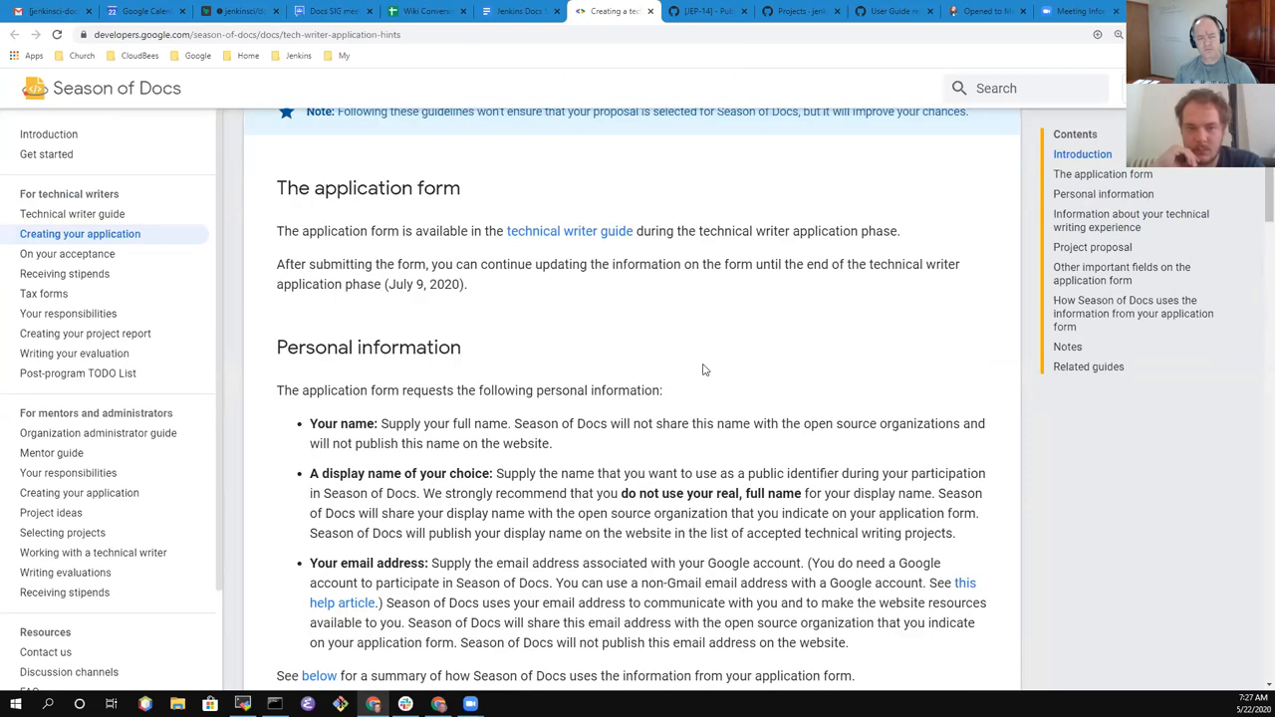
mouse_move(678, 375)
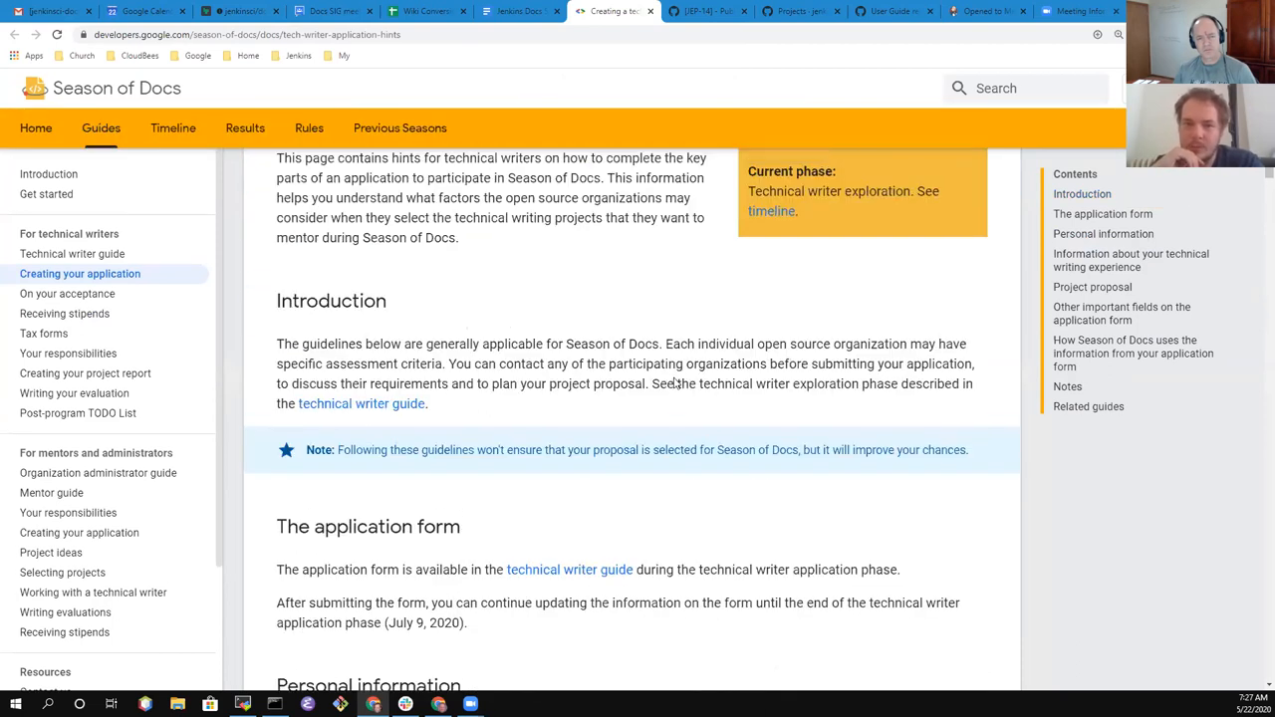
scroll("down", 3)
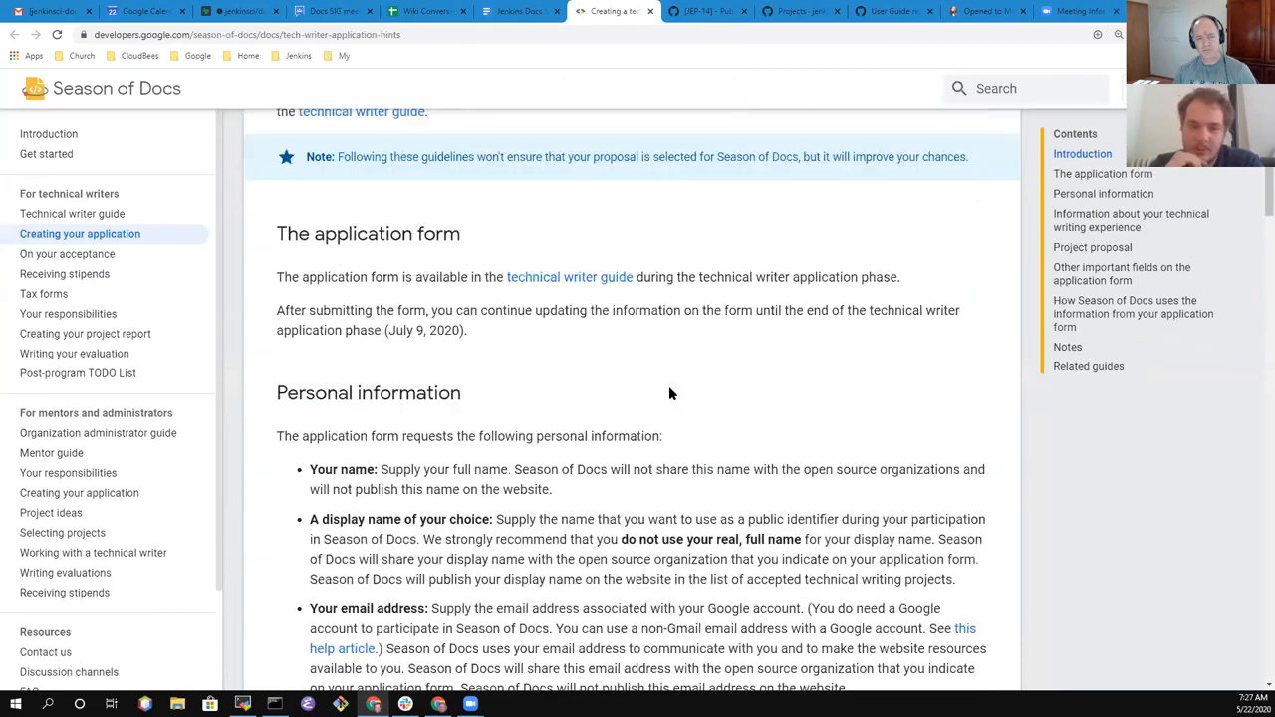
scroll("down", 3)
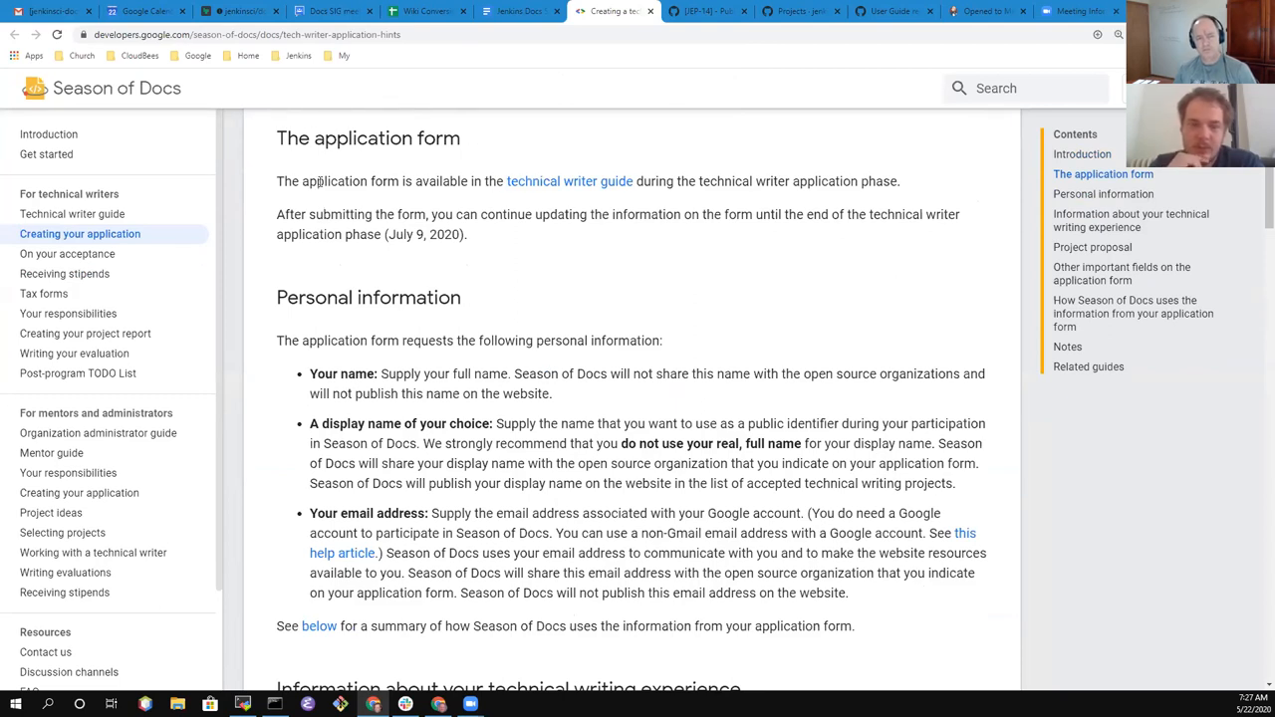
mouse_move(430, 267)
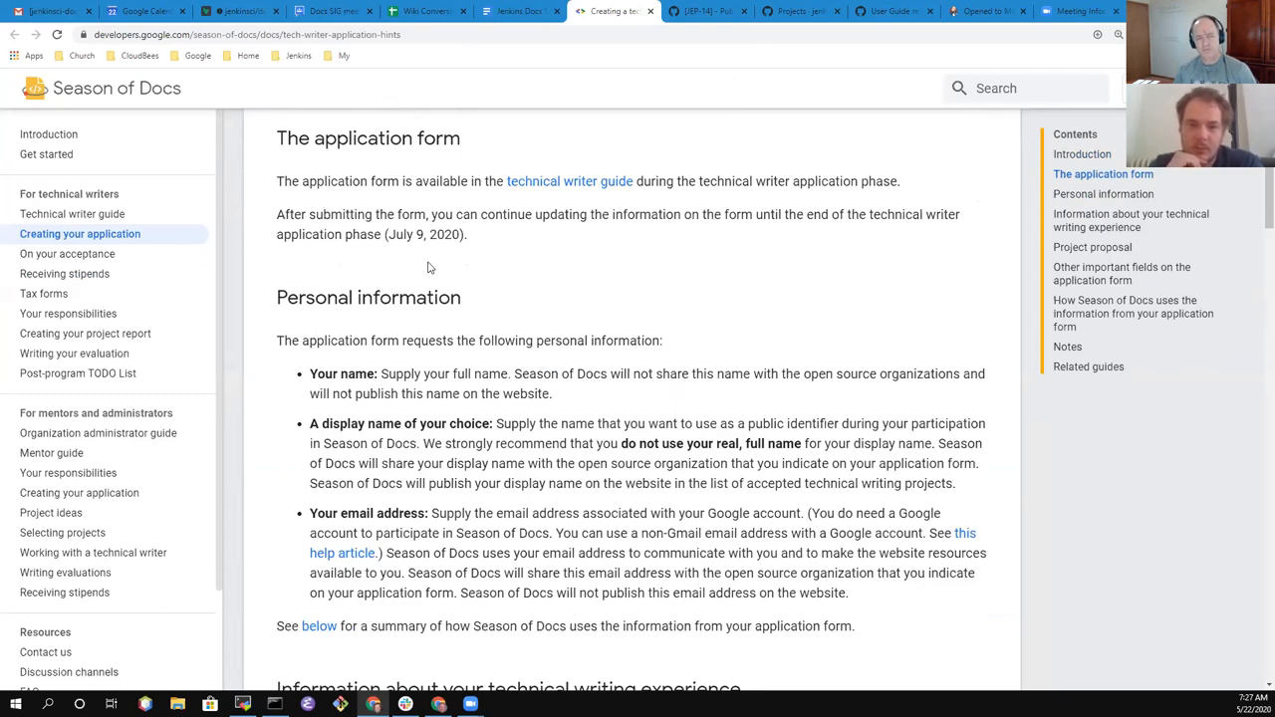
scroll("down", 3)
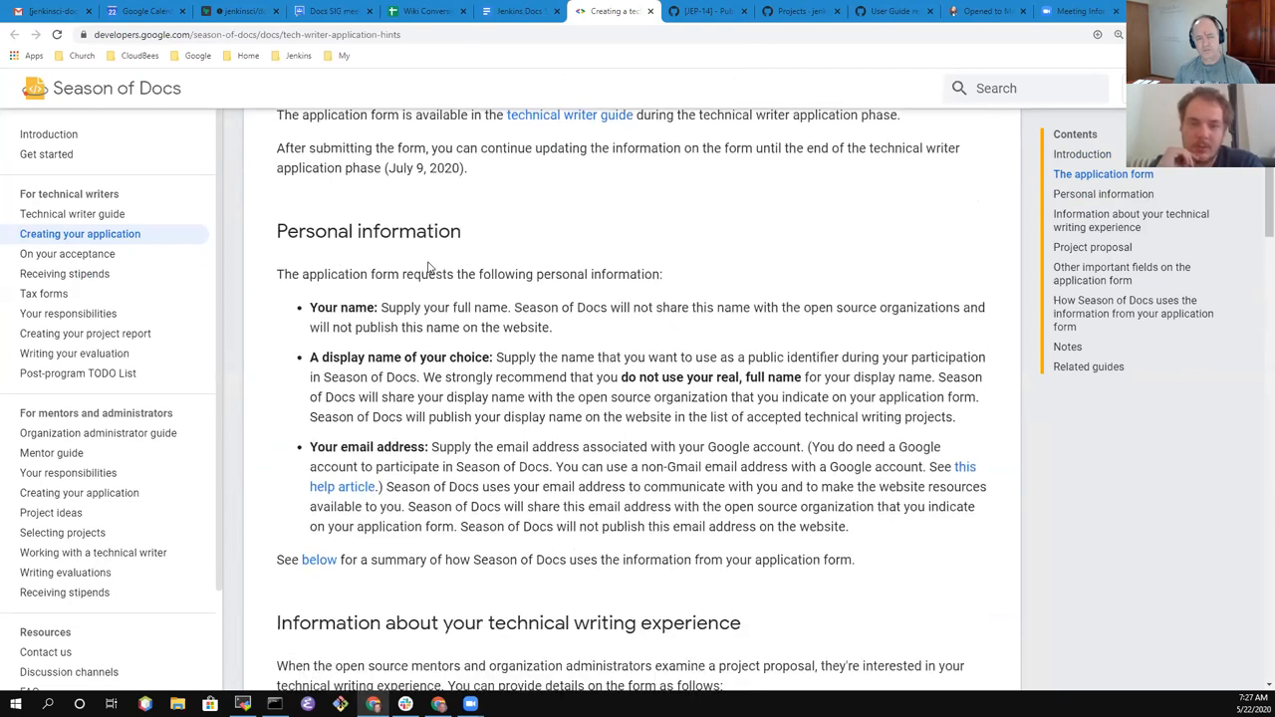
scroll("down", 3)
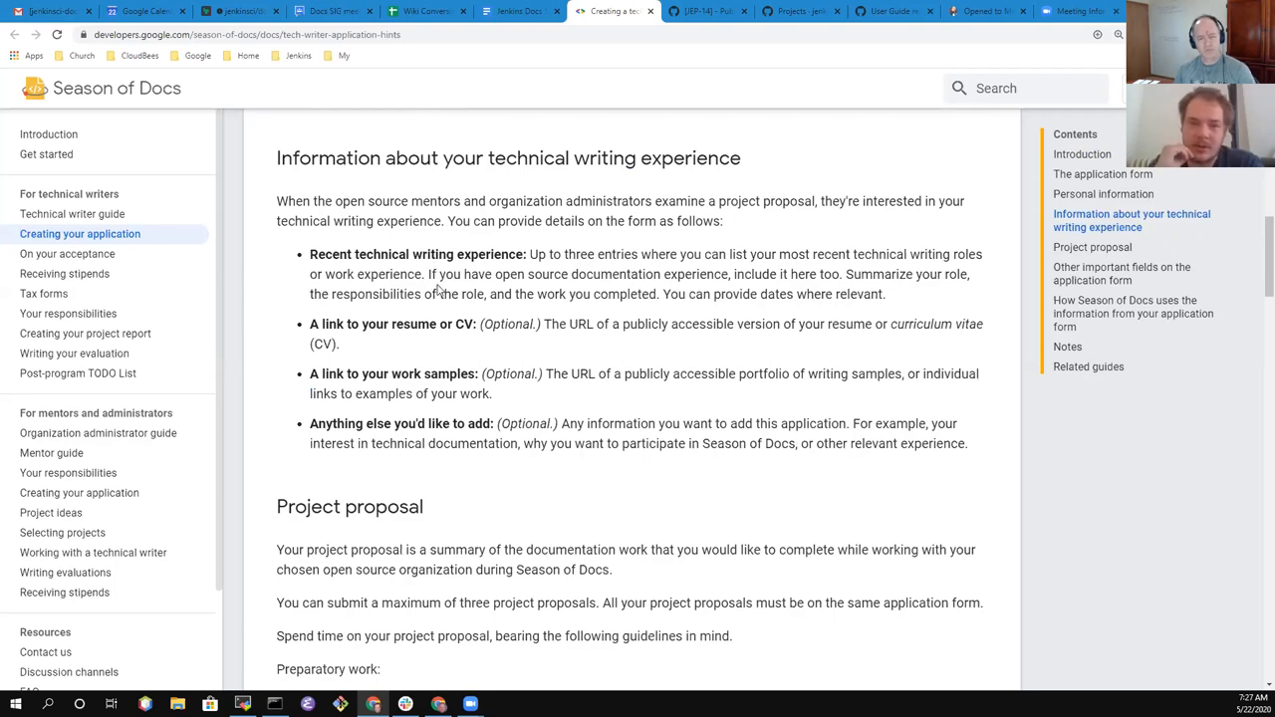
scroll("down", 3)
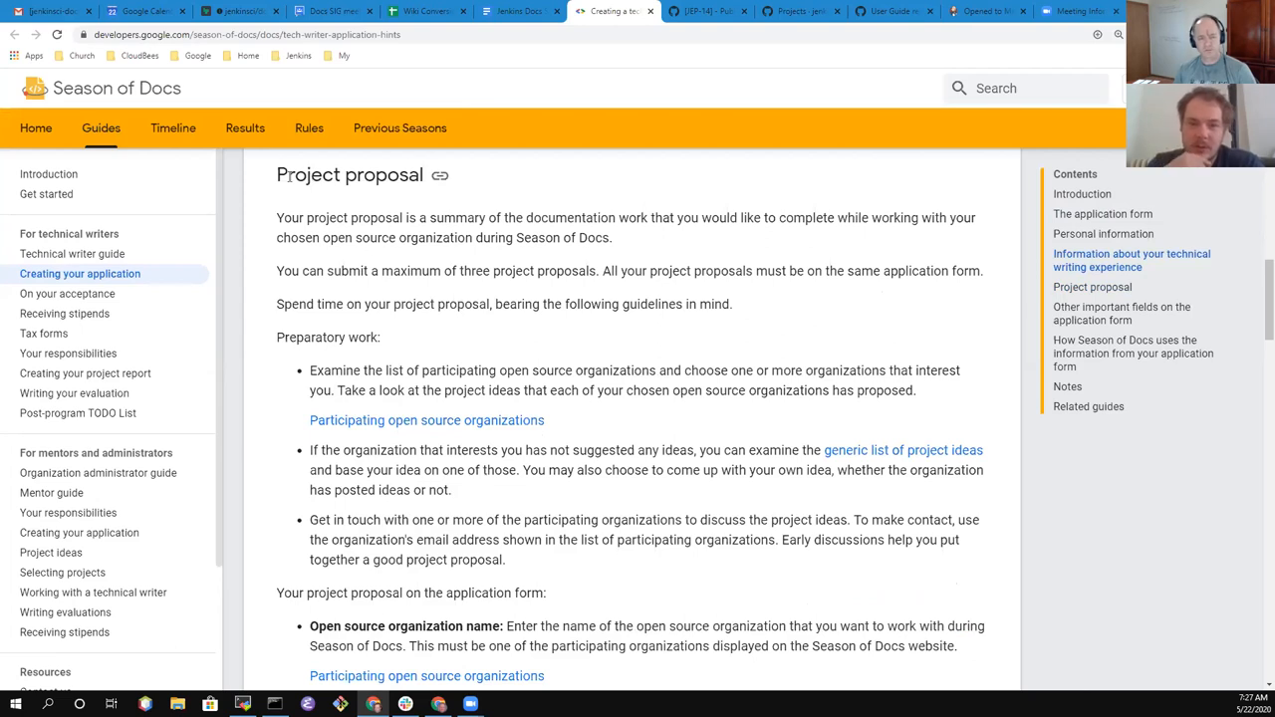
Highlight the project proposal form fields in the guide, then return to the agenda document
left_click_drag(277, 175, 618, 271)
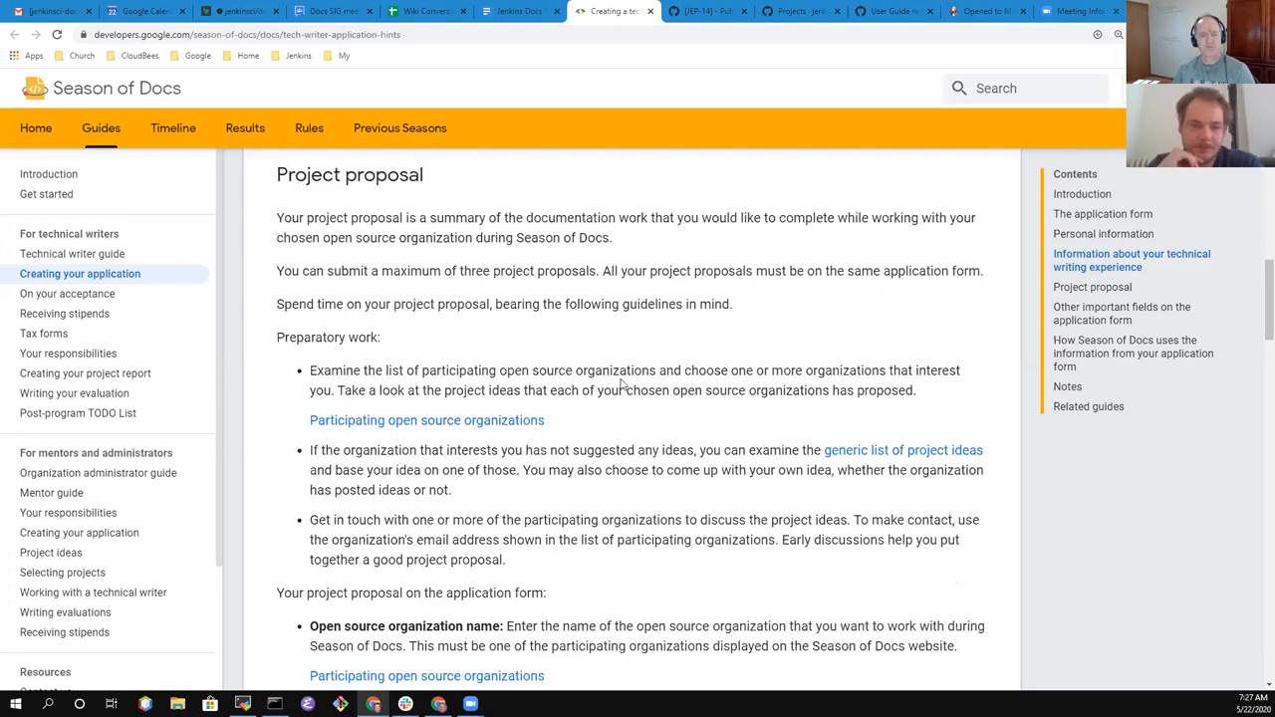
scroll("down", 3)
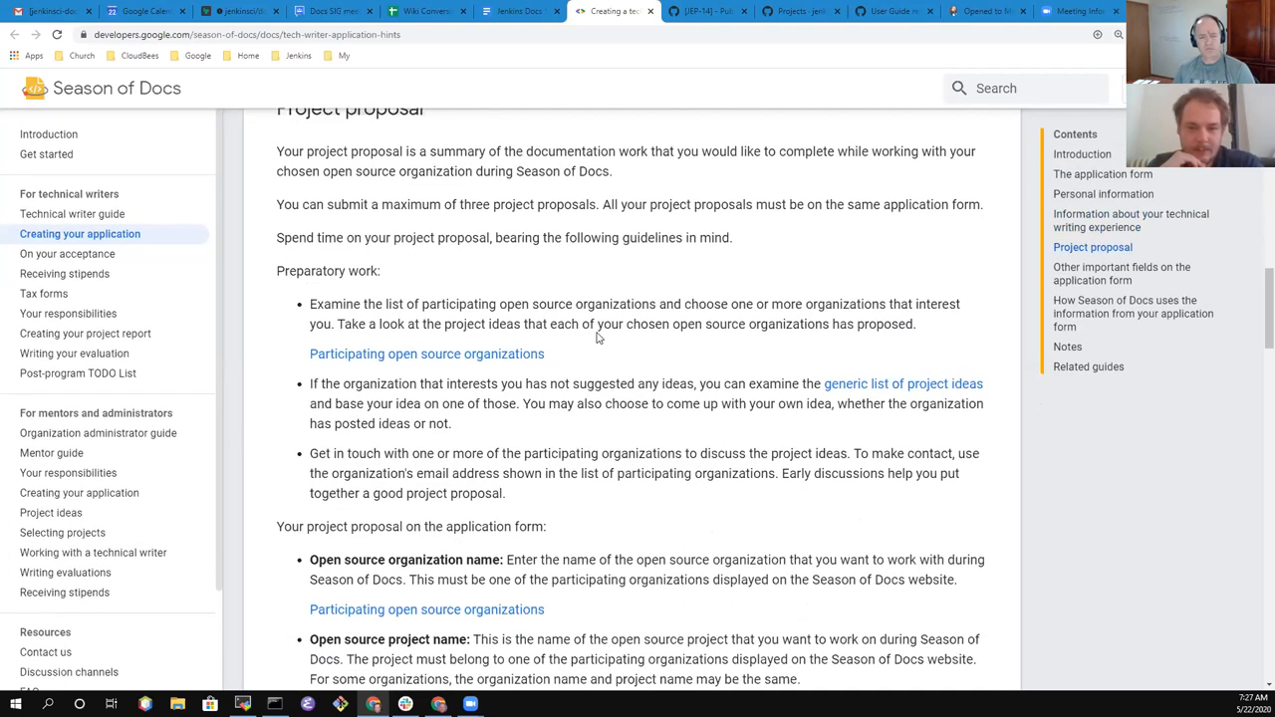
scroll("down", 3)
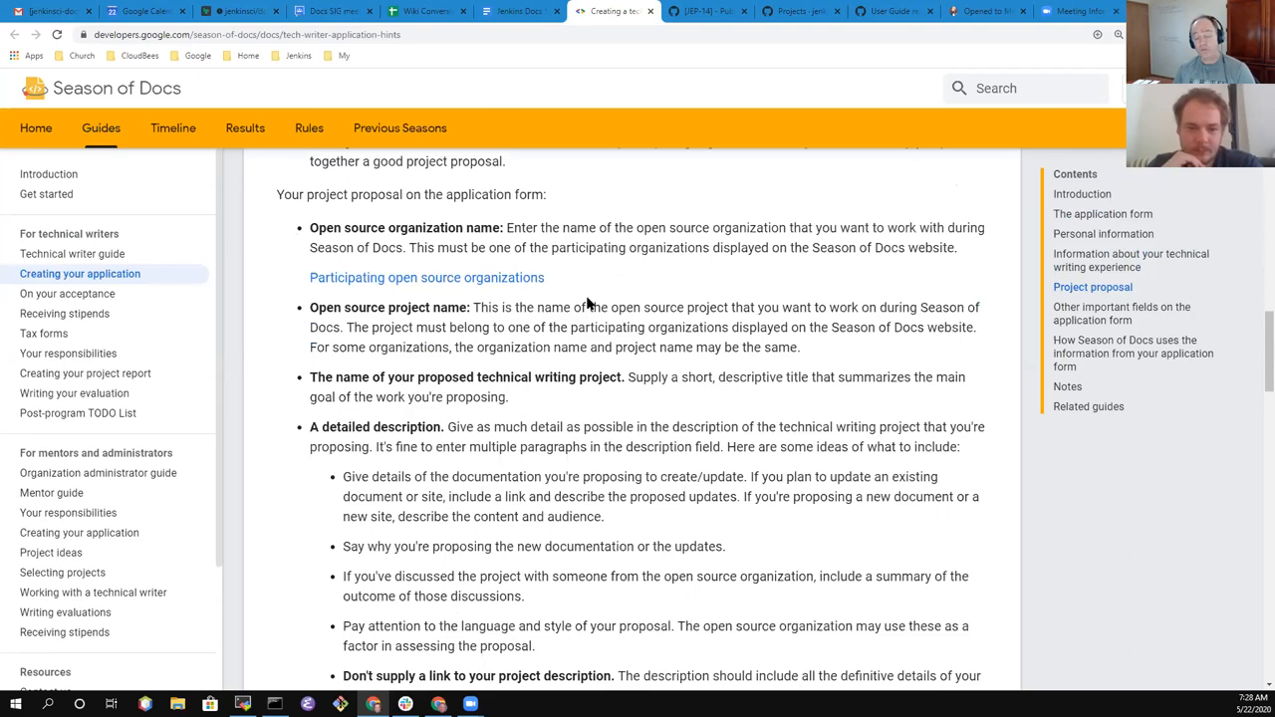
mouse_move(277, 197)
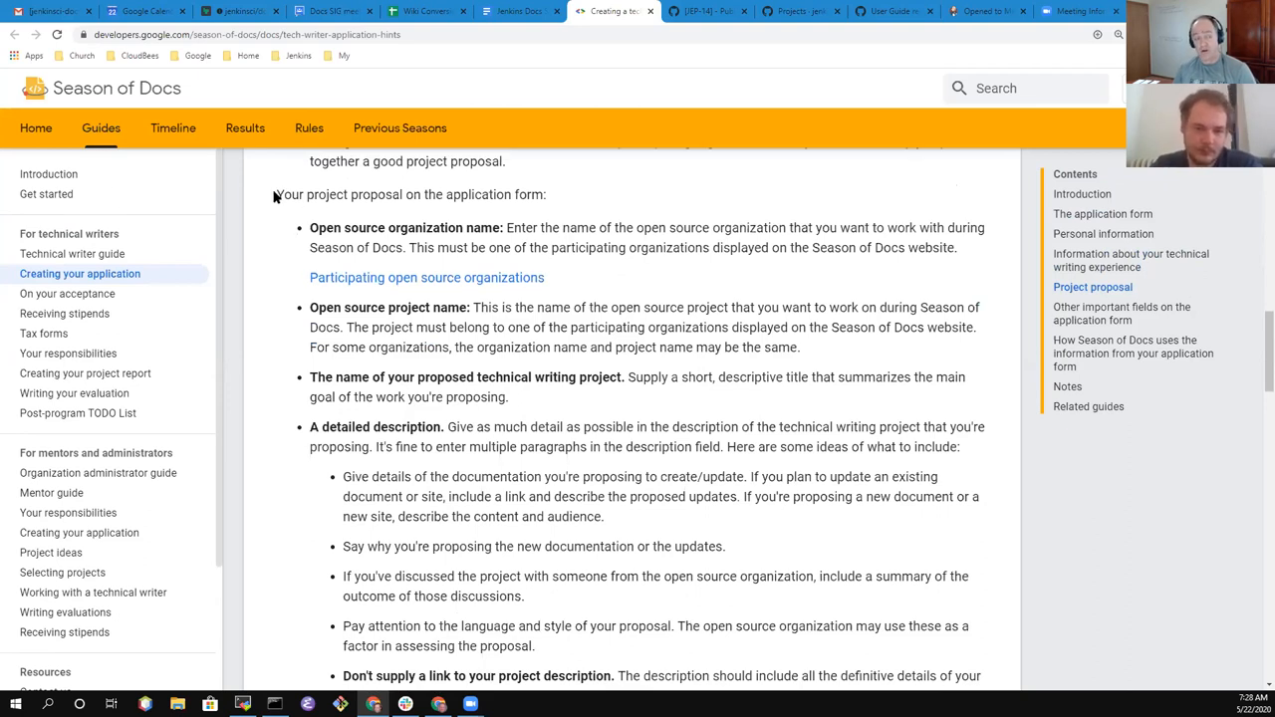
left_click_drag(277, 195, 590, 227)
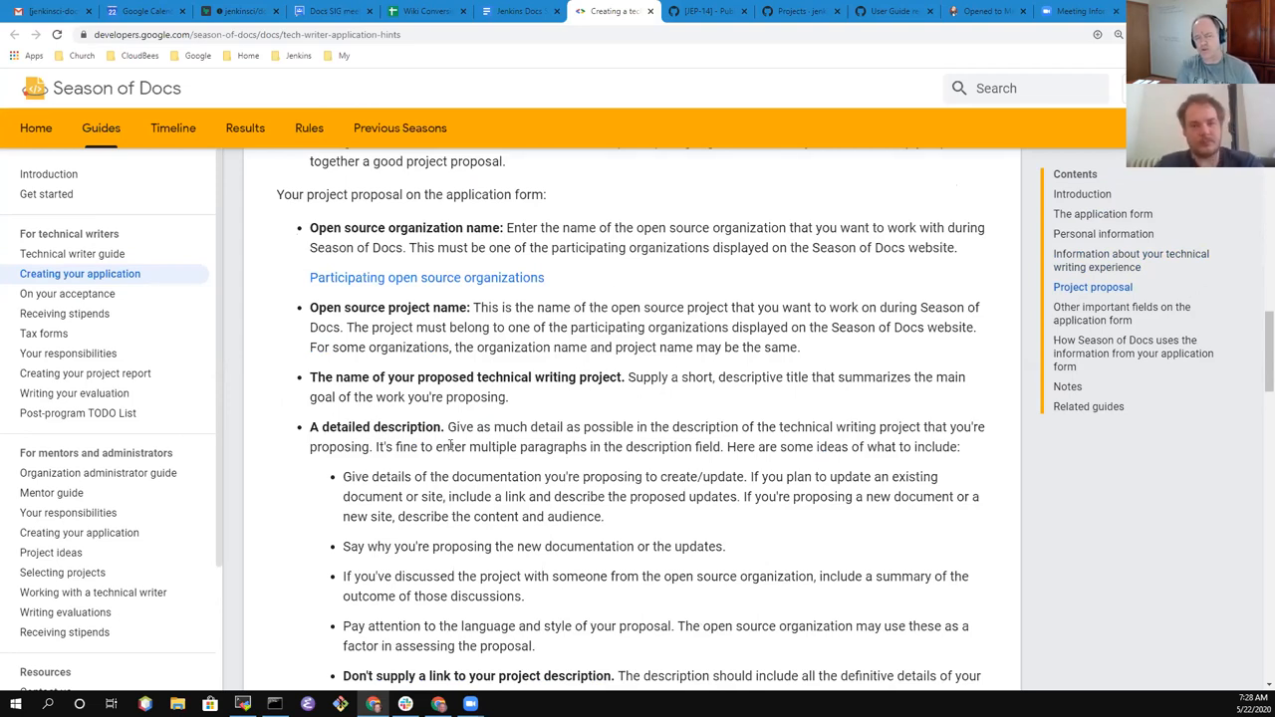
mouse_move(474, 291)
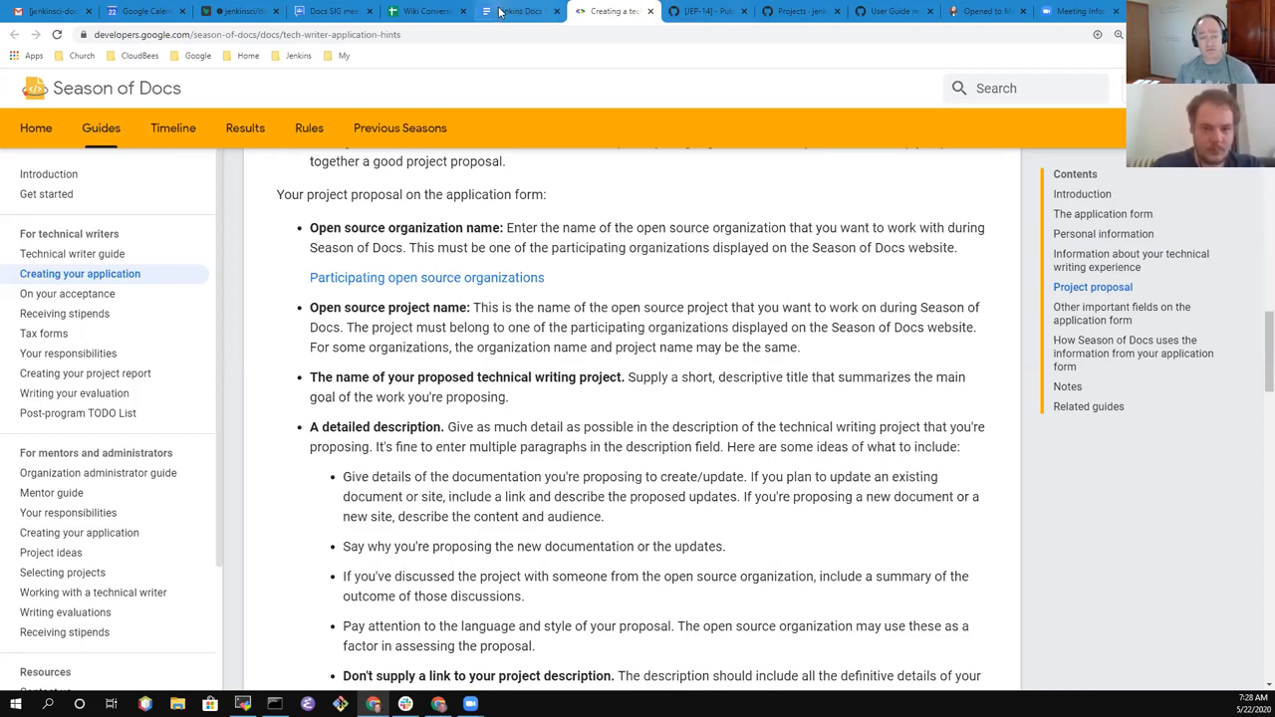
left_click(518, 12)
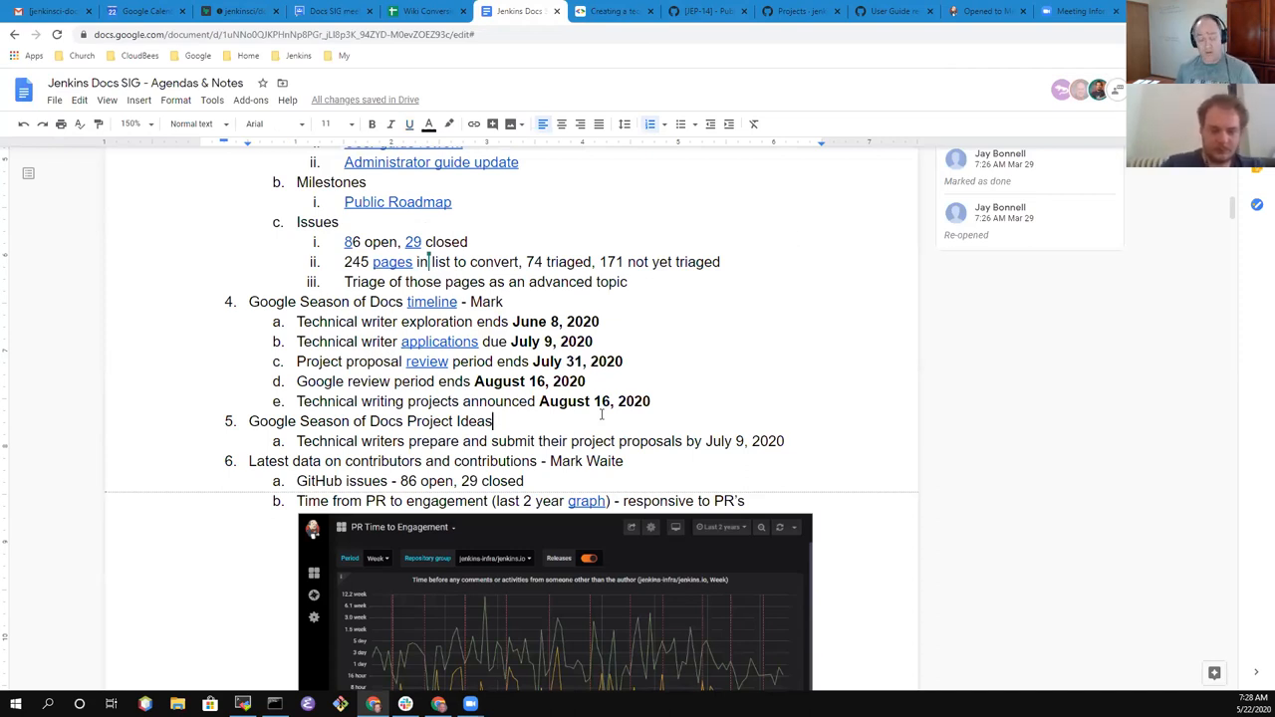
Pick out the Project Ideas words in agenda item 5 and bring up the Jenkins bookmarks in a new tab
double_click(448, 420)
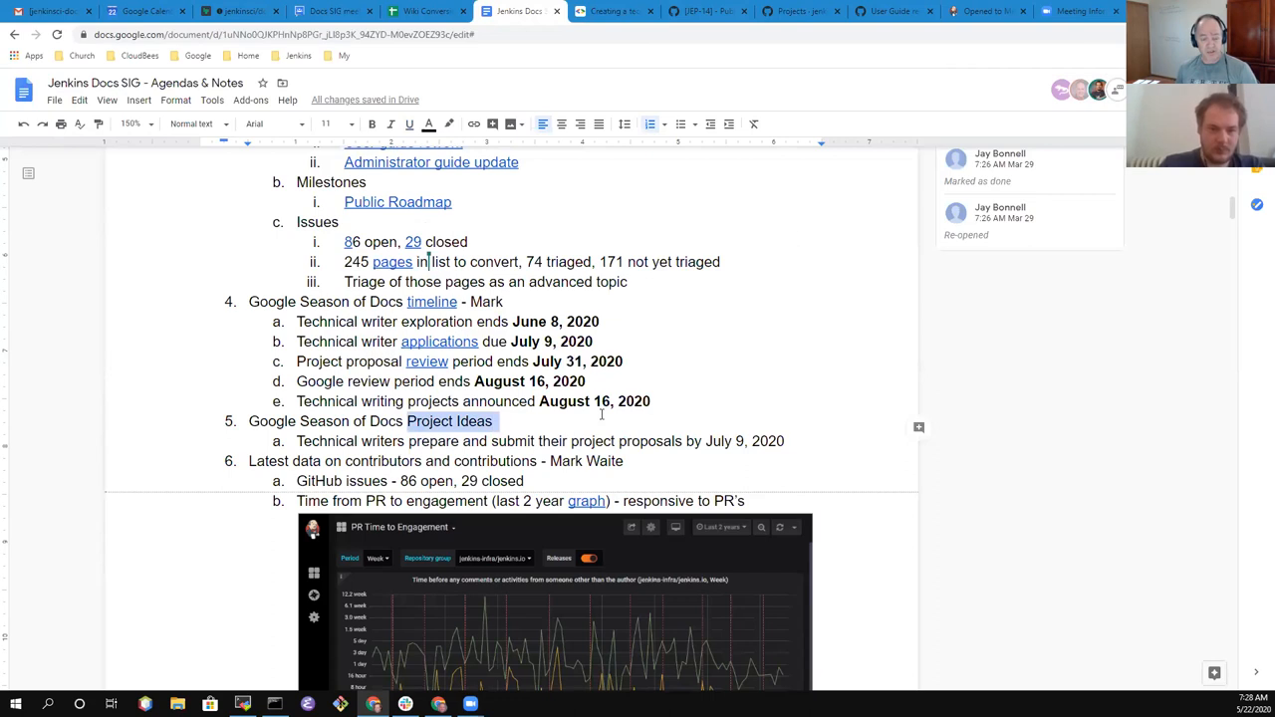
left_click(448, 421)
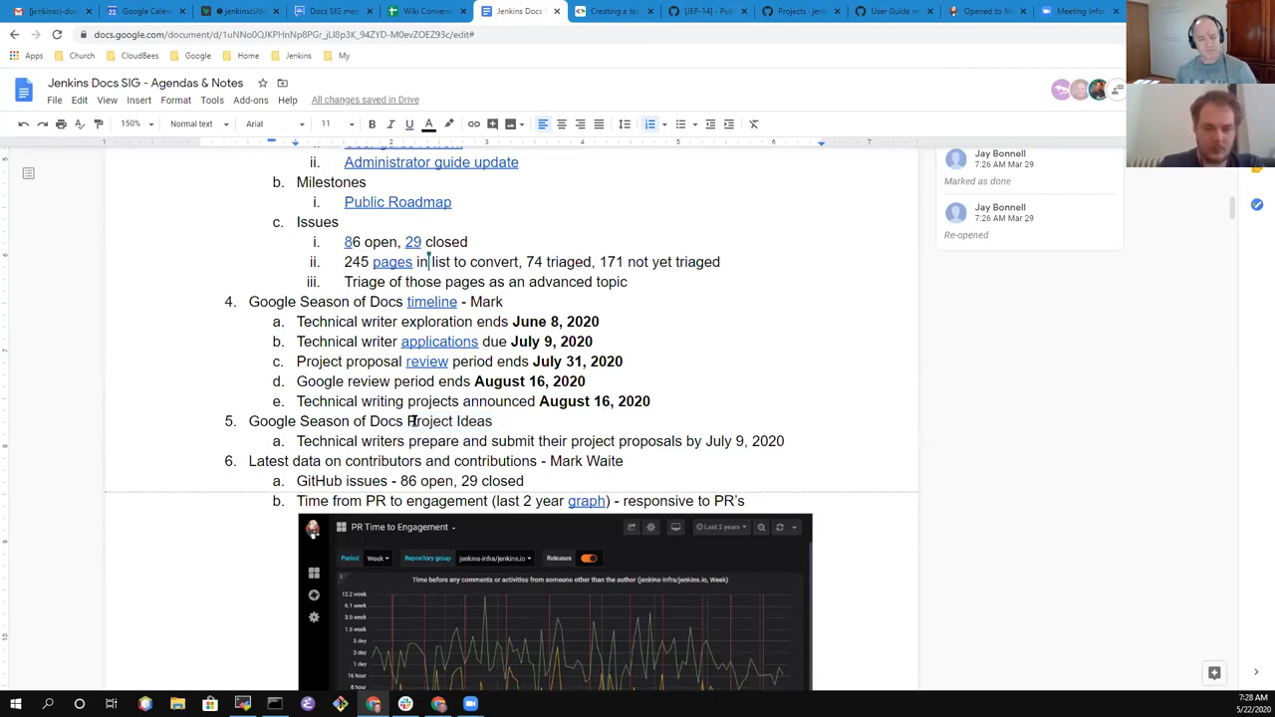
scroll("down", 3)
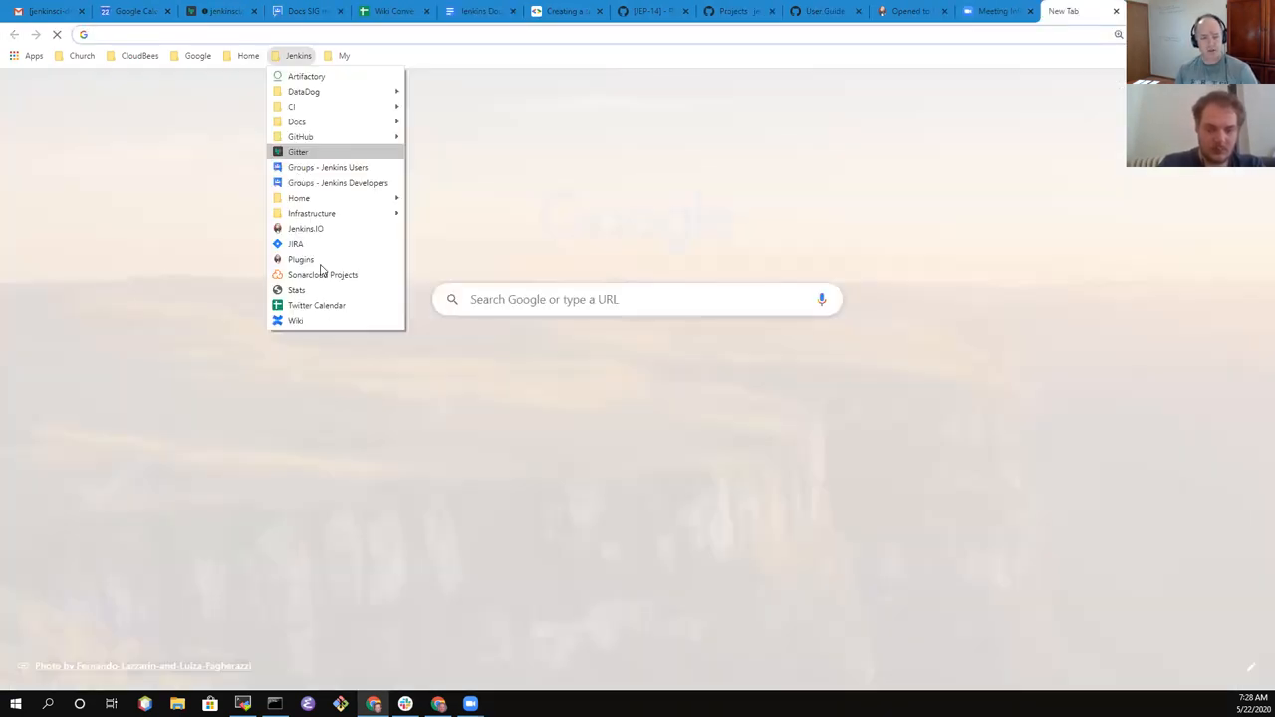
Reach the jenkins.io Google Season of Docs project ideas page via the Documentation SIG page, then return to the agenda
left_click(304, 227)
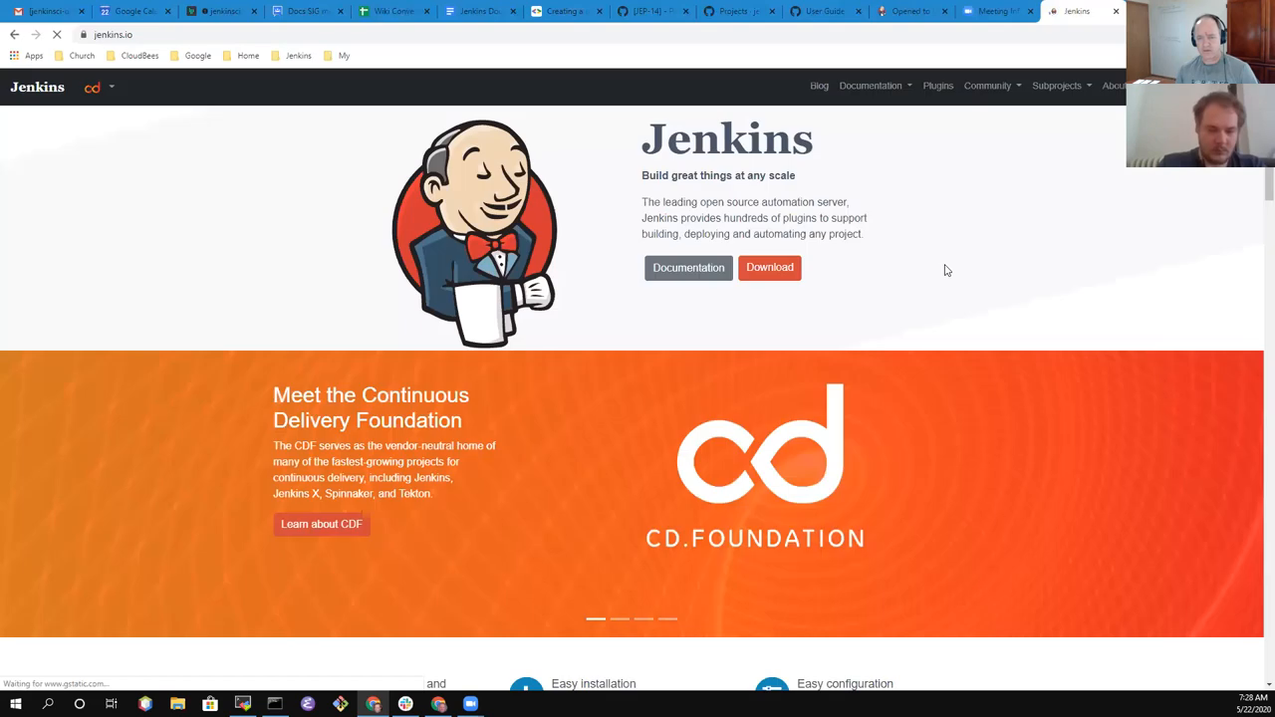
left_click(988, 84)
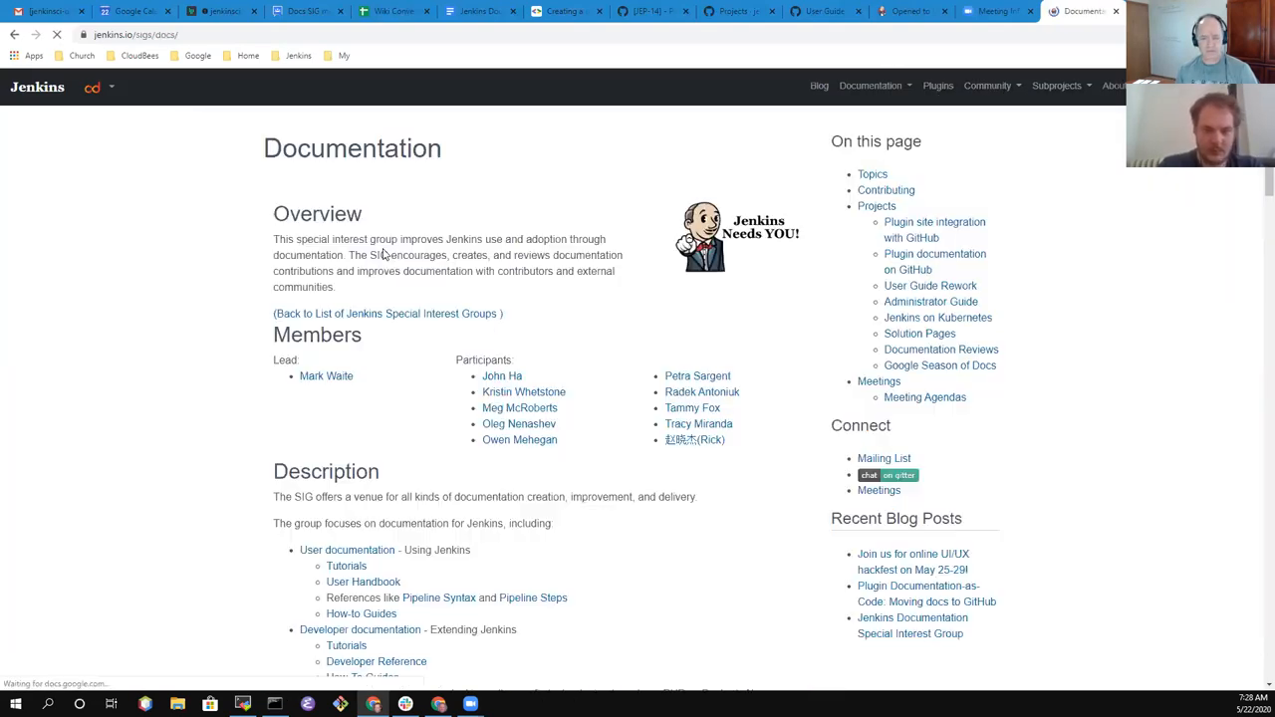
left_click(941, 367)
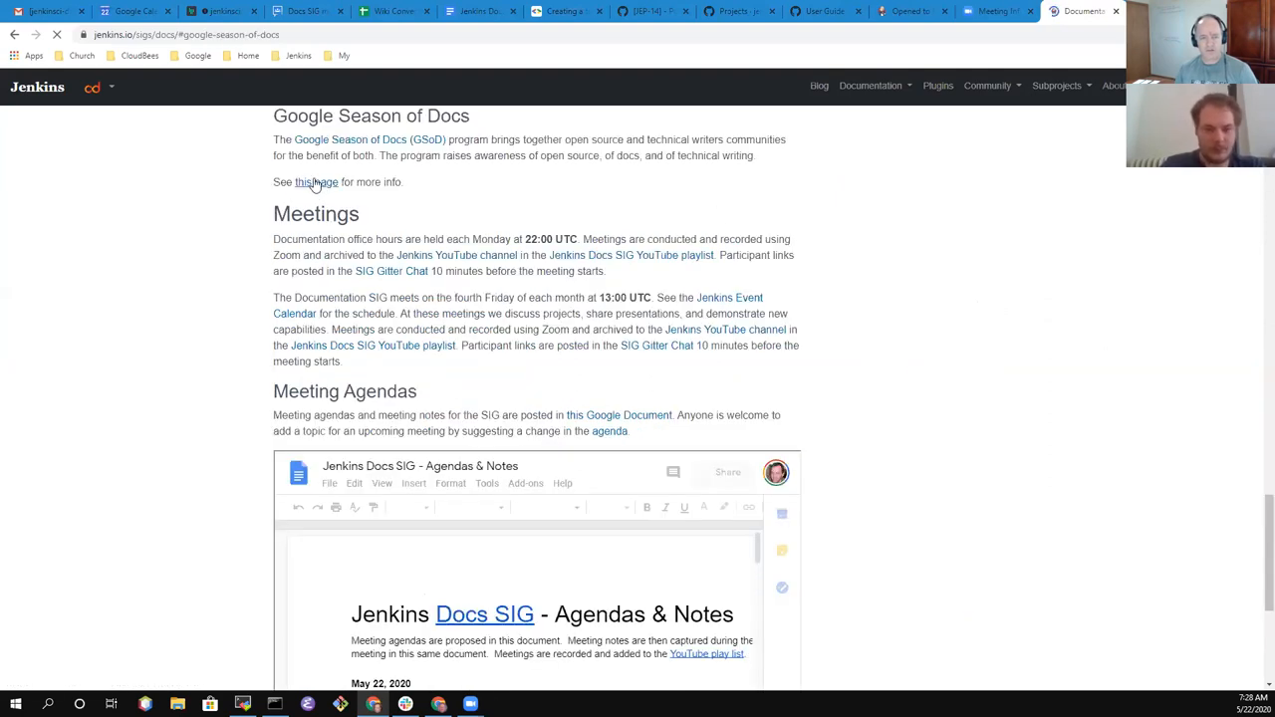
left_click(315, 182)
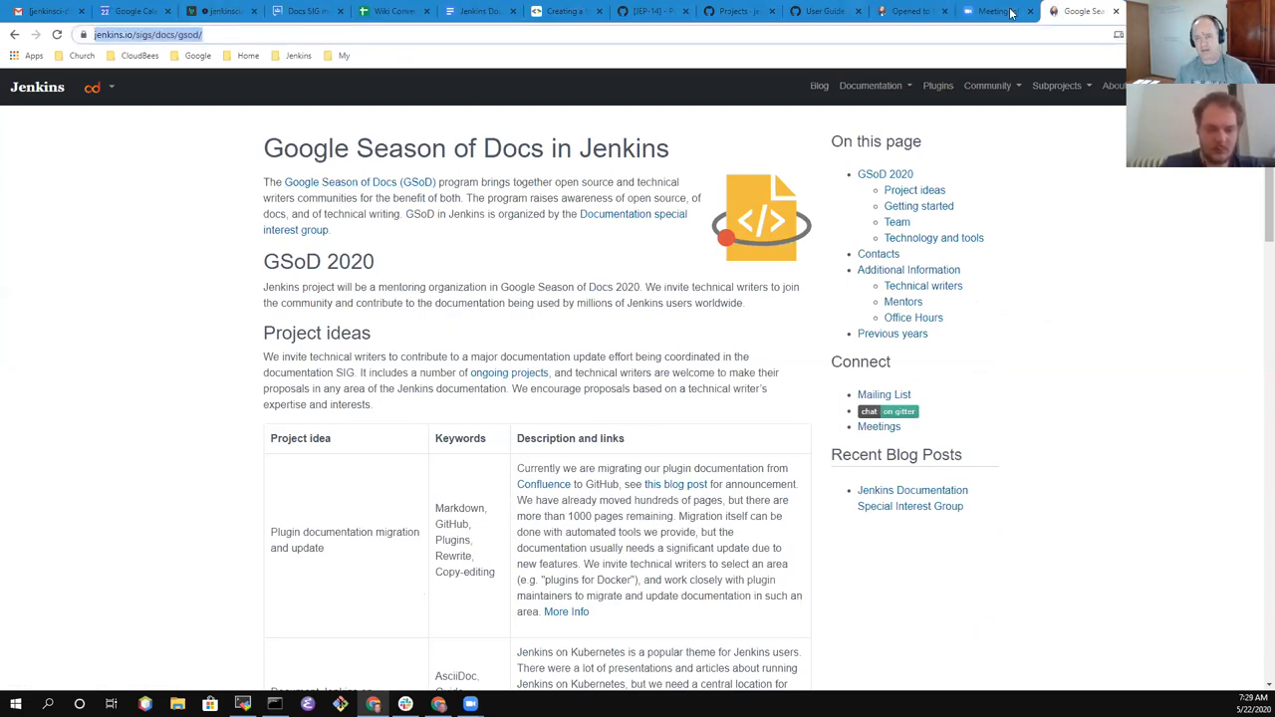
left_click(479, 12)
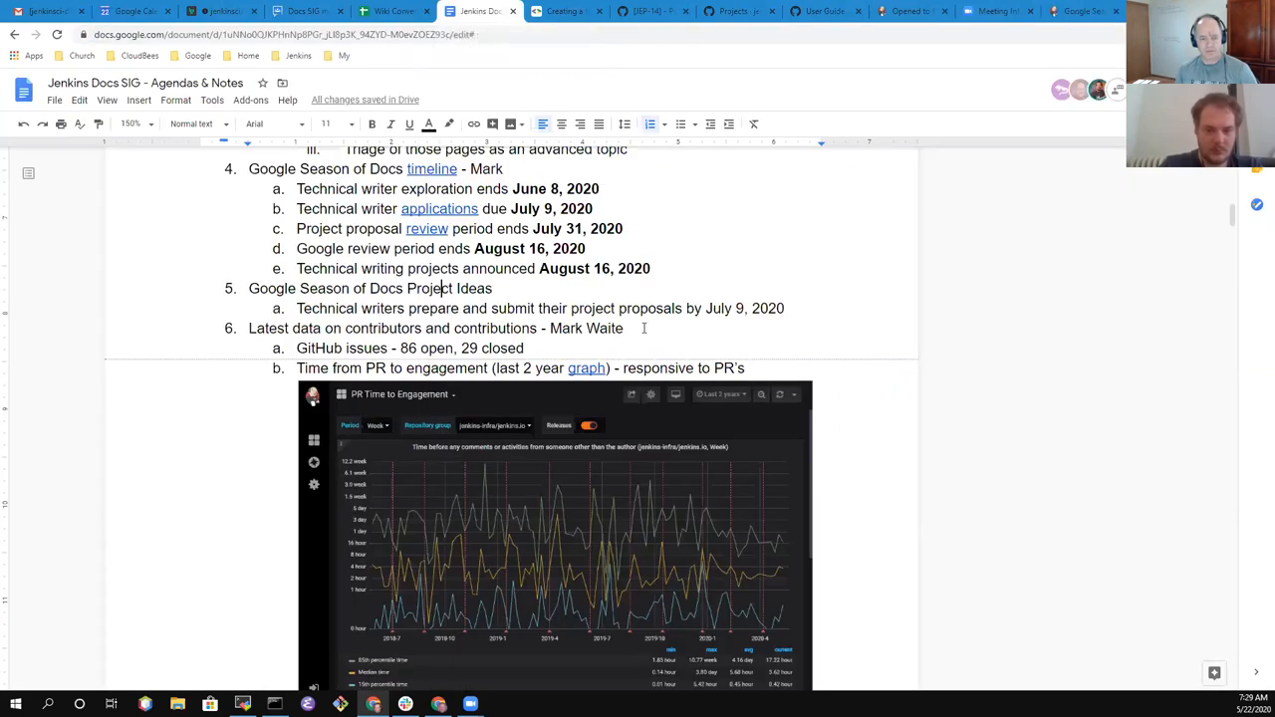
Link agenda item 5's Project Ideas words to the jenkins.io Season of Docs project ideas page
double_click(422, 289)
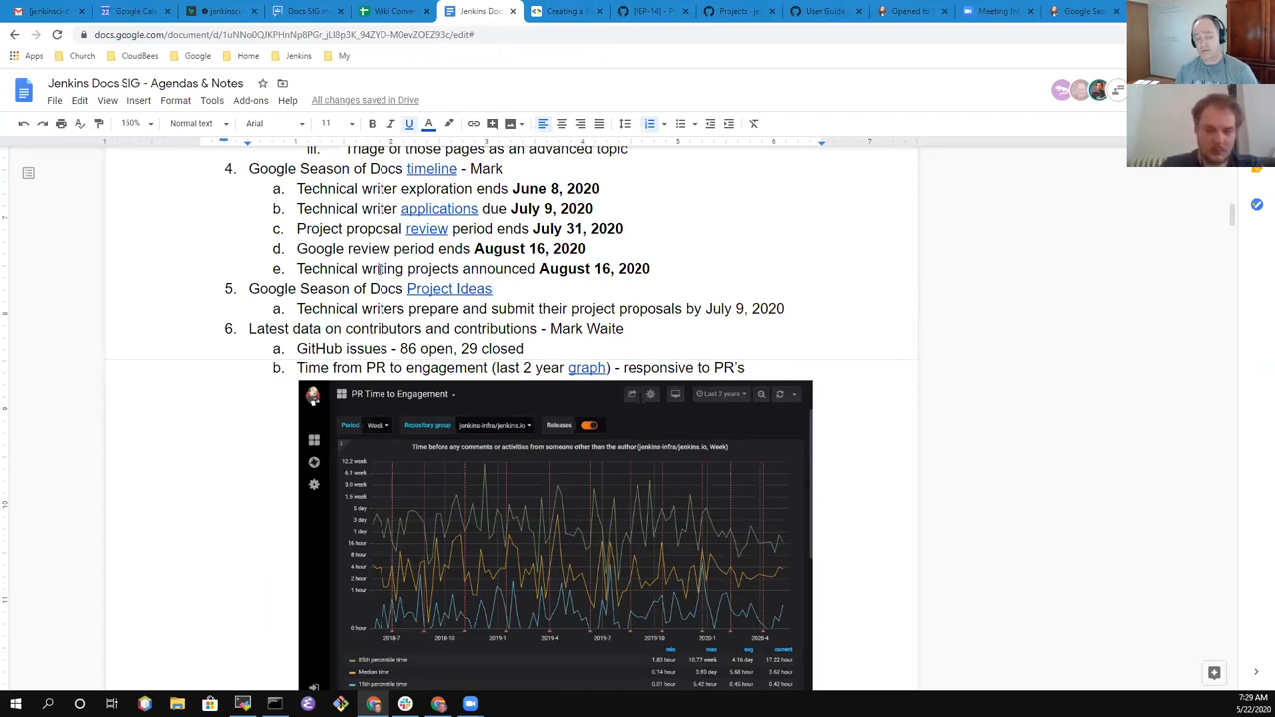
left_click(491, 287)
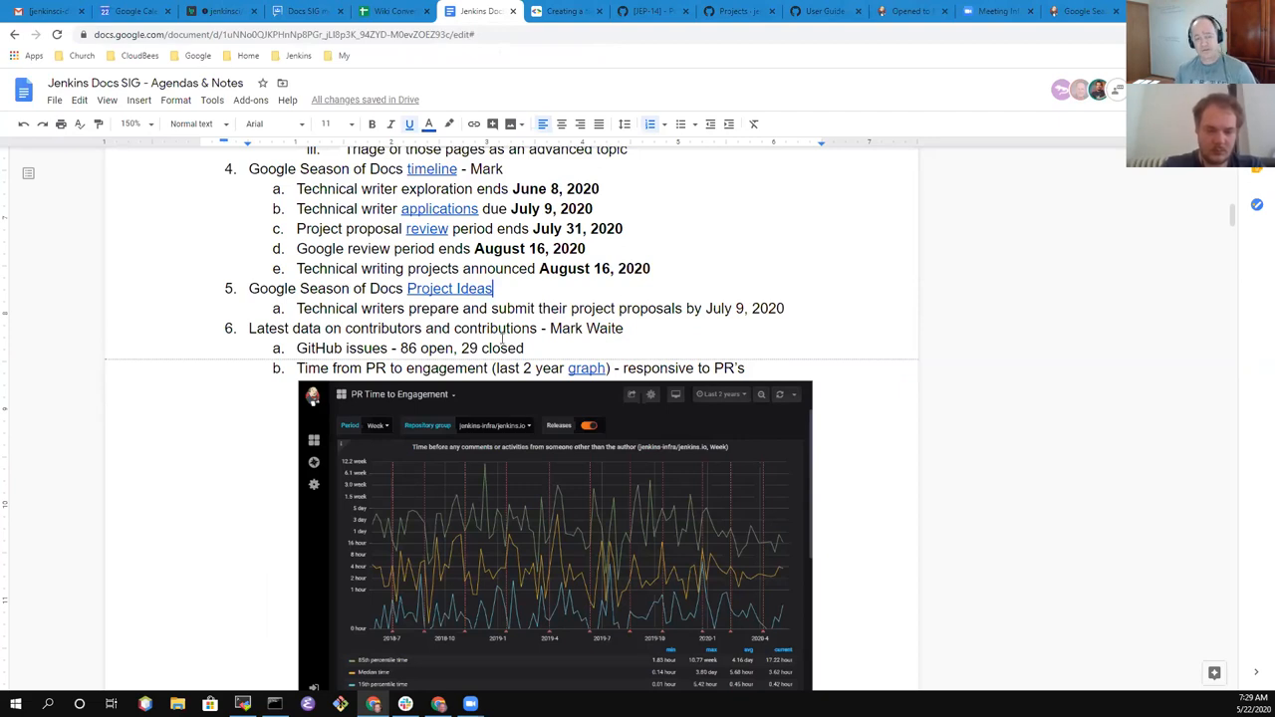
scroll("down", 3)
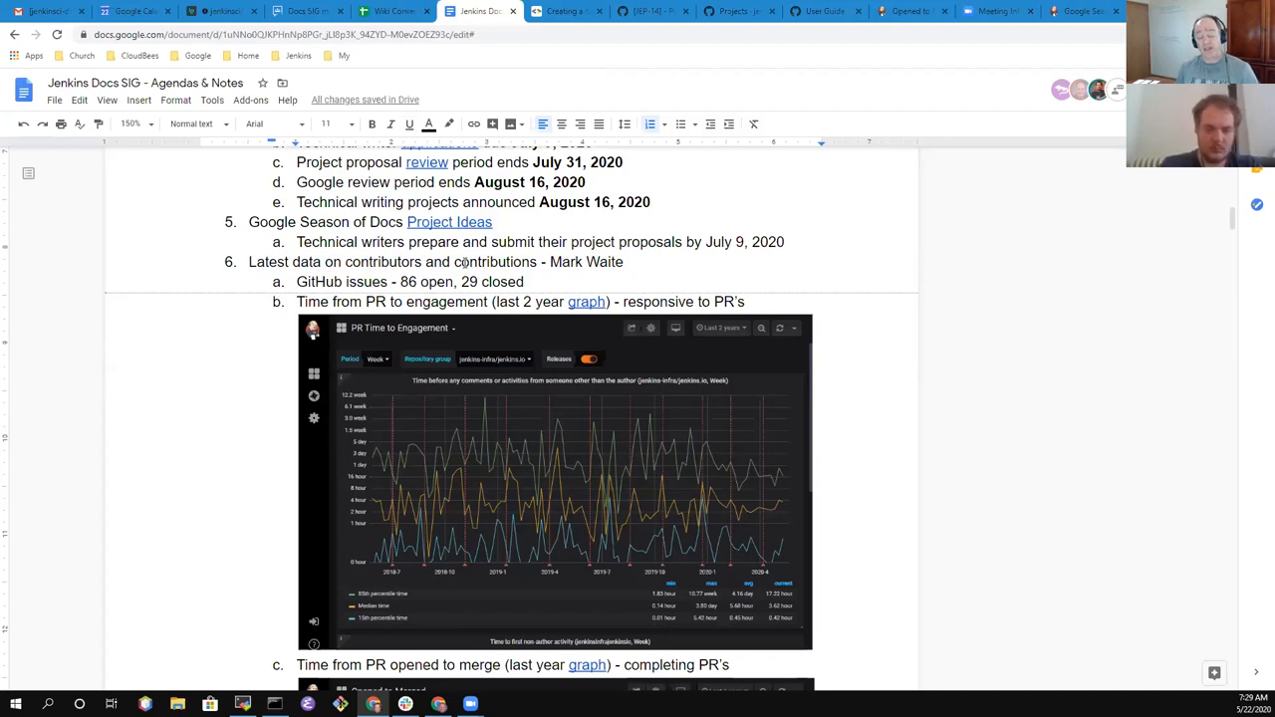
double_click(409, 283)
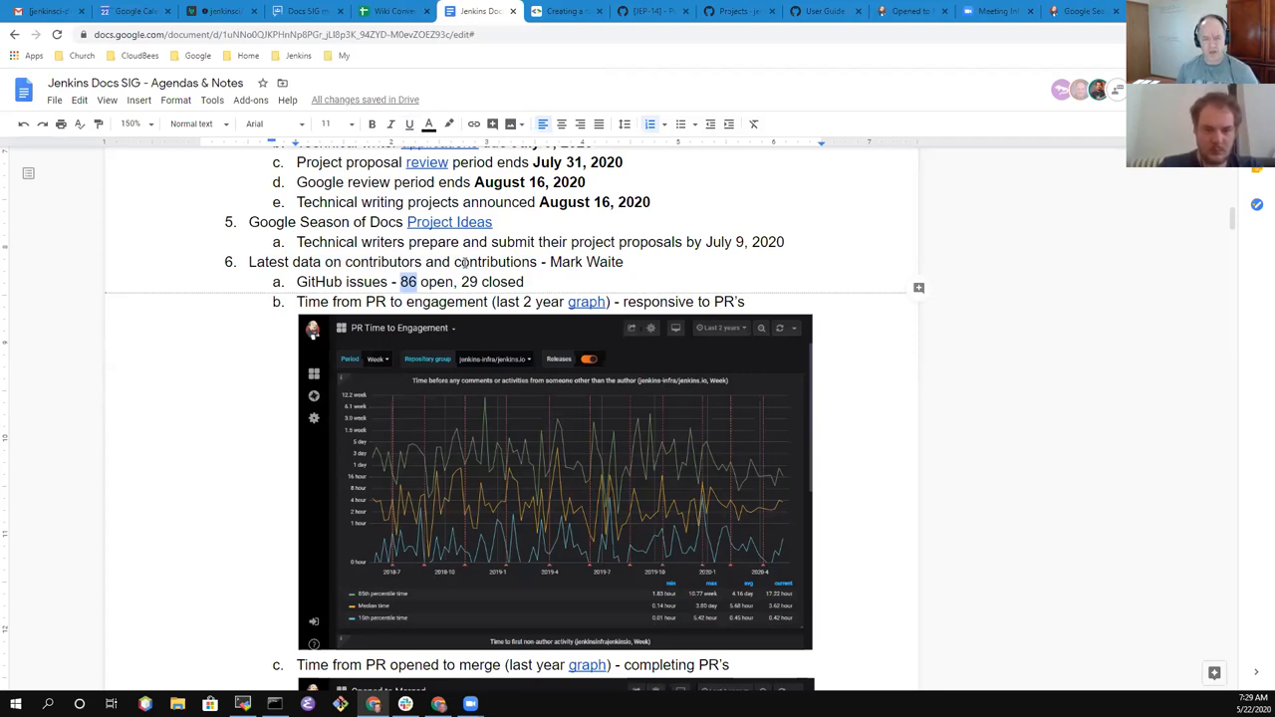
left_click(410, 283)
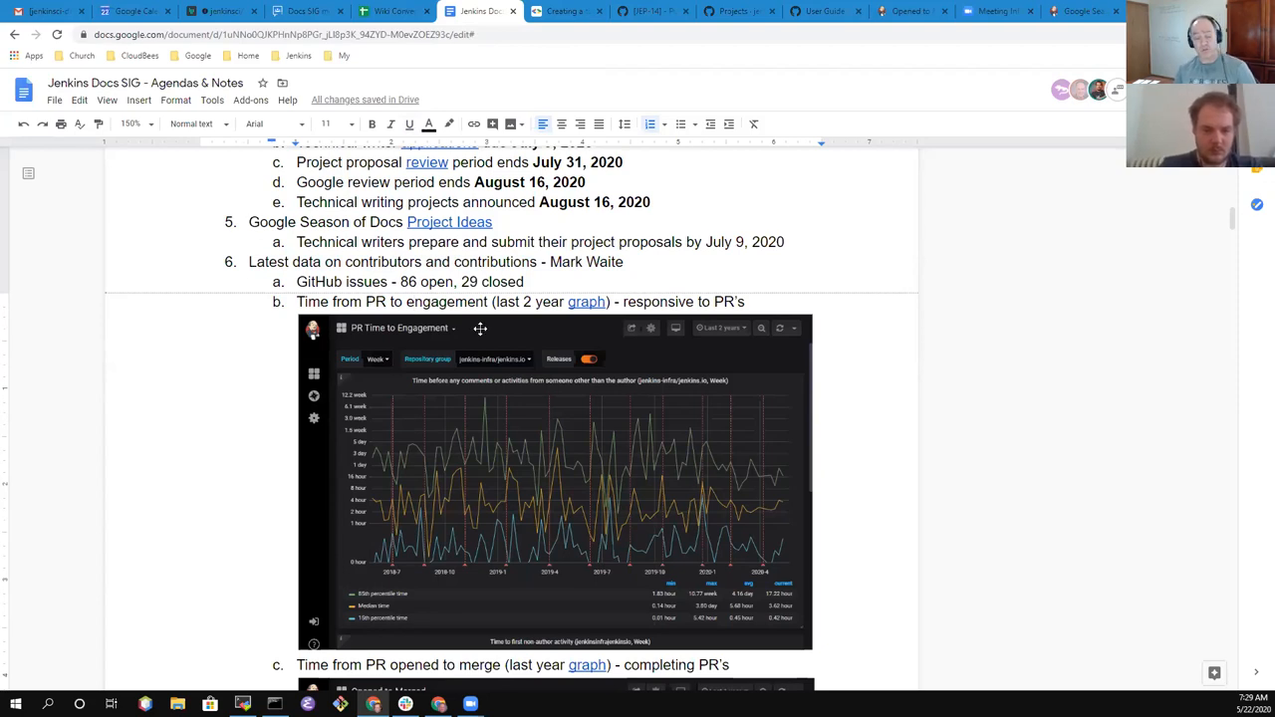
scroll("down", 3)
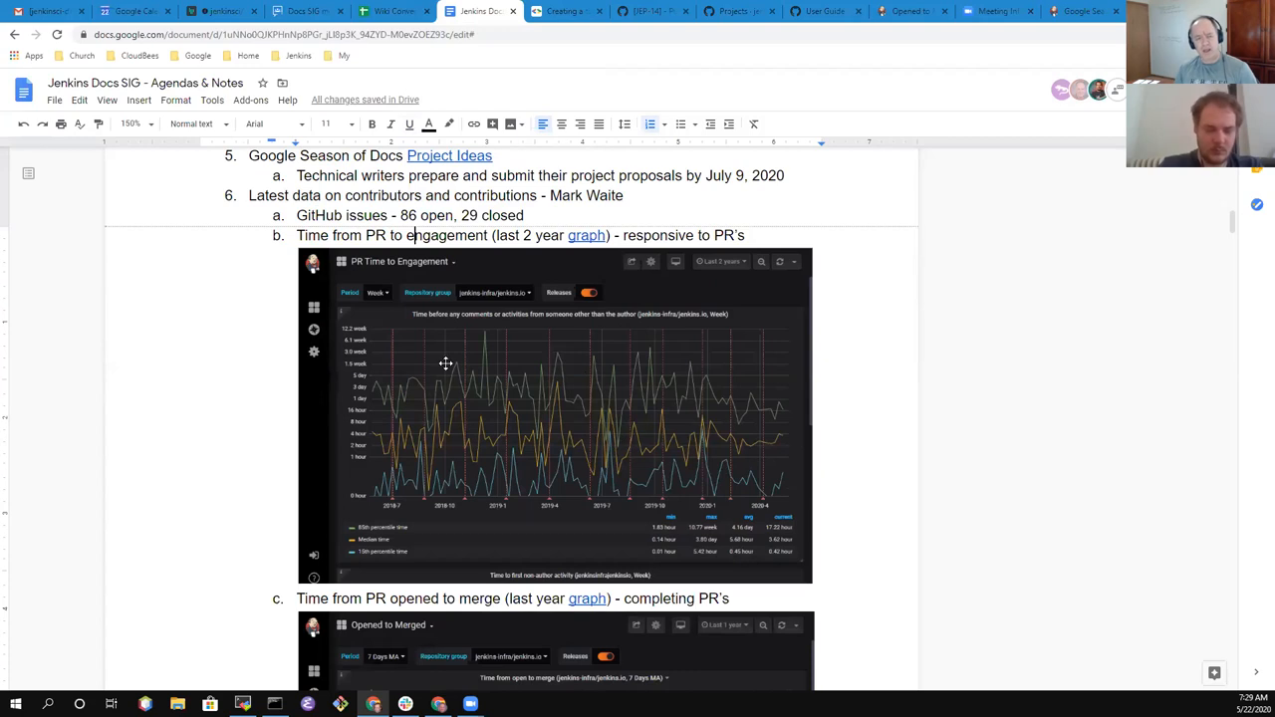
mouse_move(713, 417)
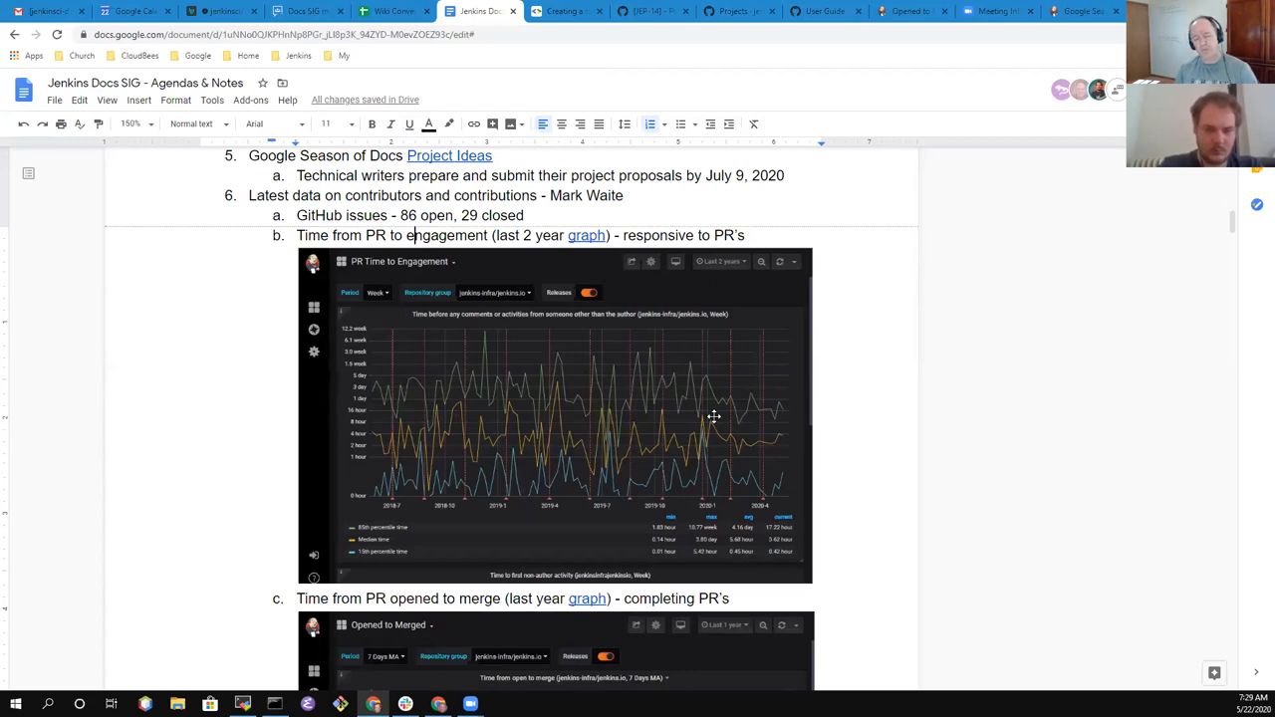
mouse_move(708, 415)
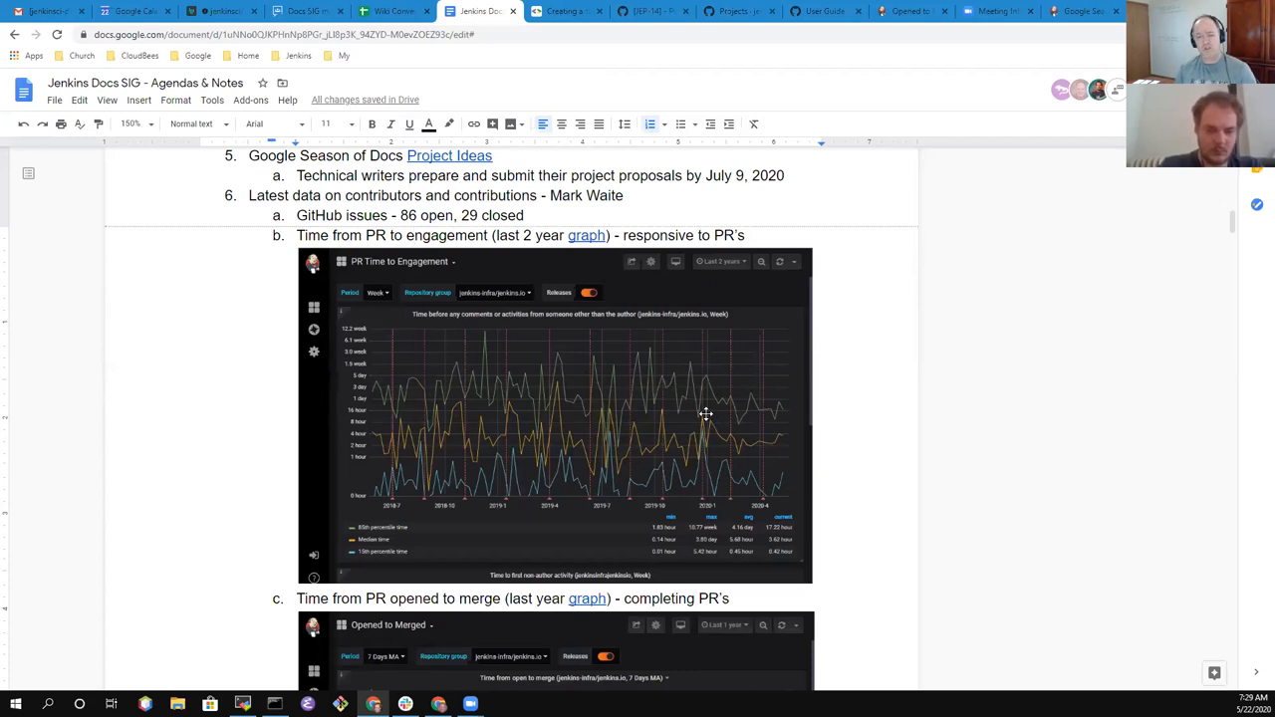
mouse_move(674, 413)
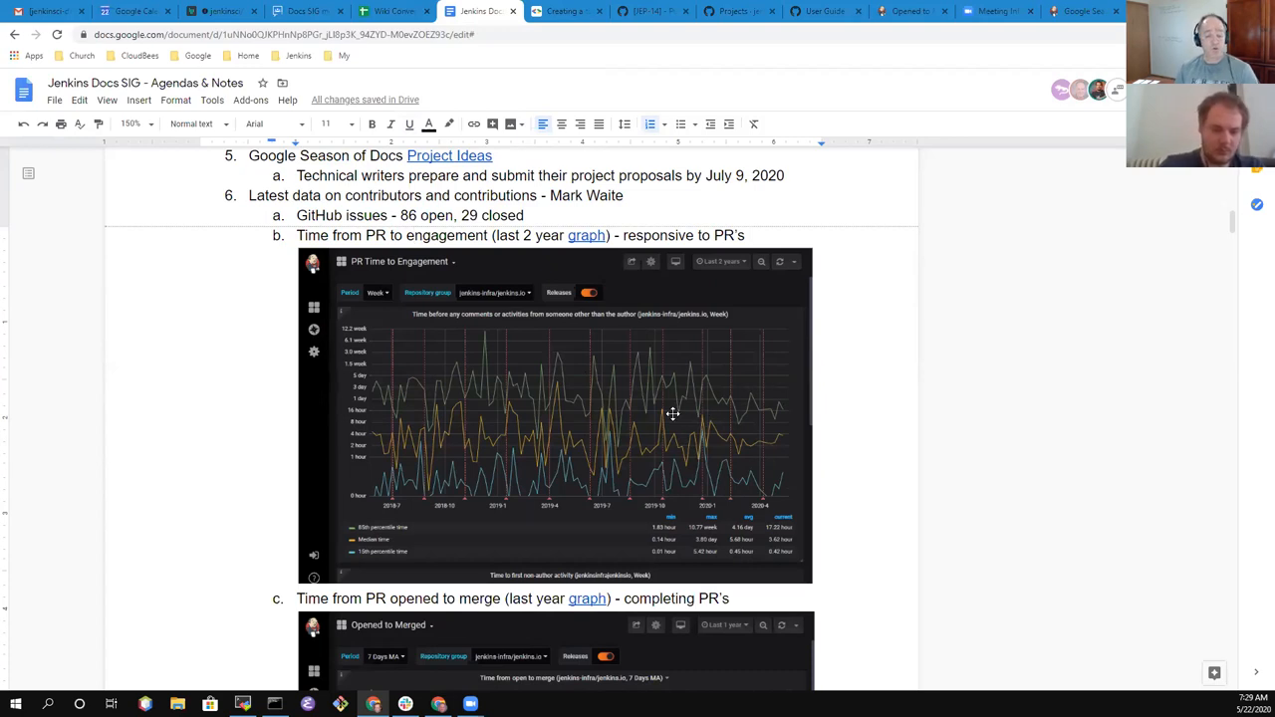
mouse_move(769, 502)
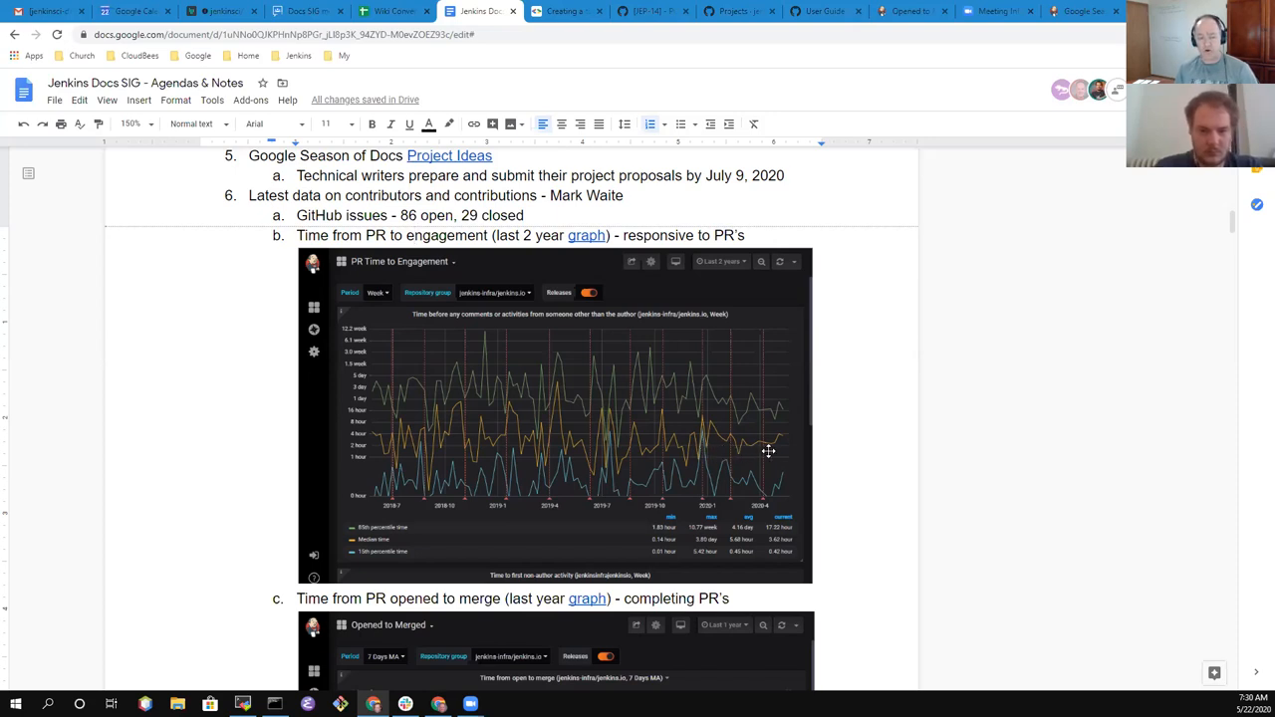
mouse_move(712, 445)
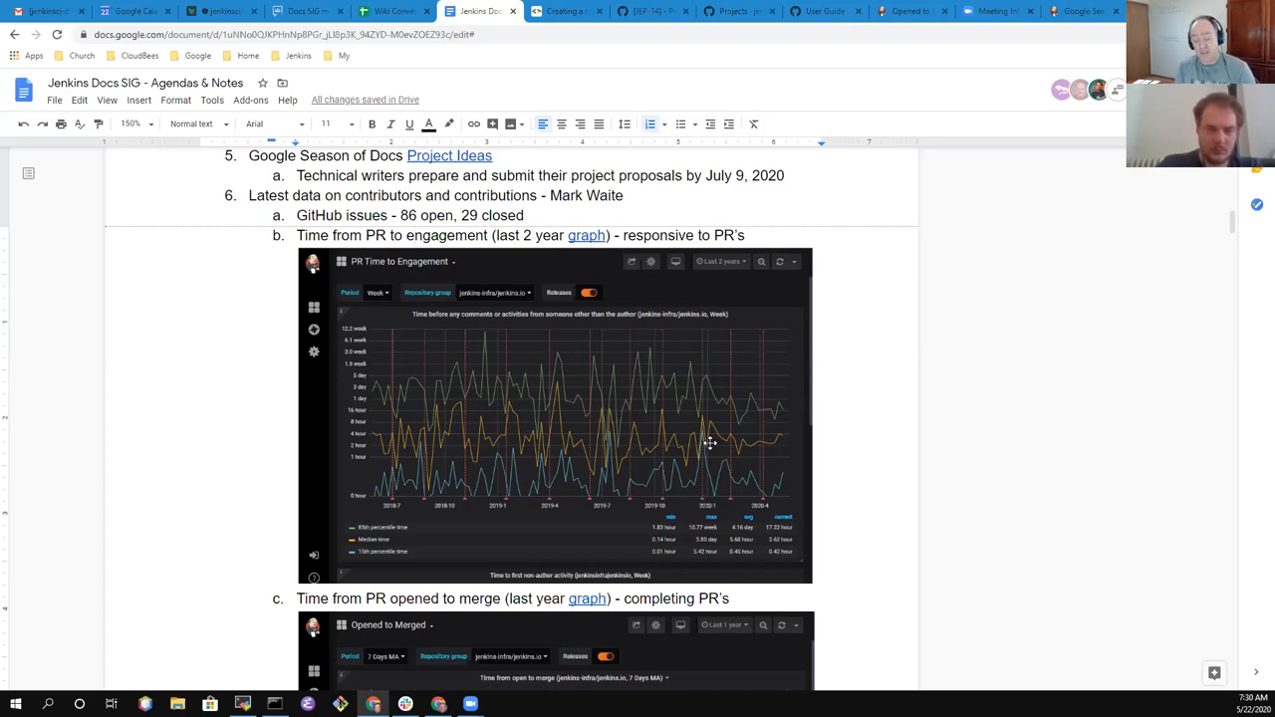
left_click(414, 235)
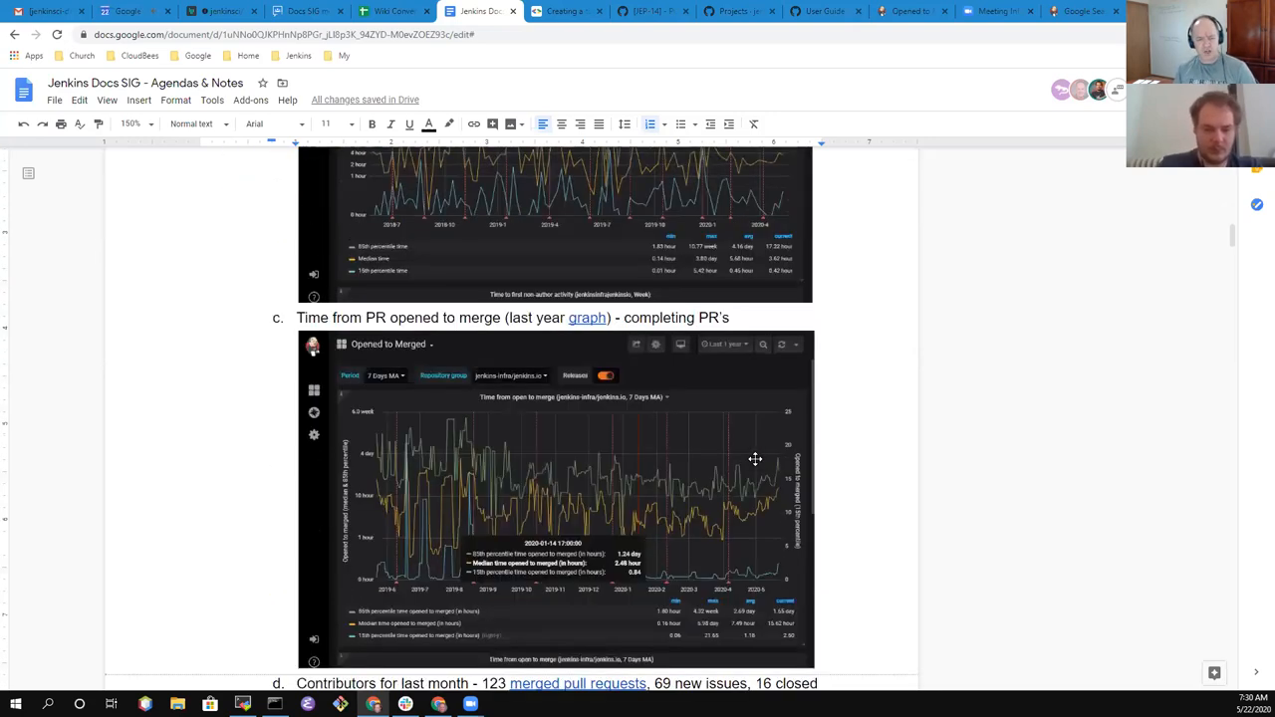
scroll("down", 3)
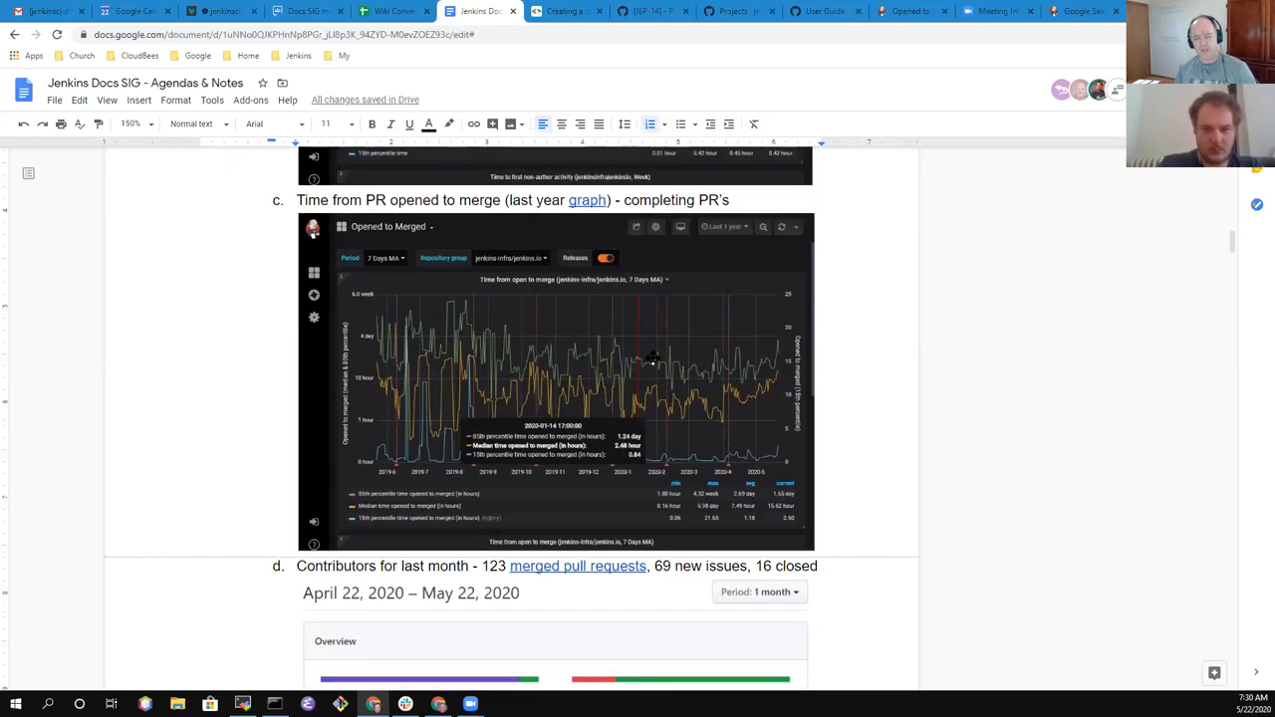
mouse_move(735, 409)
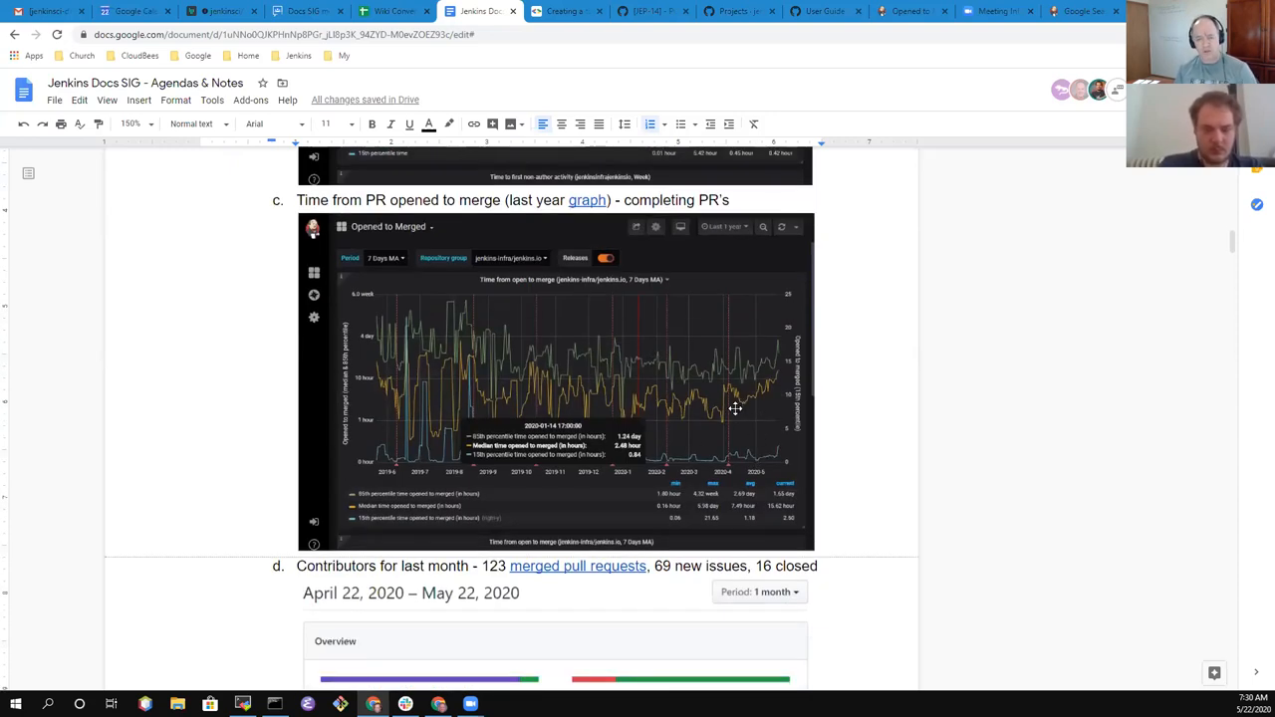
mouse_move(755, 396)
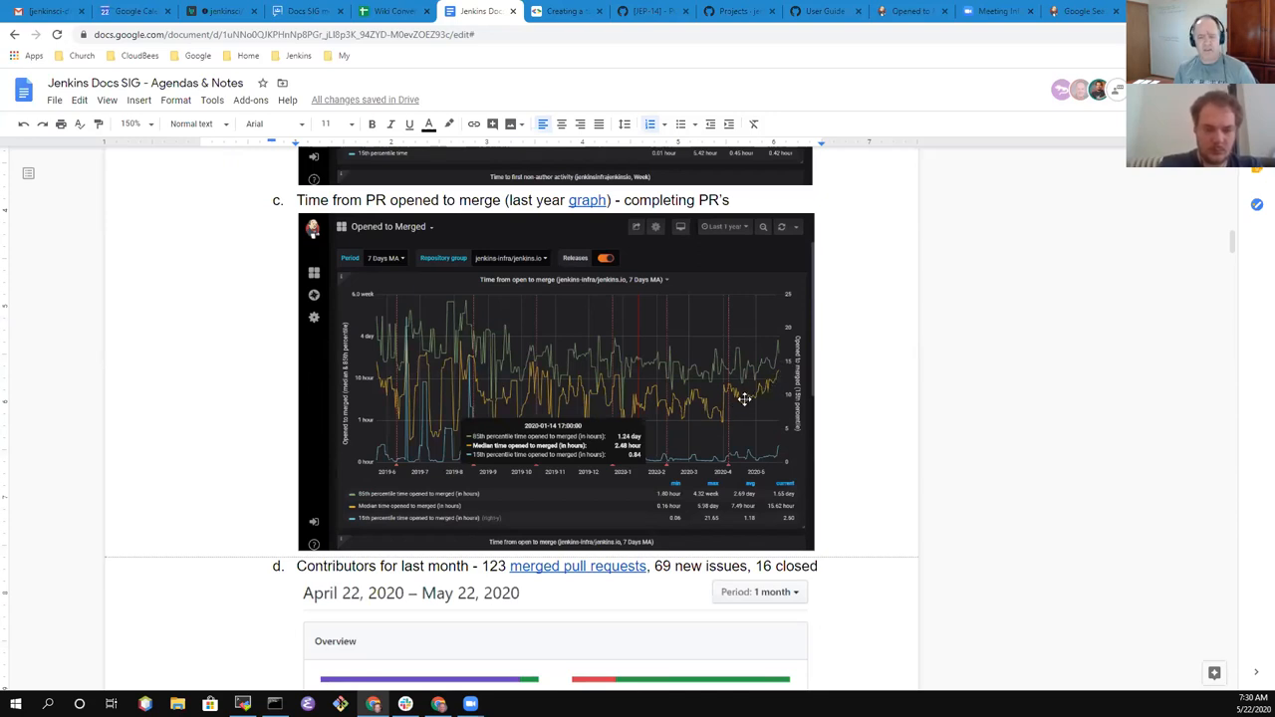
mouse_move(781, 391)
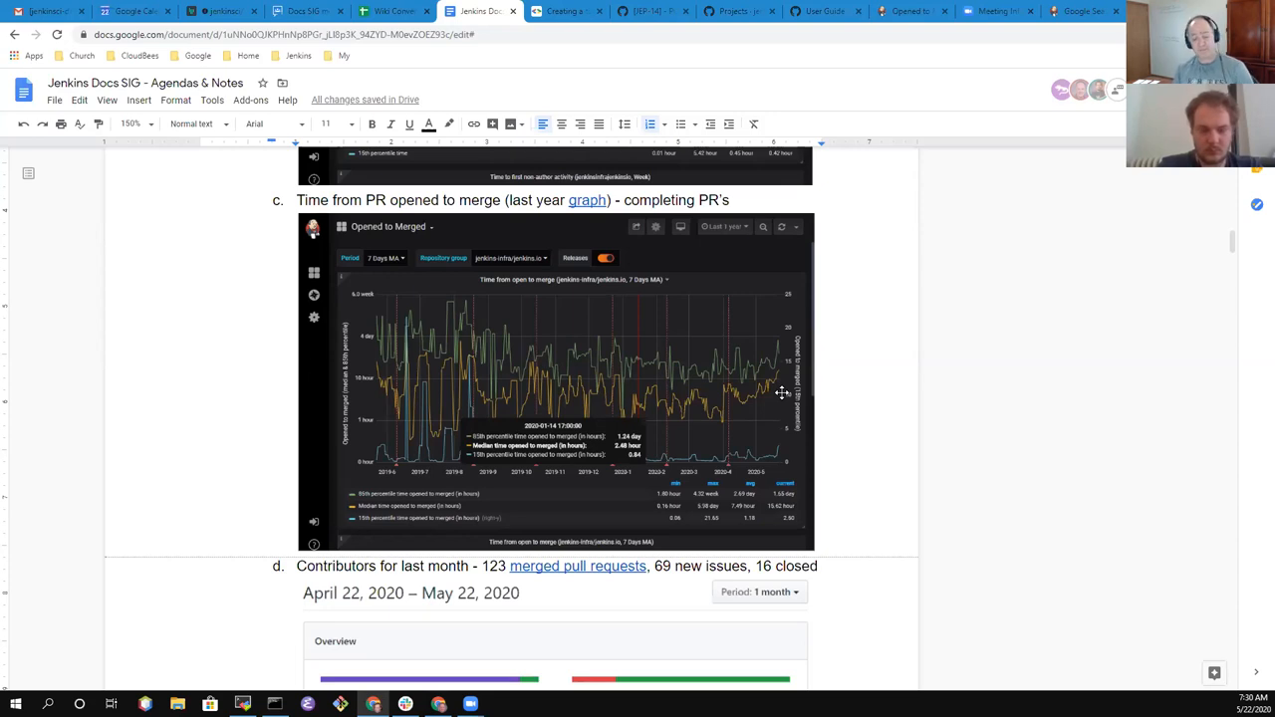
mouse_move(767, 428)
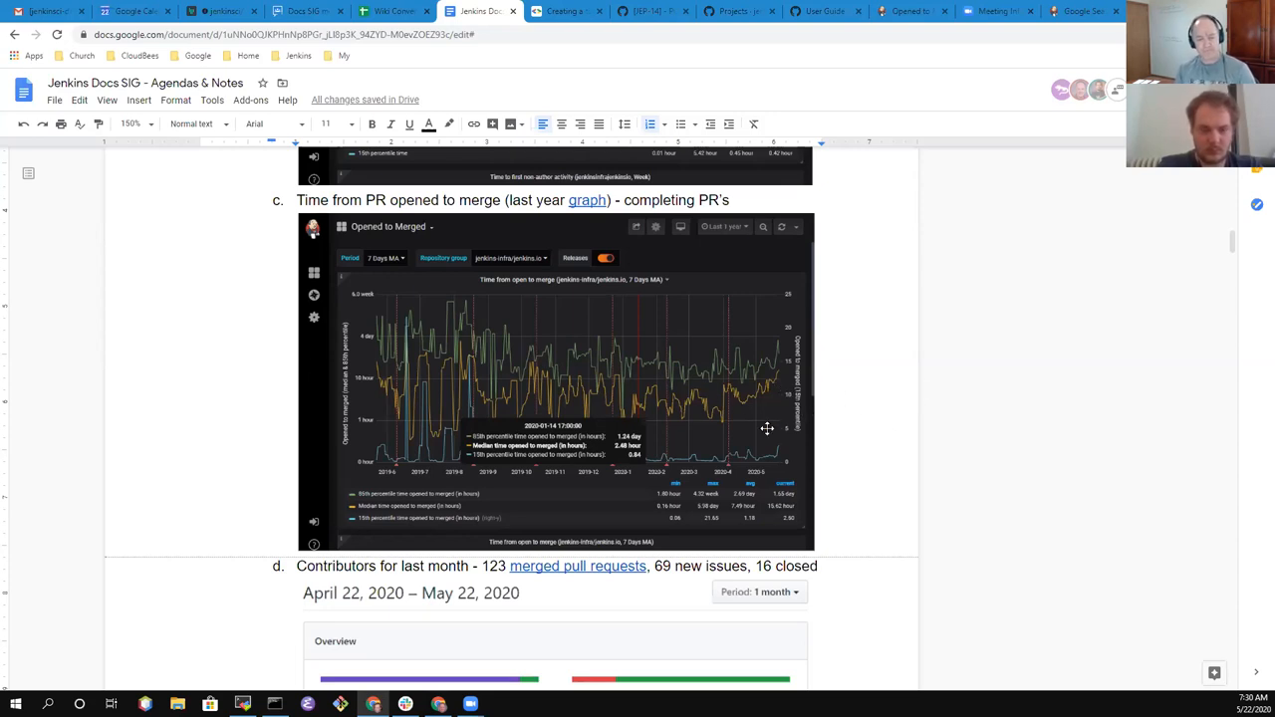
mouse_move(554, 403)
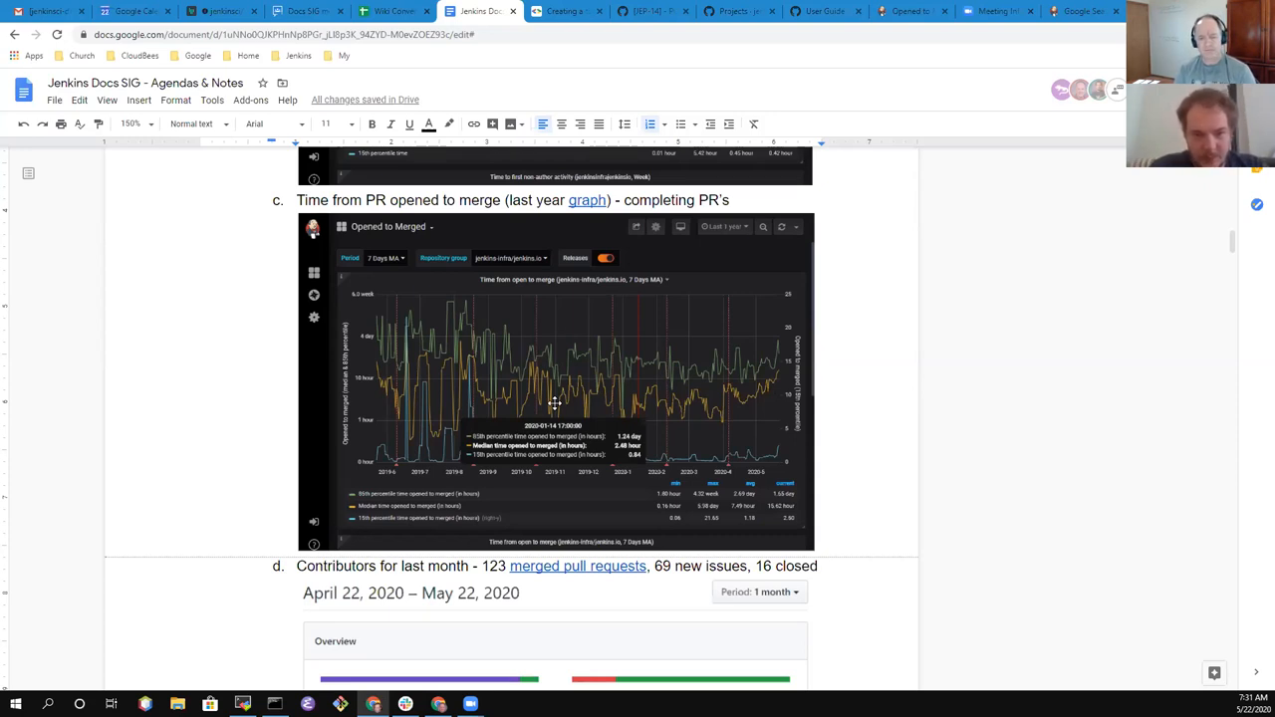
mouse_move(801, 447)
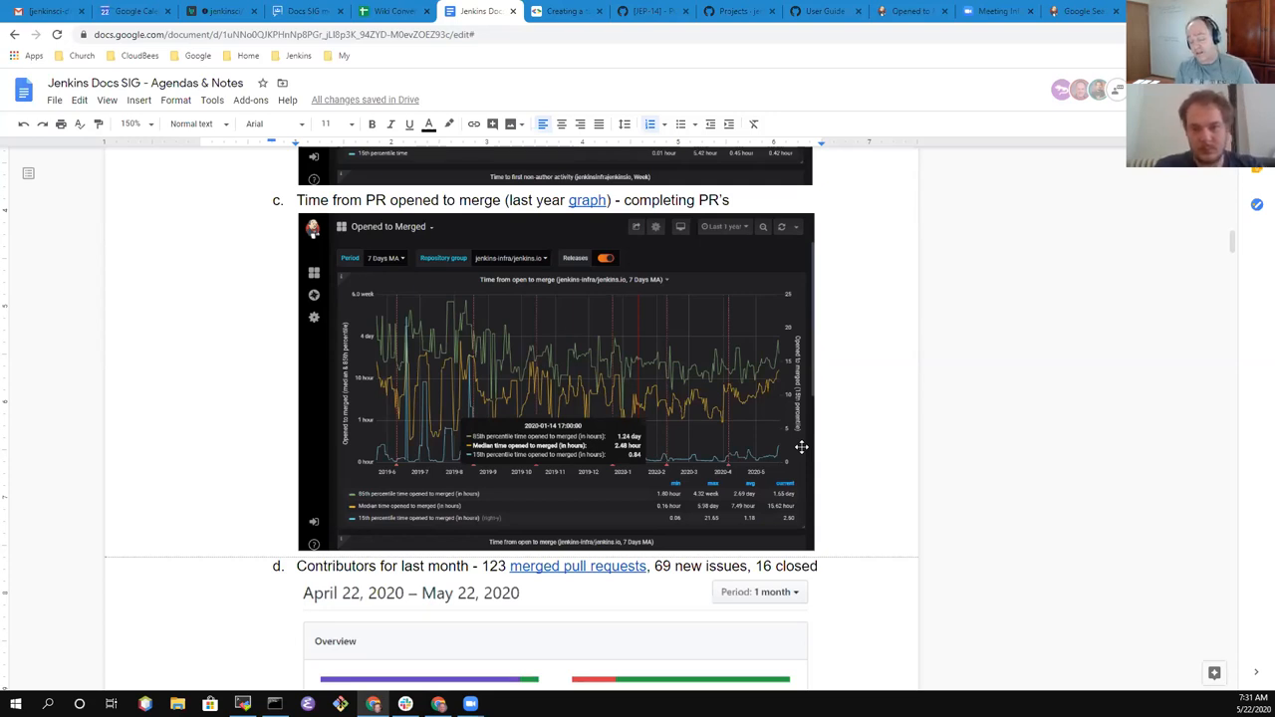
mouse_move(741, 433)
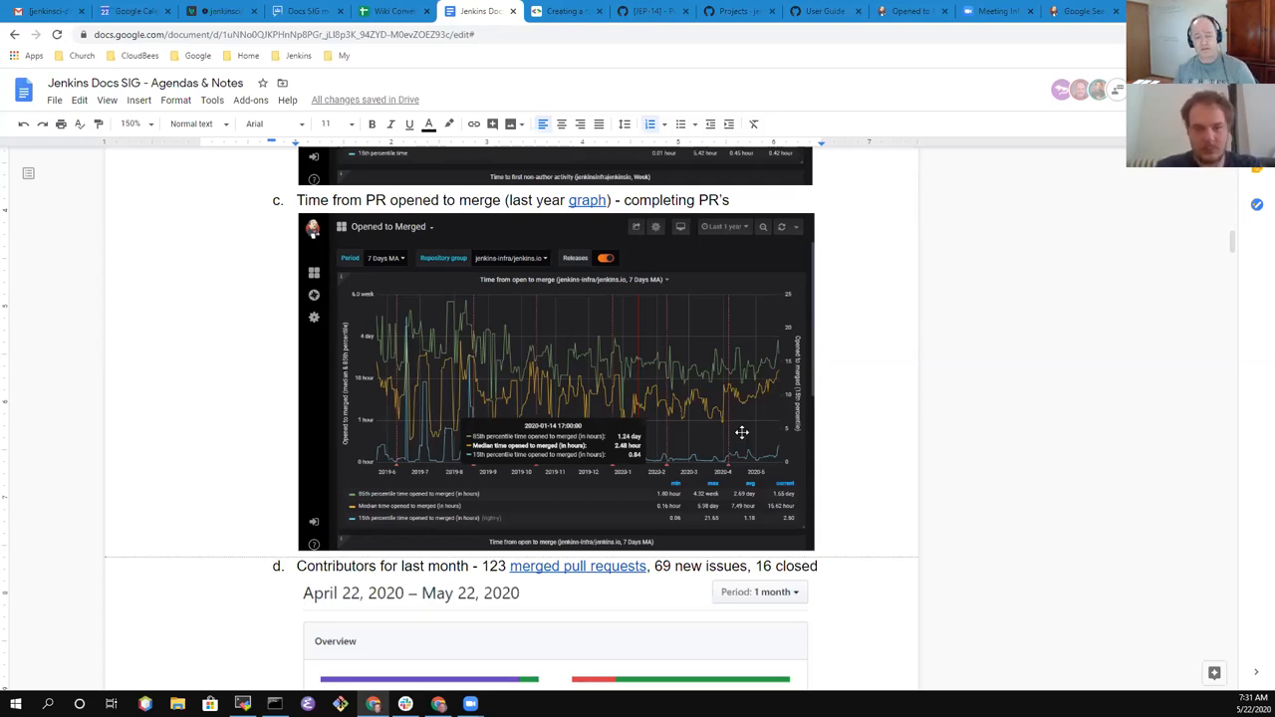
mouse_move(714, 462)
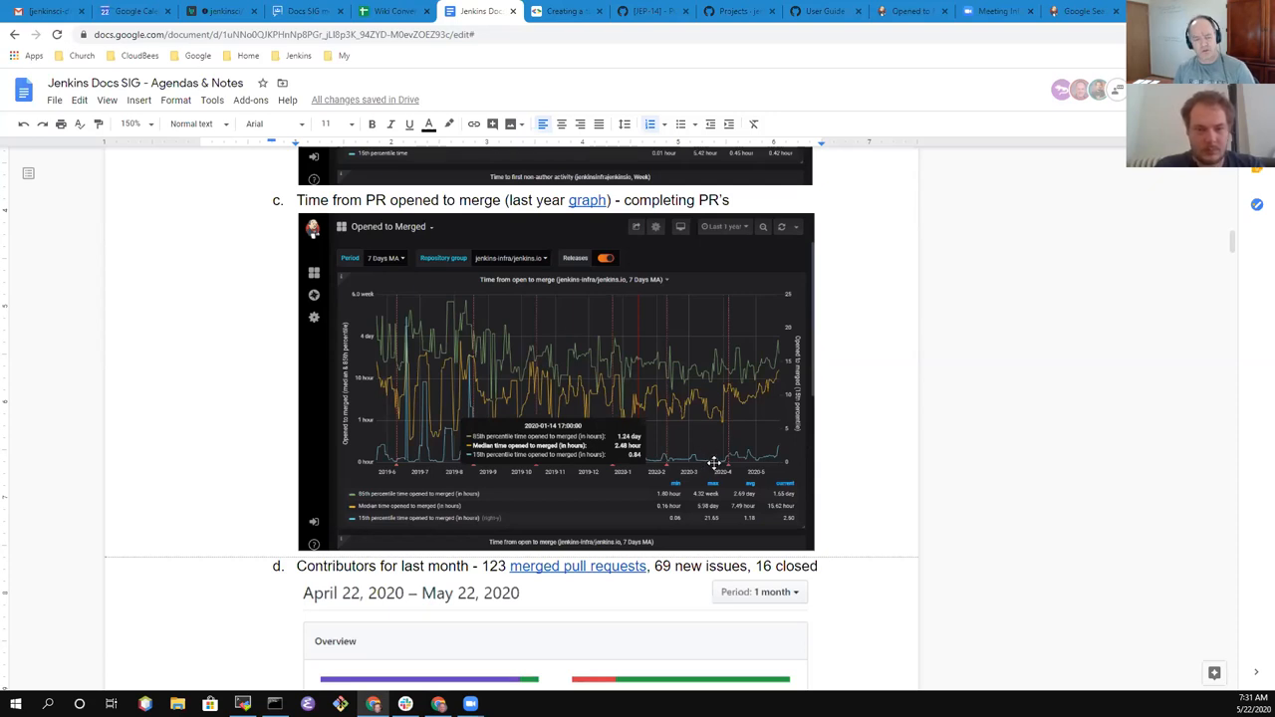
scroll("down", 3)
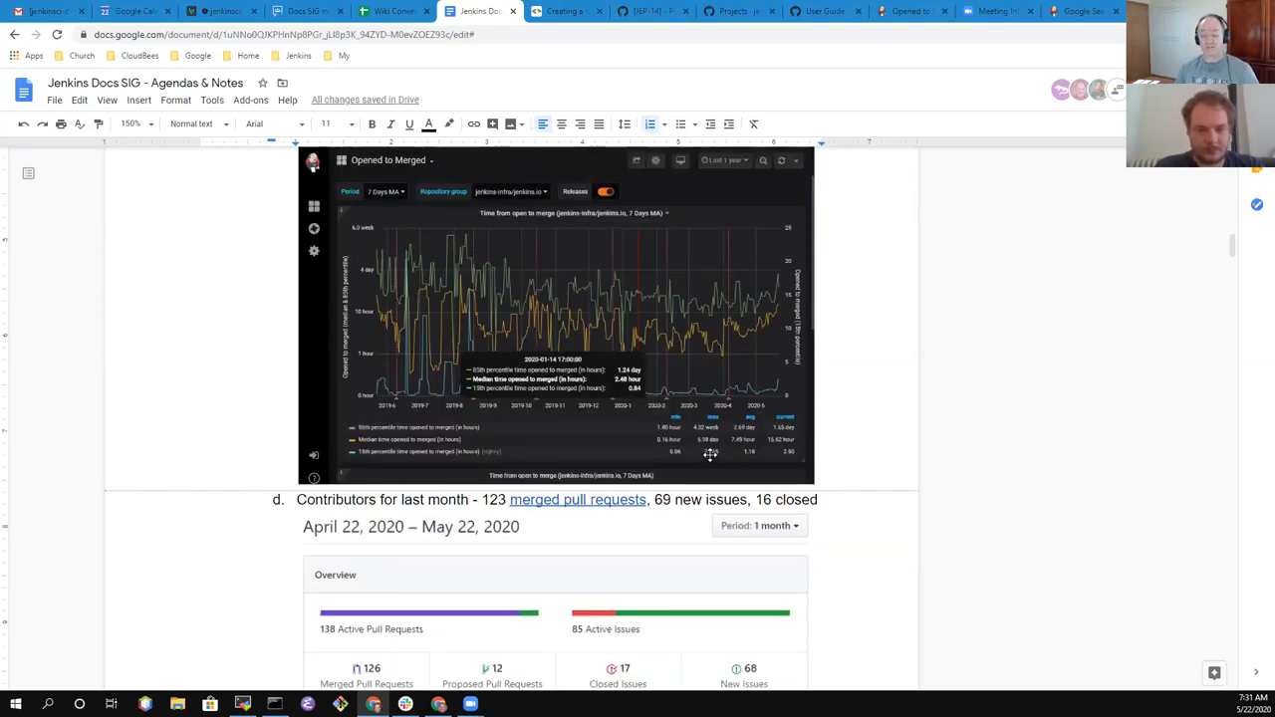
scroll("down", 3)
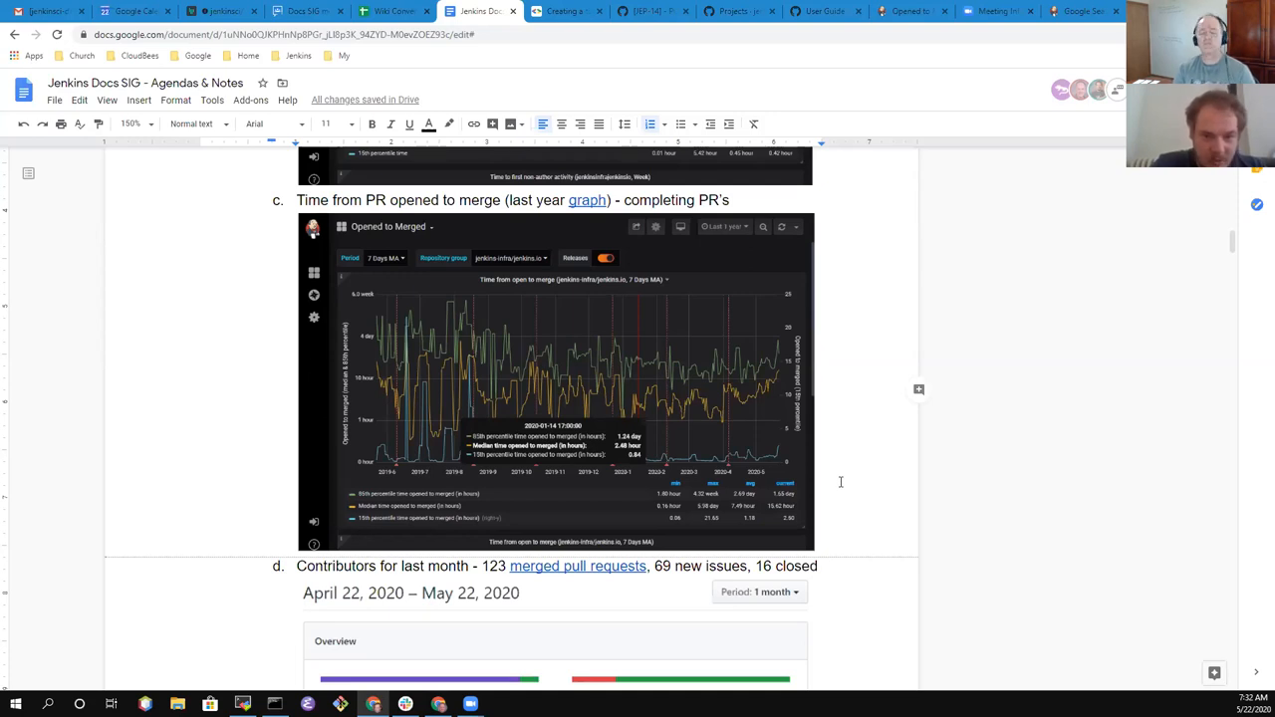
scroll("down", 3)
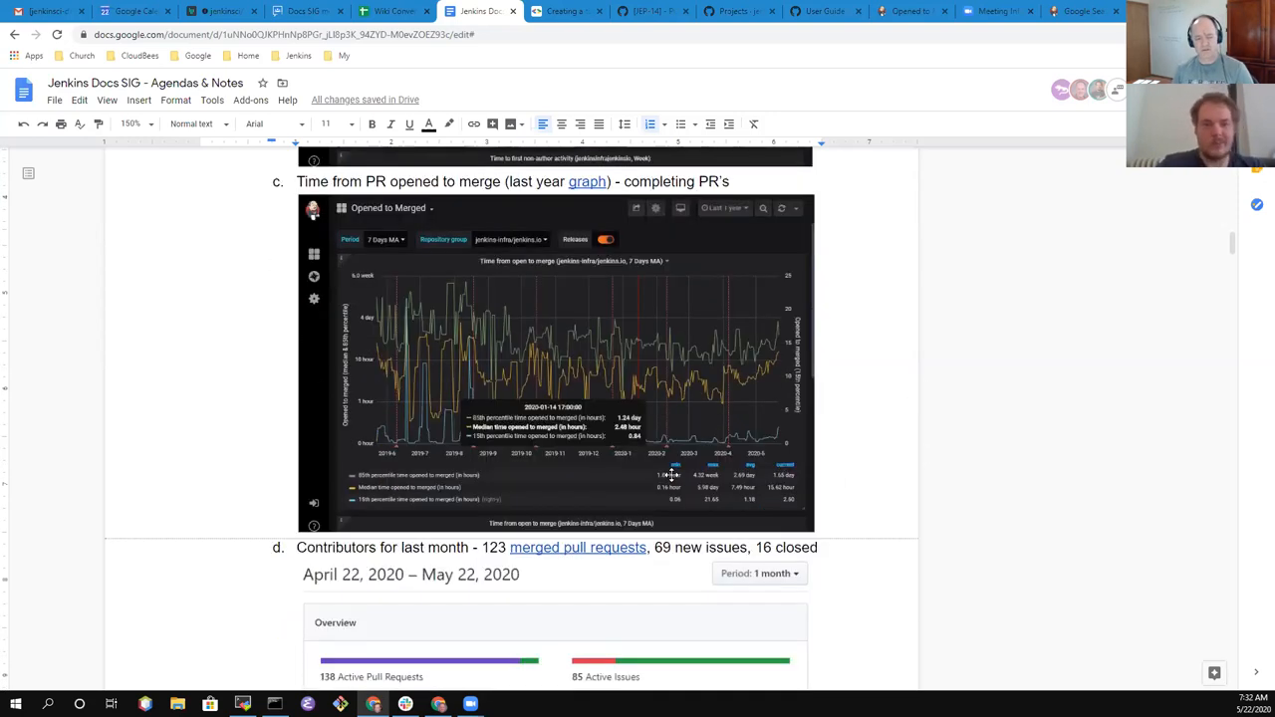
scroll("down", 3)
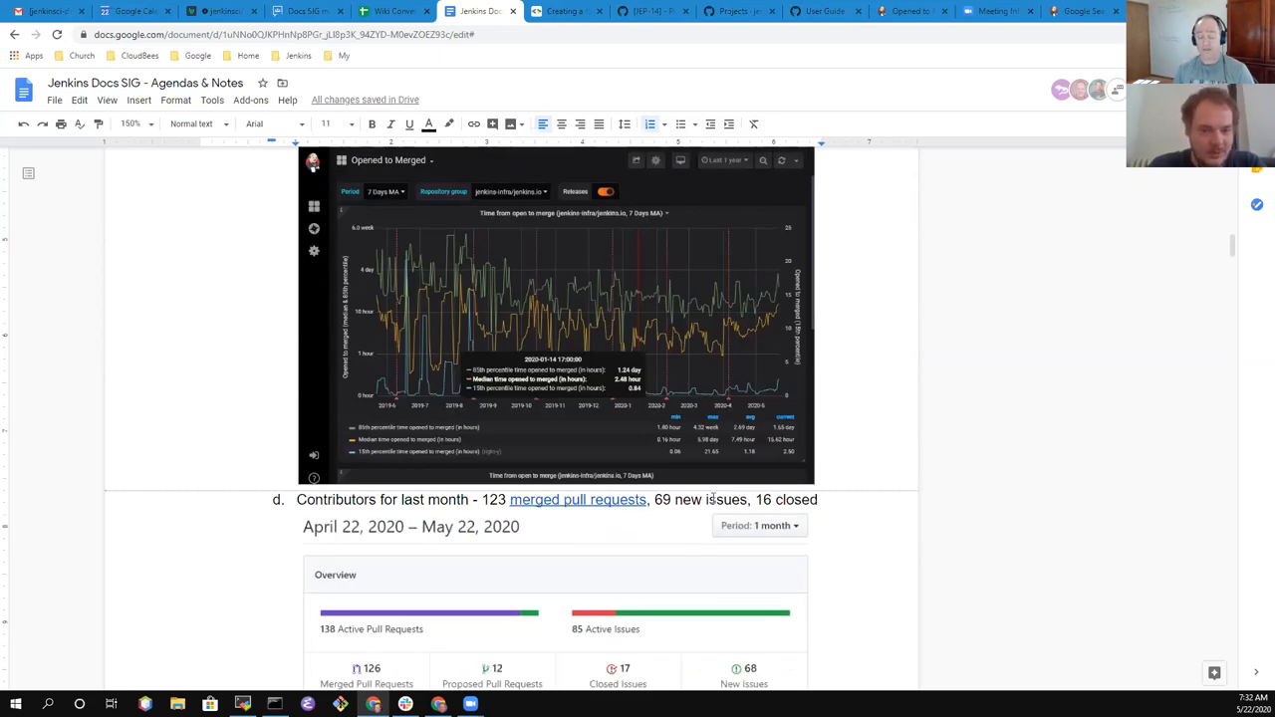
mouse_move(738, 399)
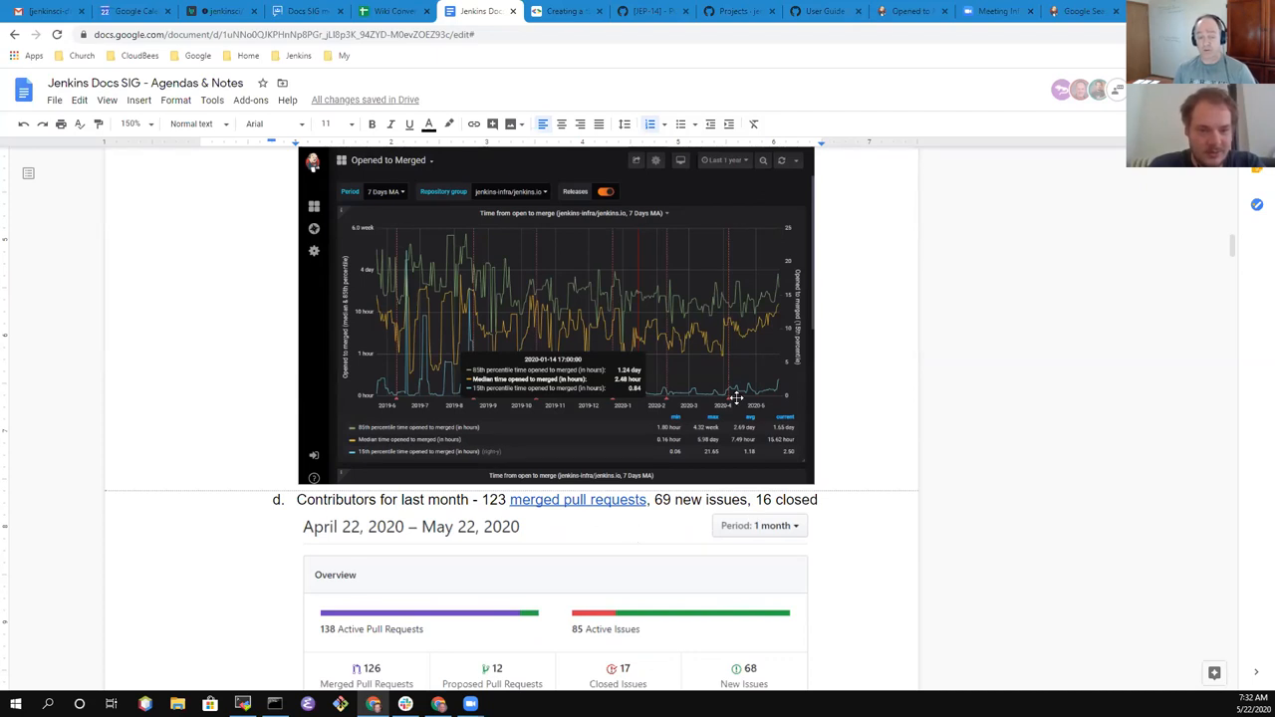
mouse_move(763, 325)
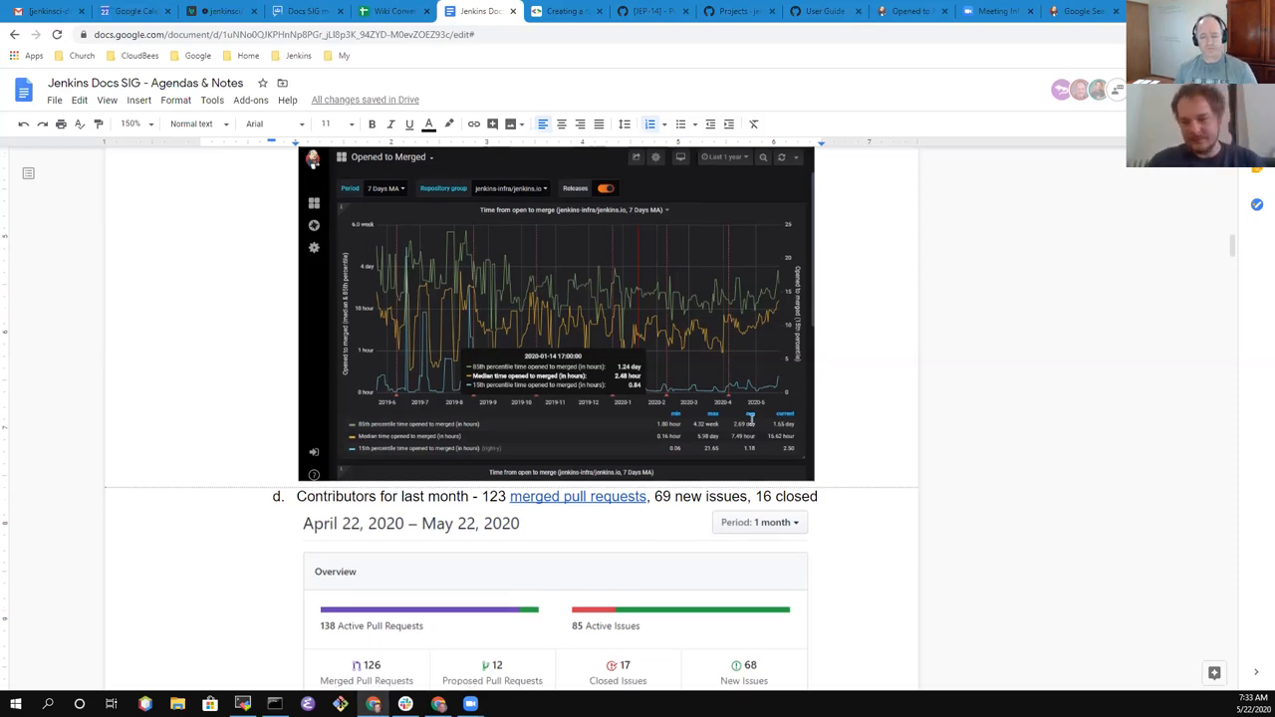
scroll("down", 3)
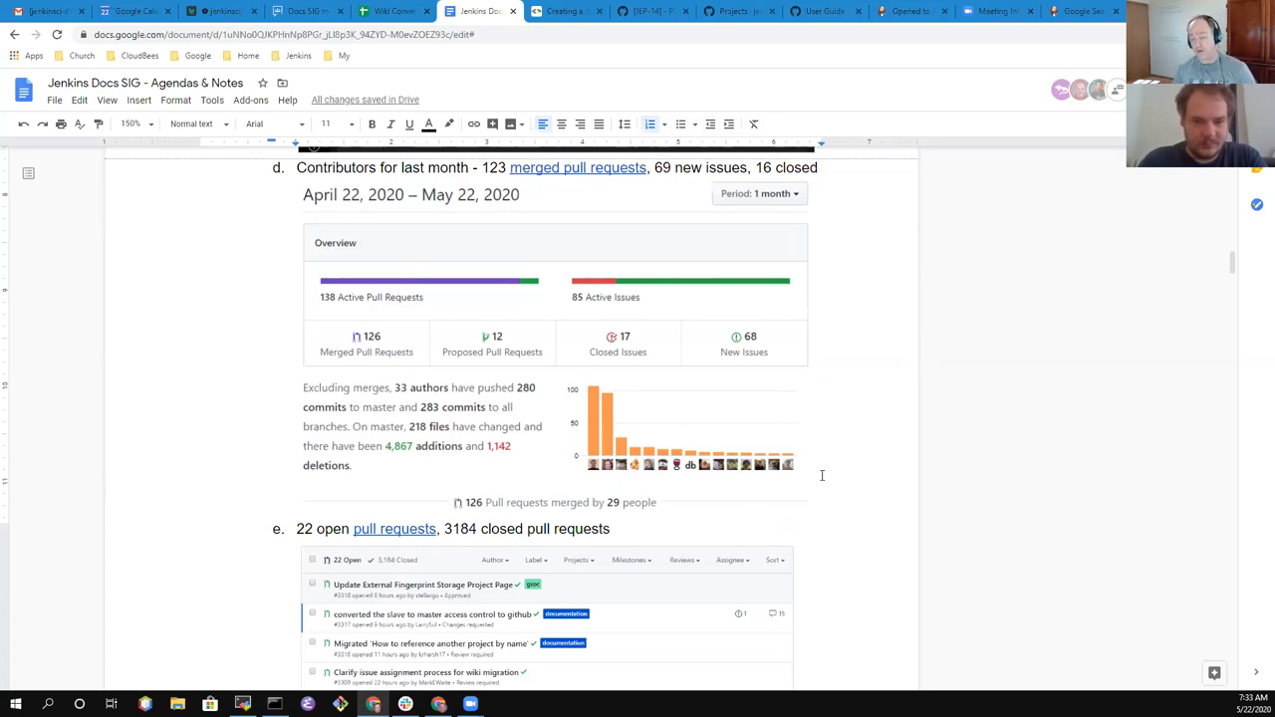
scroll("down", 3)
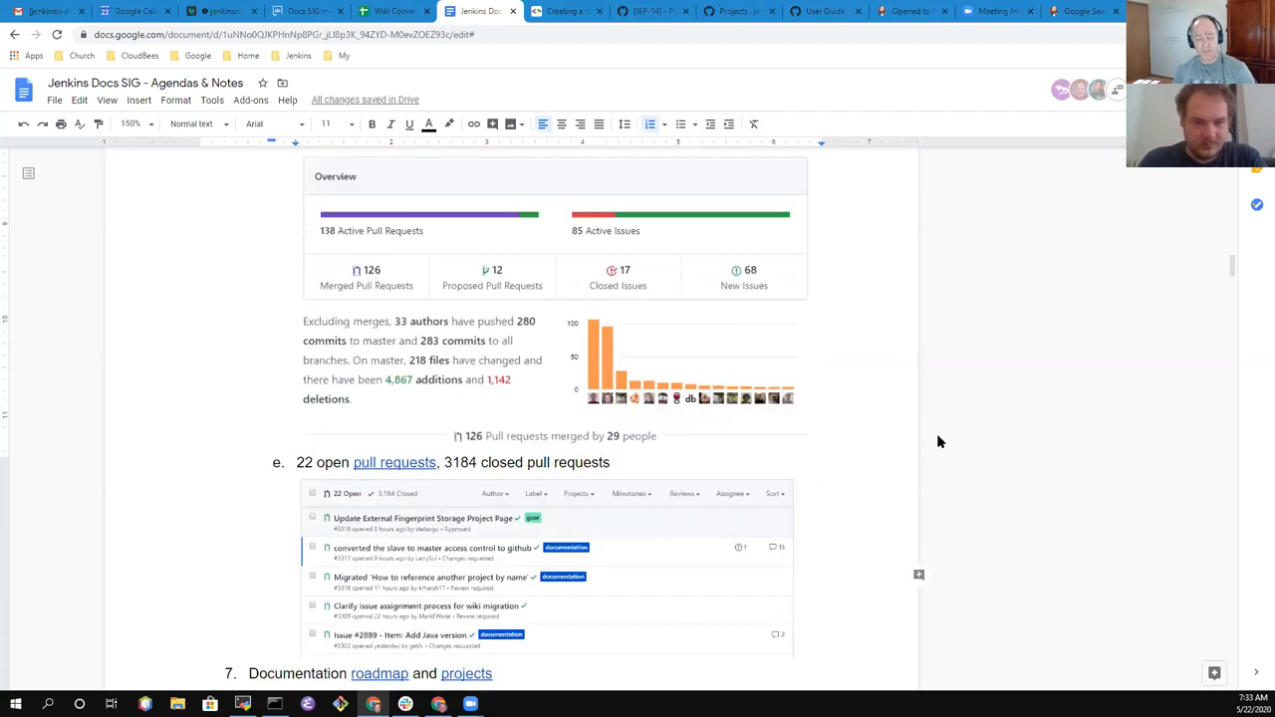
scroll("down", 3)
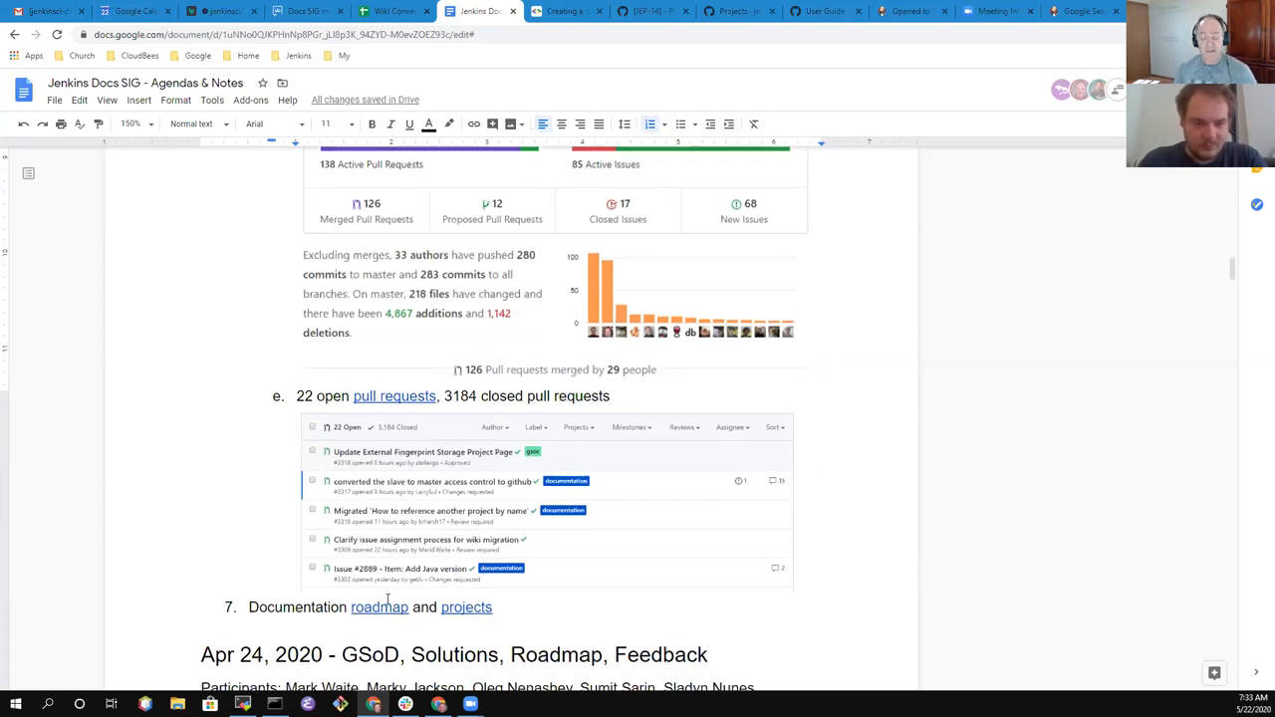
scroll("down", 3)
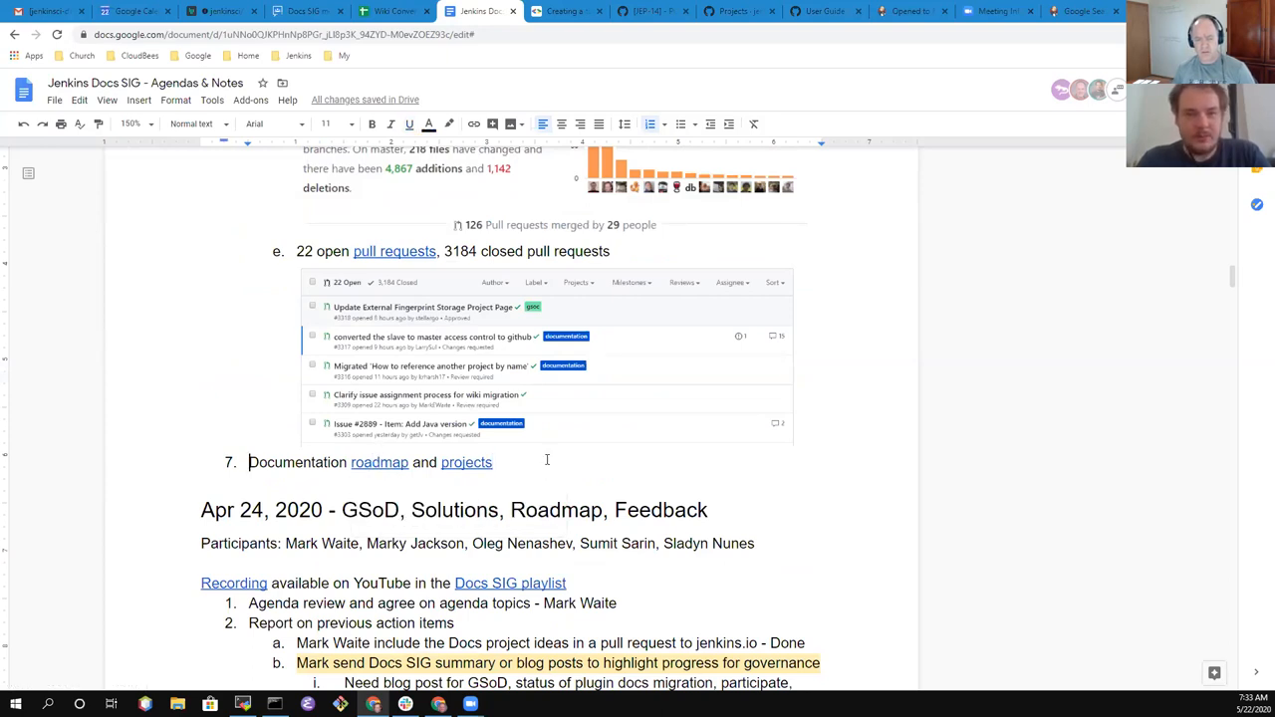
Start new agenda item 7 with the word 'Automatic' ahead of the documentation roadmap item
type("A")
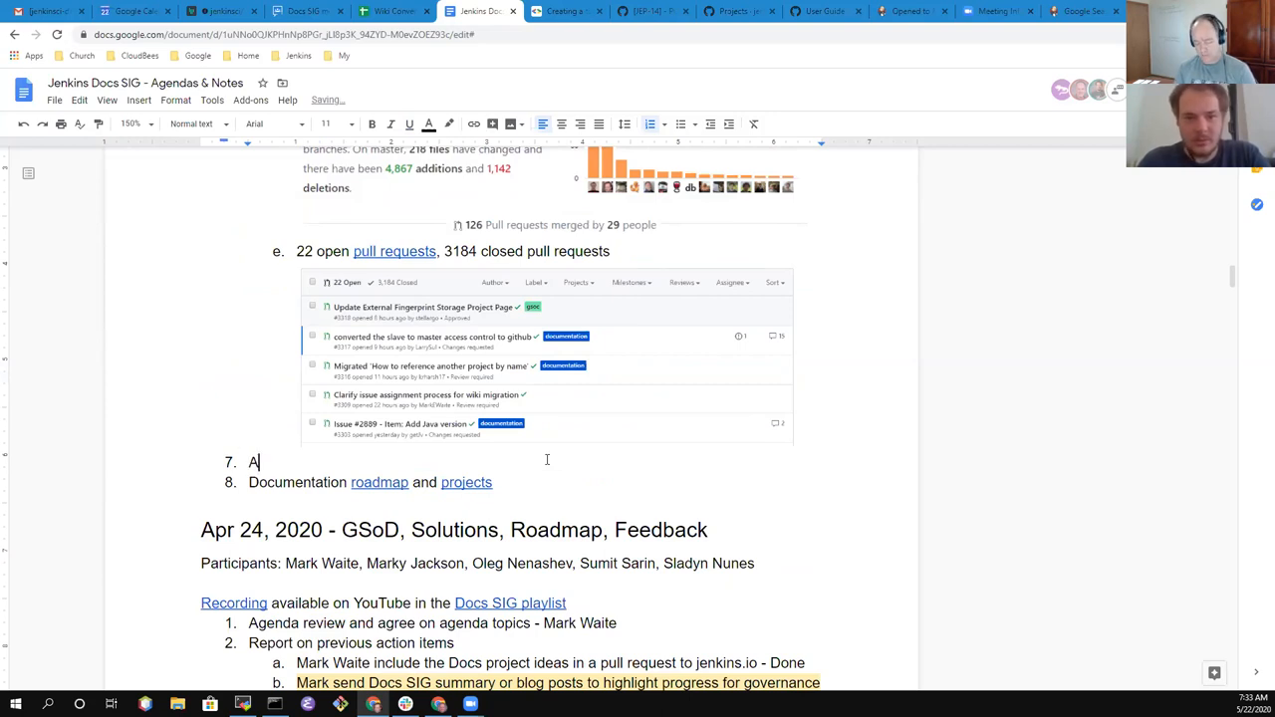
type("utom")
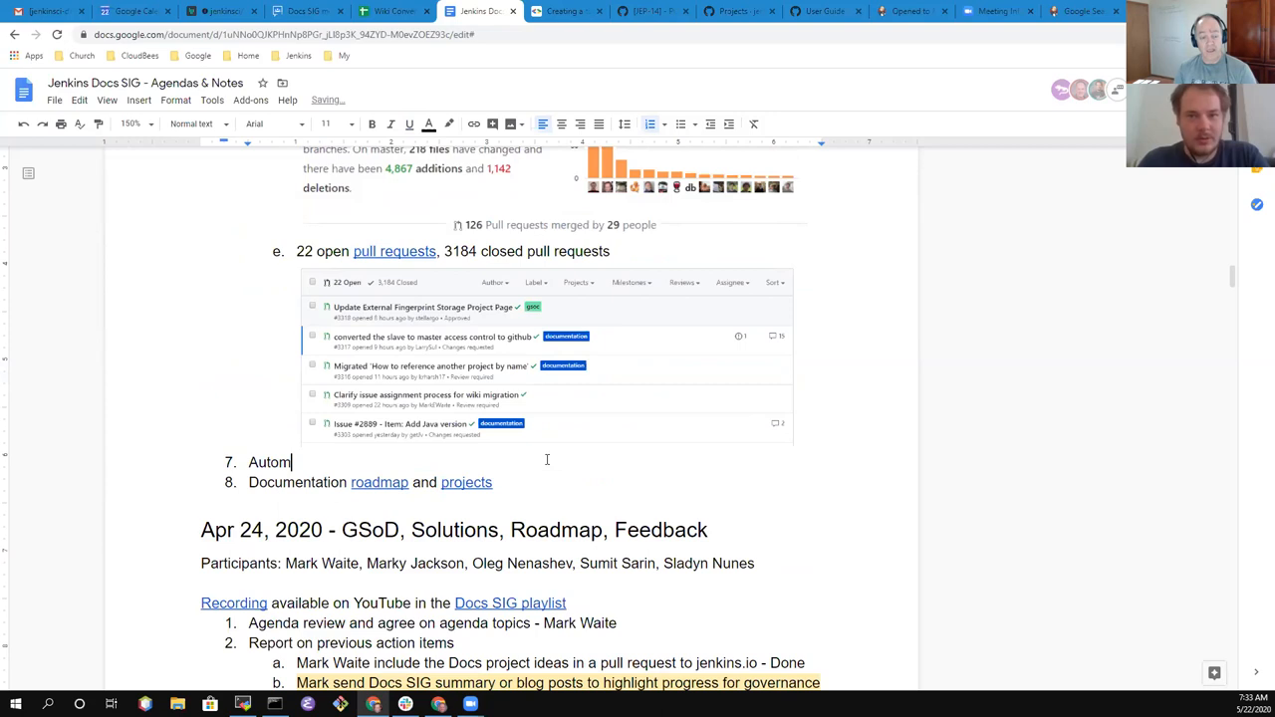
type("atic")
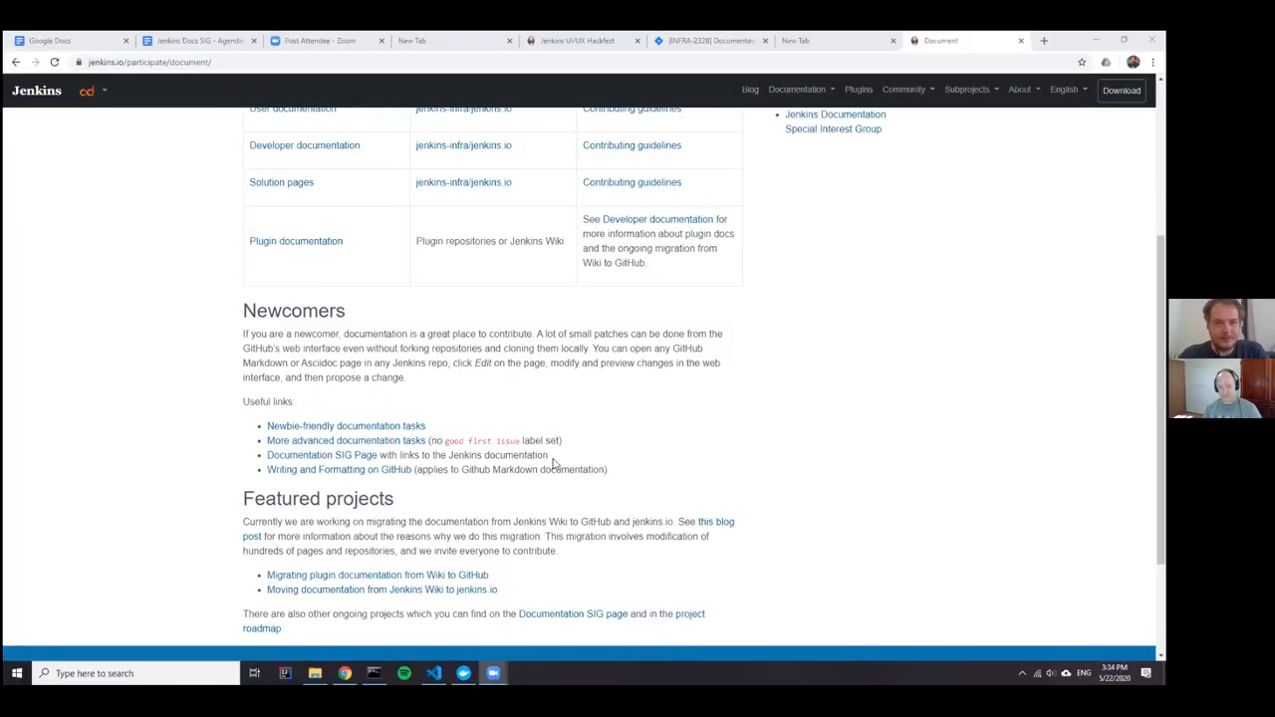
Scroll the jenkins.io documentation participation page up toward the Newcomers section
scroll("up", 3)
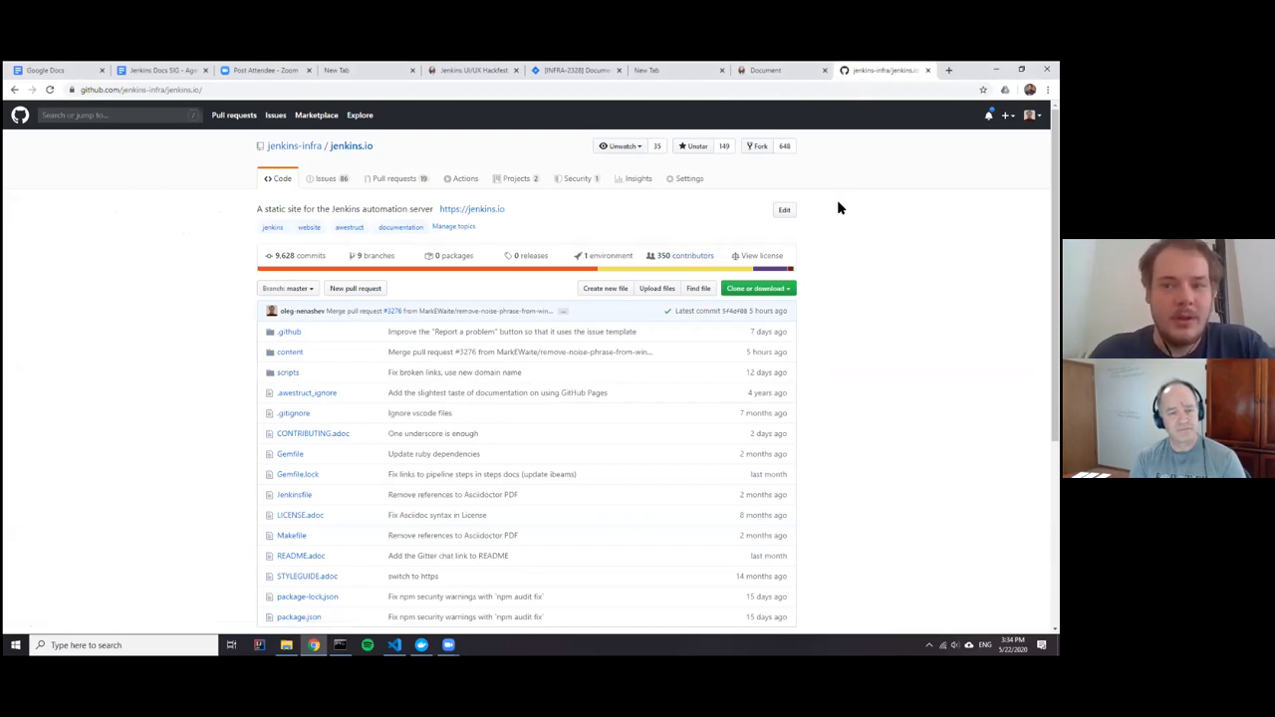
mouse_move(446, 291)
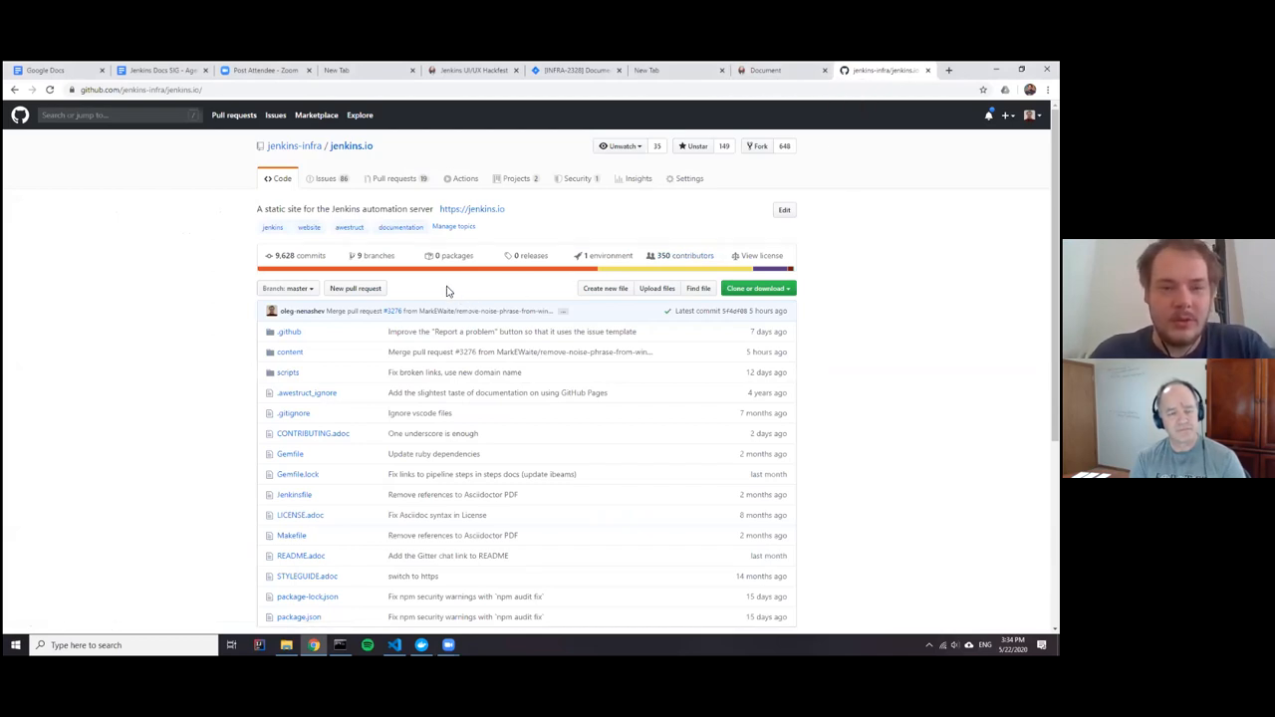
mouse_move(434, 321)
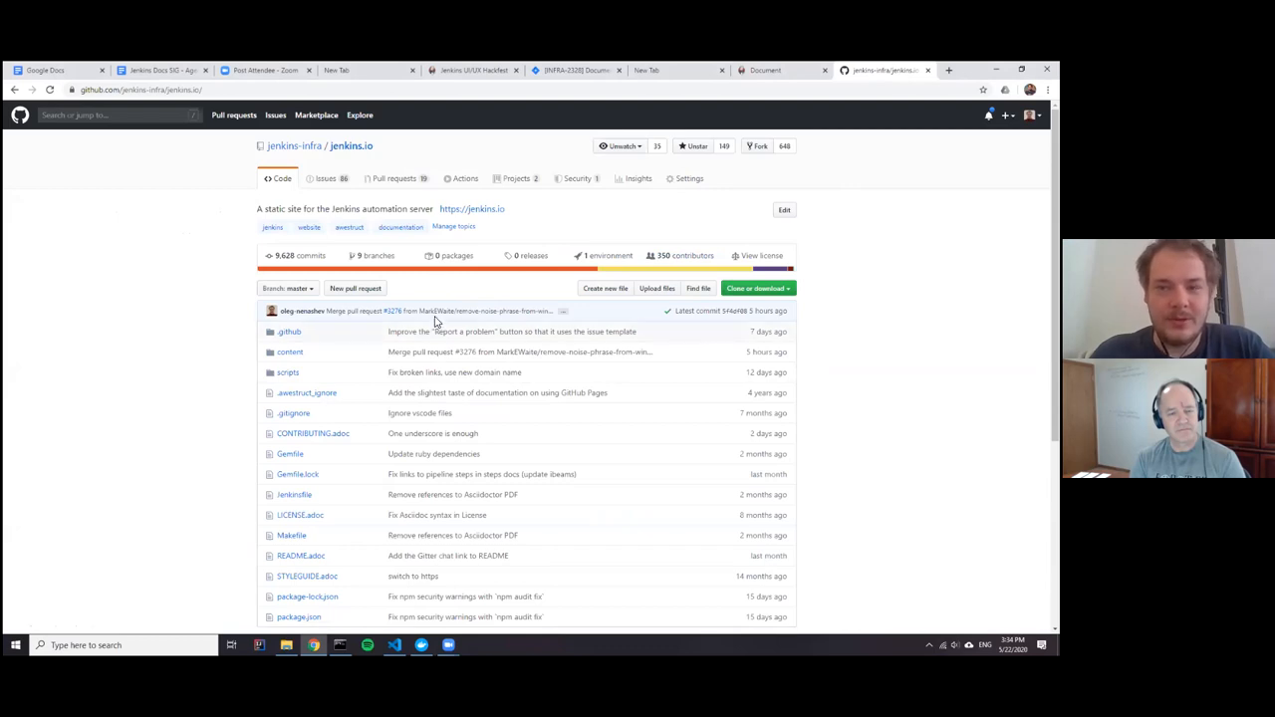
mouse_move(297, 307)
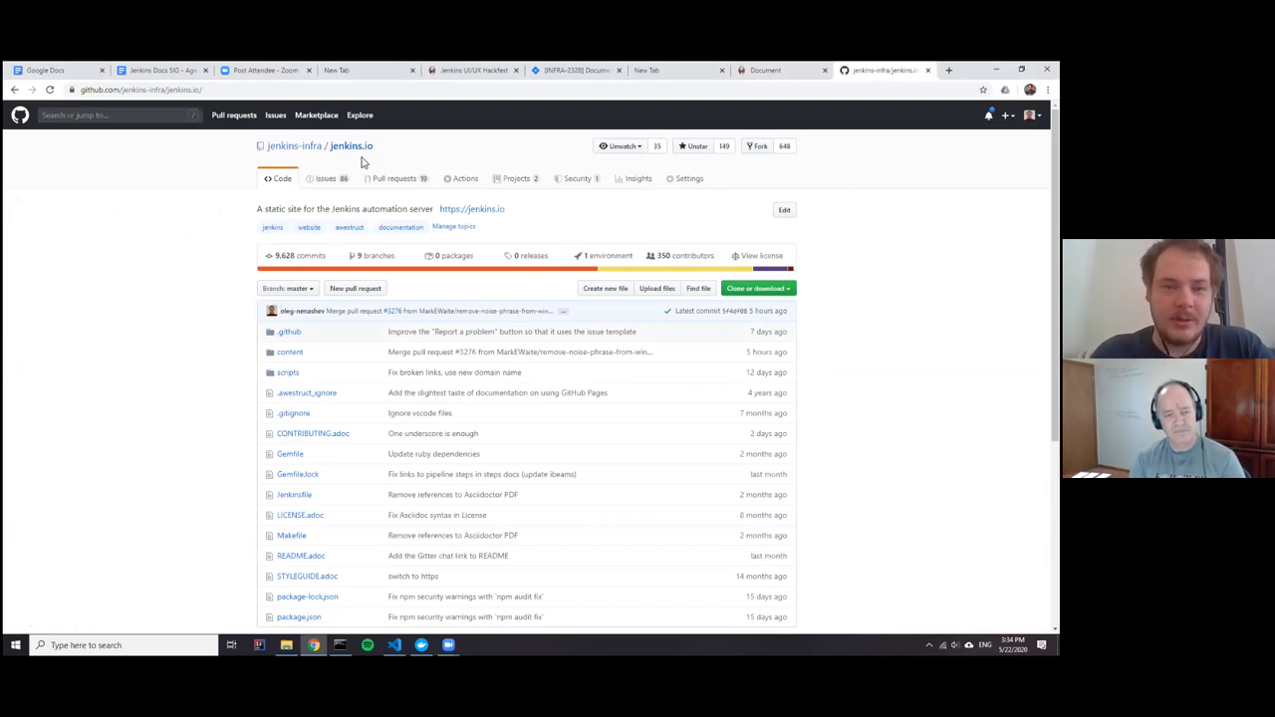
mouse_move(347, 187)
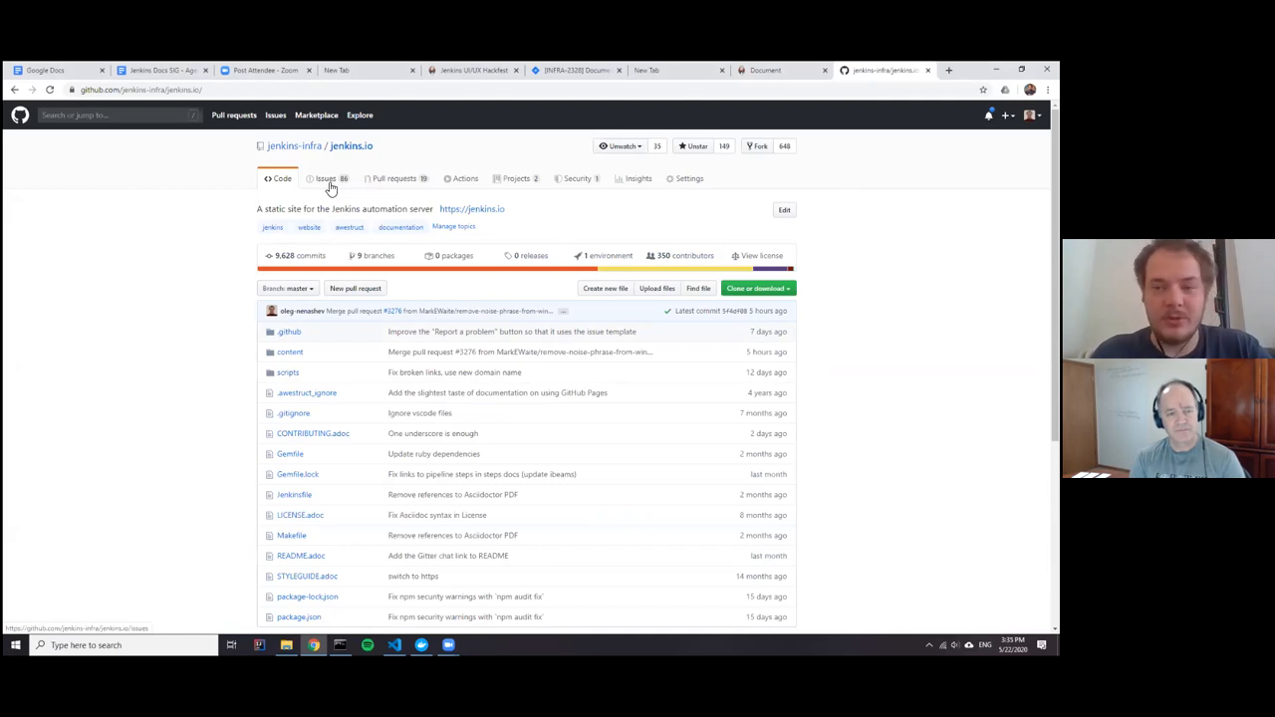
mouse_move(329, 189)
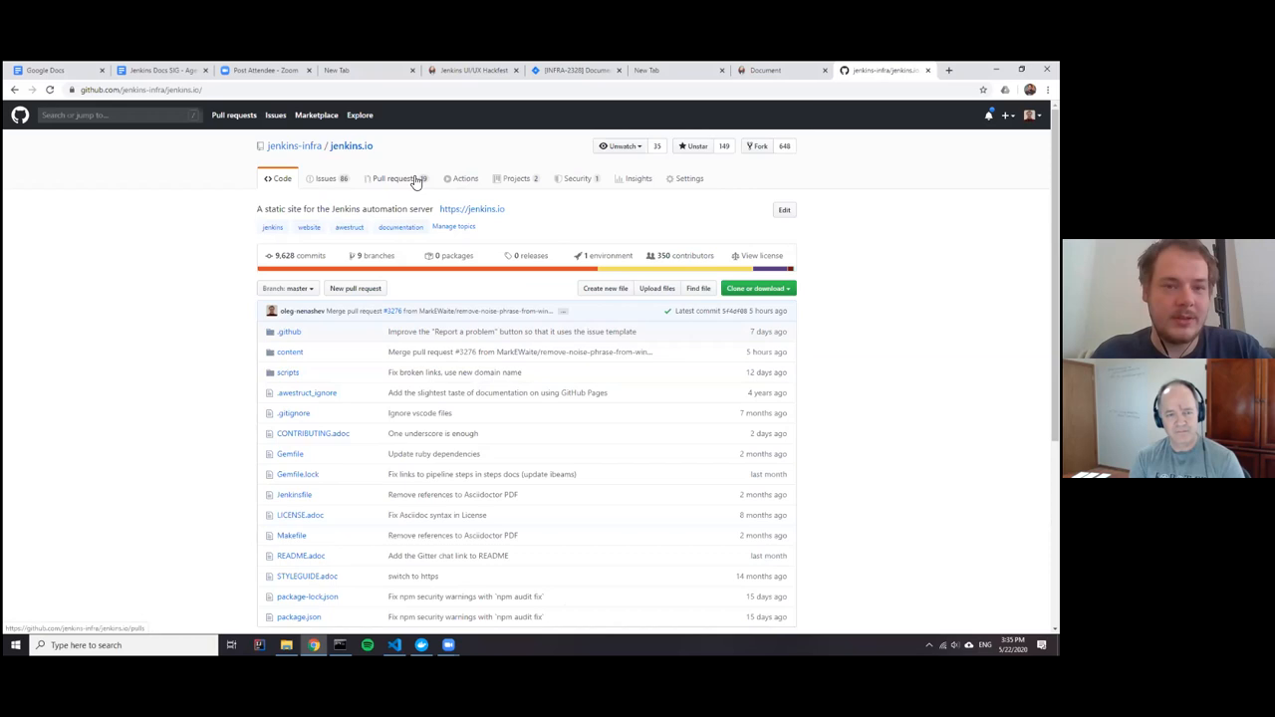
Open jenkins.io PR #3284 '[WEBSITE-657] - Adding missing meetup logos in artwork' from the pull request list
left_click(394, 180)
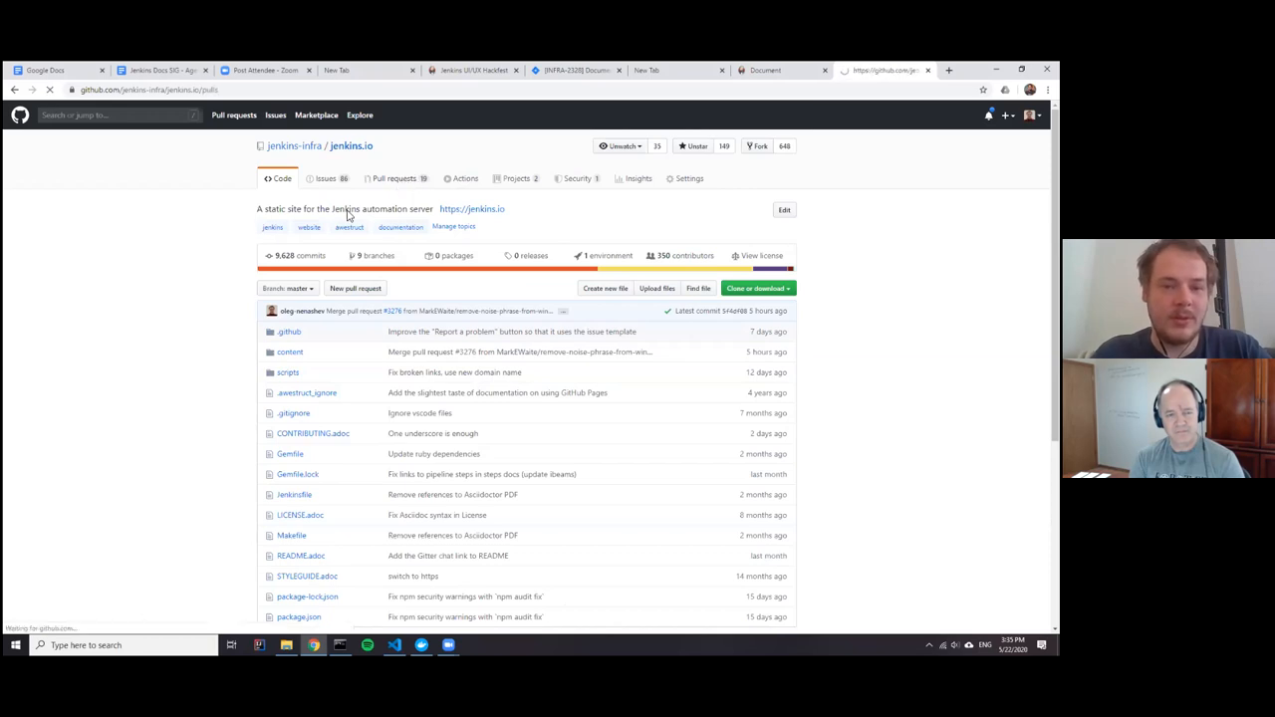
left_click(394, 179)
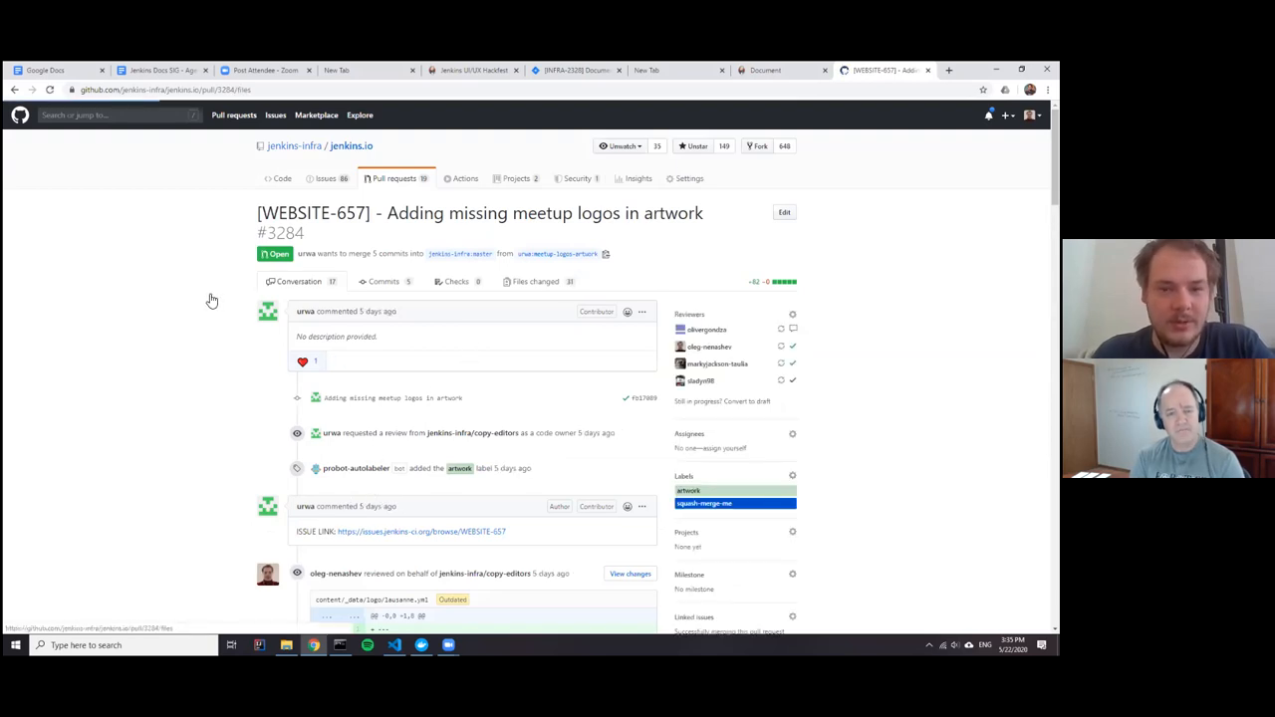
left_click(536, 281)
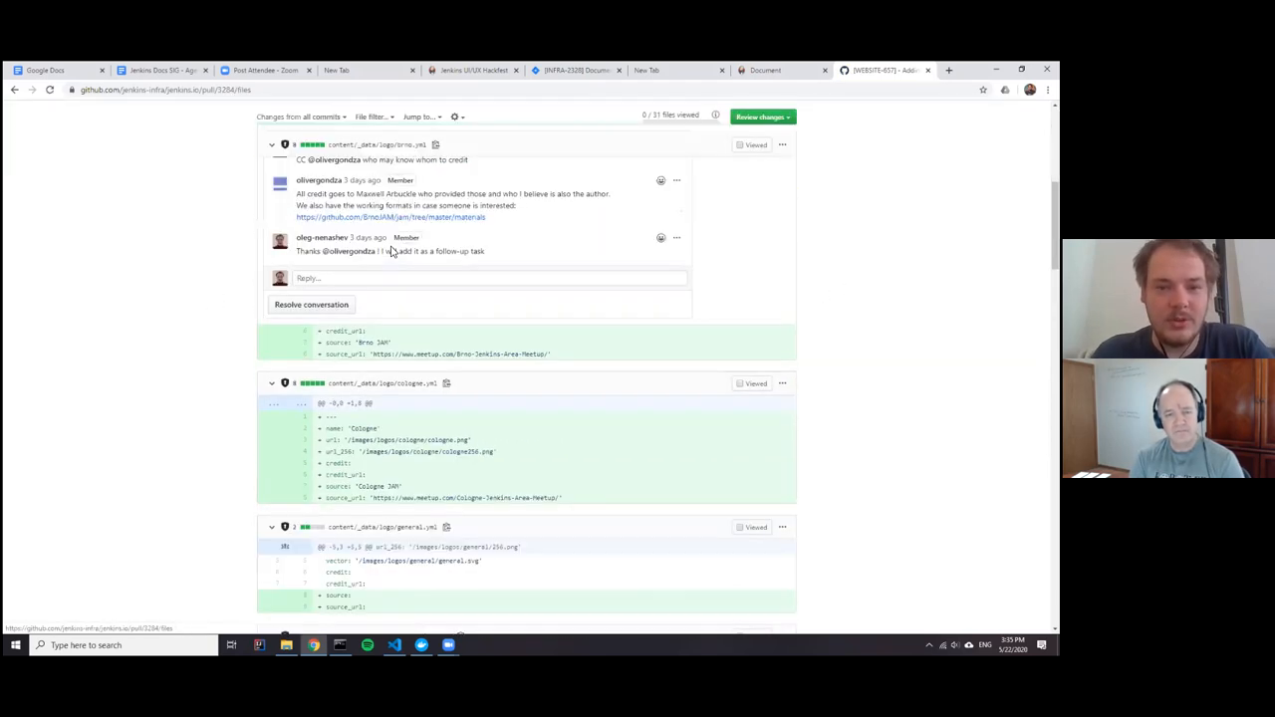
scroll("down", 3)
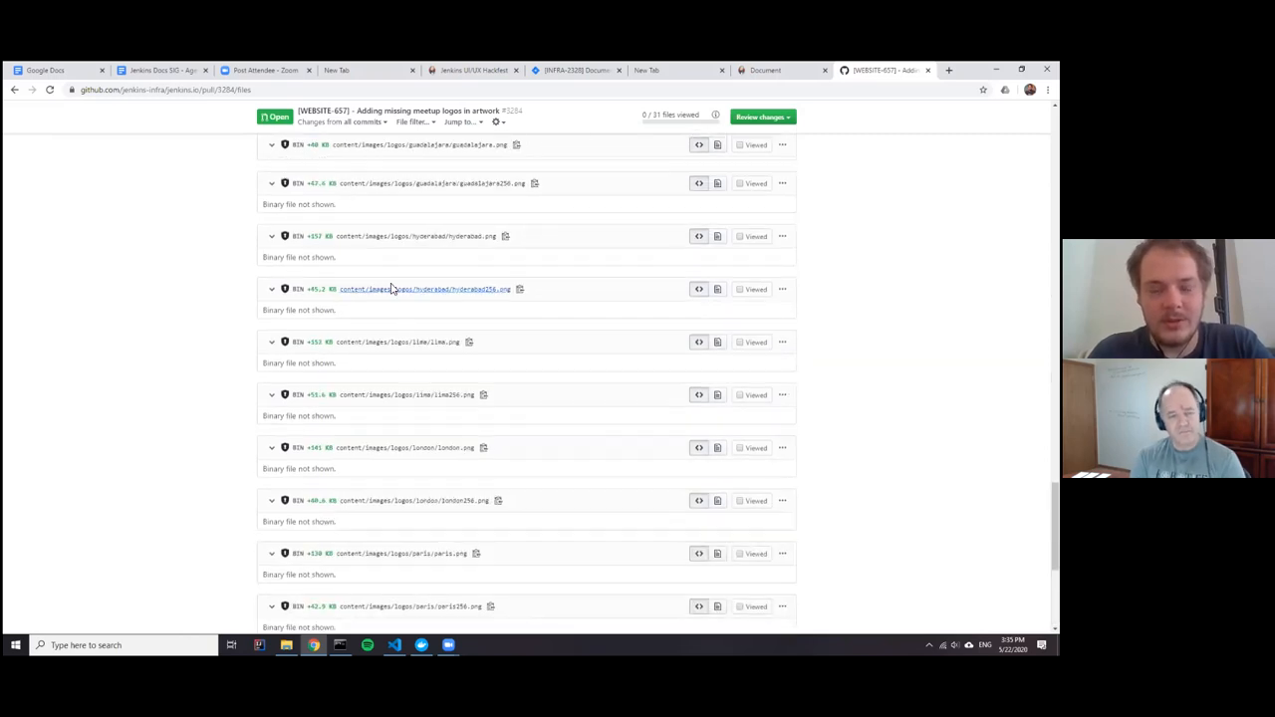
mouse_move(479, 259)
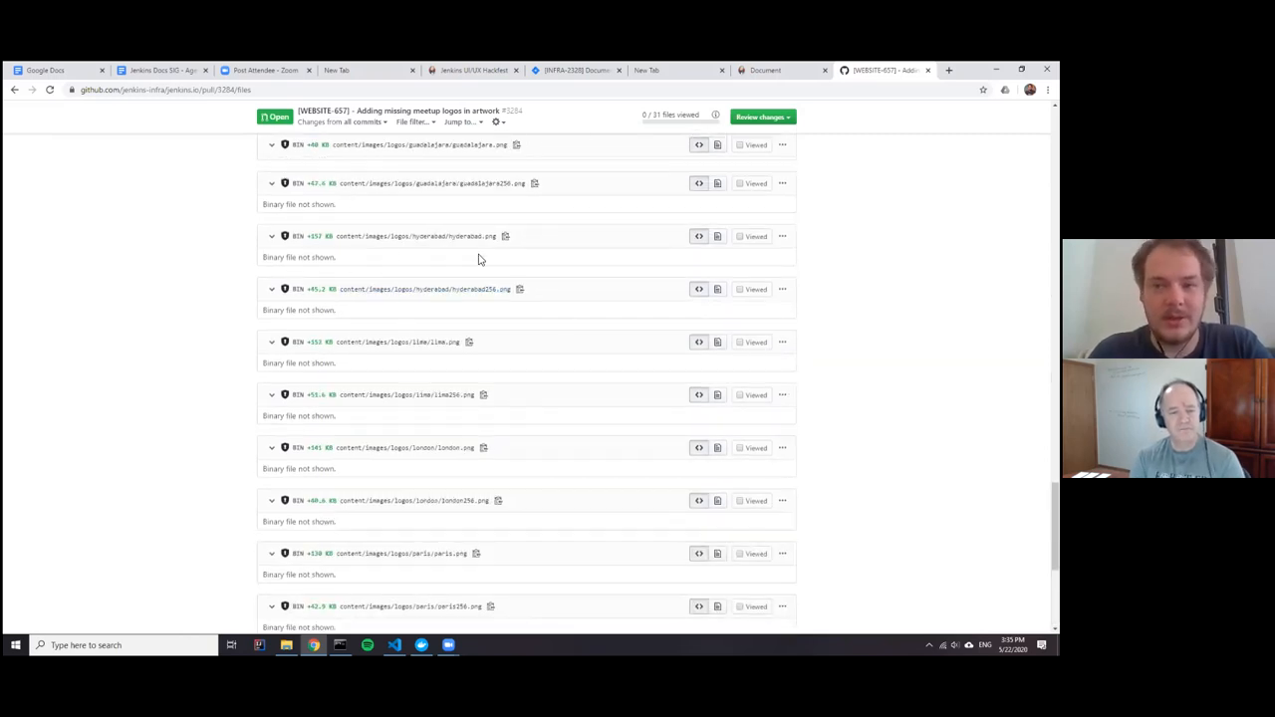
scroll("down", 3)
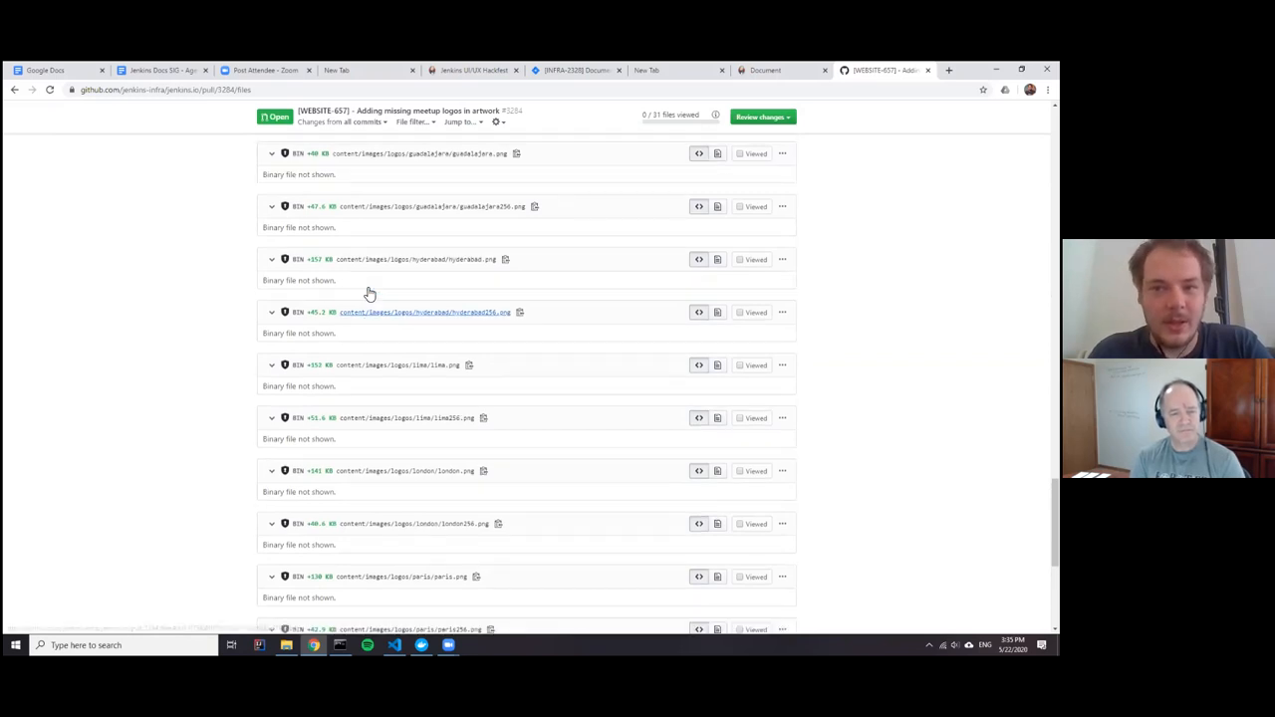
scroll("down", 3)
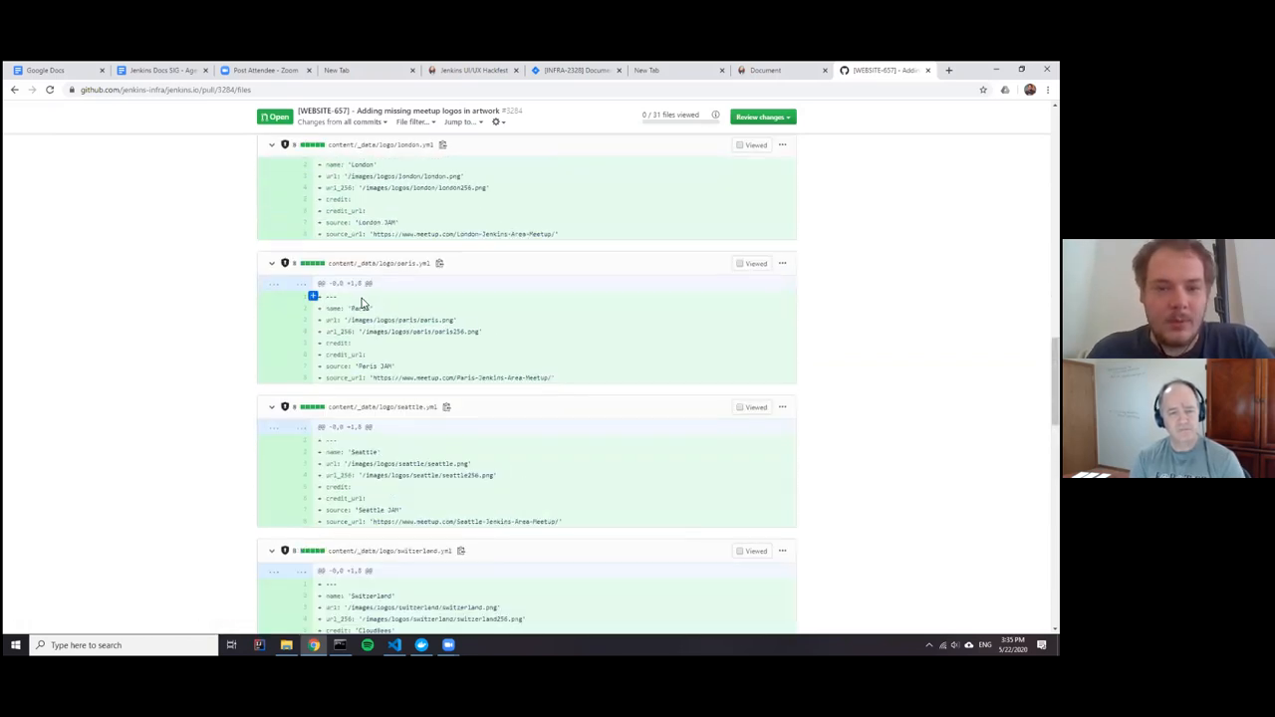
mouse_move(422, 430)
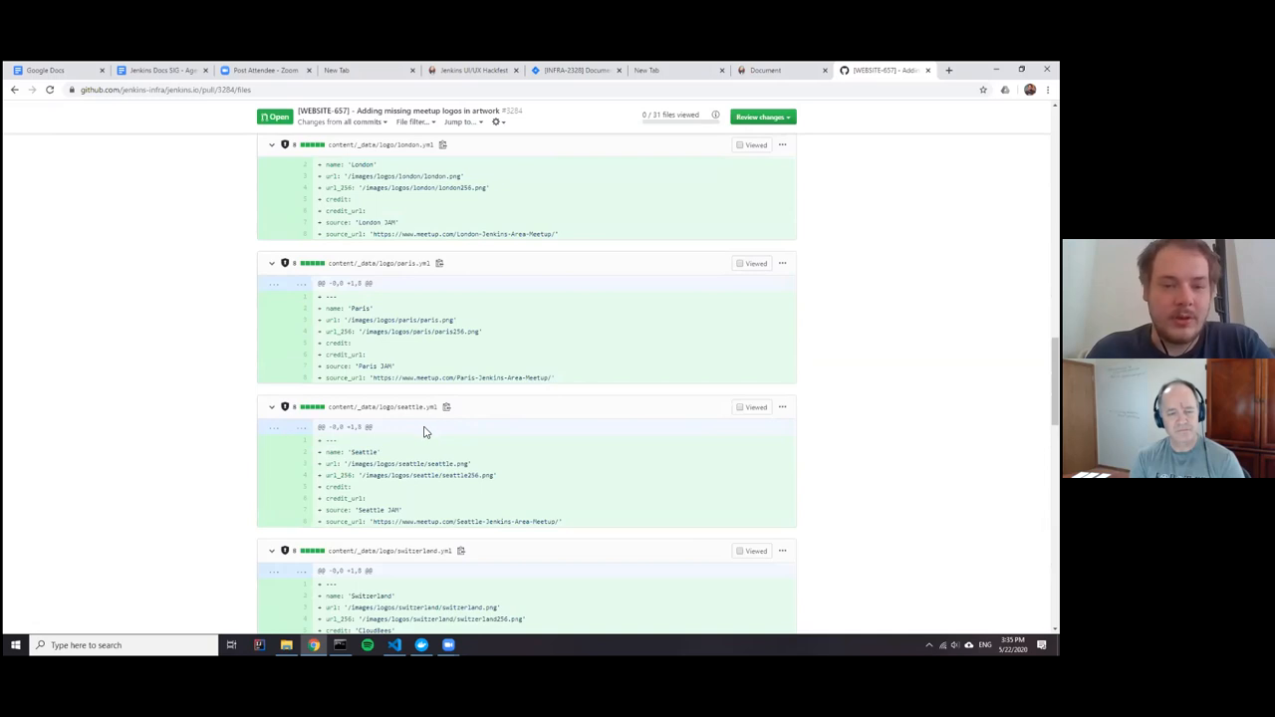
mouse_move(383, 407)
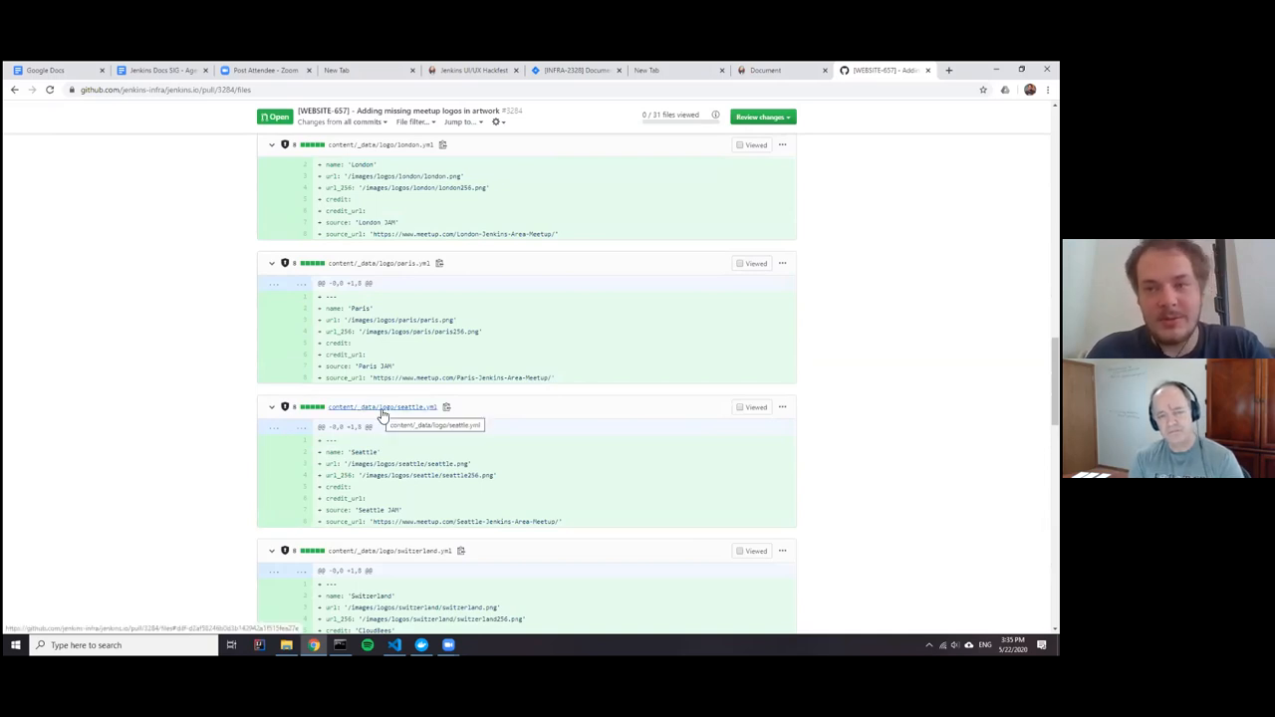
scroll("down", 3)
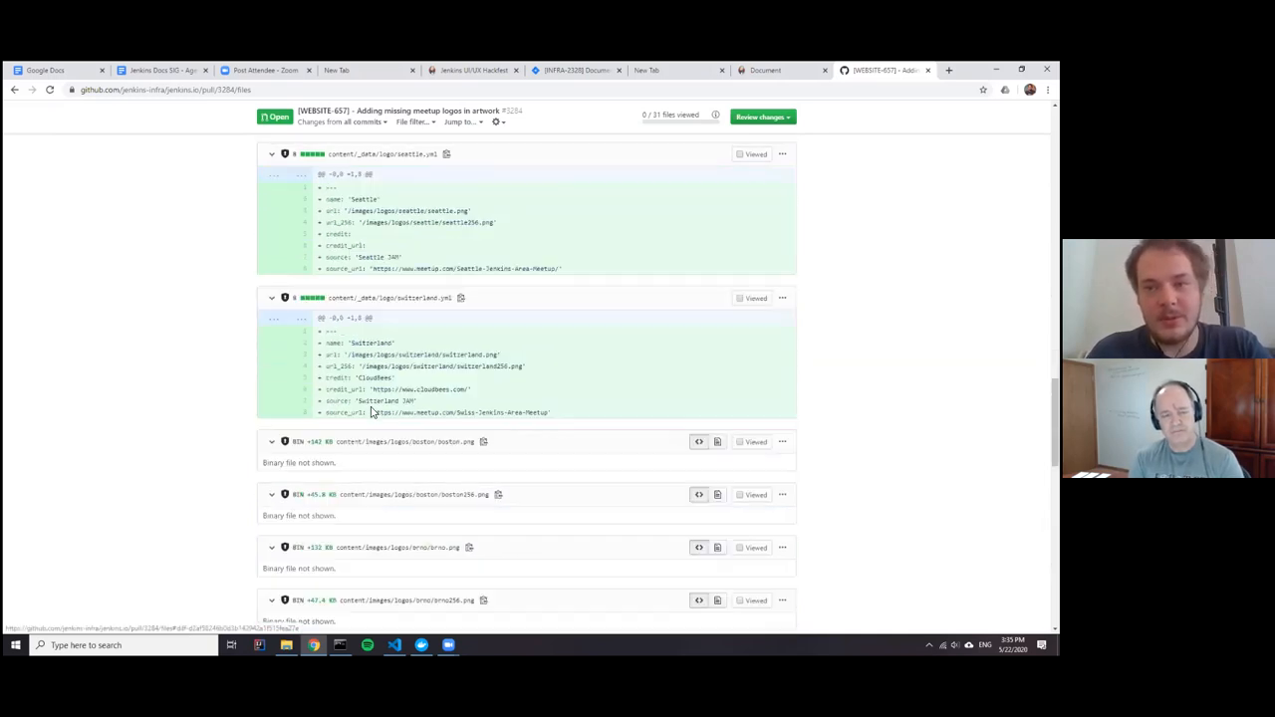
scroll("down", 3)
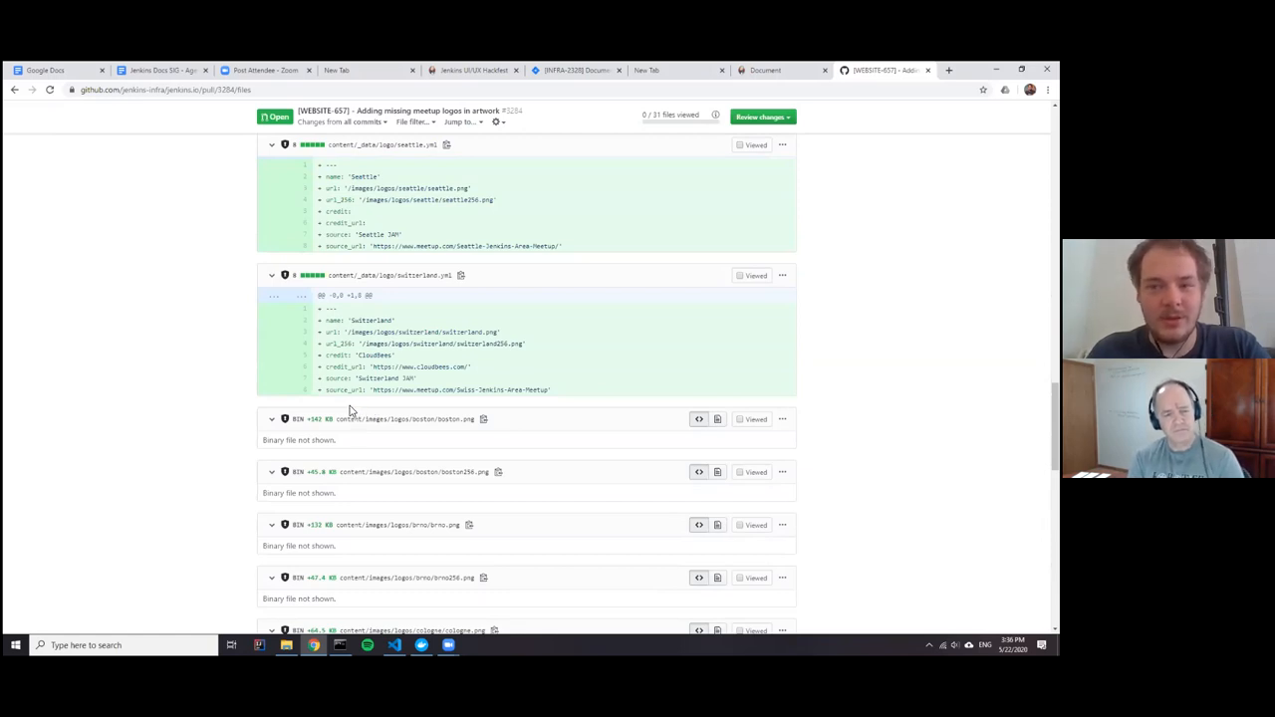
mouse_move(329, 407)
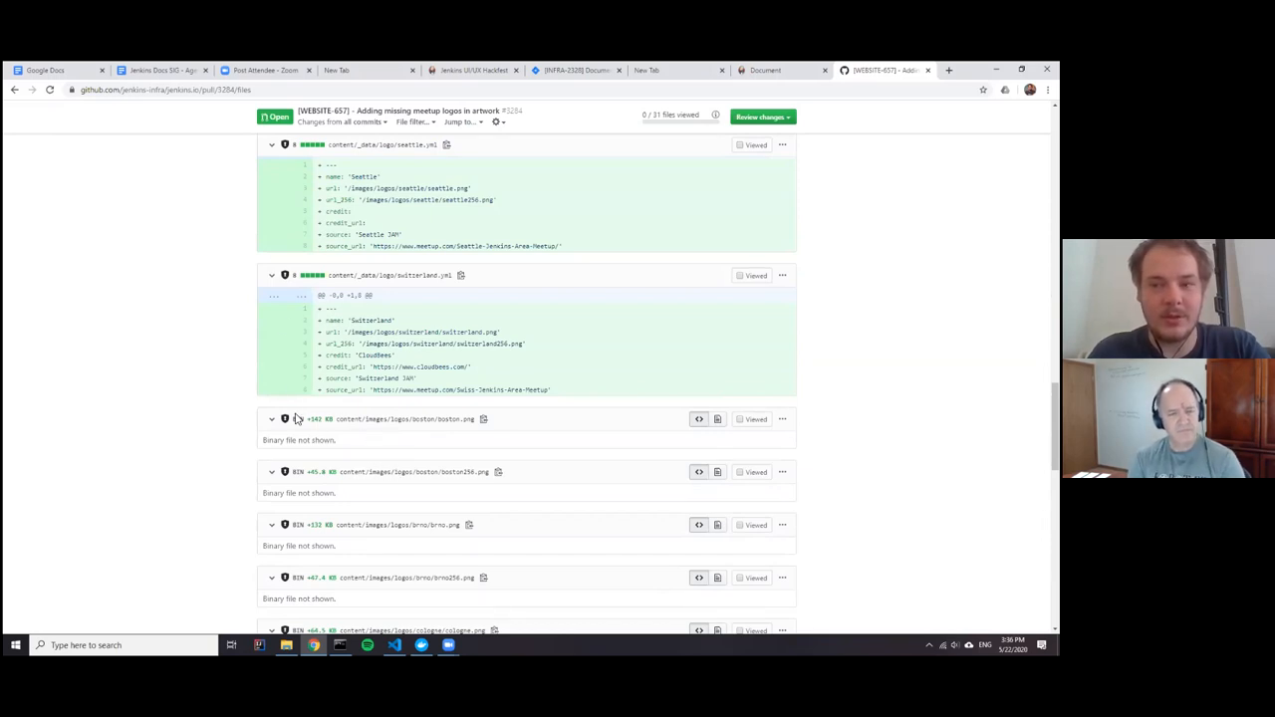
mouse_move(287, 418)
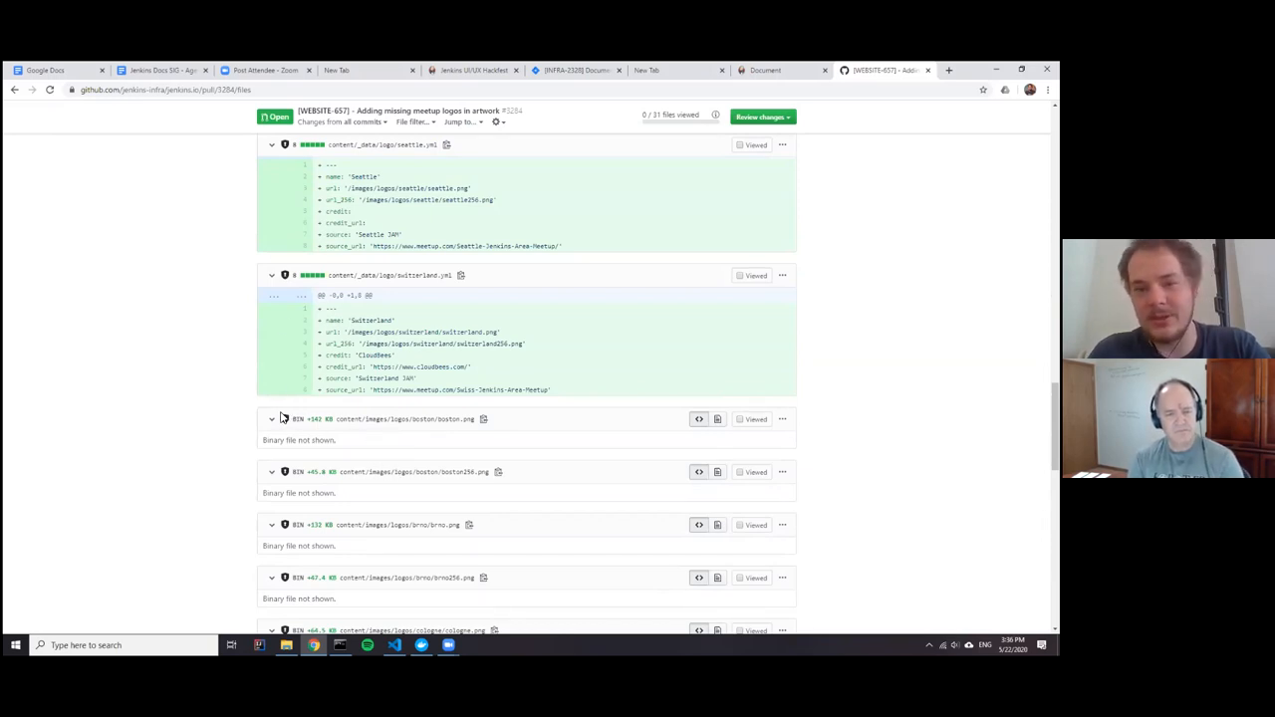
mouse_move(257, 412)
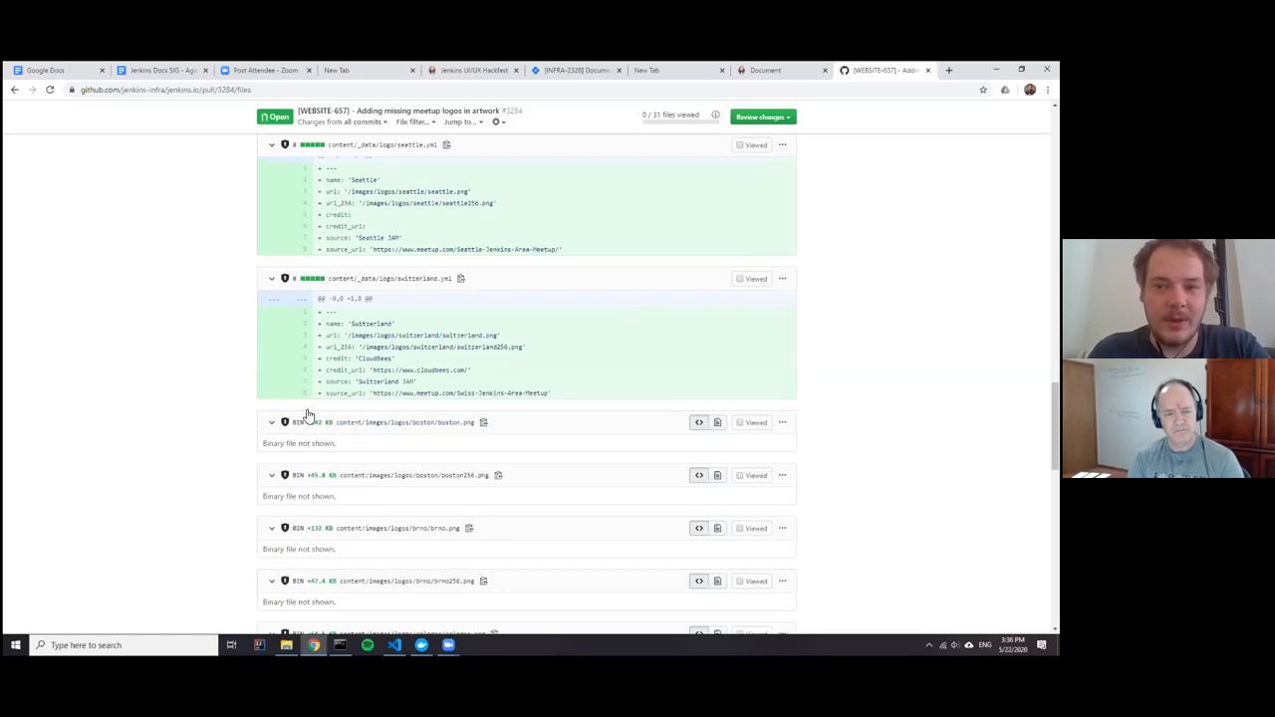
scroll("down", 3)
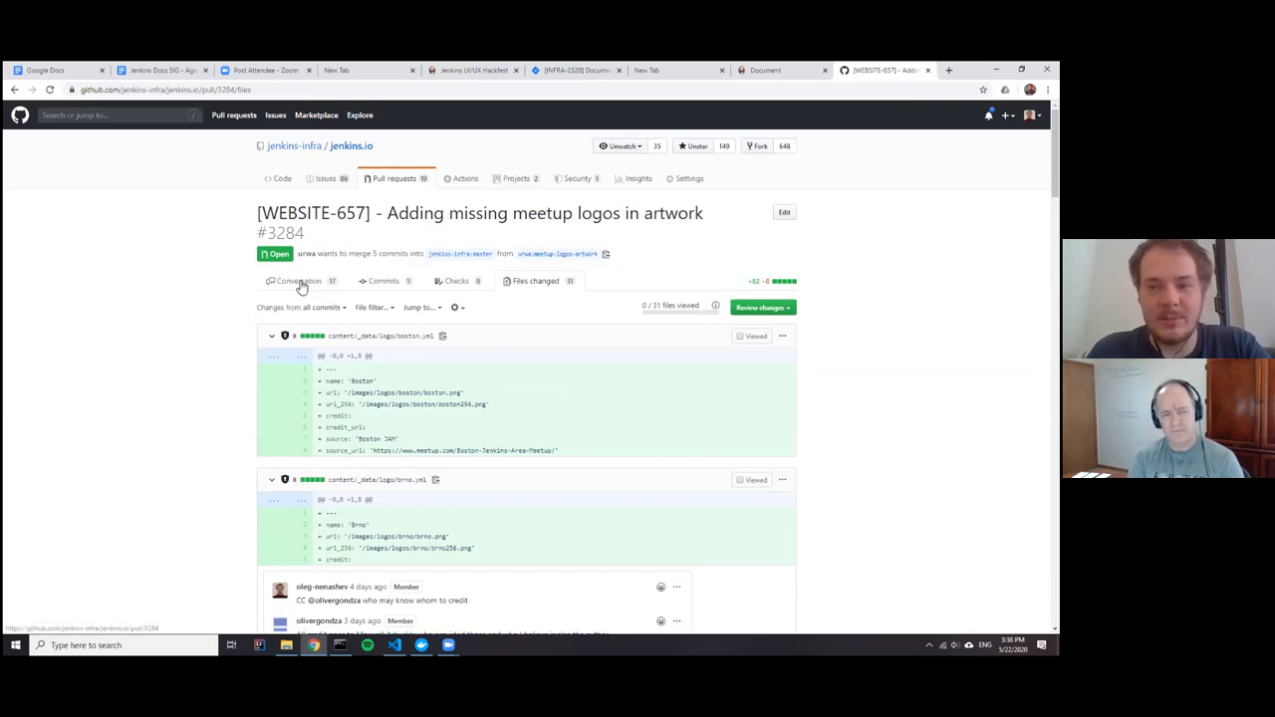
mouse_move(299, 289)
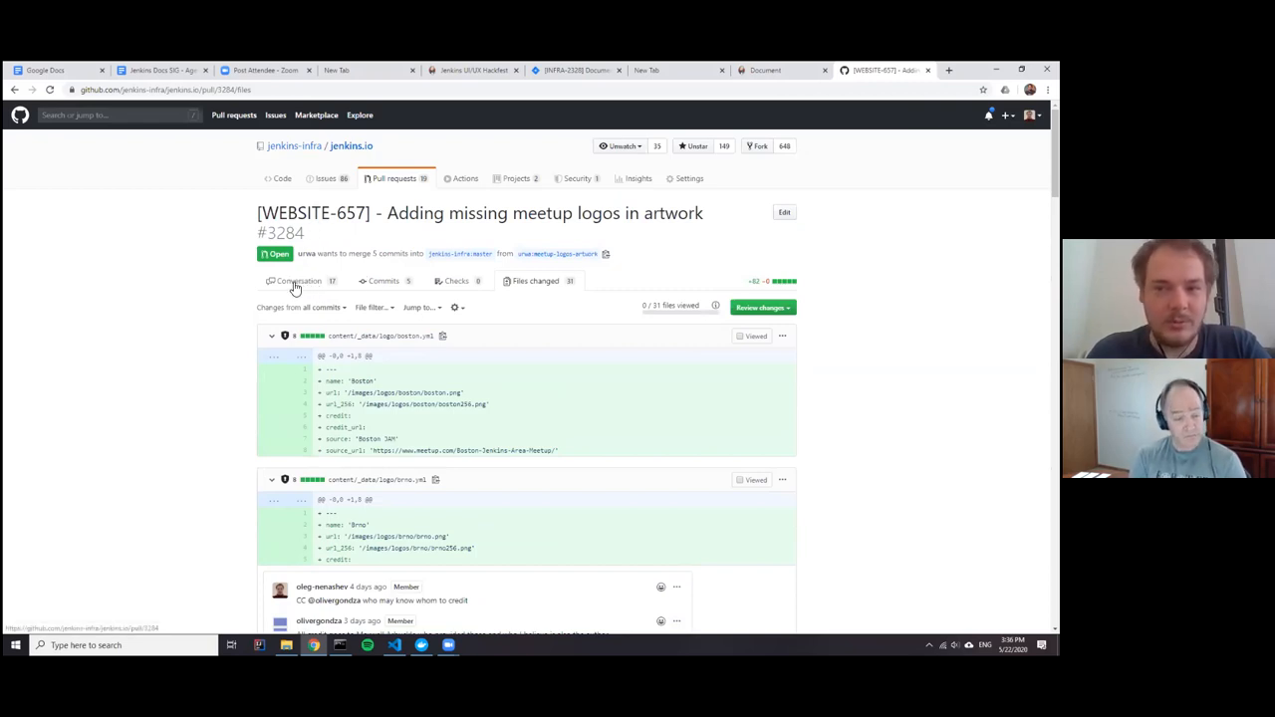
On the oleg-nenashev/jenkins.io fork, open PR #5 'Meetup logos + GitHub Actions compression test'
left_click(299, 281)
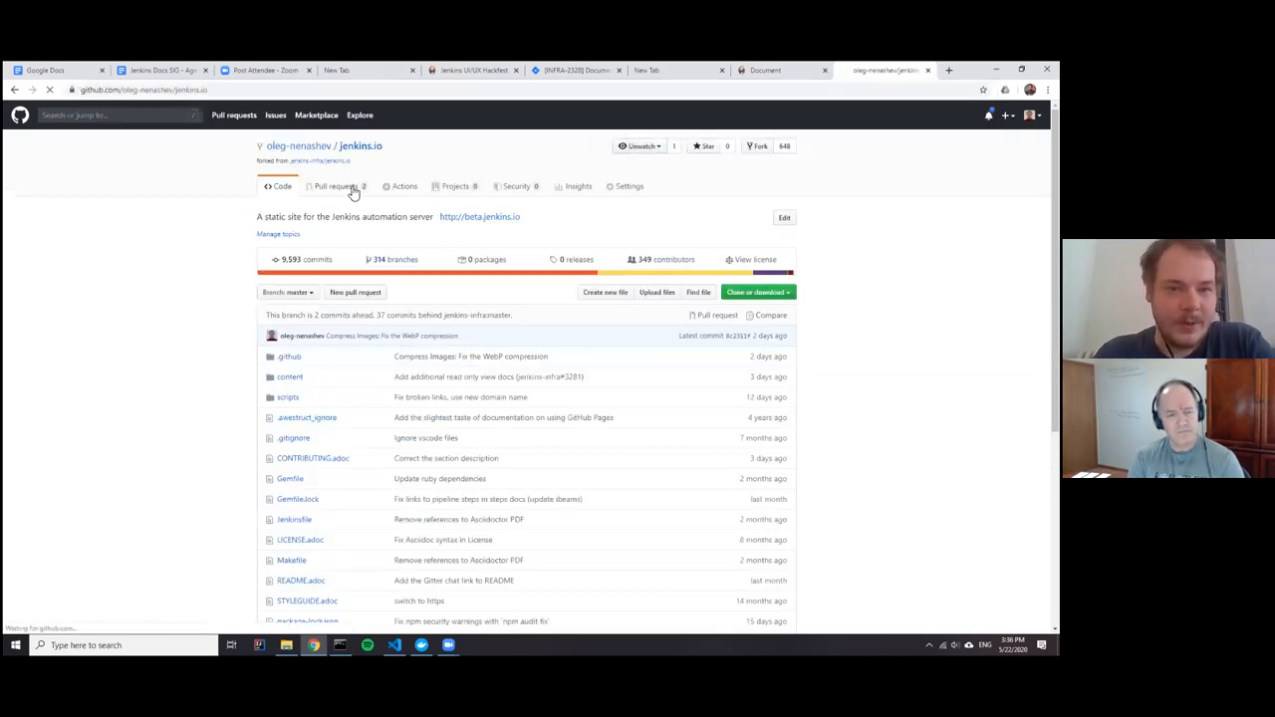
left_click(334, 187)
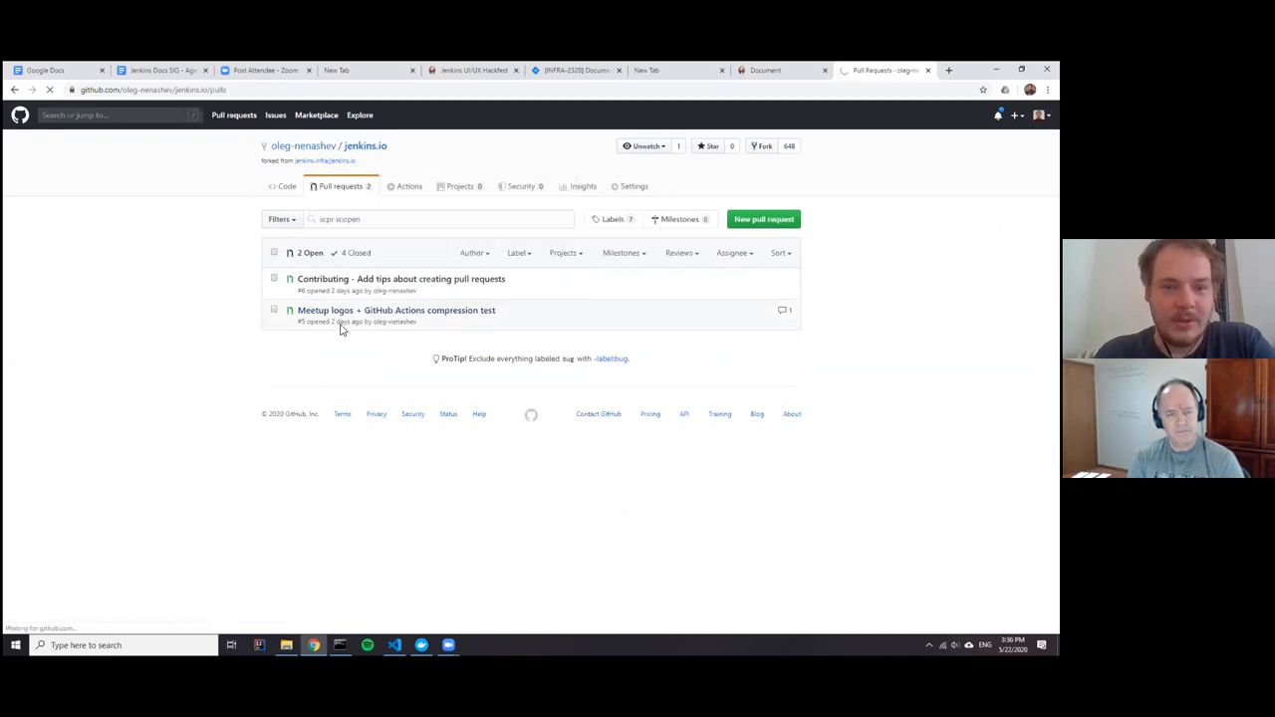
left_click(395, 311)
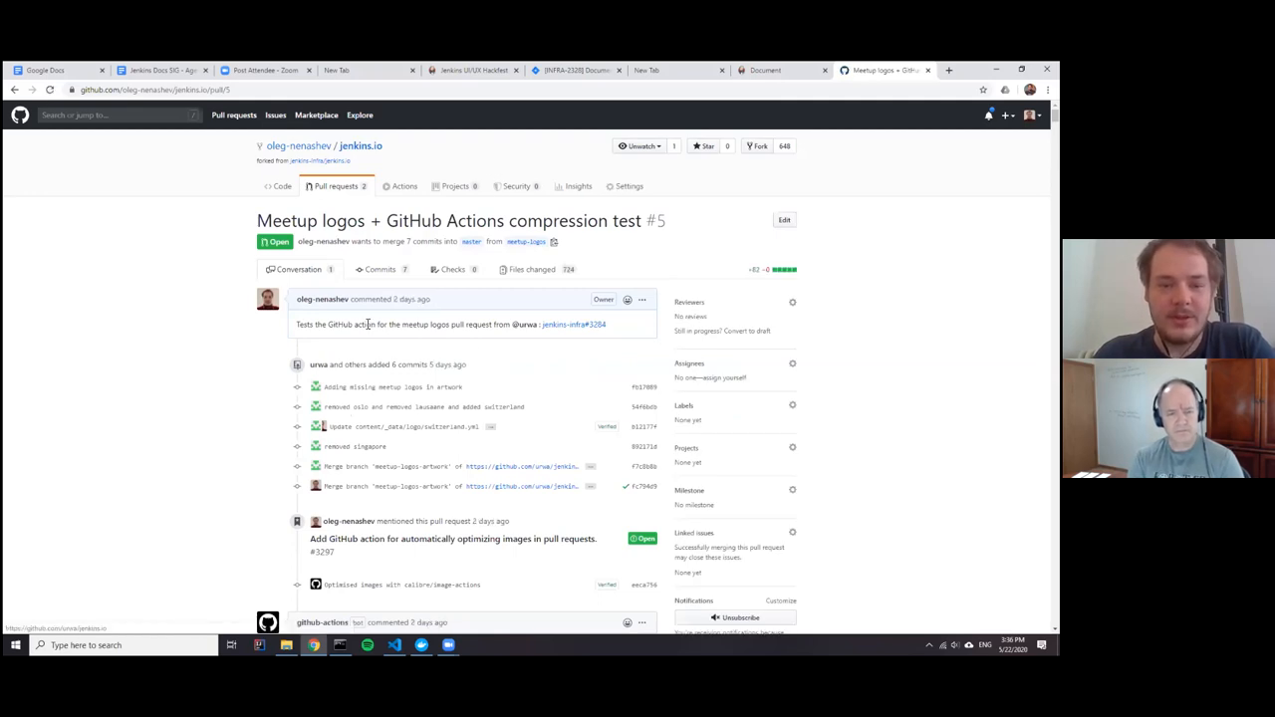
scroll("down", 3)
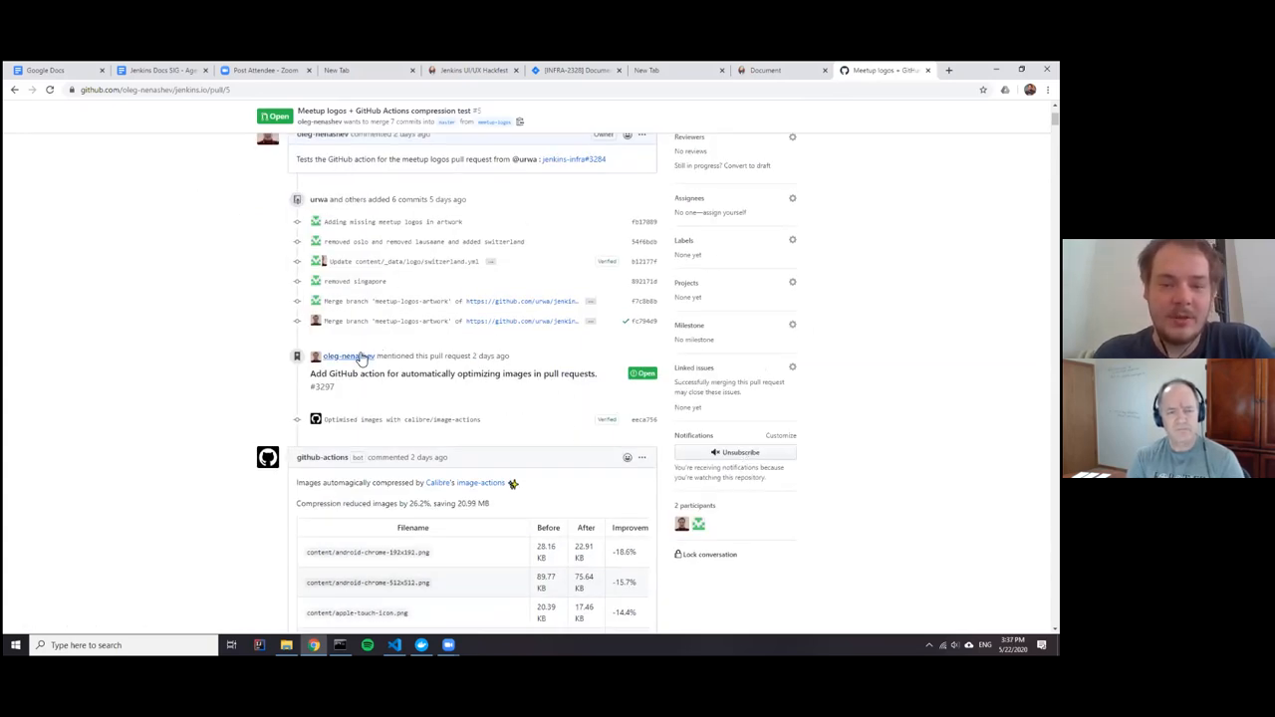
scroll("down", 3)
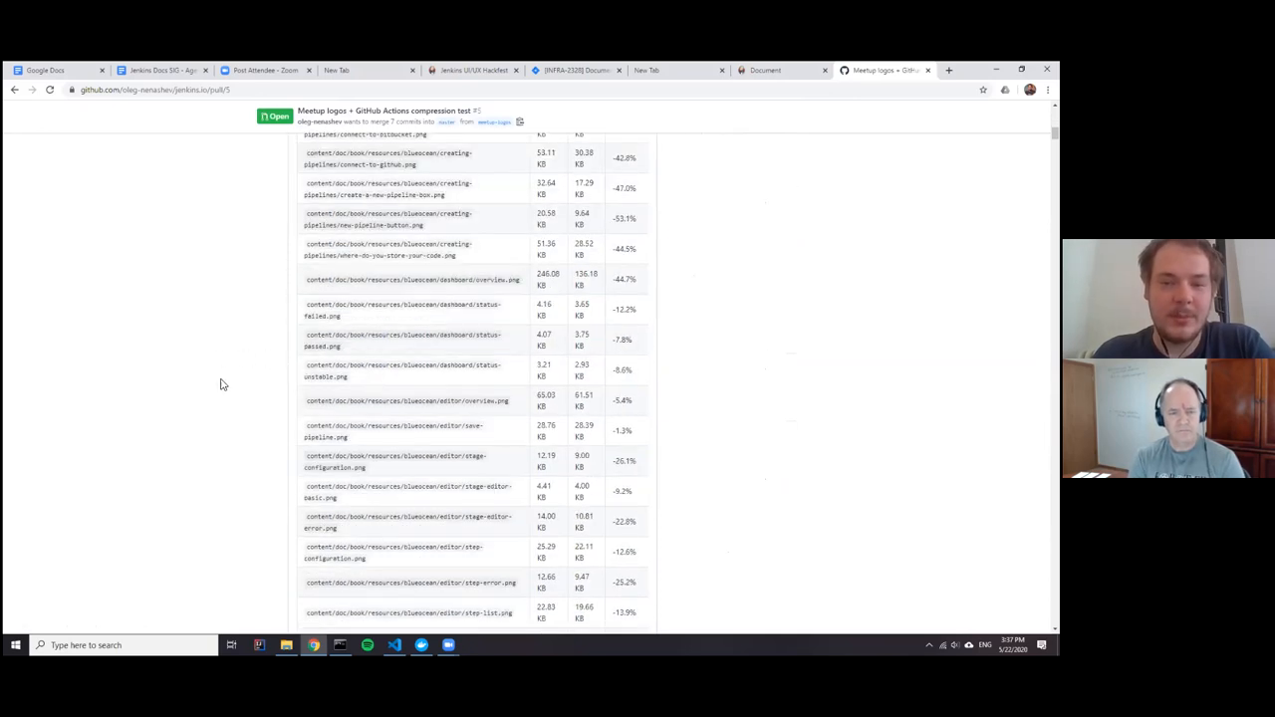
mouse_move(363, 283)
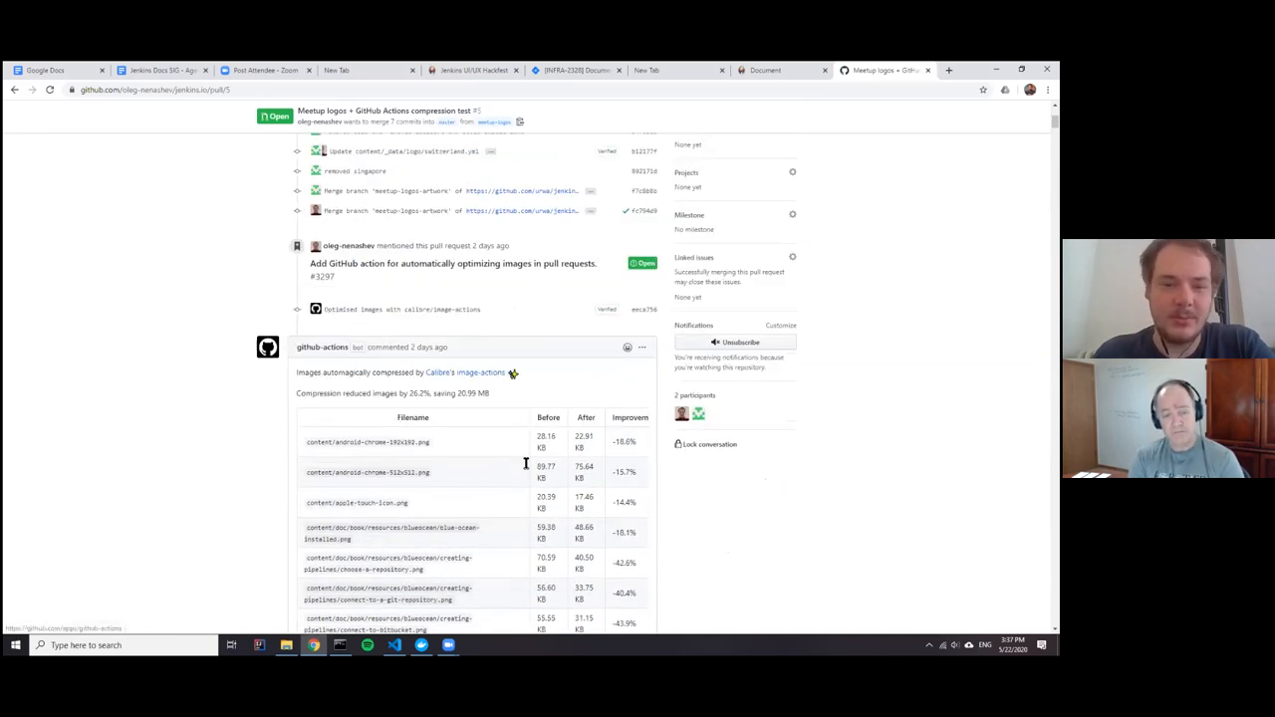
mouse_move(407, 431)
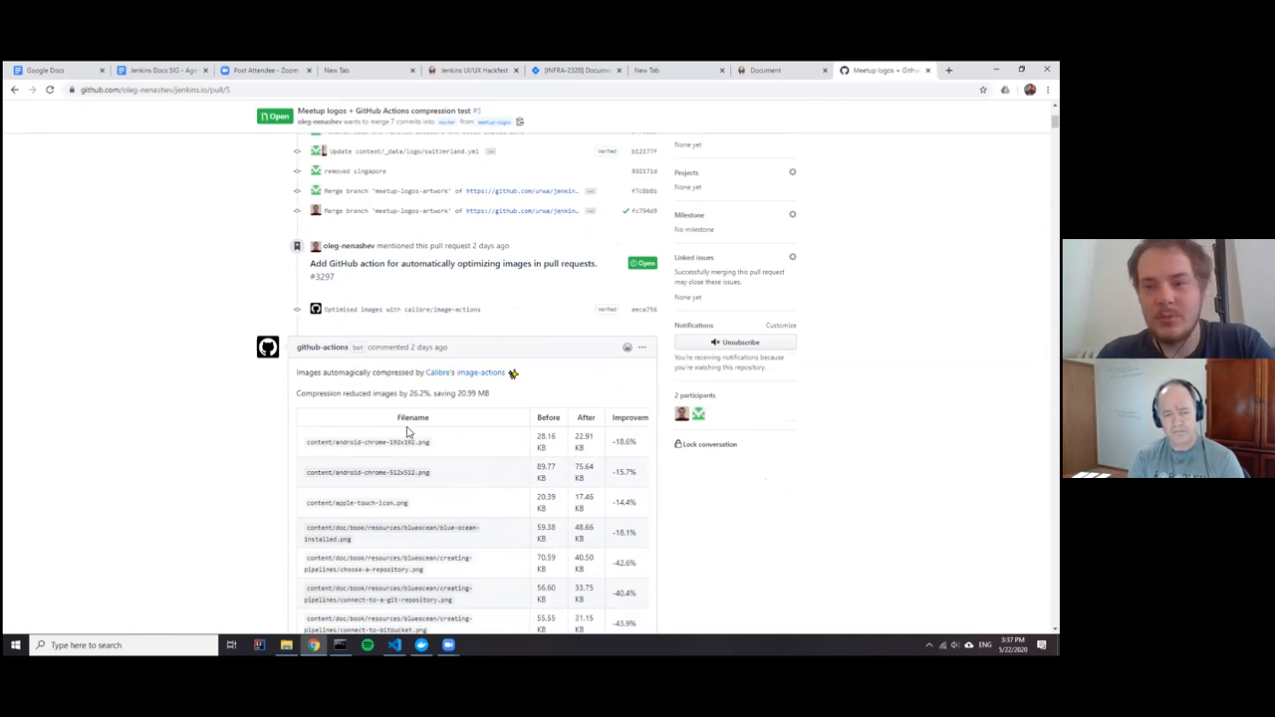
scroll("down", 3)
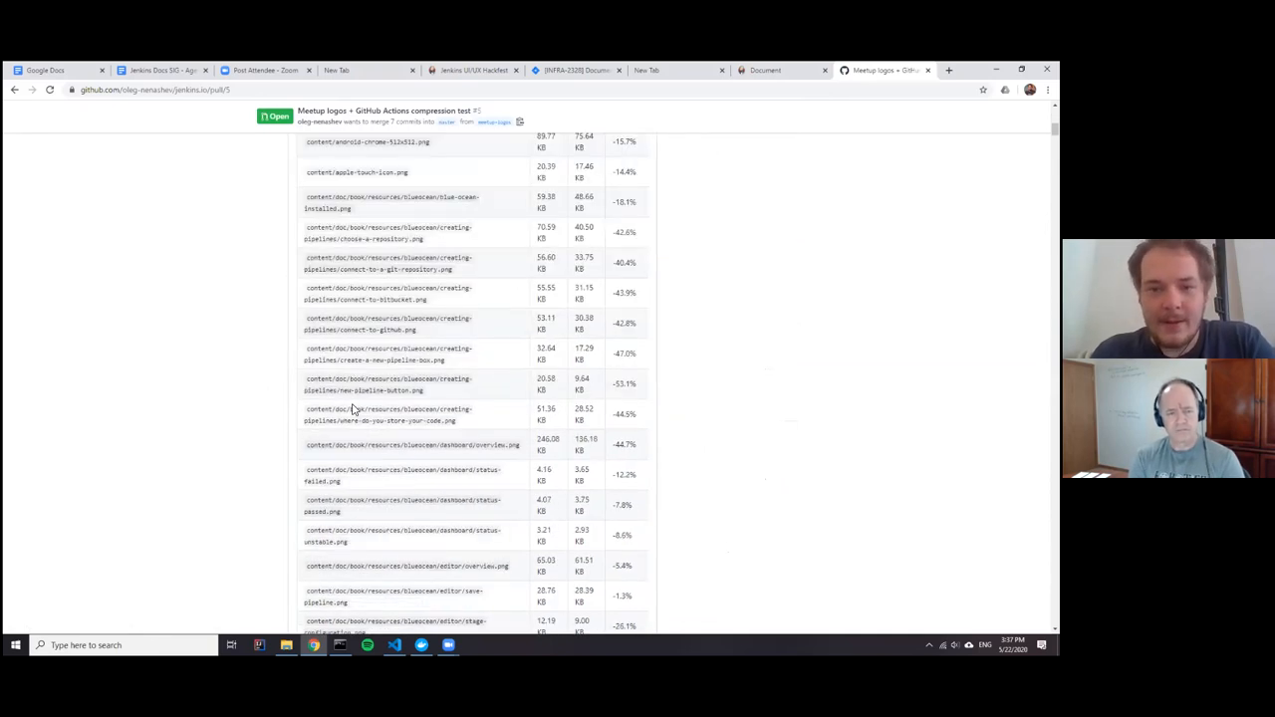
scroll("down", 3)
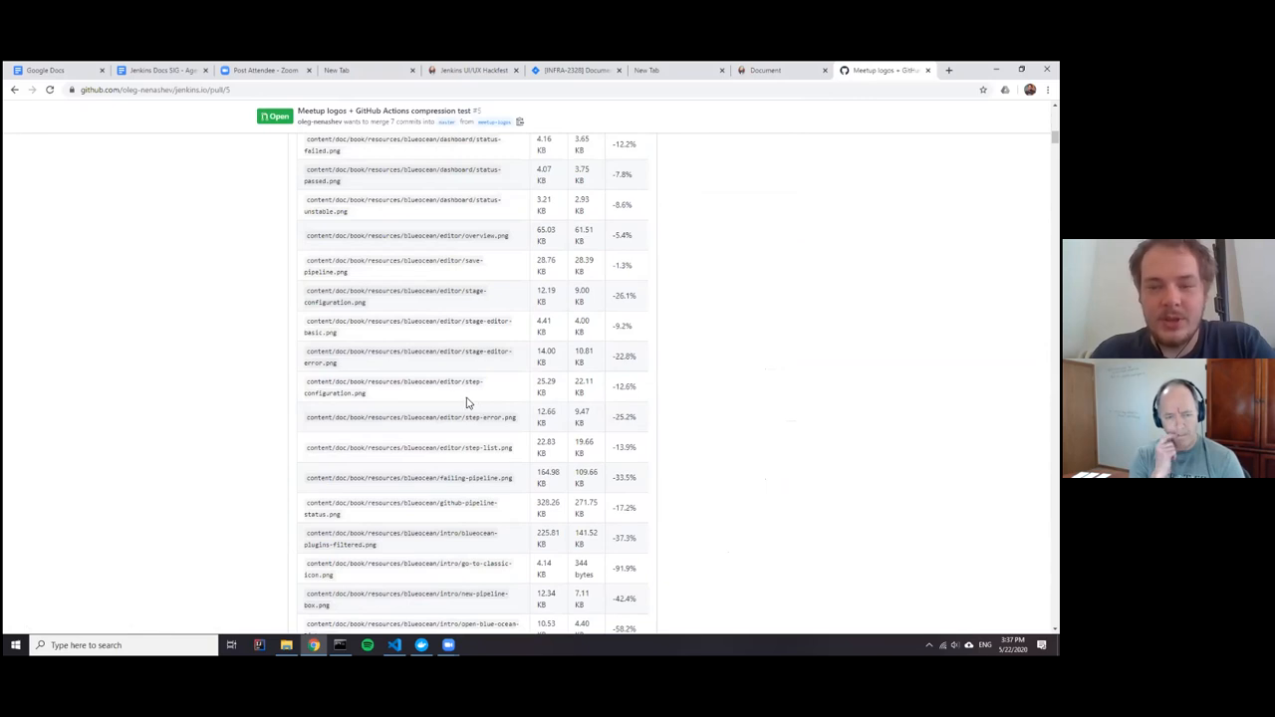
mouse_move(342, 321)
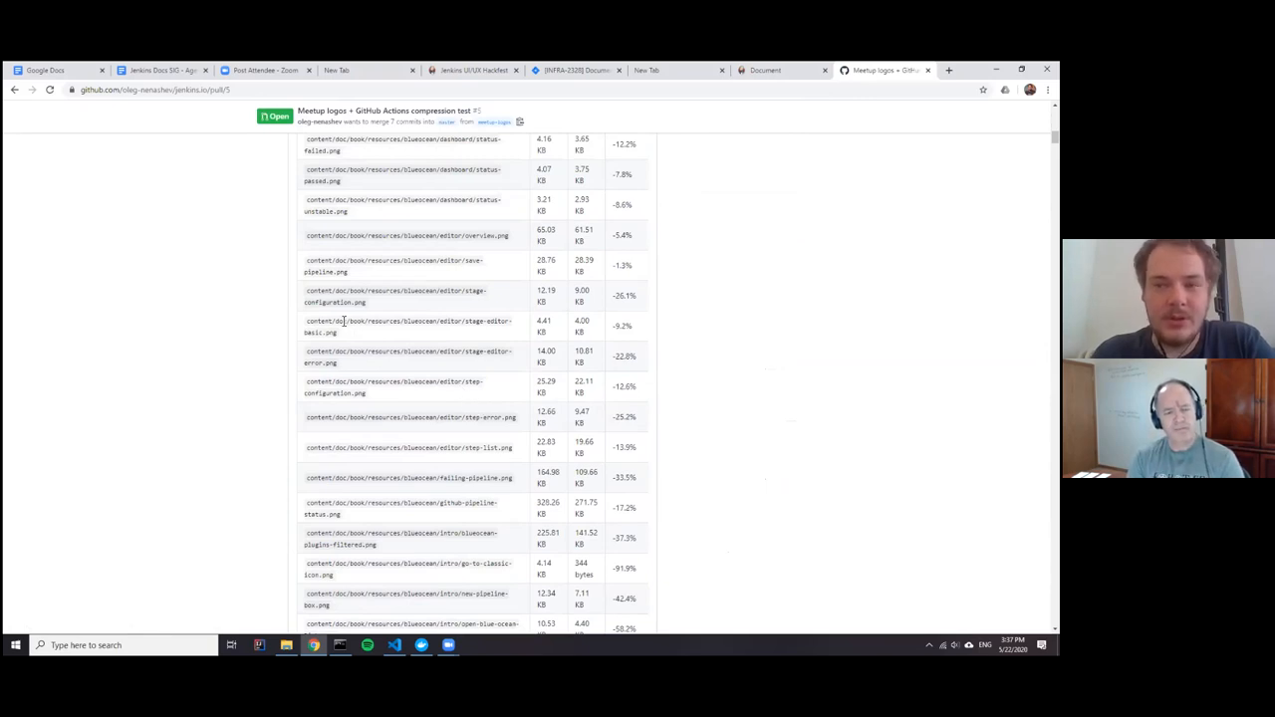
mouse_move(554, 395)
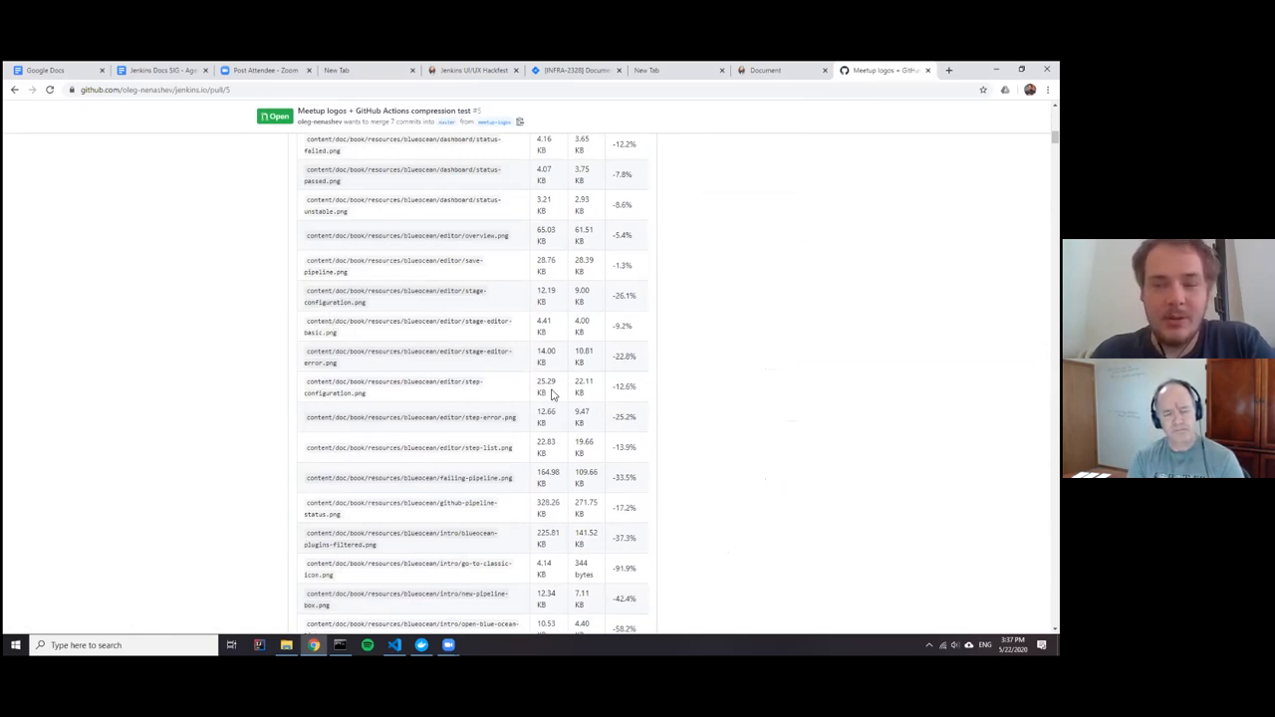
scroll("down", 3)
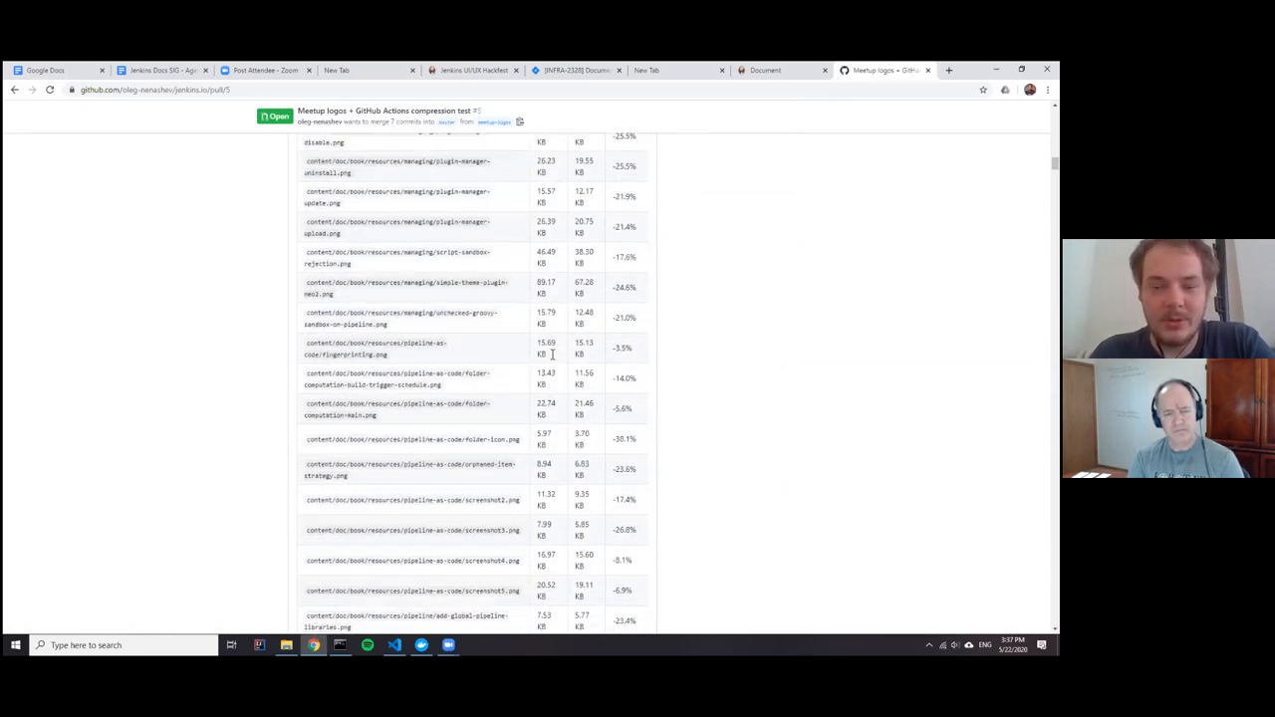
scroll("down", 3)
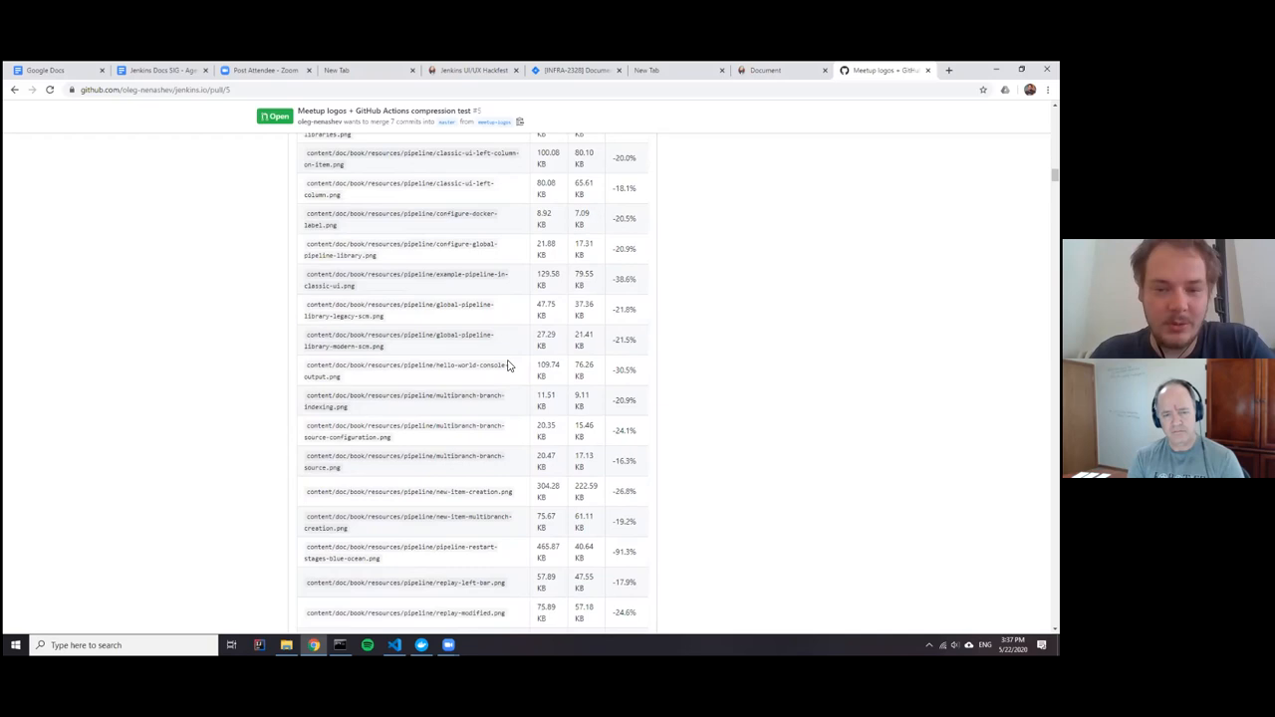
scroll("down", 3)
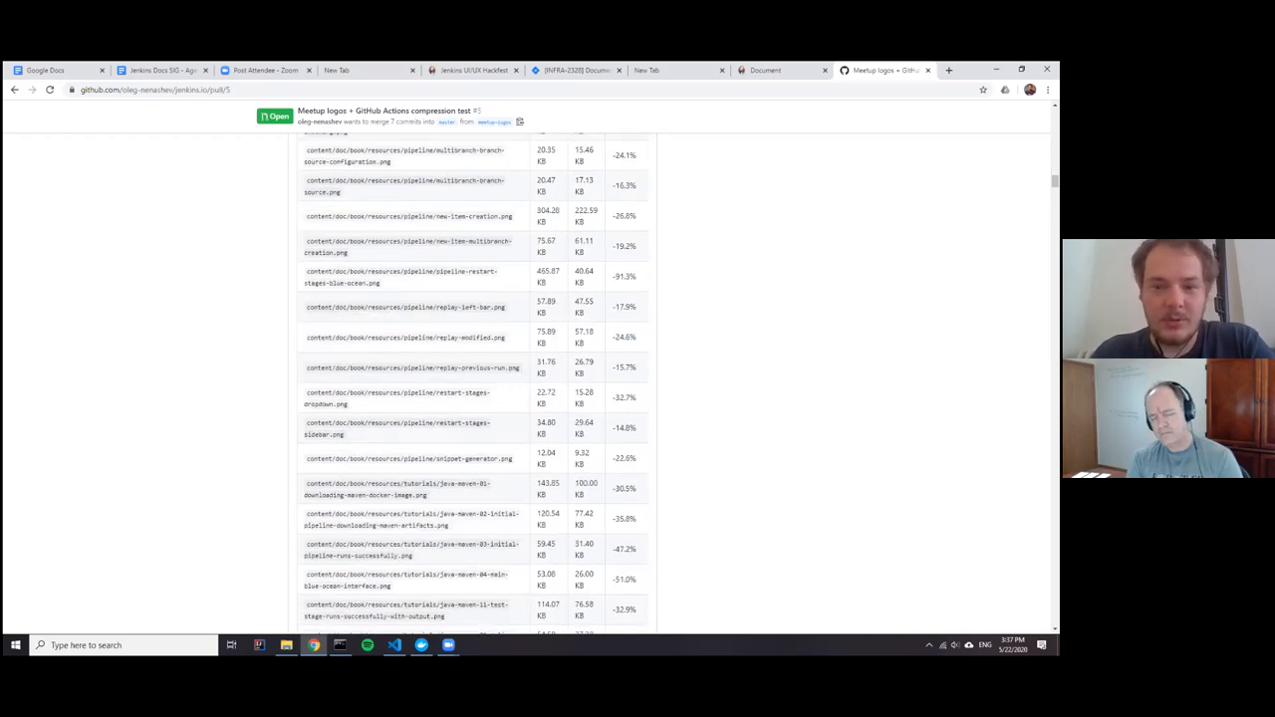
scroll("down", 3)
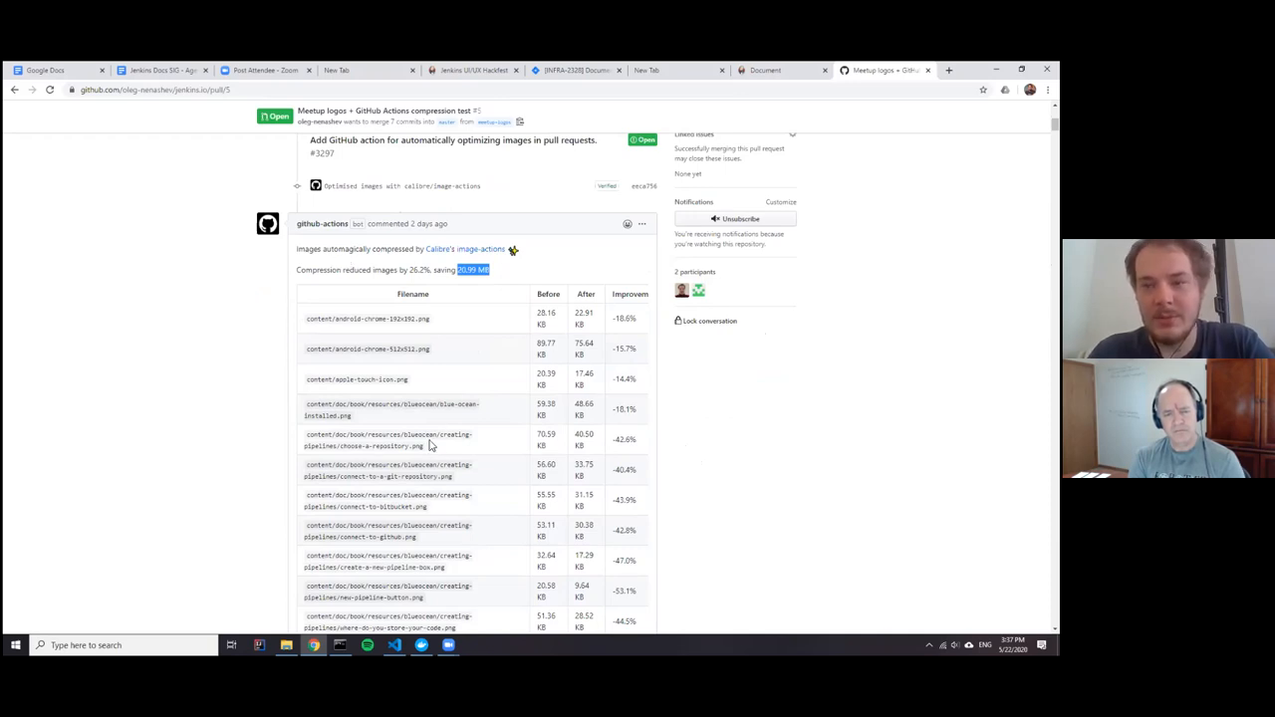
mouse_move(422, 433)
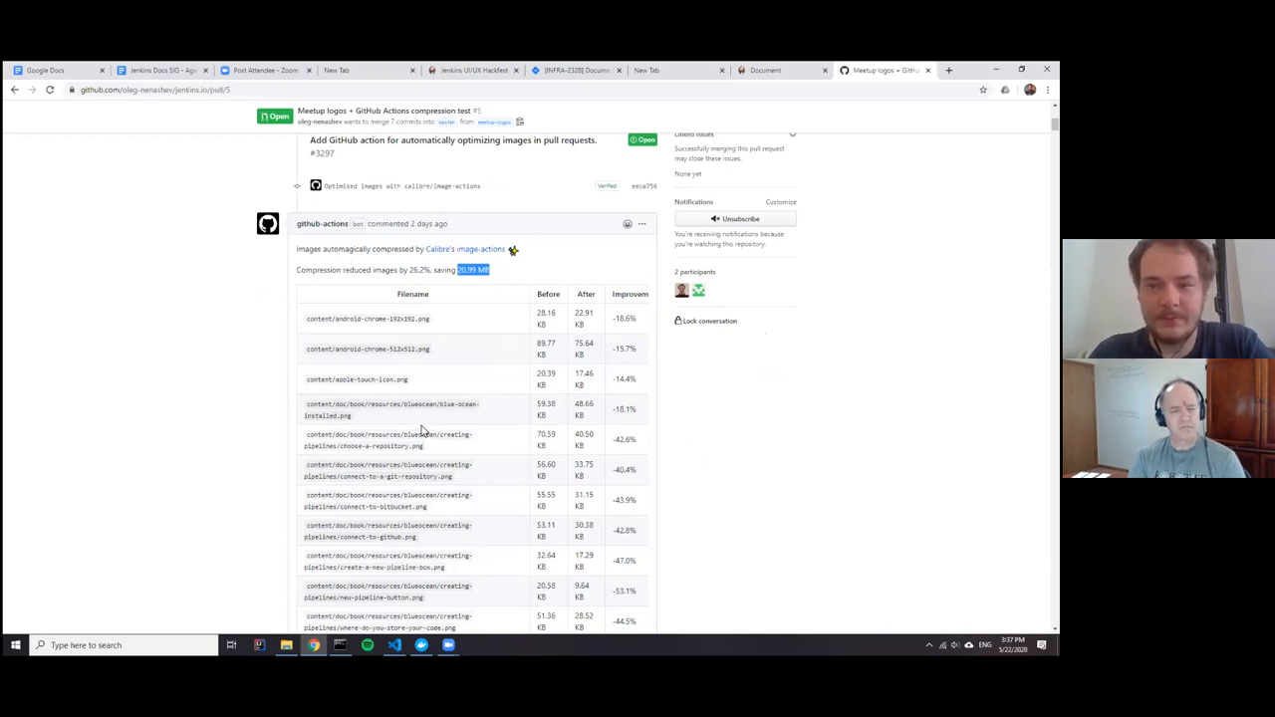
mouse_move(377, 357)
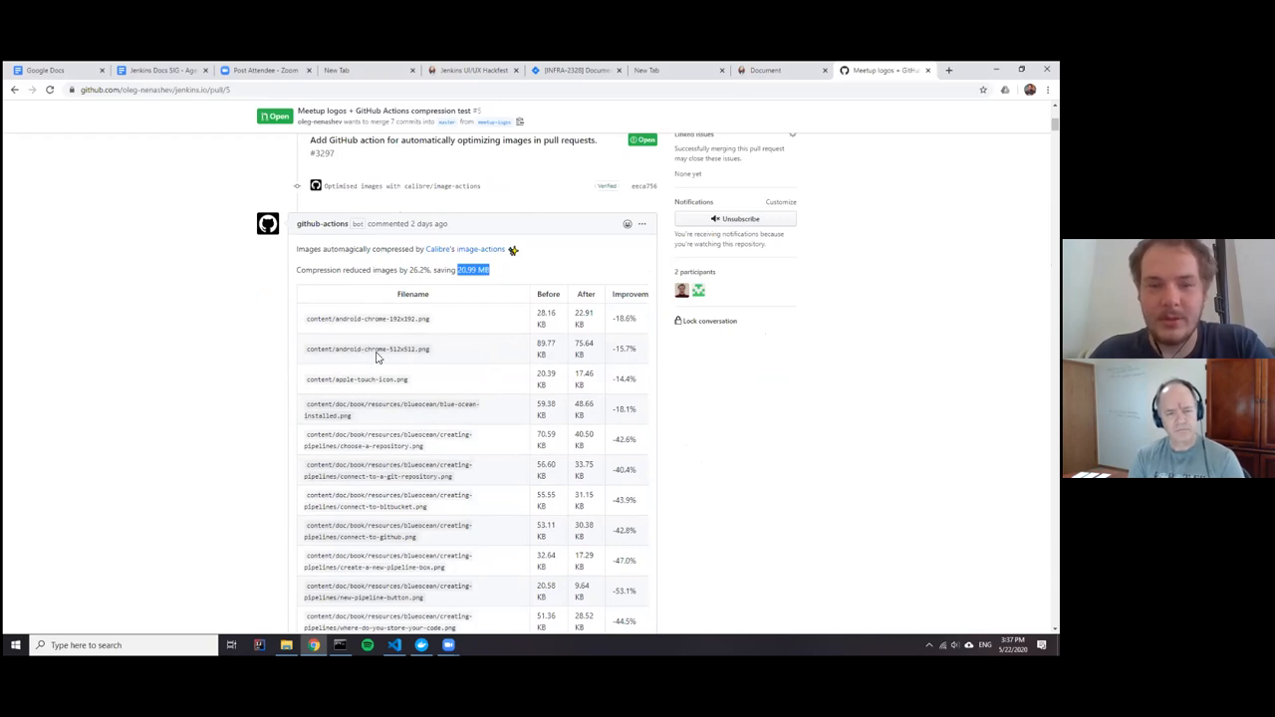
mouse_move(423, 345)
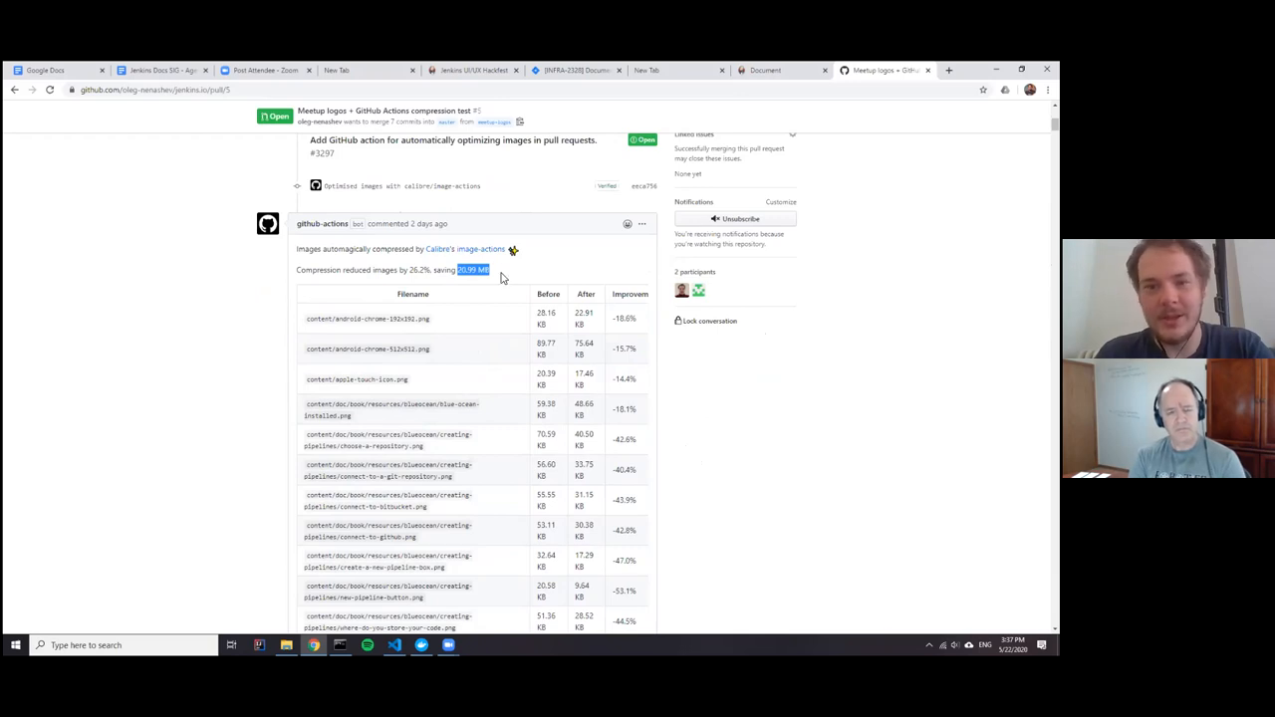
mouse_move(454, 271)
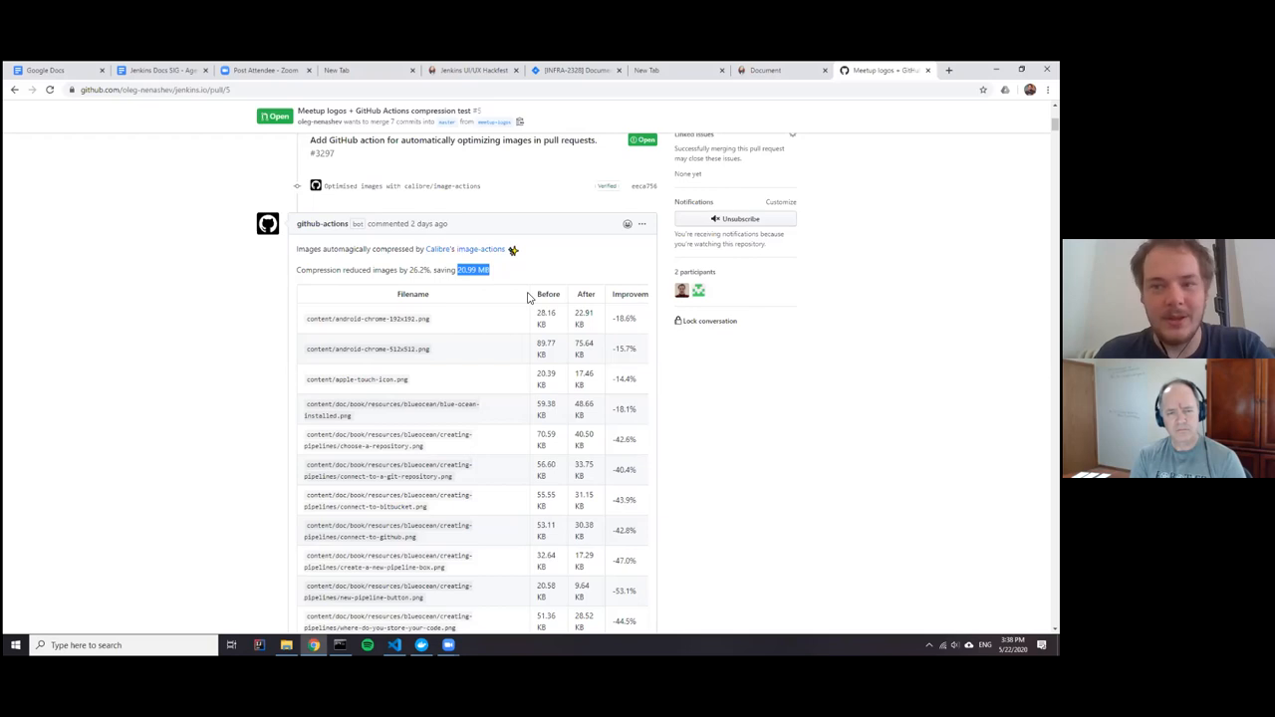
mouse_move(357, 245)
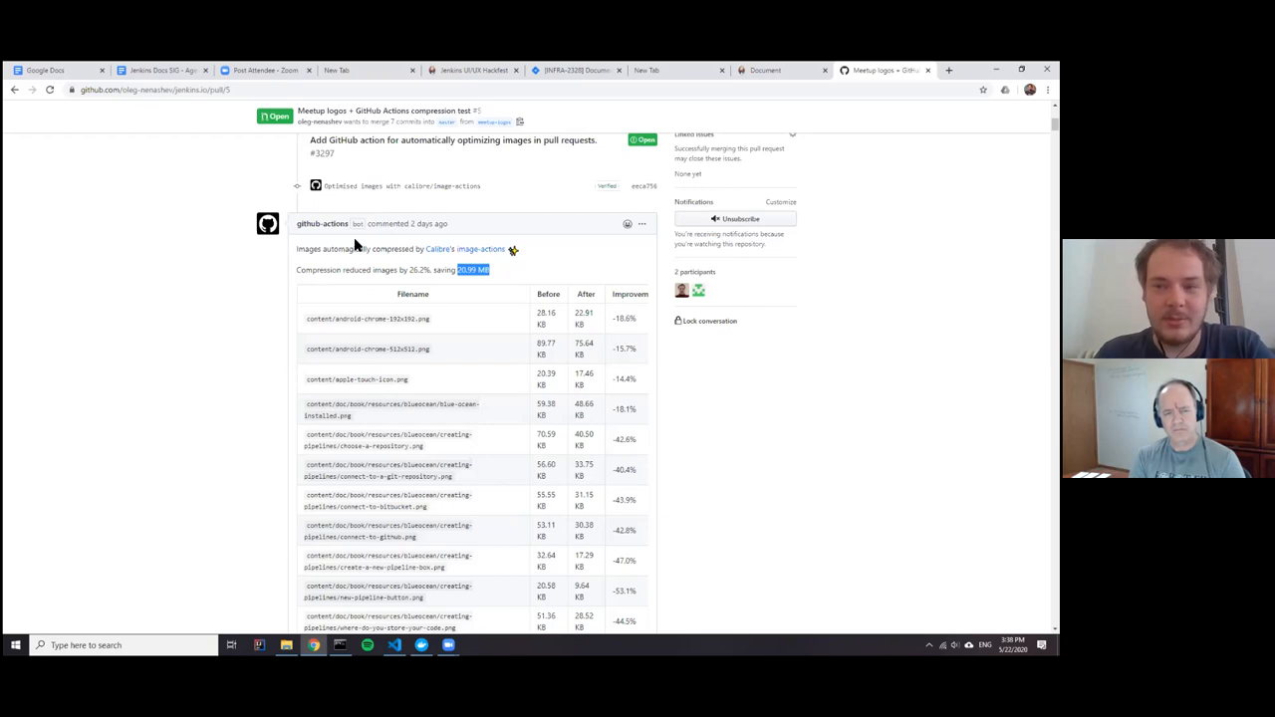
mouse_move(359, 251)
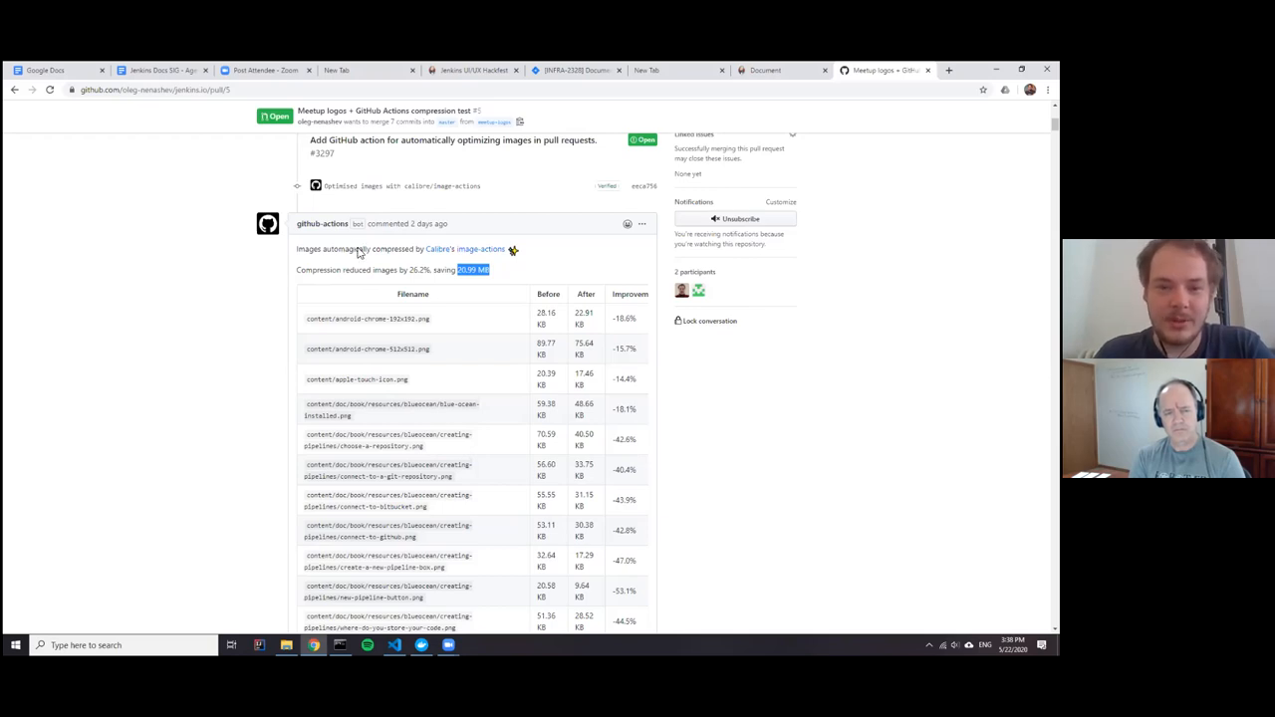
scroll("down", 3)
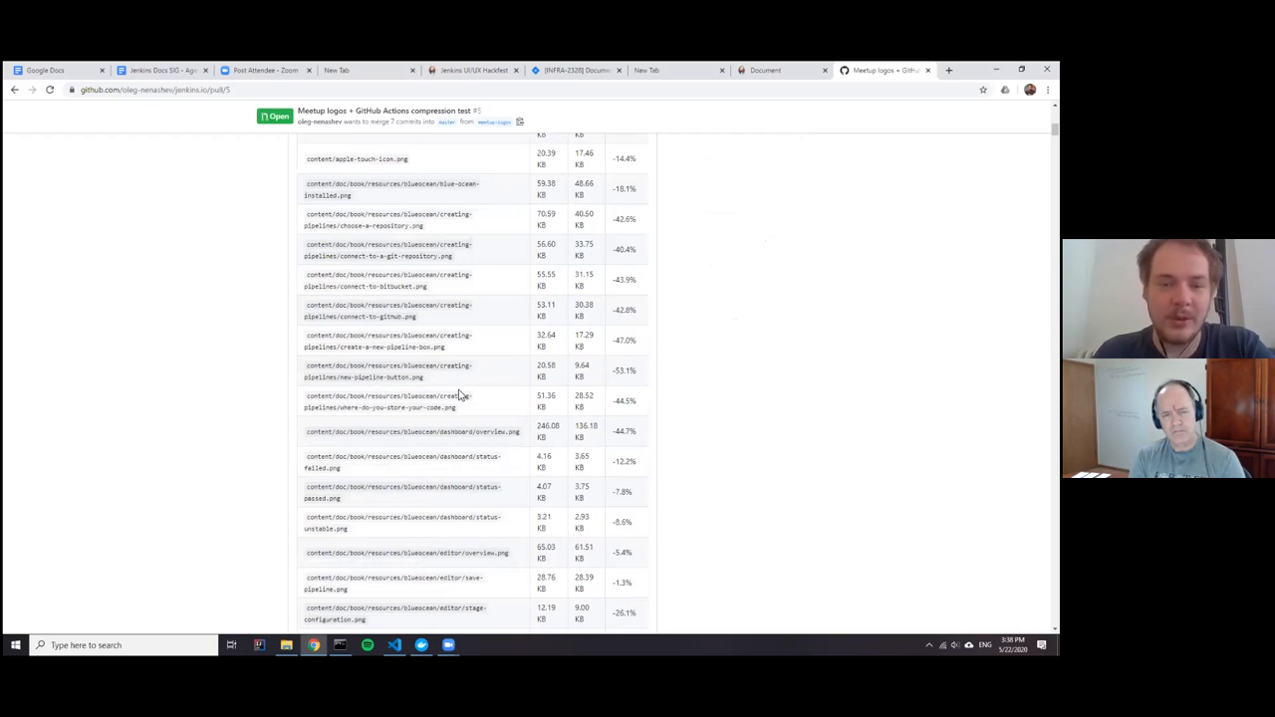
mouse_move(402, 337)
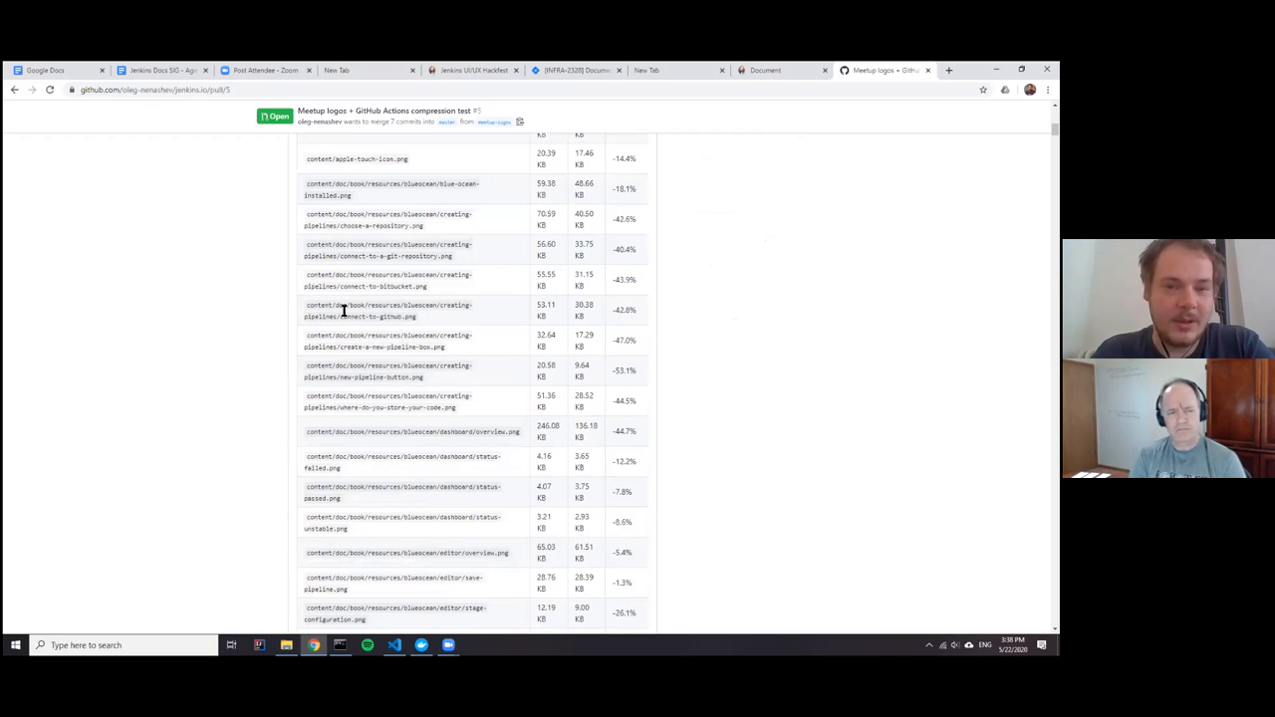
scroll("down", 3)
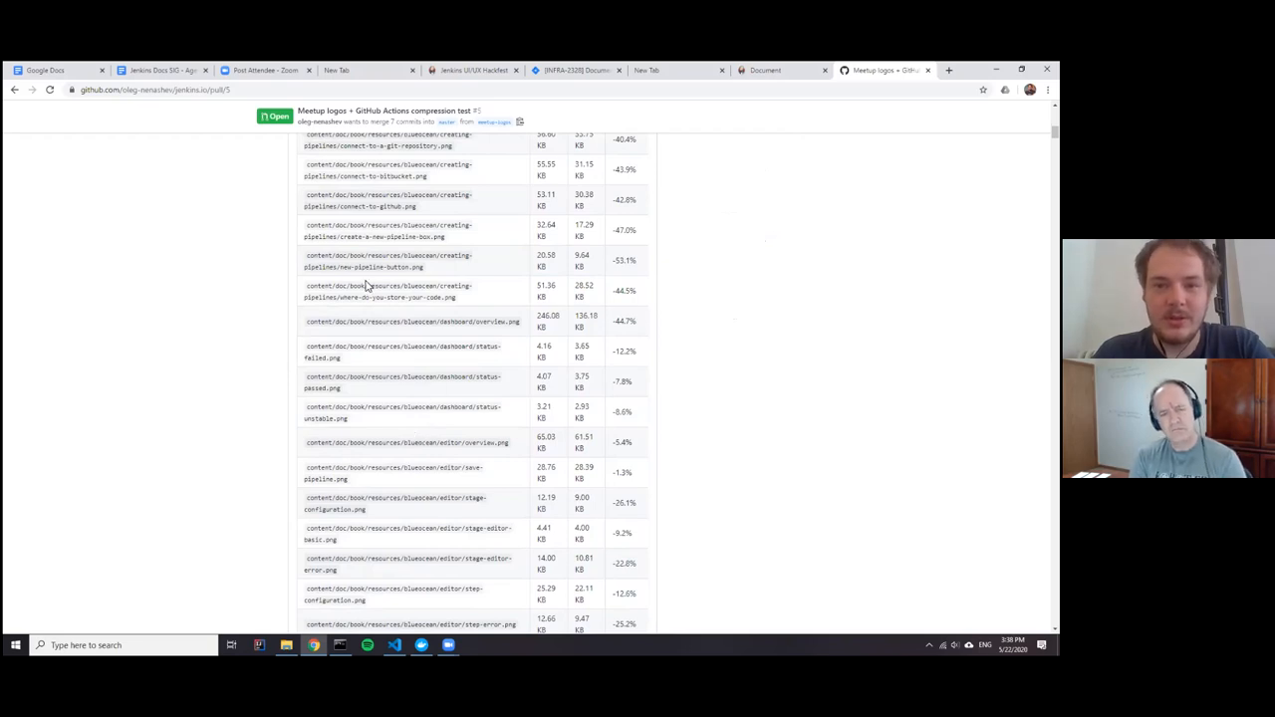
scroll("up", 3)
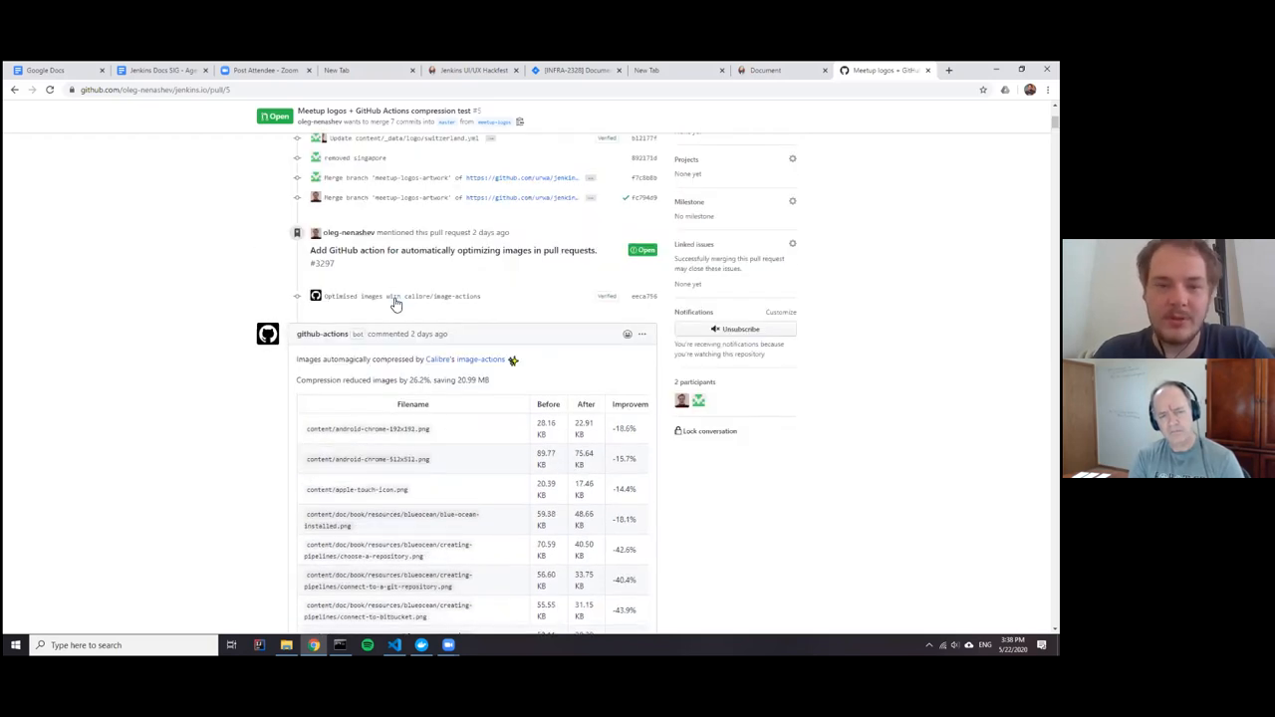
mouse_move(343, 287)
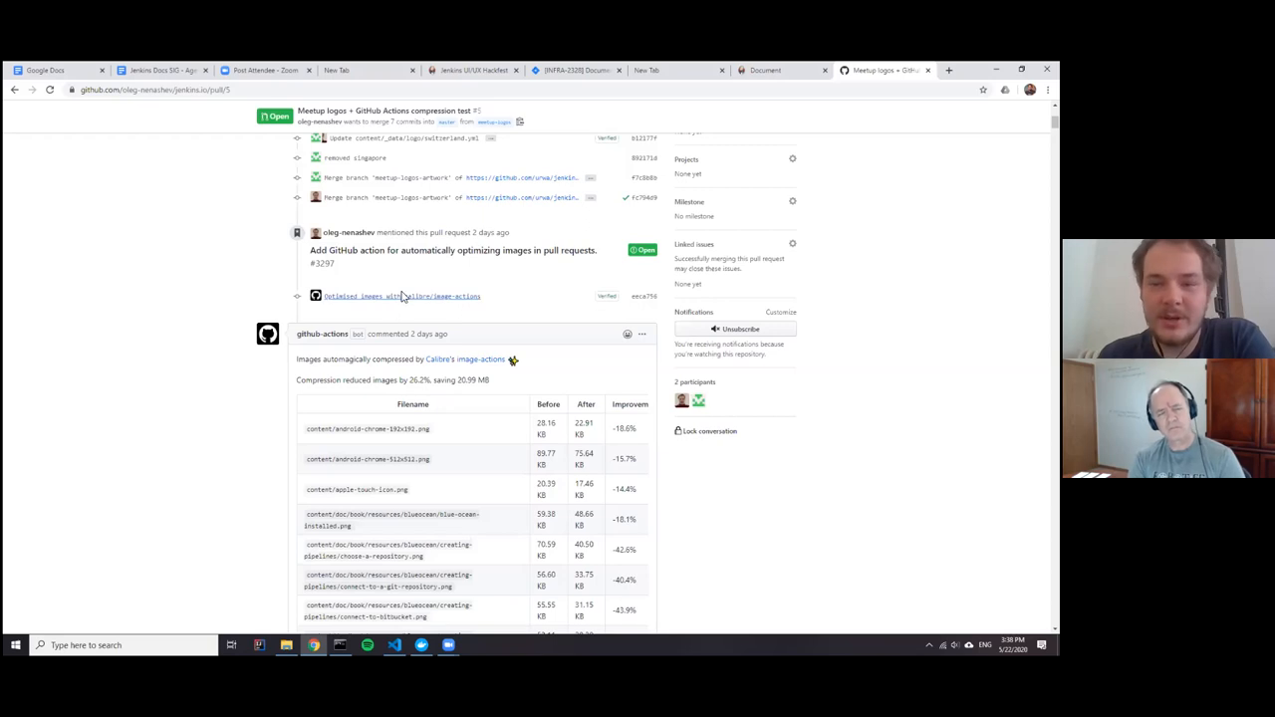
mouse_move(403, 295)
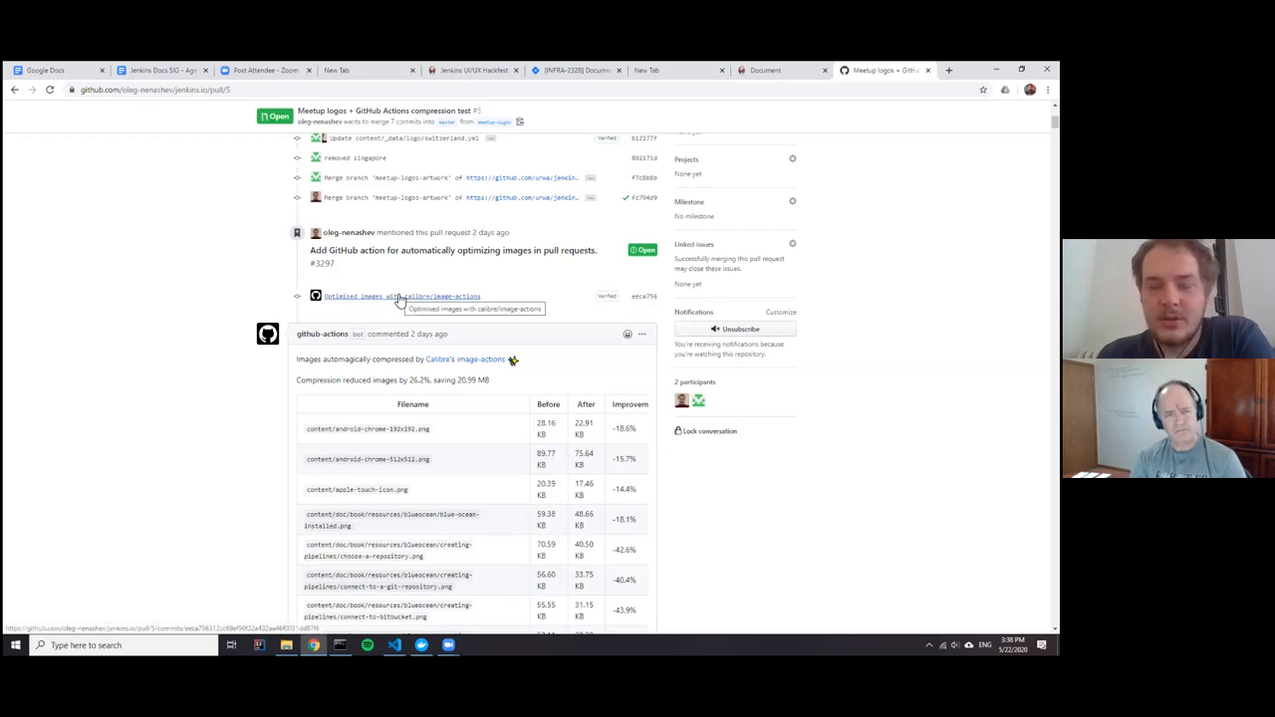
mouse_move(223, 295)
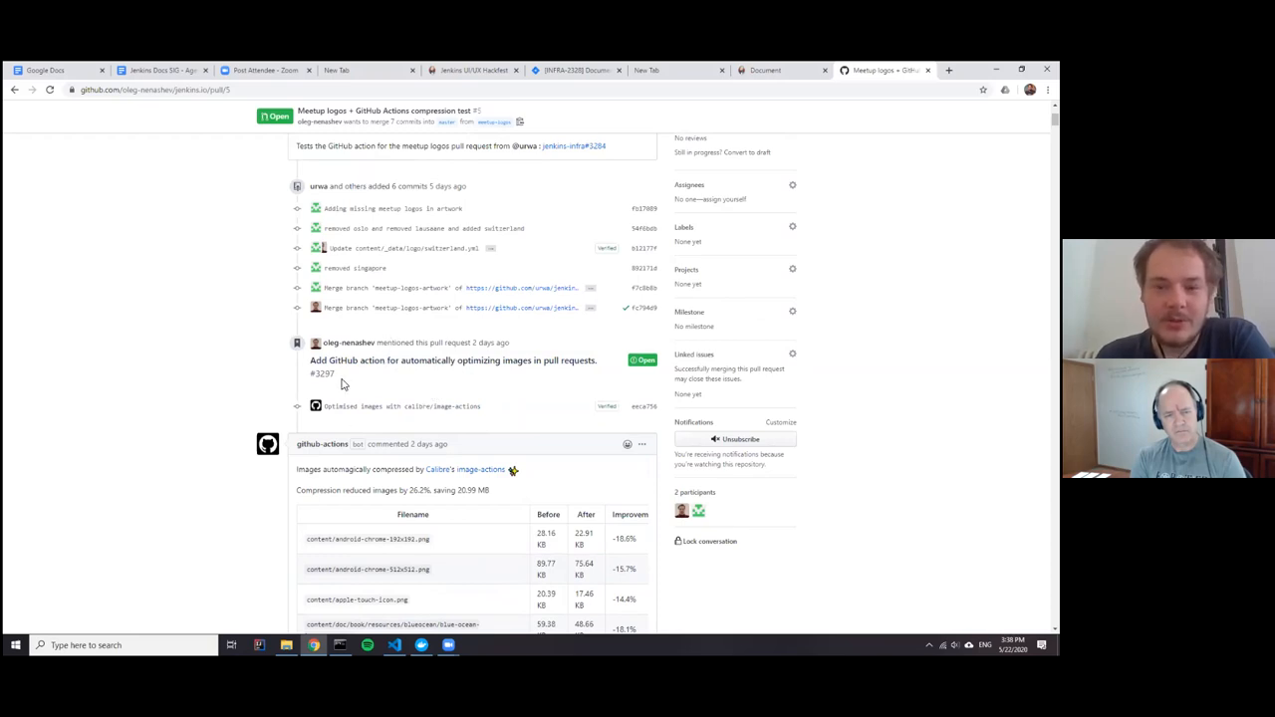
scroll("down", 3)
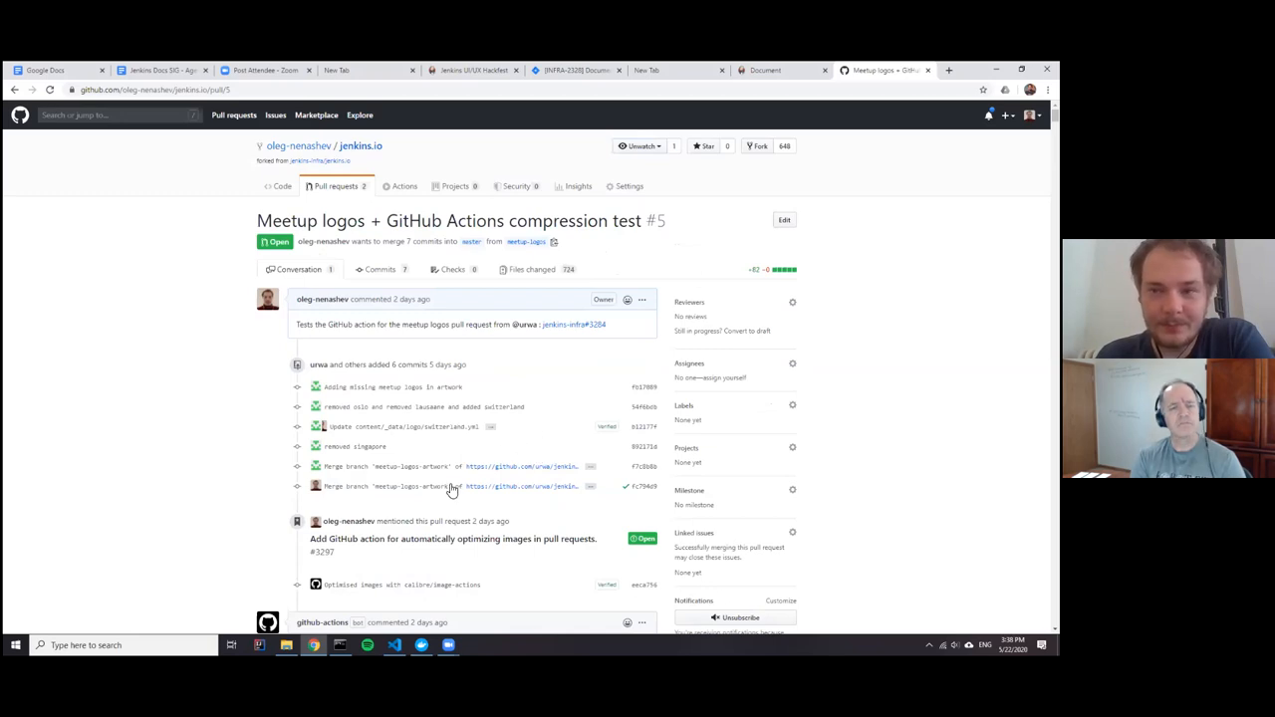
scroll("down", 3)
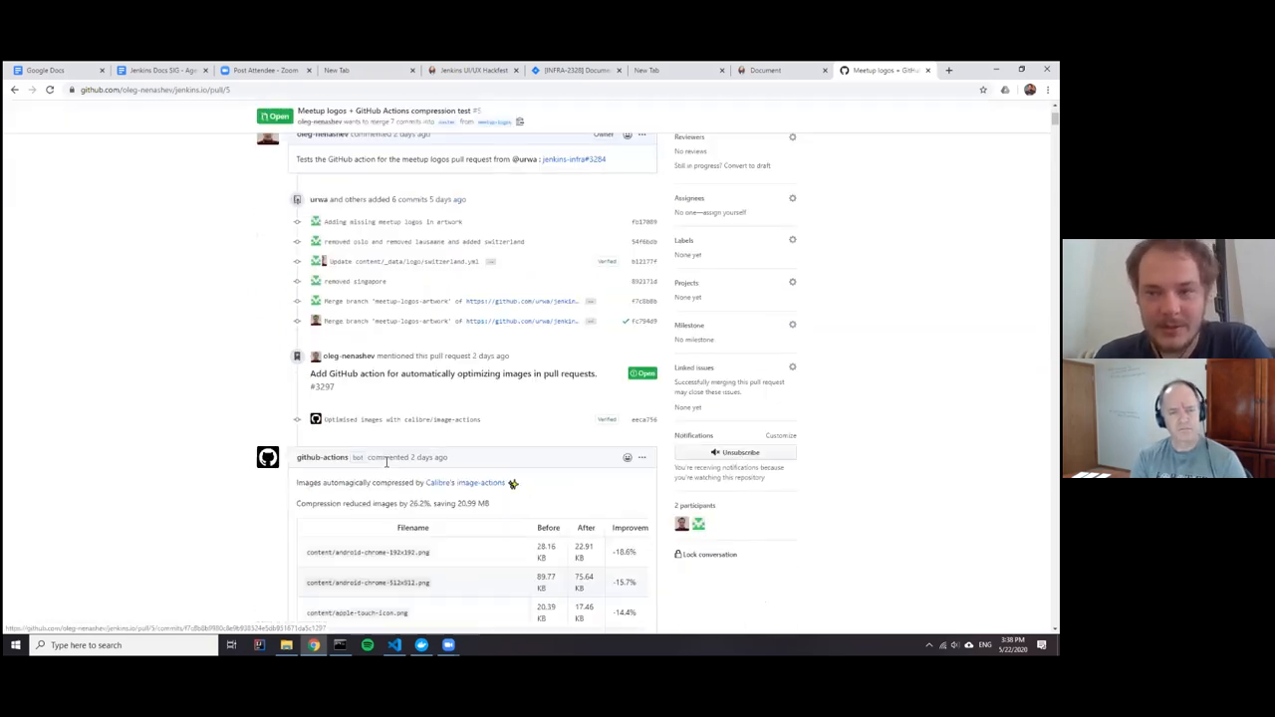
mouse_move(536, 295)
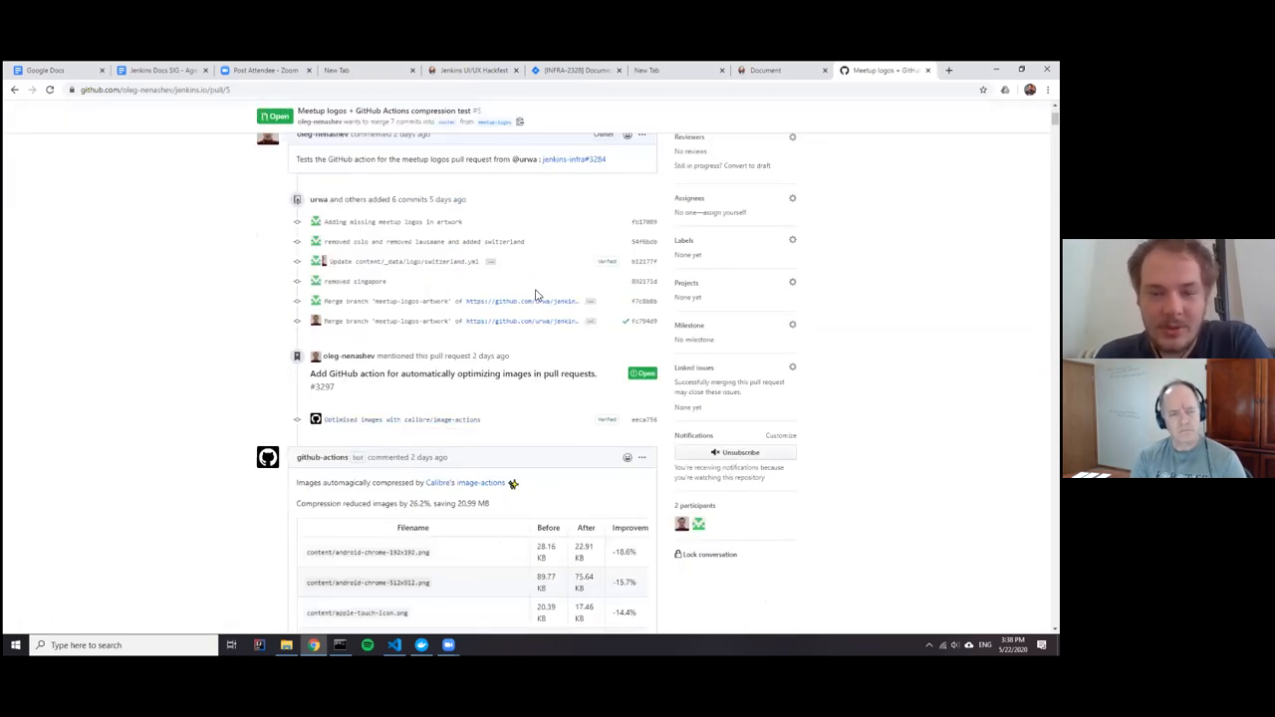
mouse_move(450, 323)
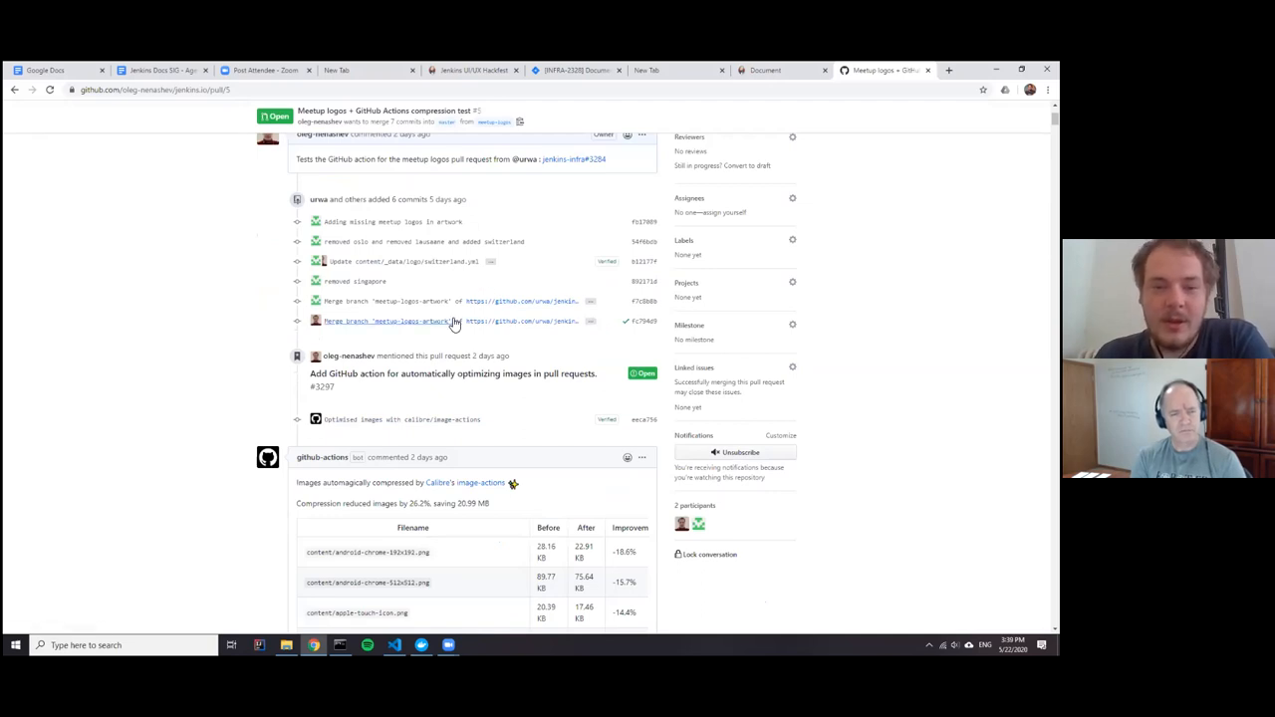
scroll("up", 3)
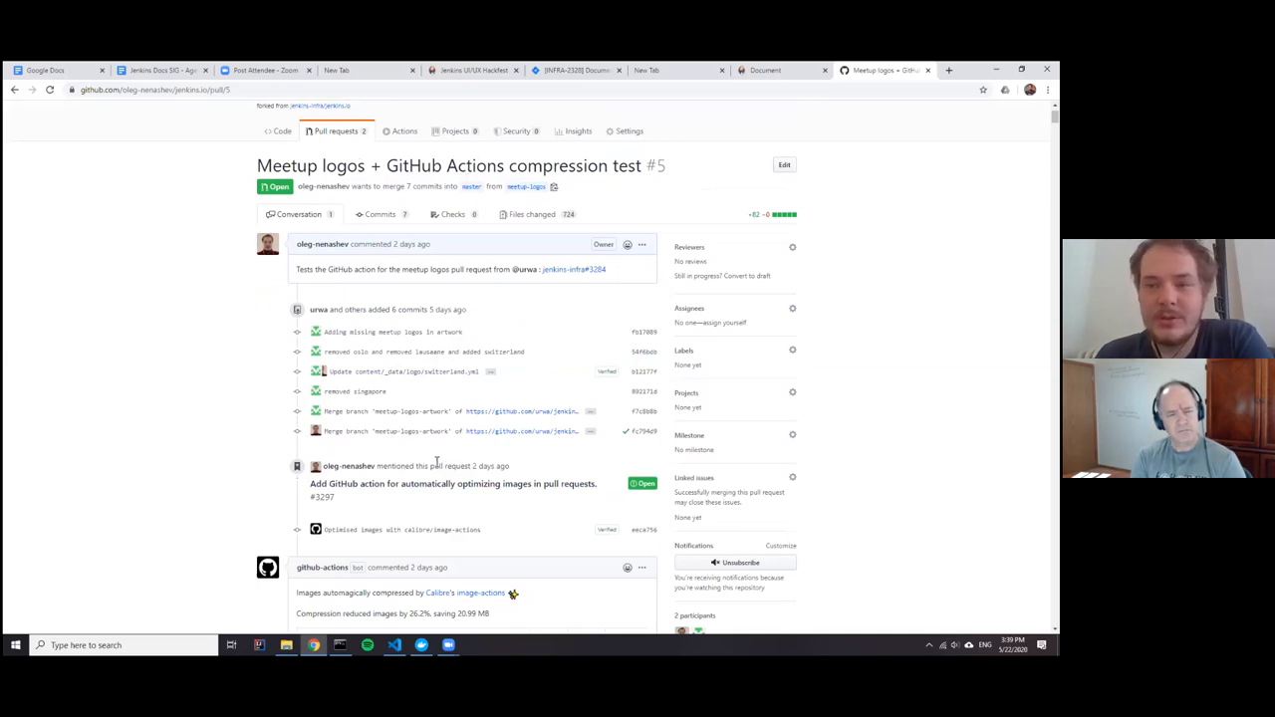
mouse_move(319, 309)
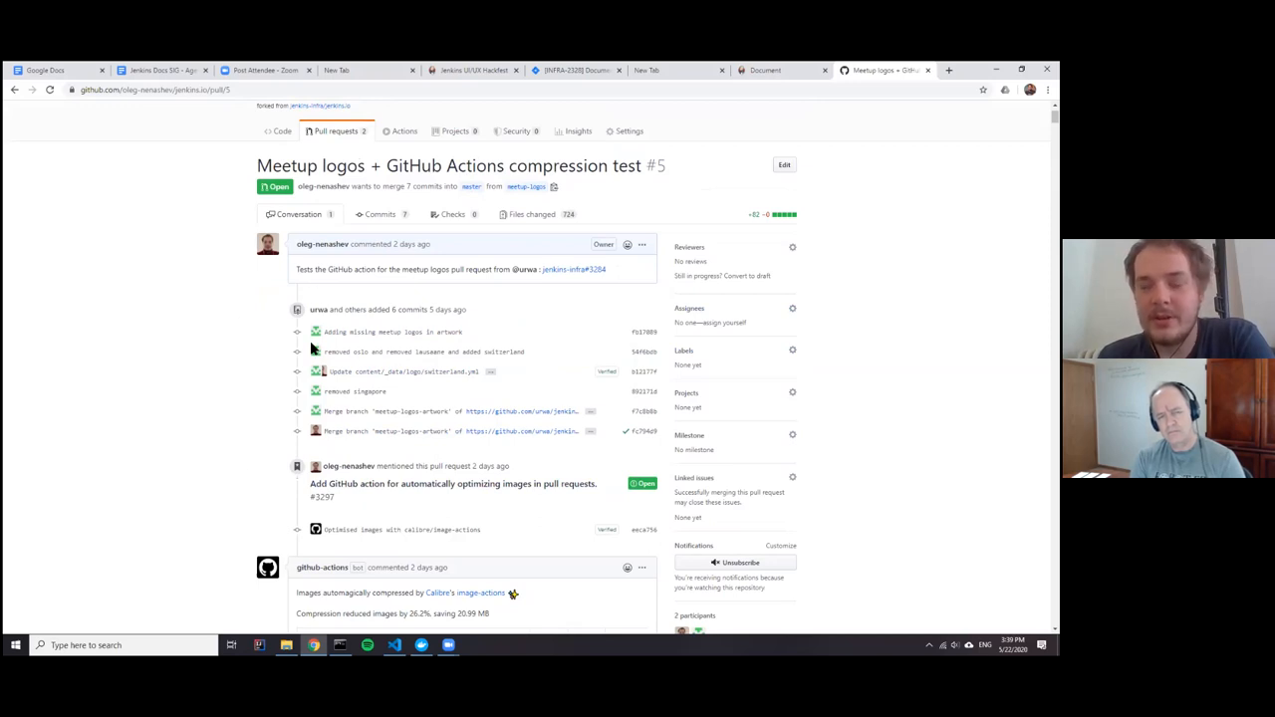
mouse_move(189, 379)
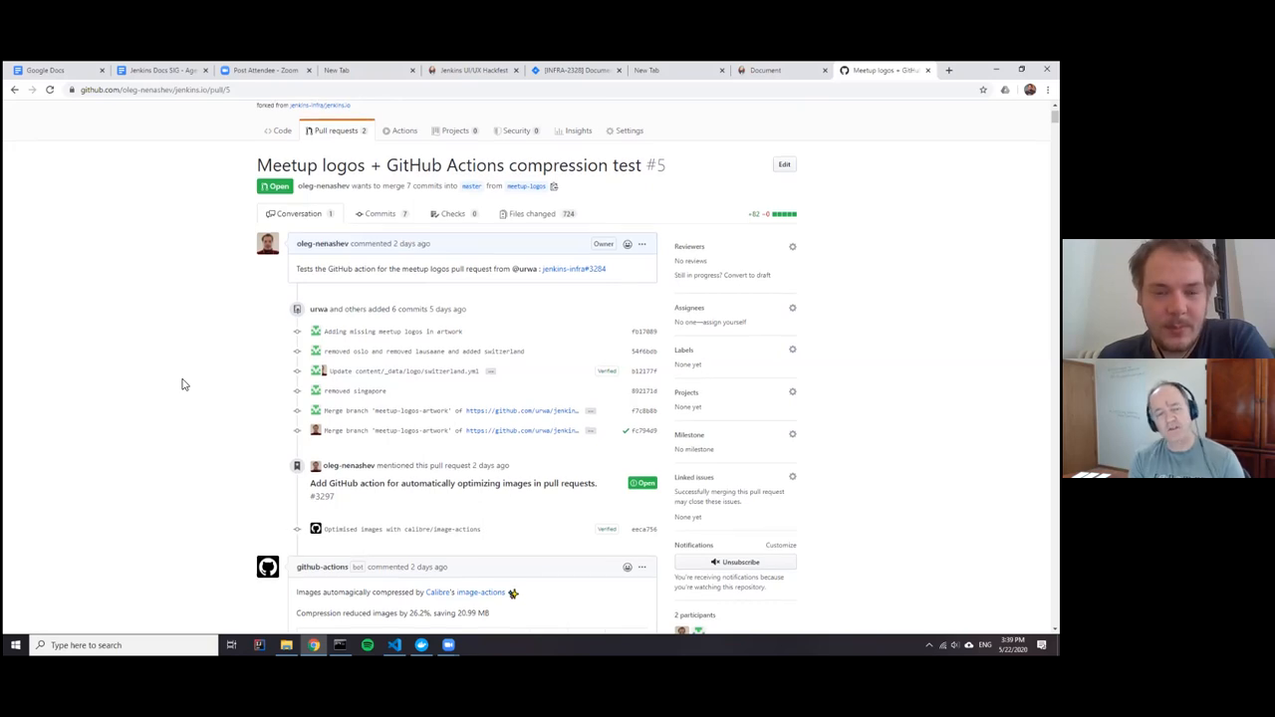
scroll("down", 3)
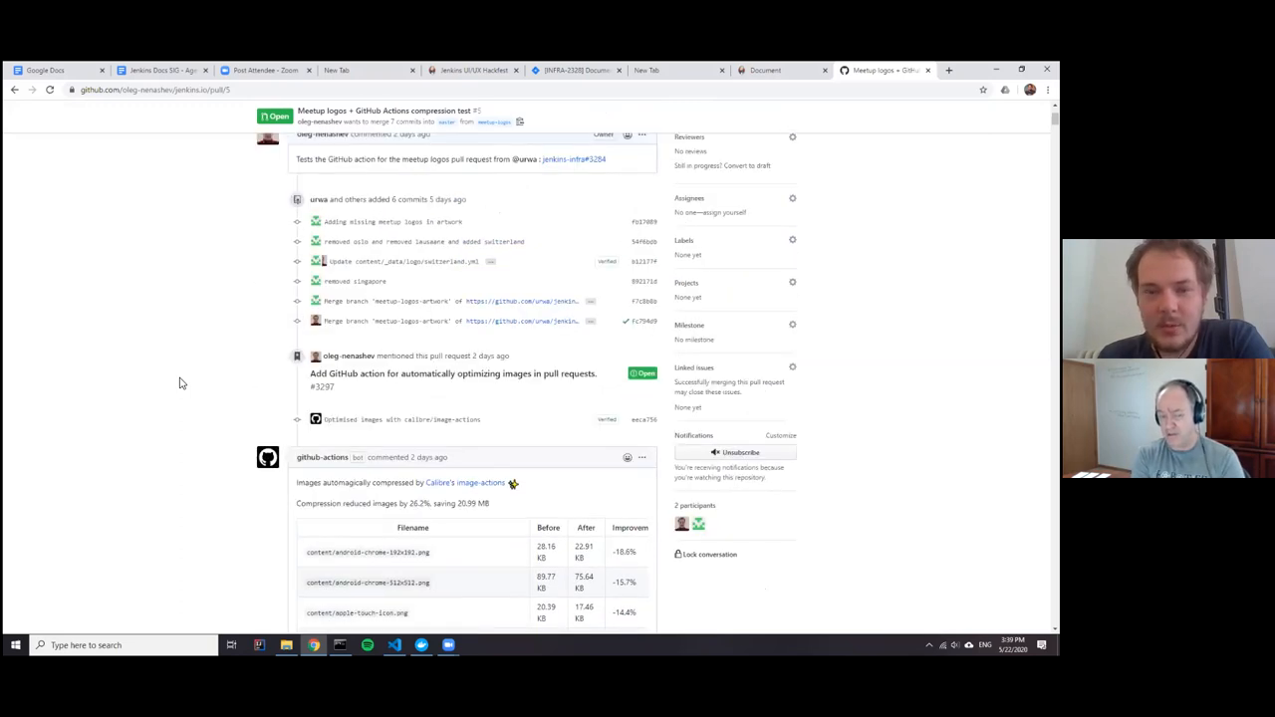
mouse_move(155, 377)
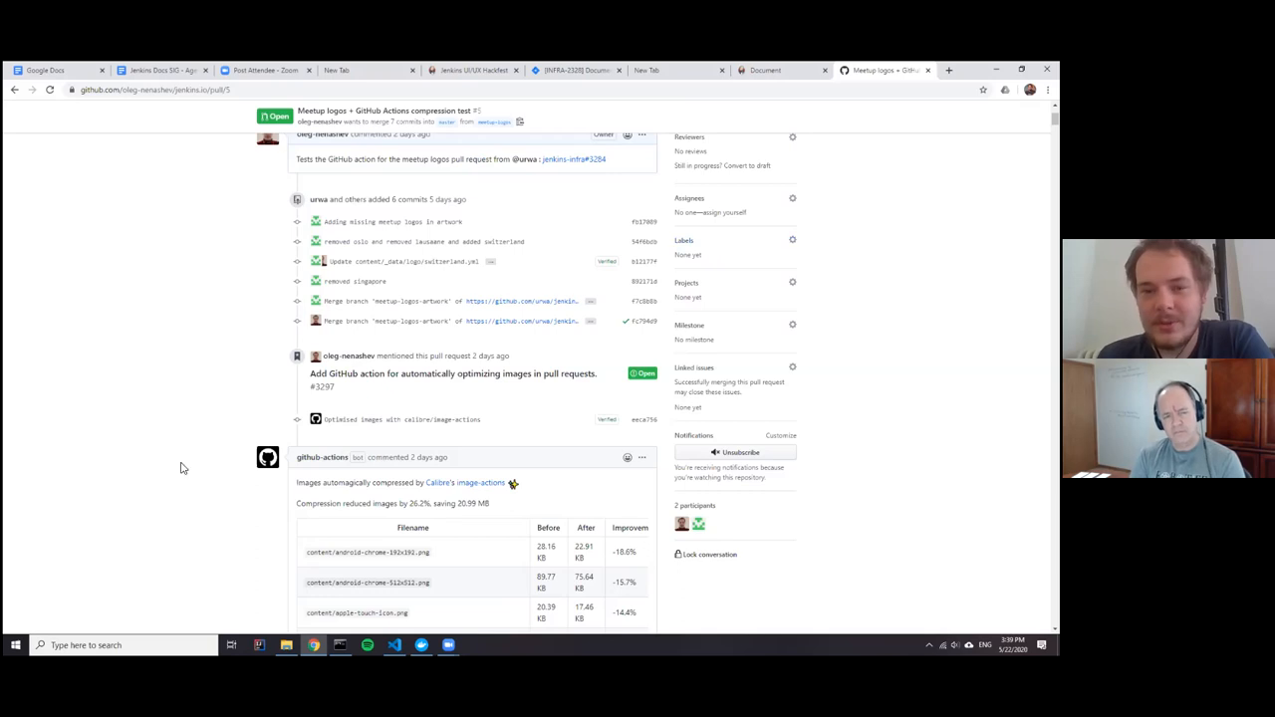
mouse_move(144, 356)
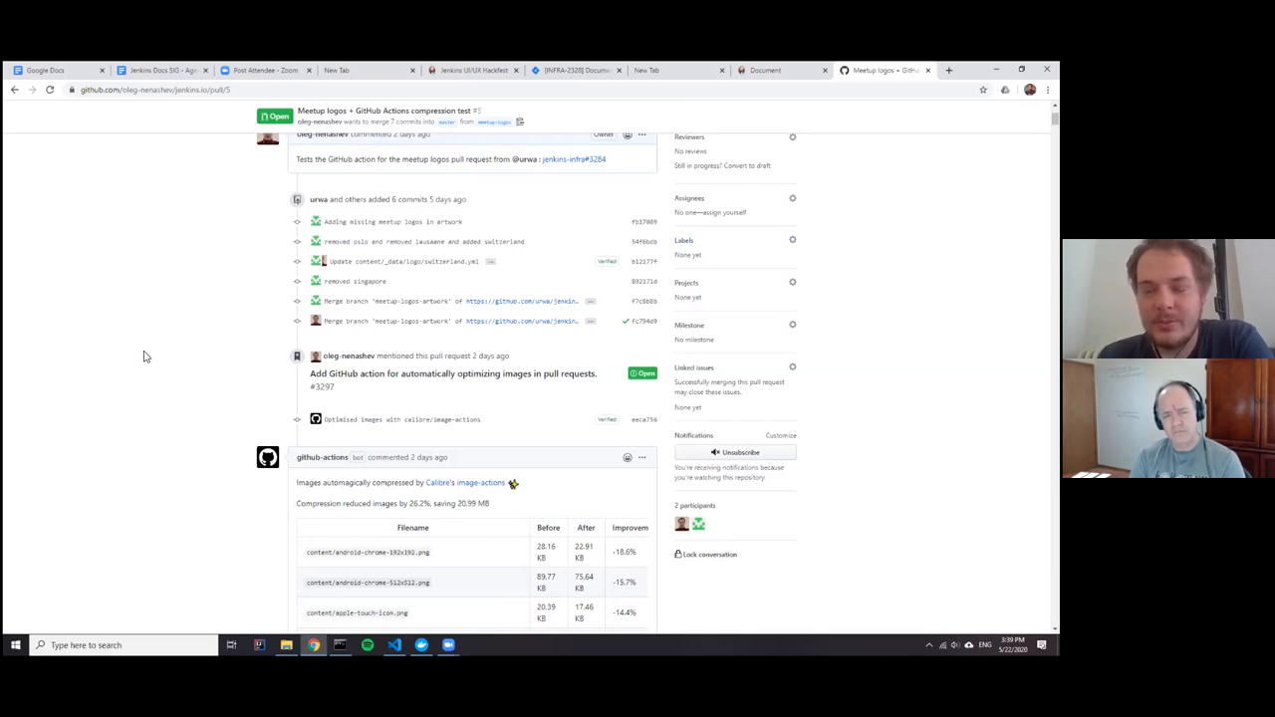
mouse_move(113, 345)
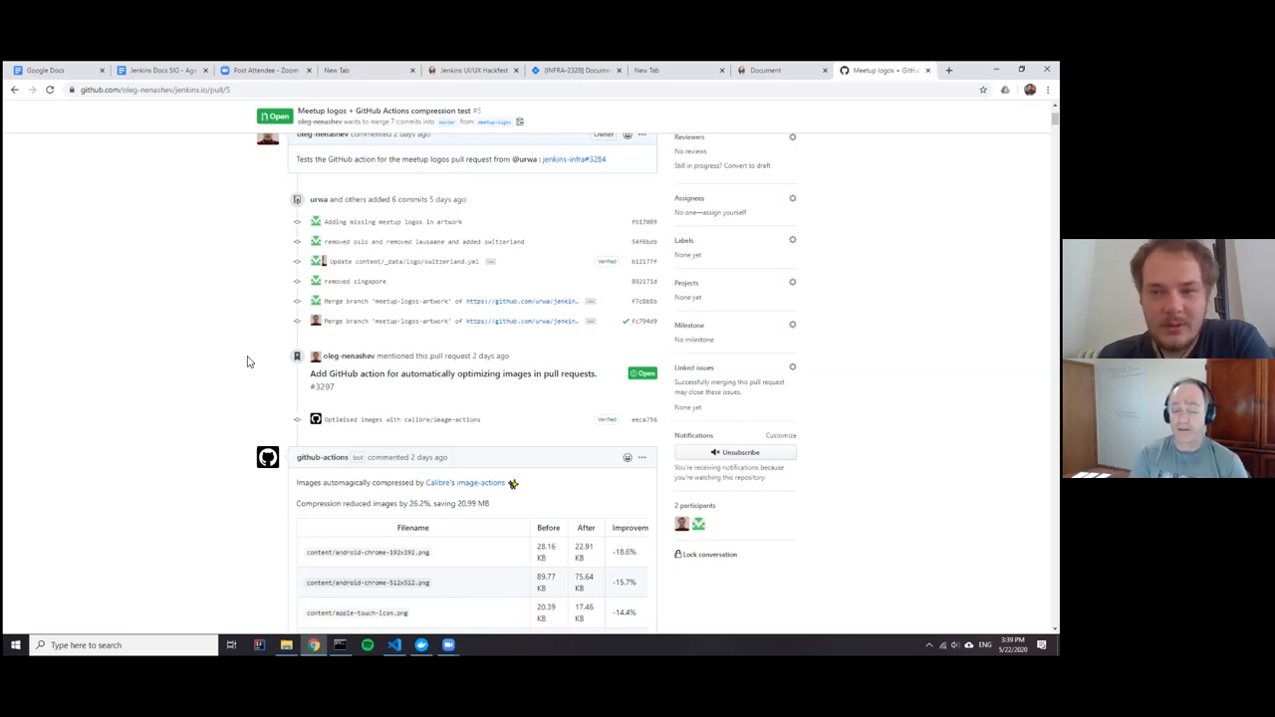
mouse_move(128, 323)
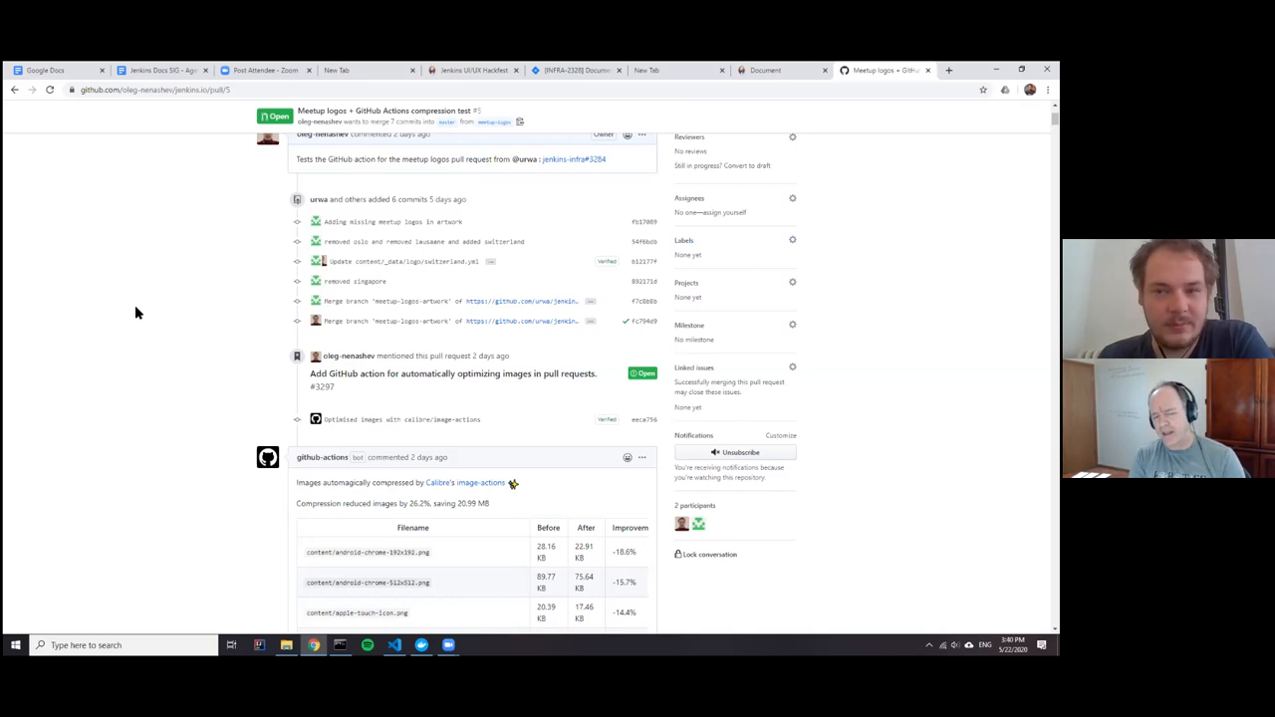
mouse_move(180, 277)
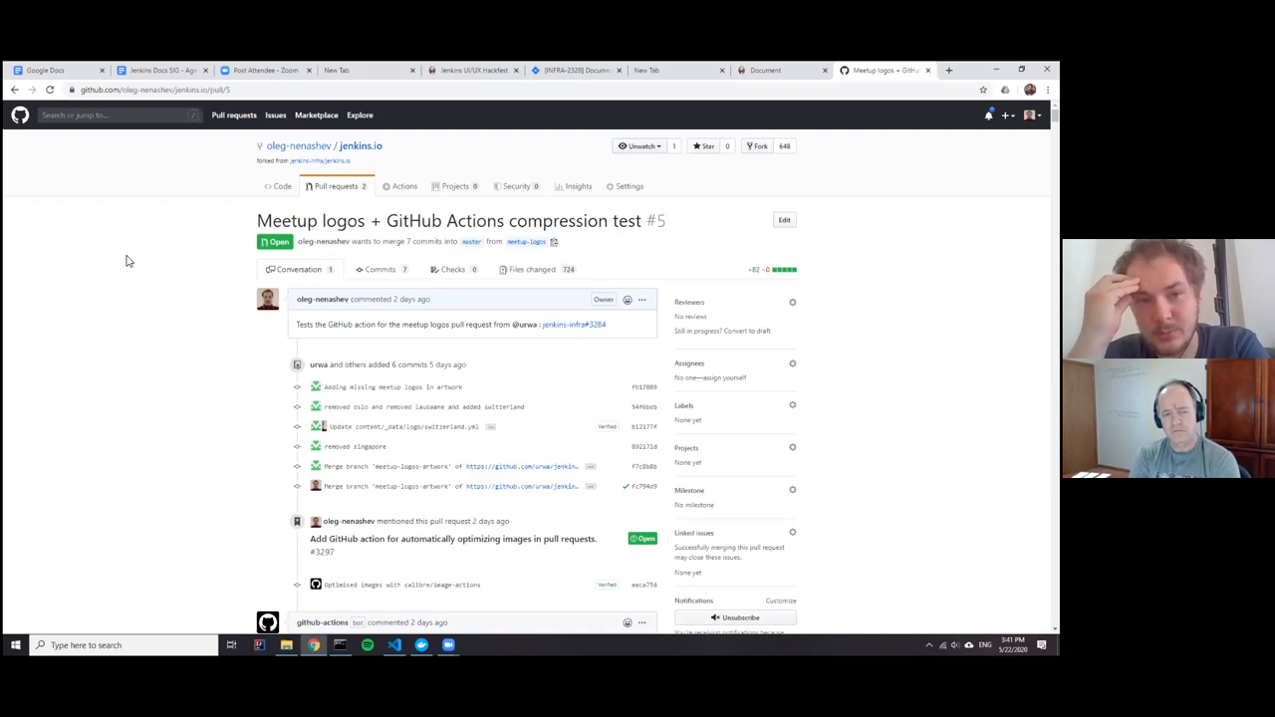
mouse_move(346, 176)
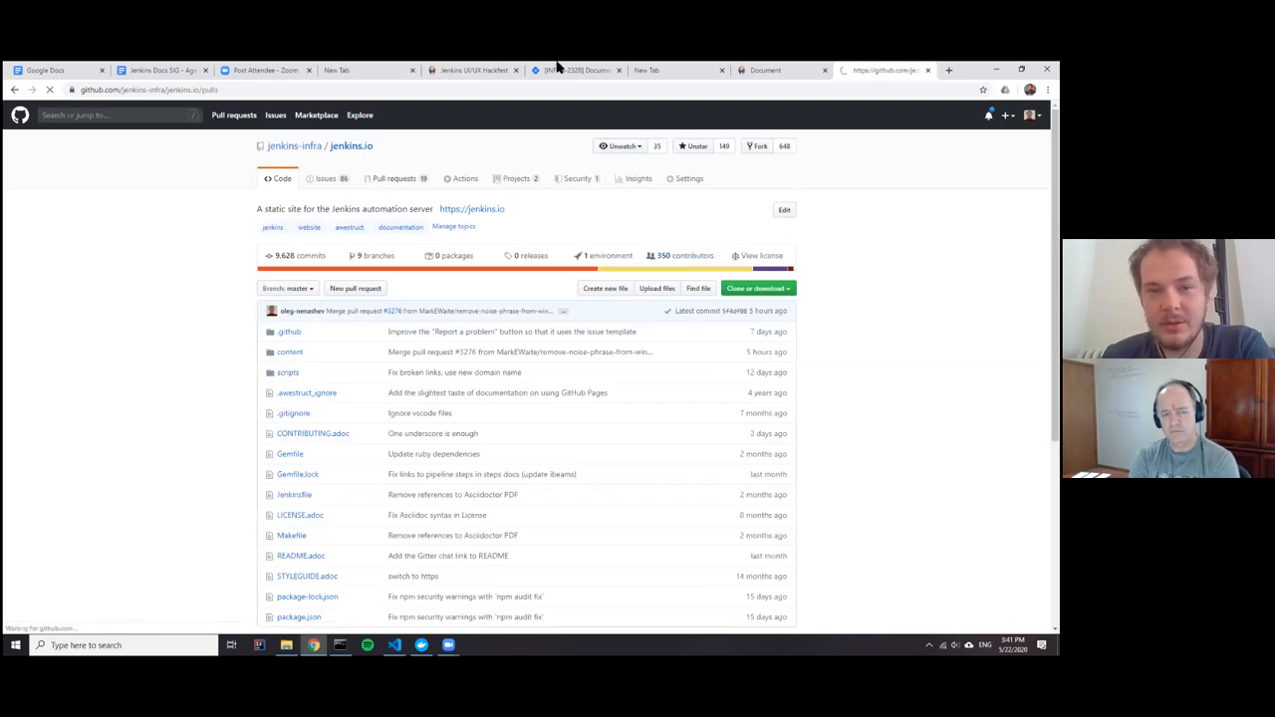
List jenkins-infra/jenkins.io open pull requests and scroll through the repository README and Contributing section
left_click(394, 179)
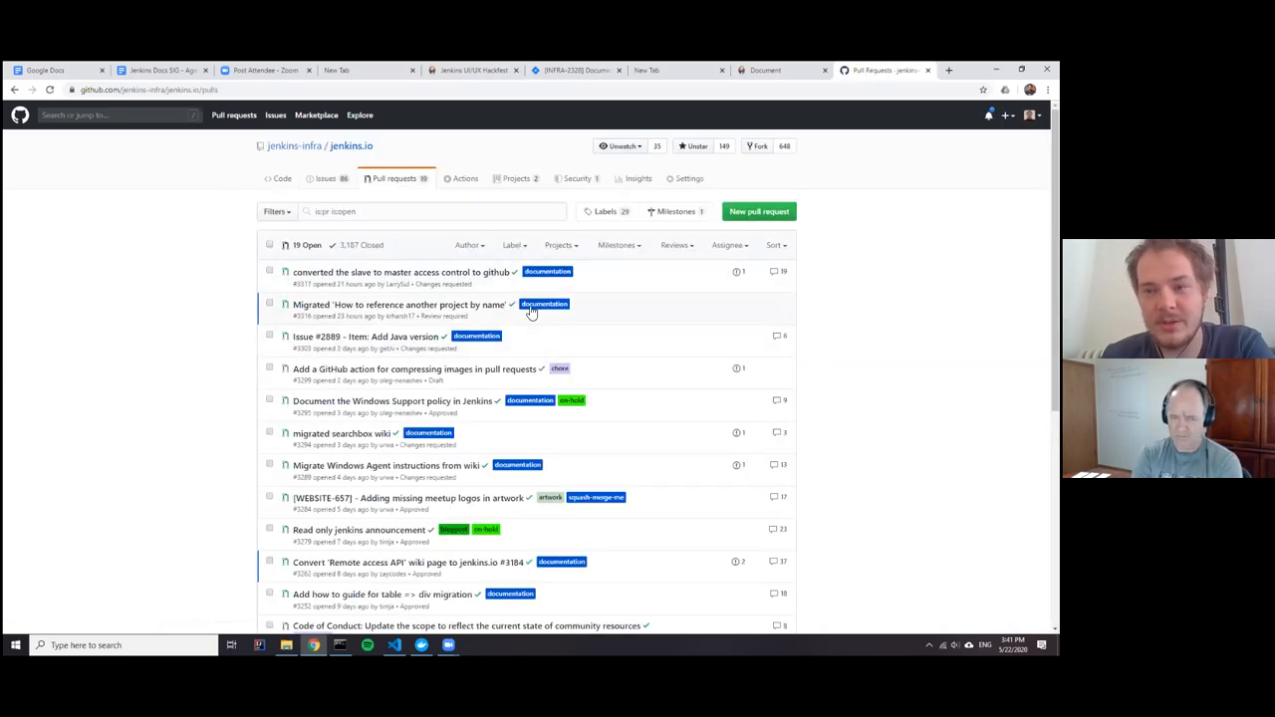
mouse_move(542, 305)
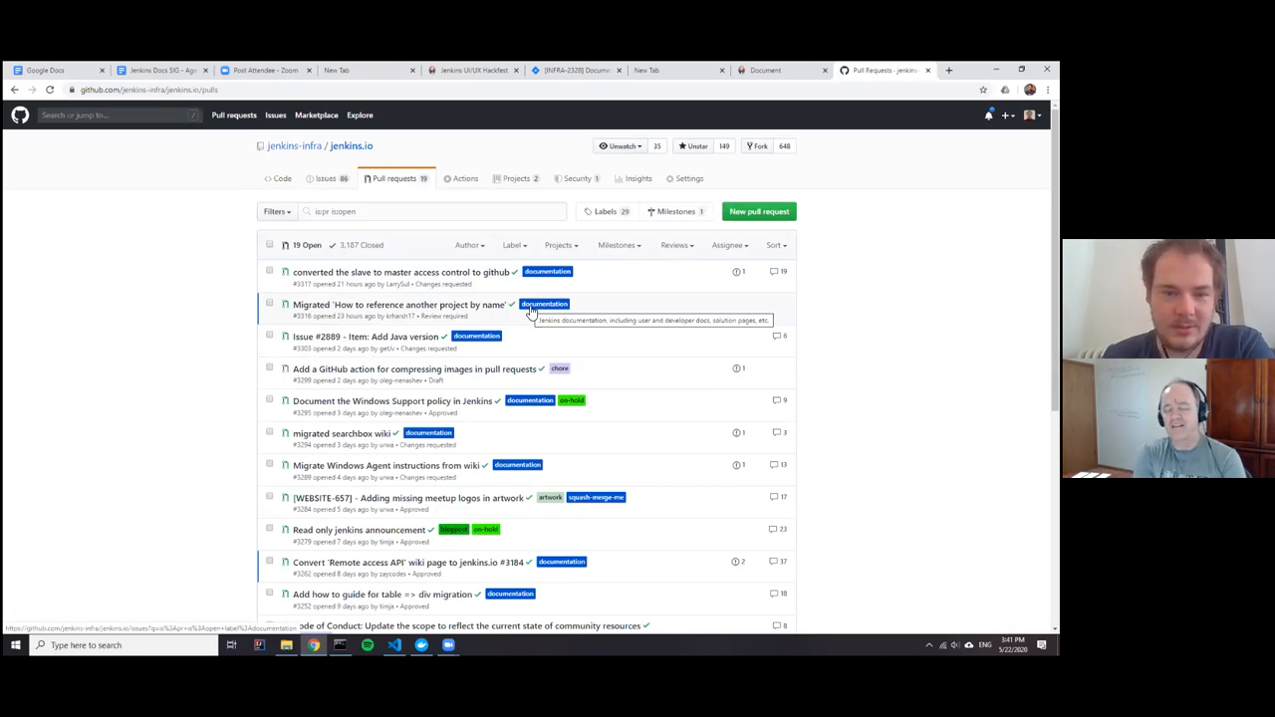
scroll("down", 3)
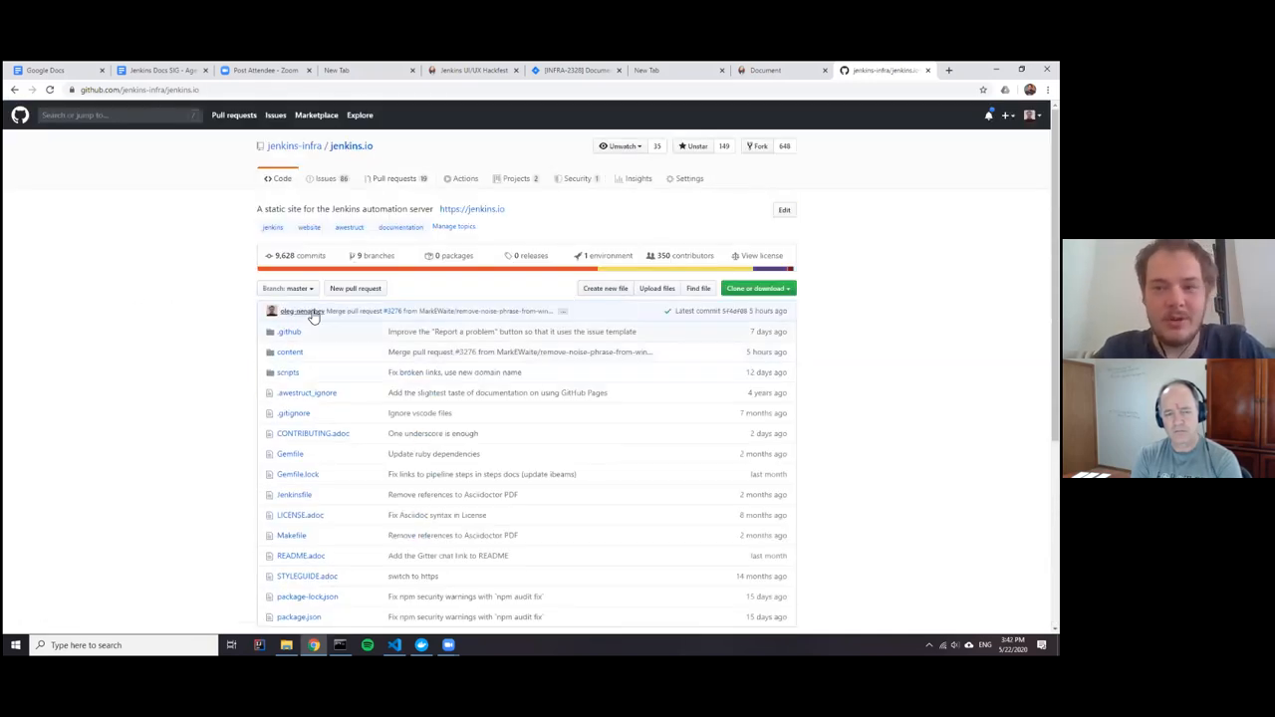
scroll("down", 3)
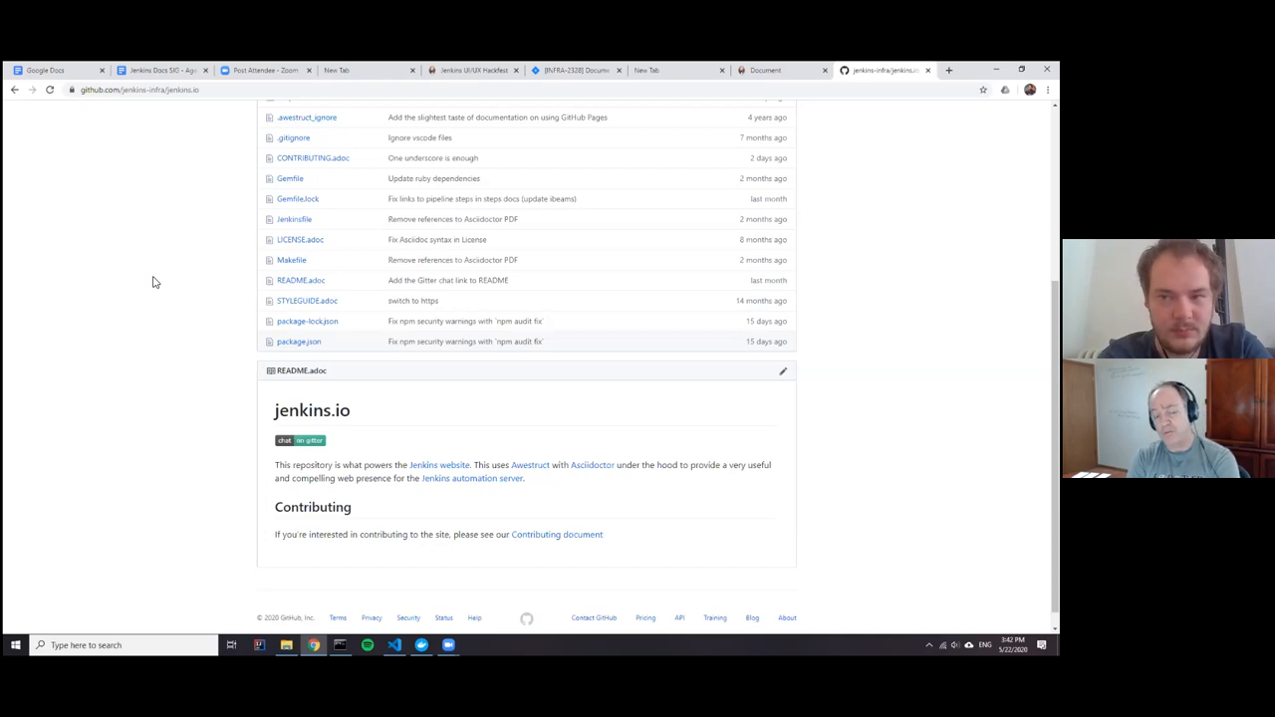
mouse_move(16, 100)
type("https://github.com/oleg-nenashev")
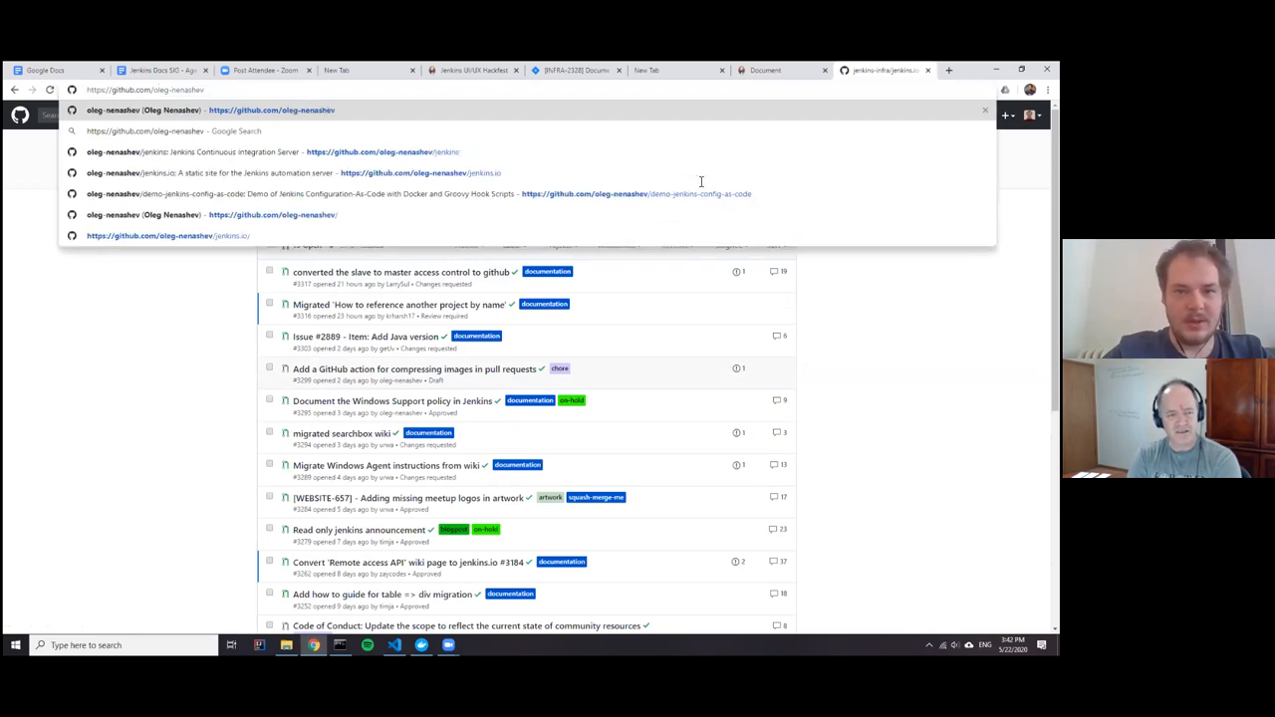
Navigate to the fork's /jenkins.io URL and open its 'Meetup logos + GitHub Actions compression test' pull request
type("/jenkins.io")
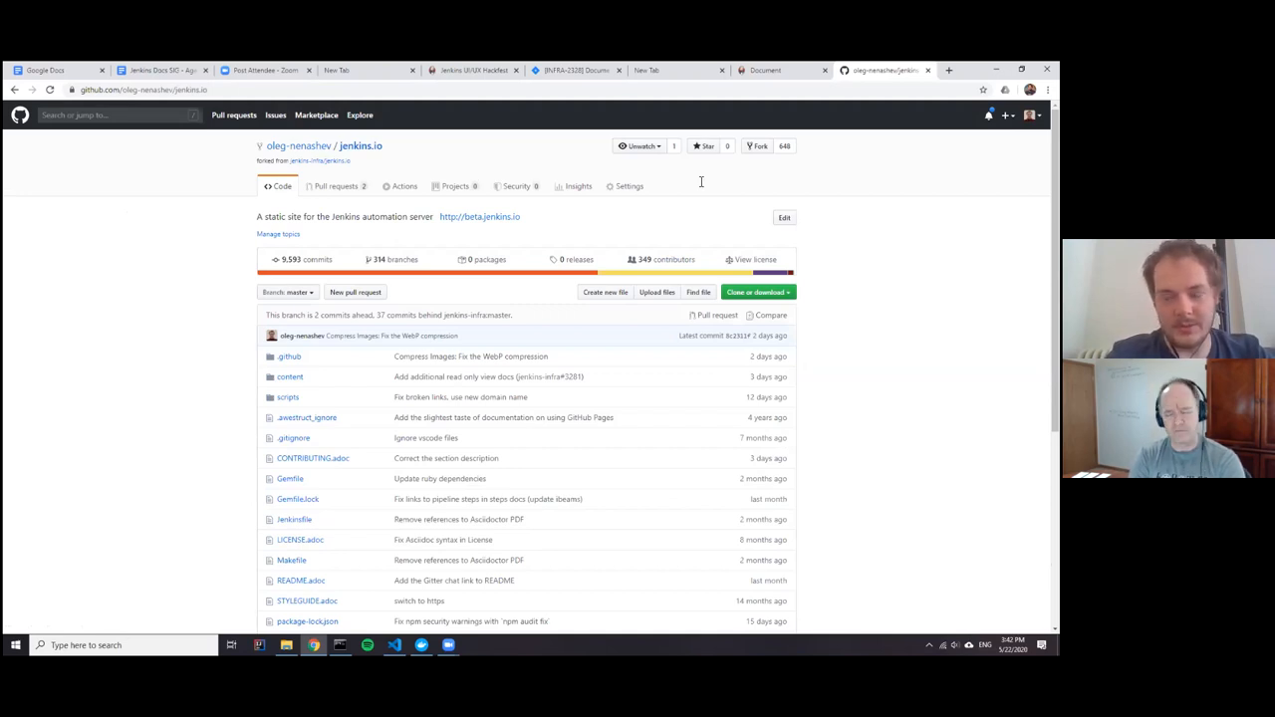
mouse_move(681, 245)
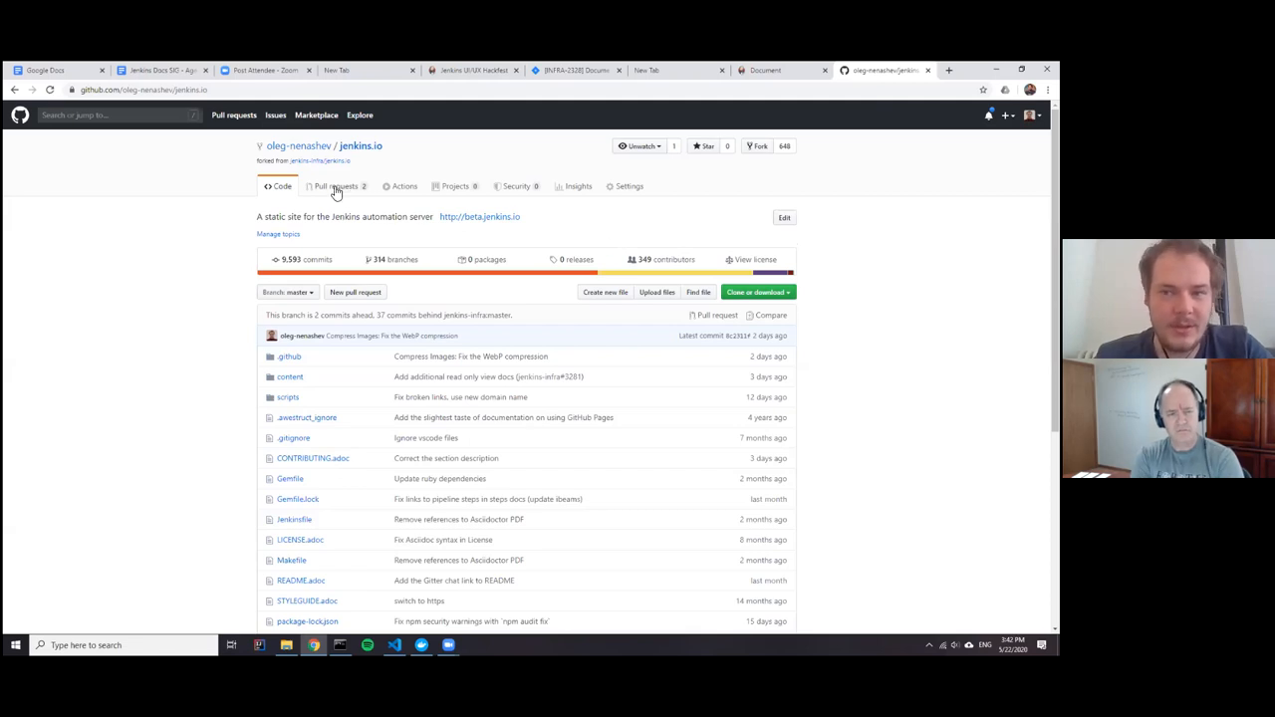
mouse_move(335, 187)
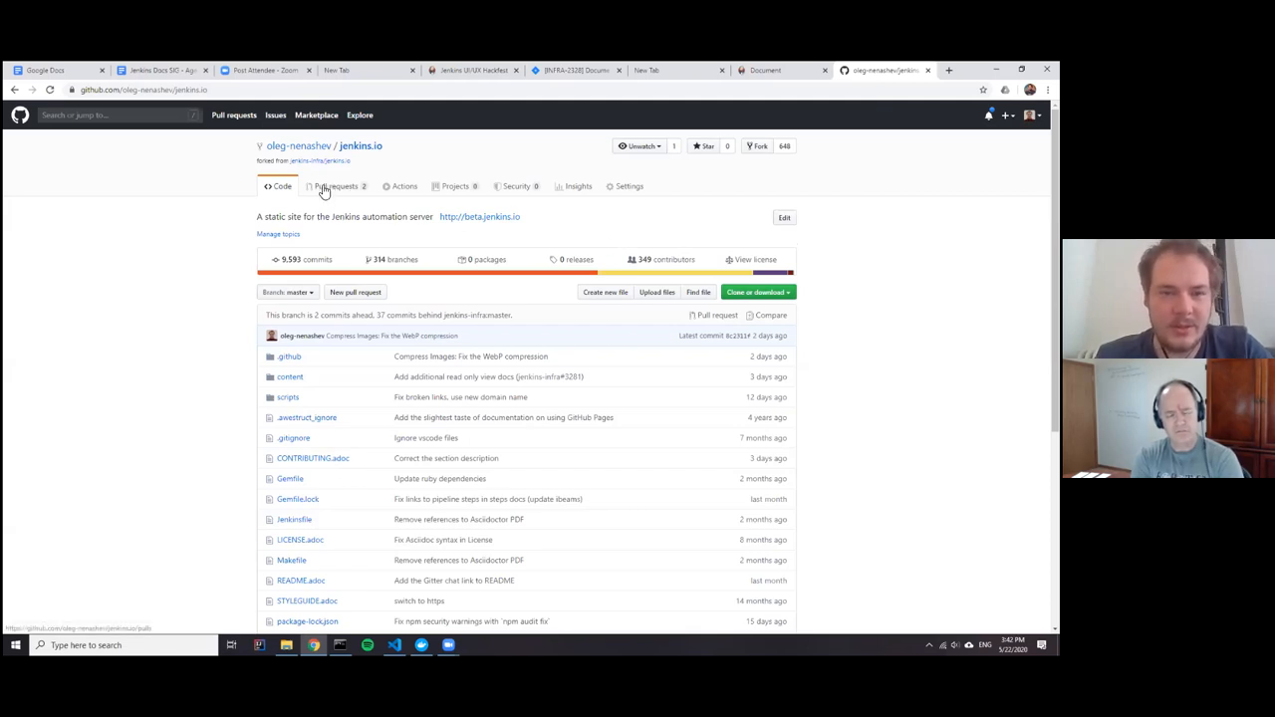
left_click(337, 187)
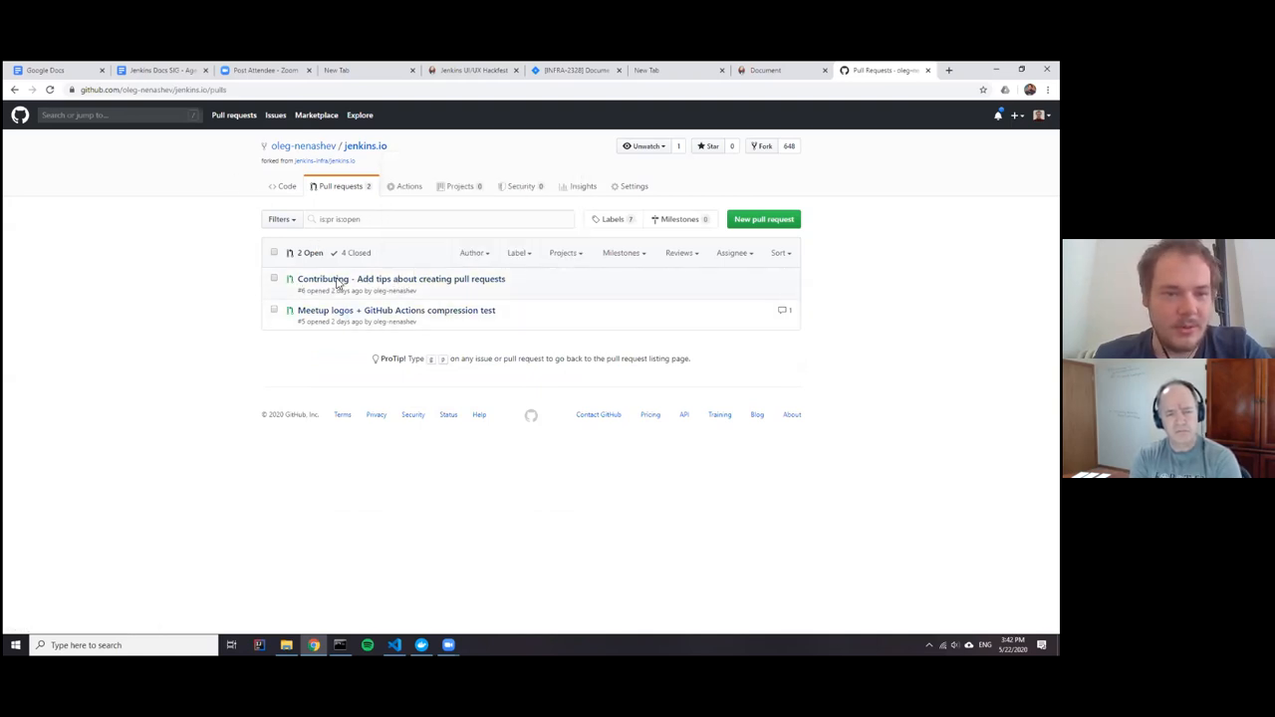
left_click(394, 311)
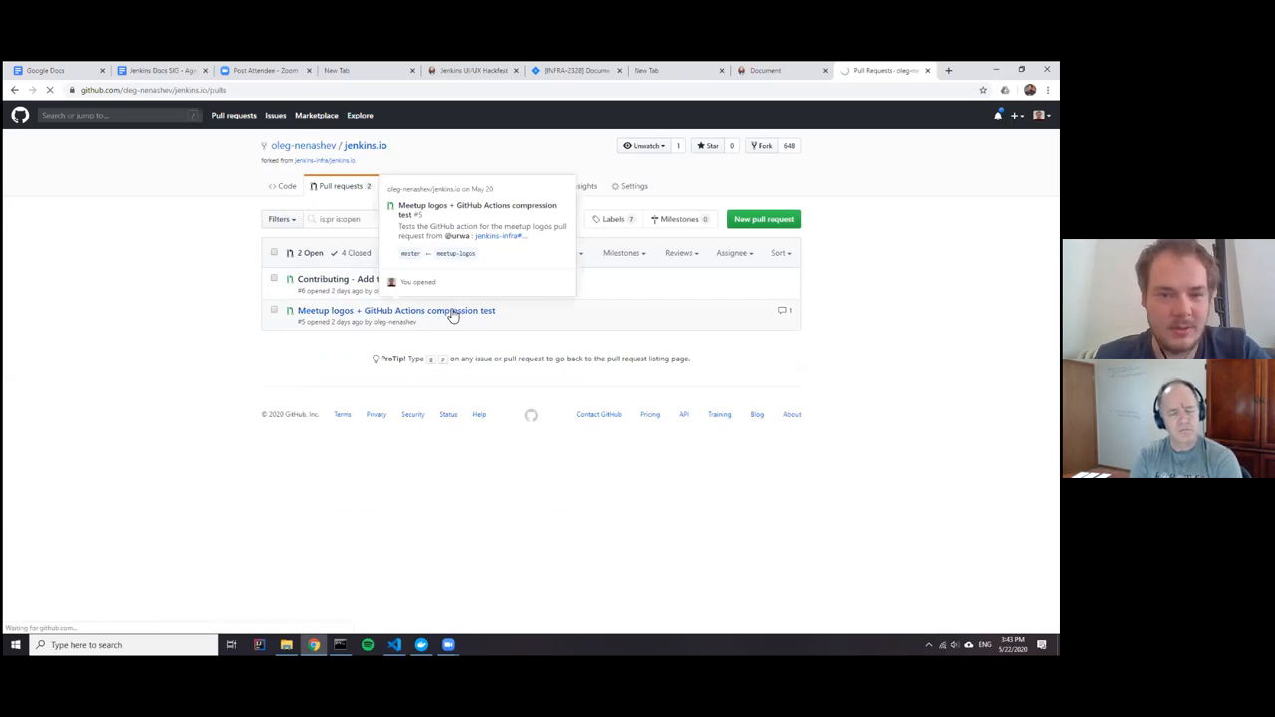
left_click(394, 311)
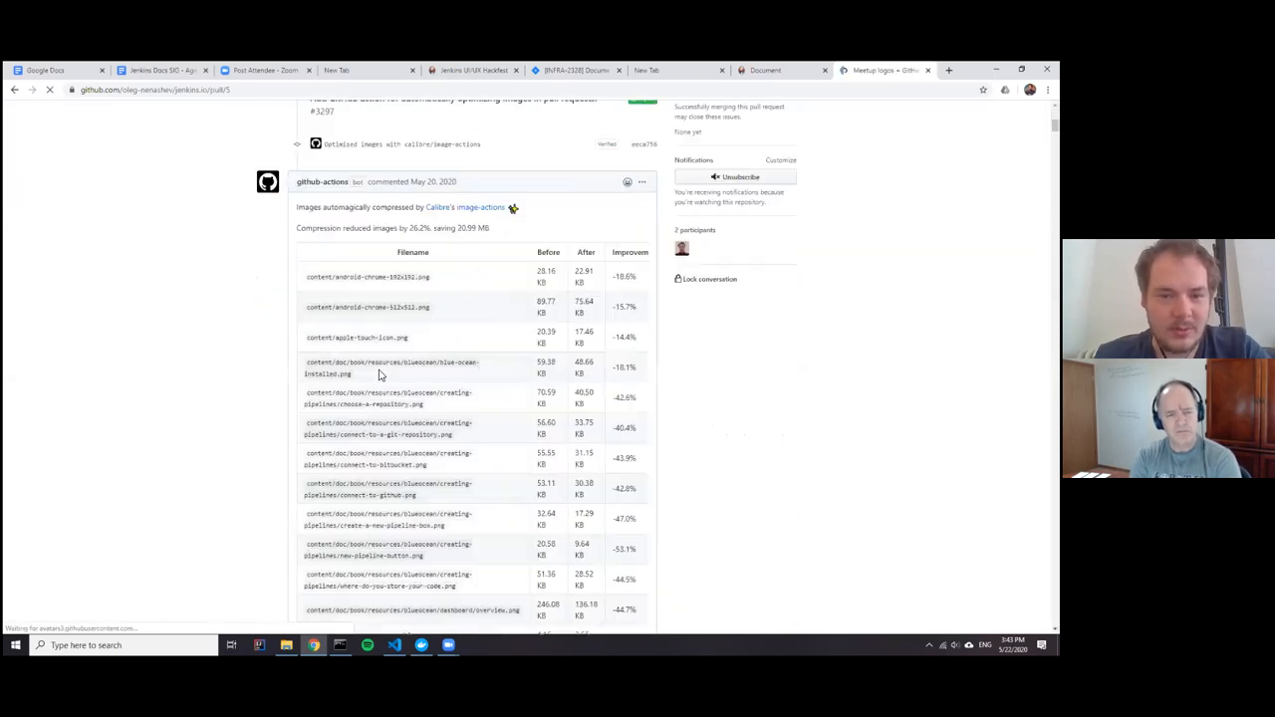
scroll("down", 3)
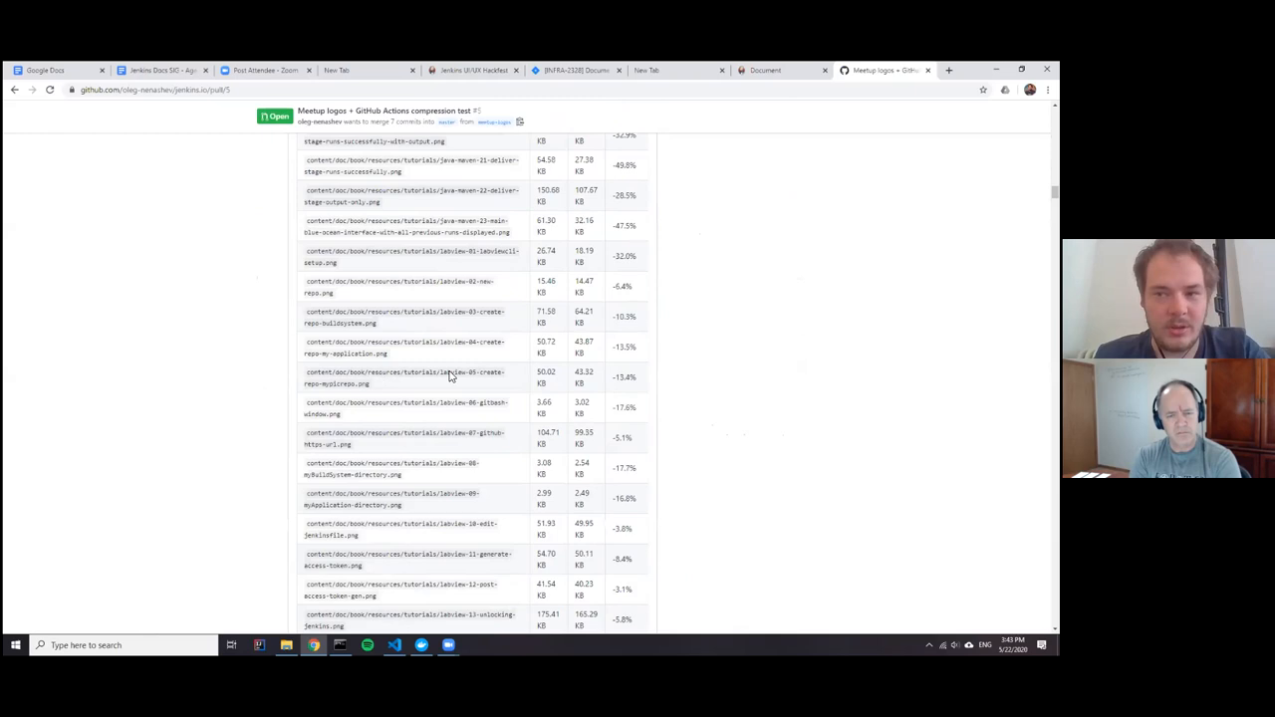
scroll("down", 3)
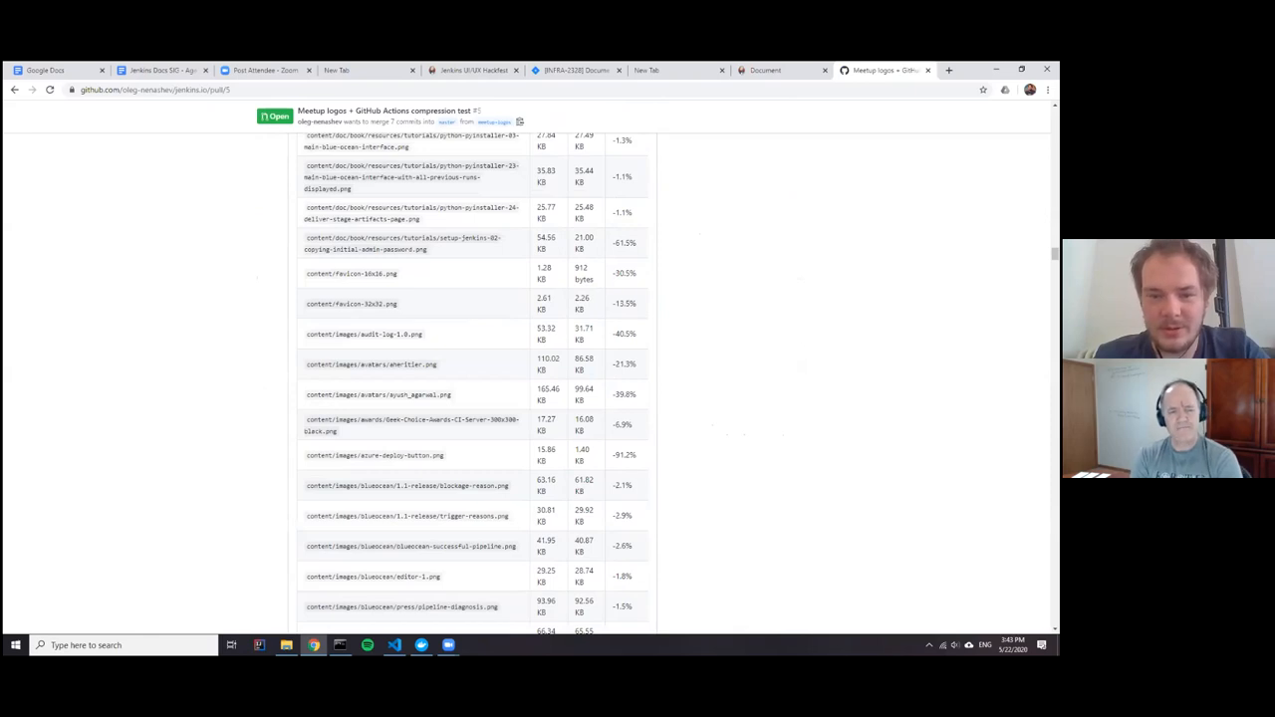
scroll("down", 3)
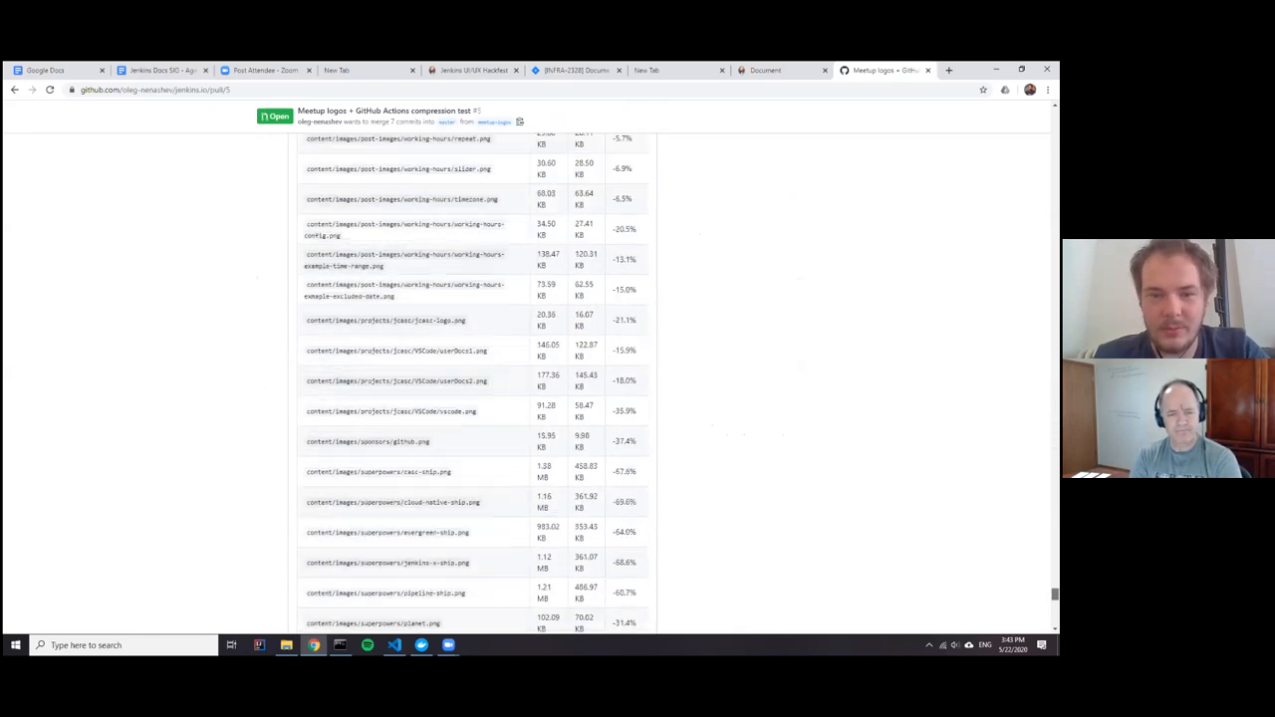
scroll("down", 3)
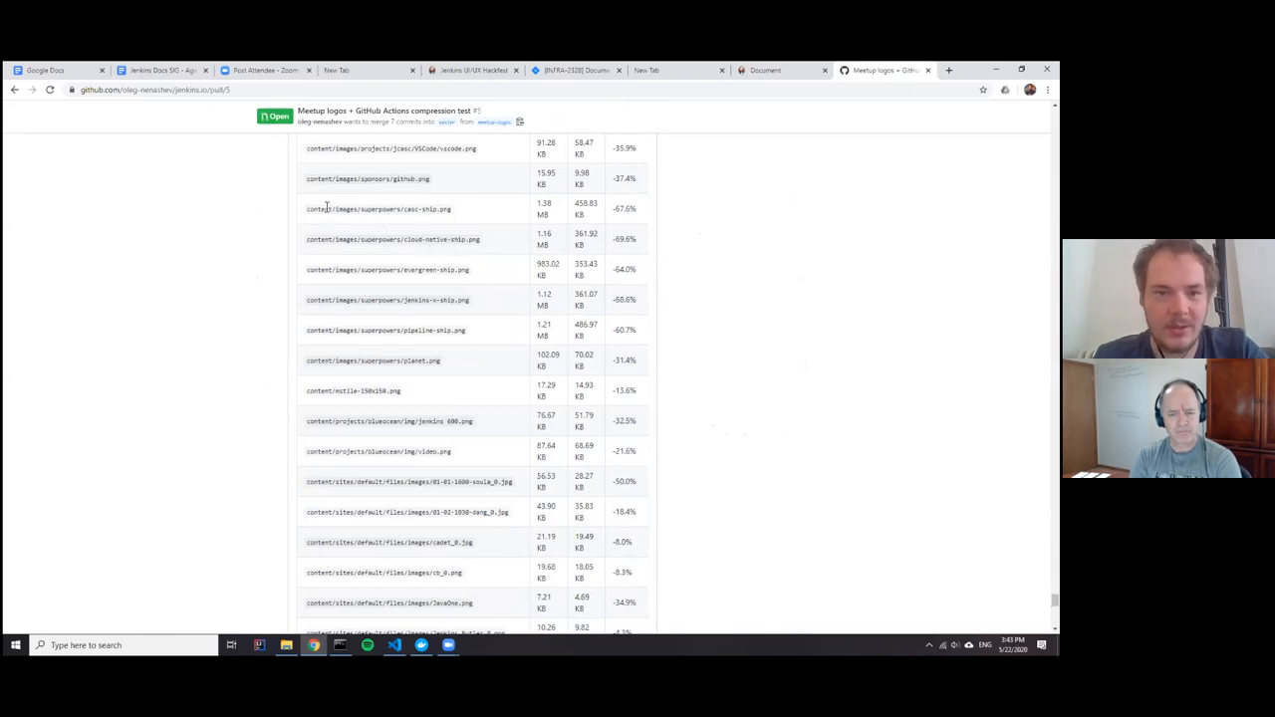
double_click(378, 209)
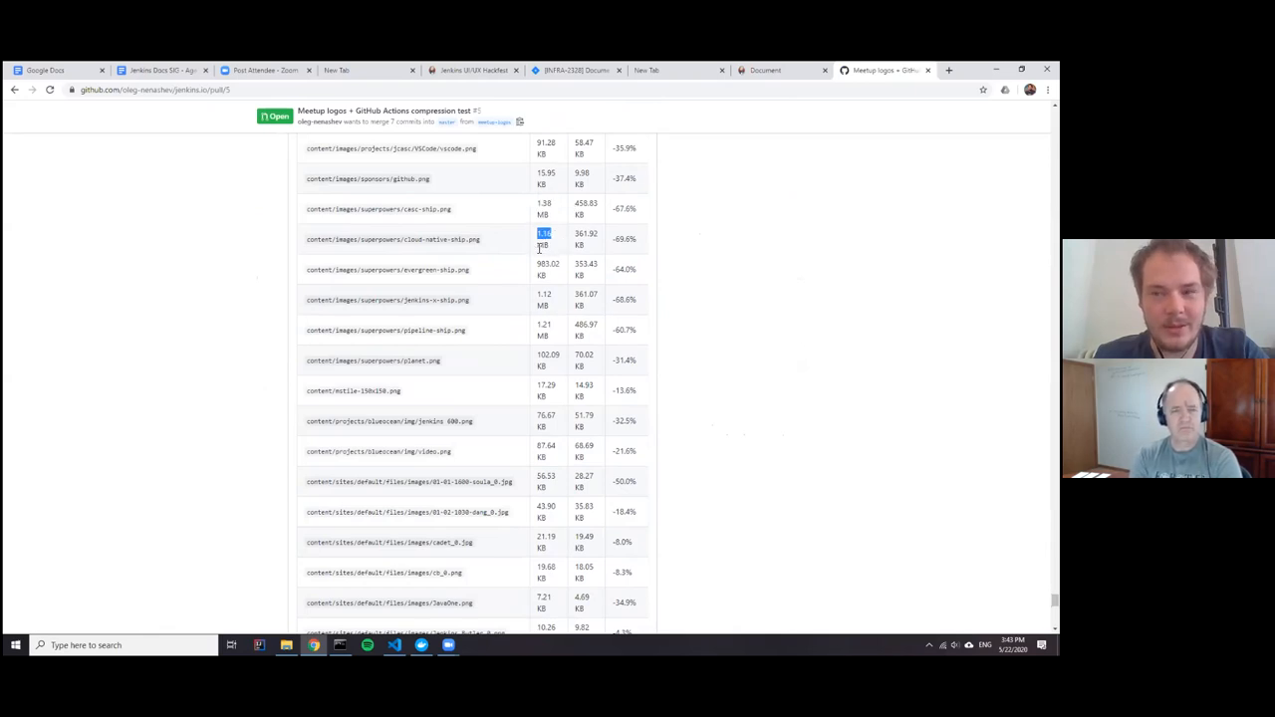
mouse_move(554, 251)
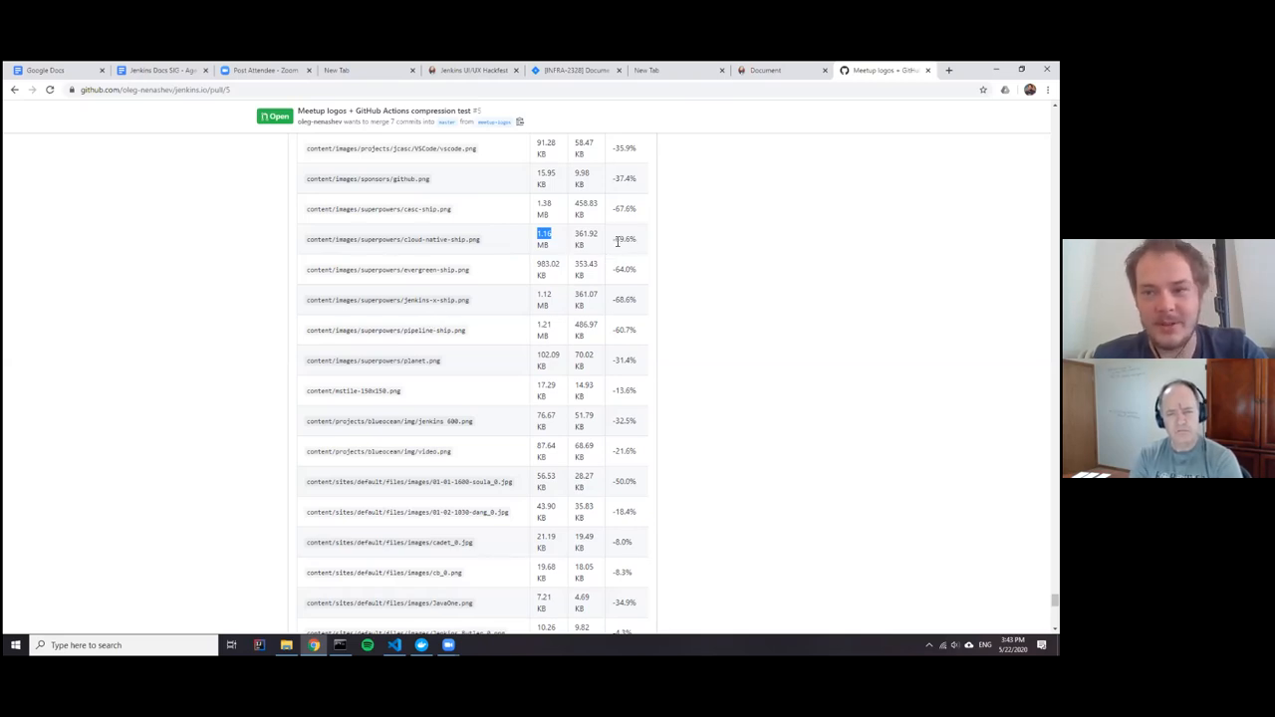
mouse_move(407, 240)
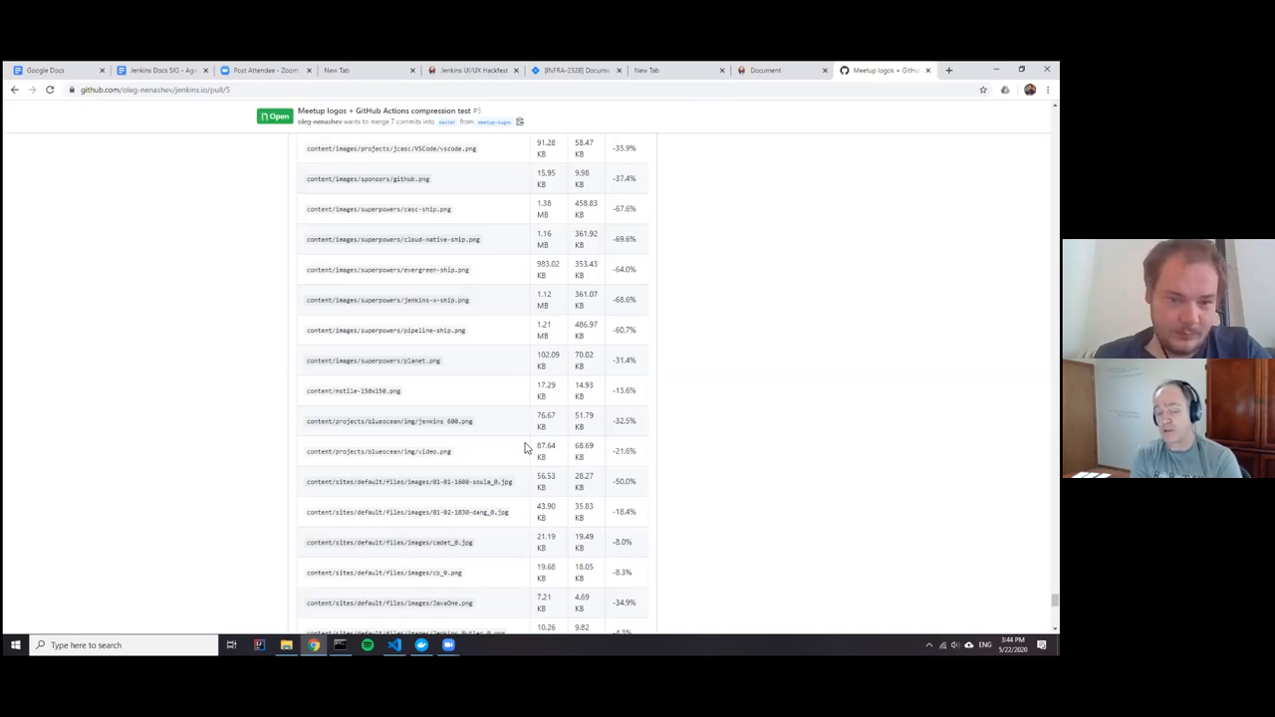
scroll("down", 3)
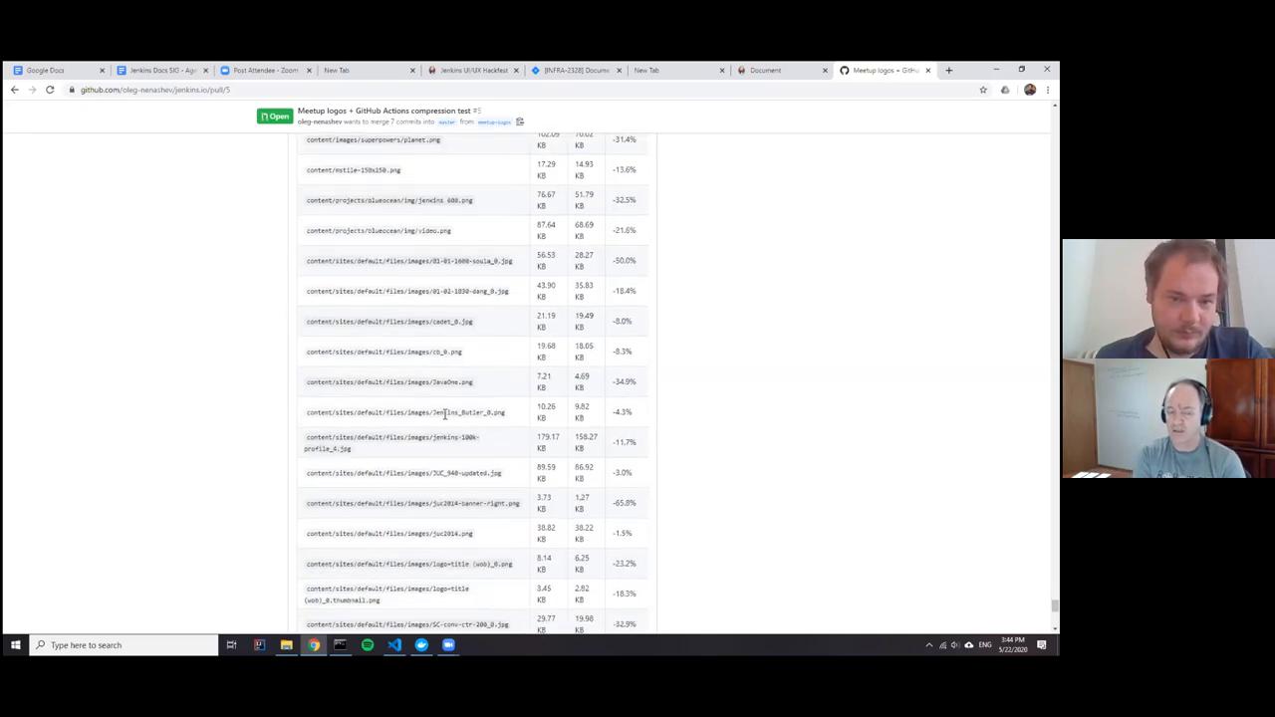
mouse_move(440, 307)
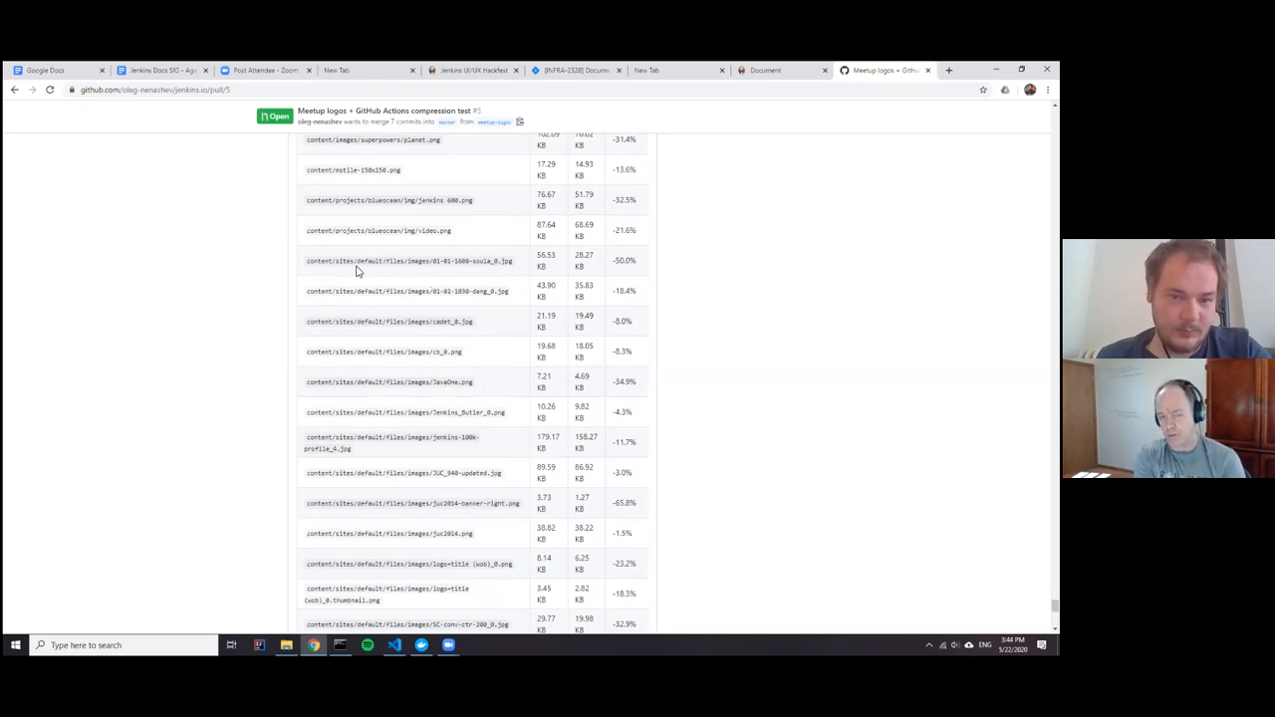
scroll("down", 3)
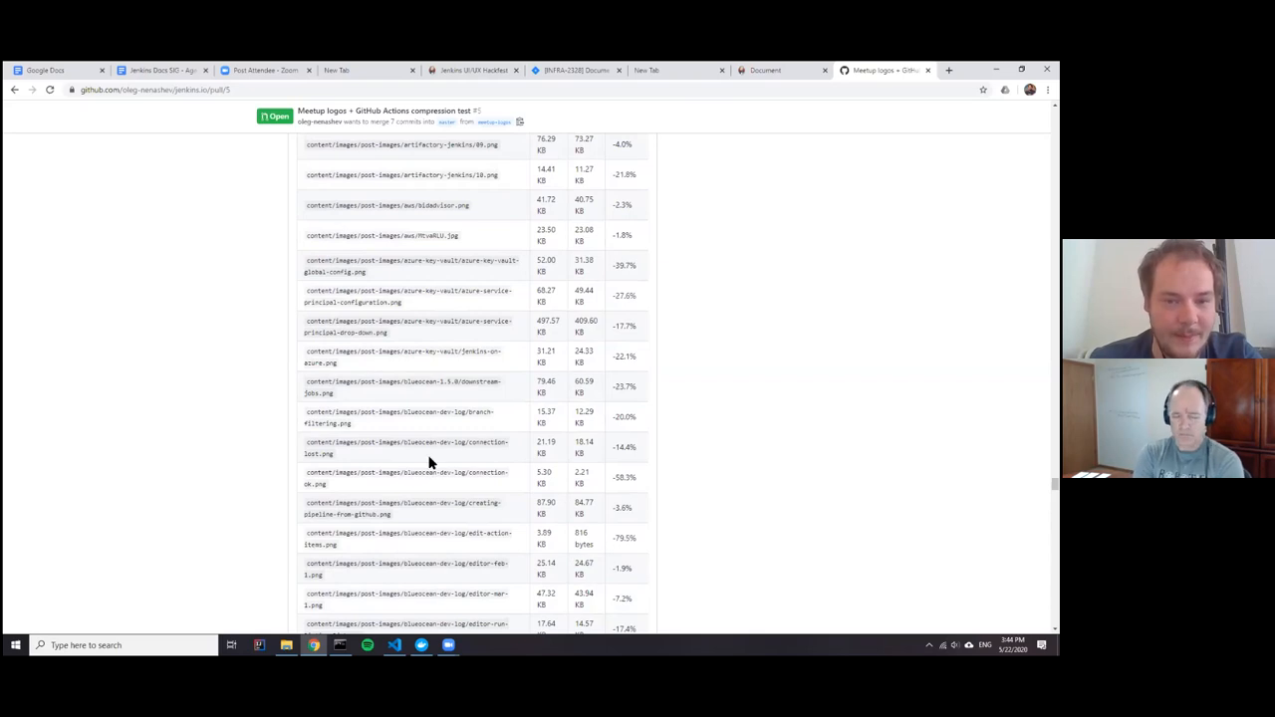
double_click(427, 410)
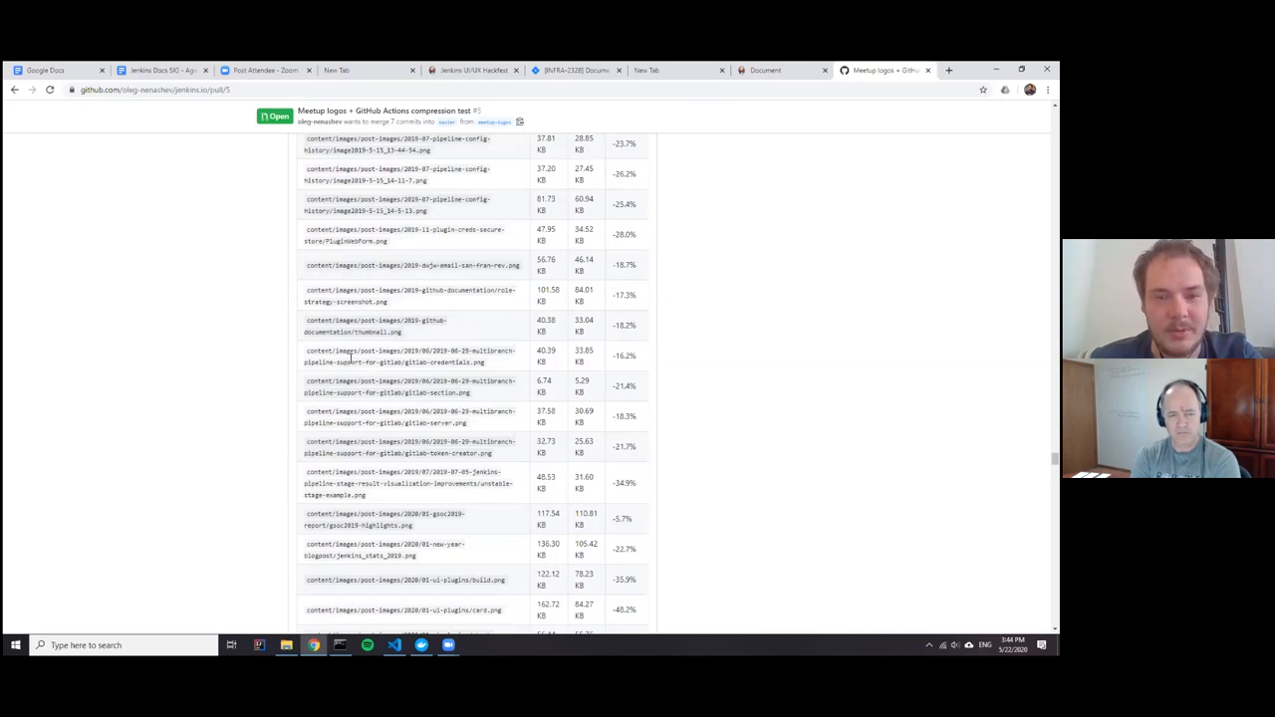
scroll("down", 3)
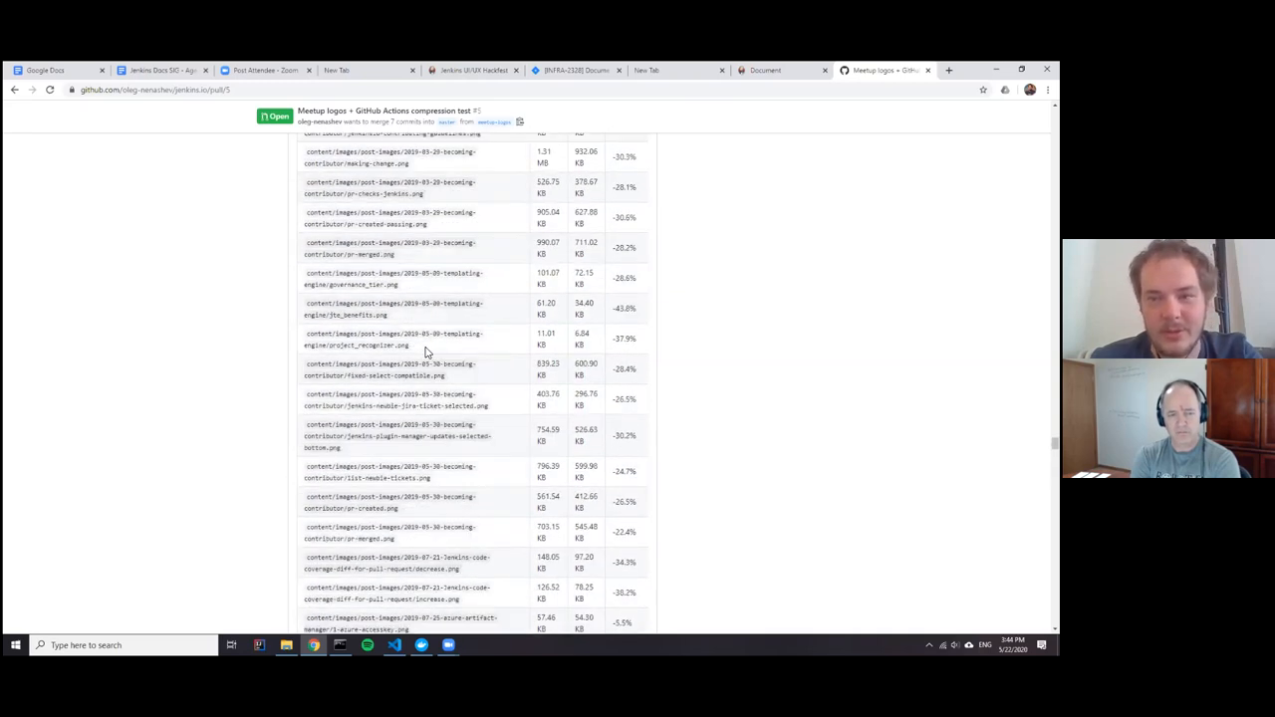
mouse_move(408, 336)
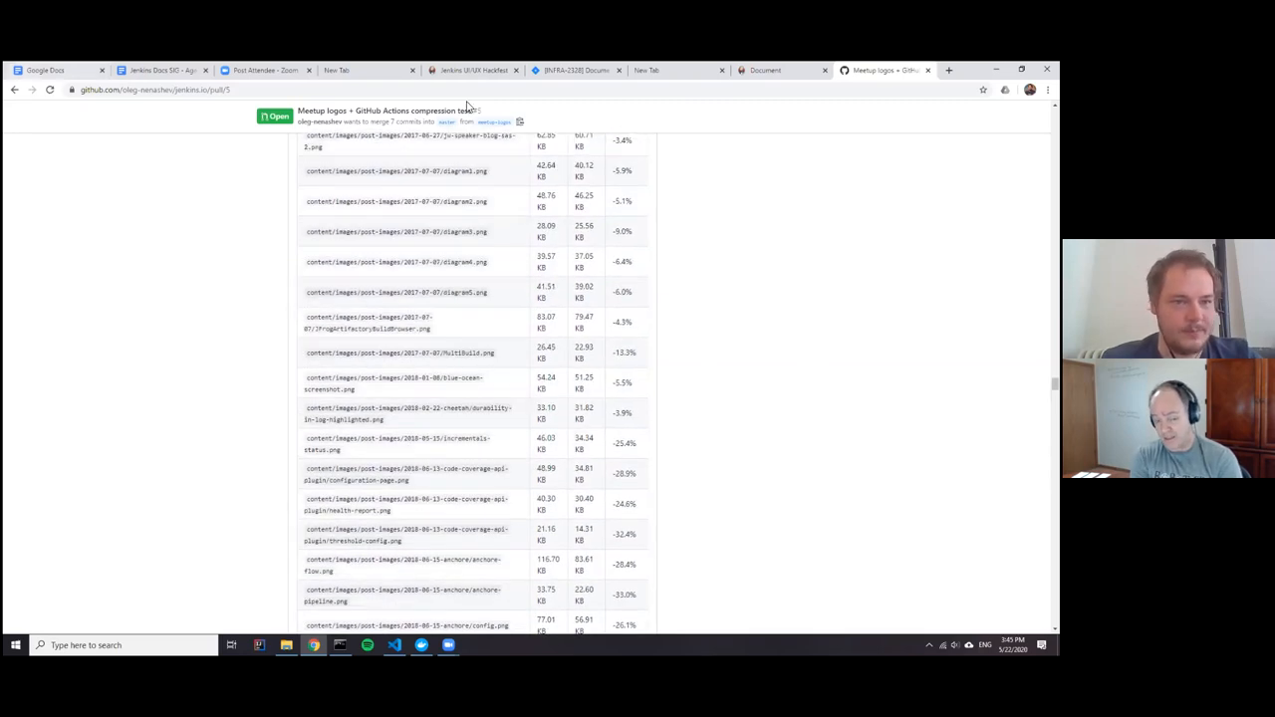
scroll("down", 3)
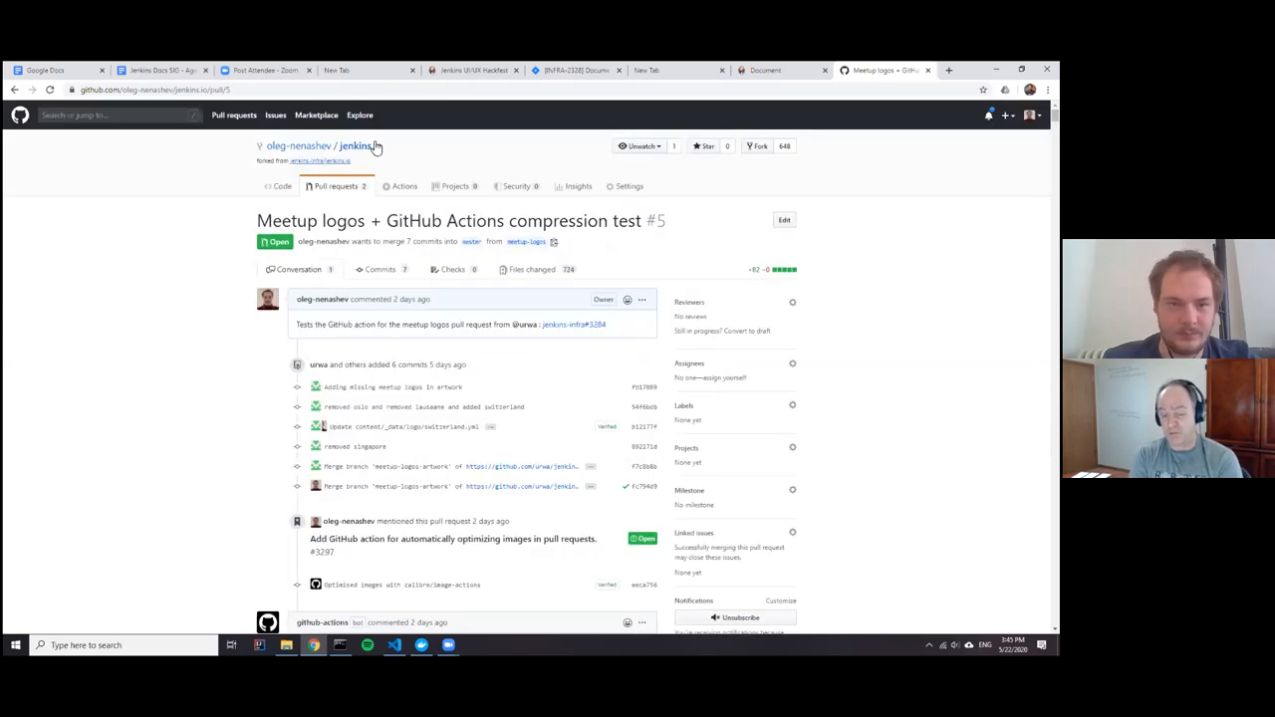
Browse the fork's .github/workflows to compress-images-in-PRs.yml and highlight its JPEG quality value
left_click(361, 145)
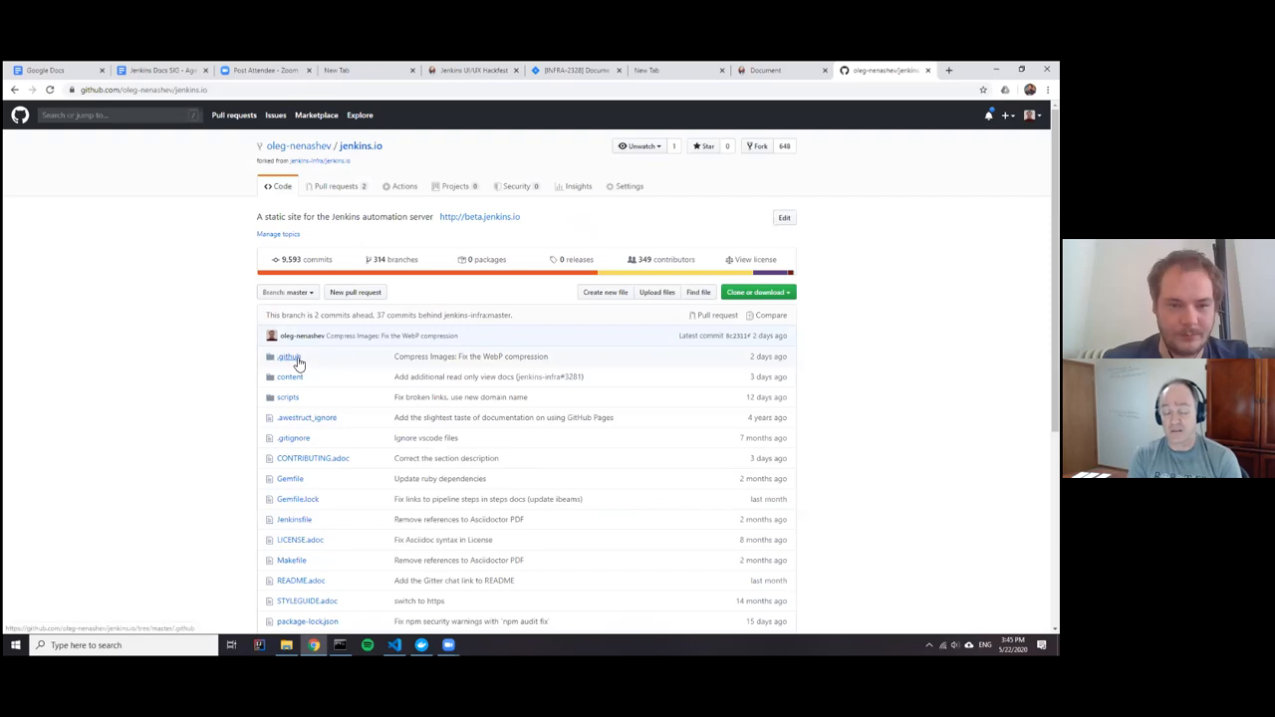
left_click(289, 355)
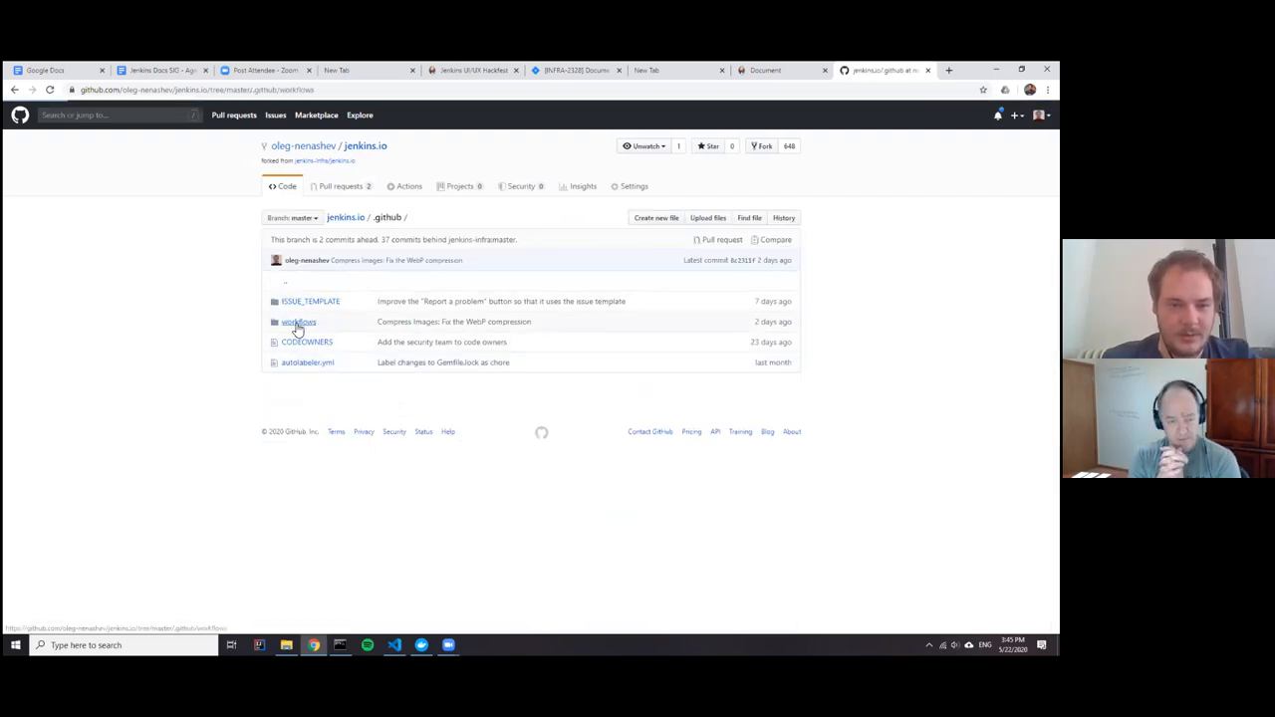
left_click(299, 321)
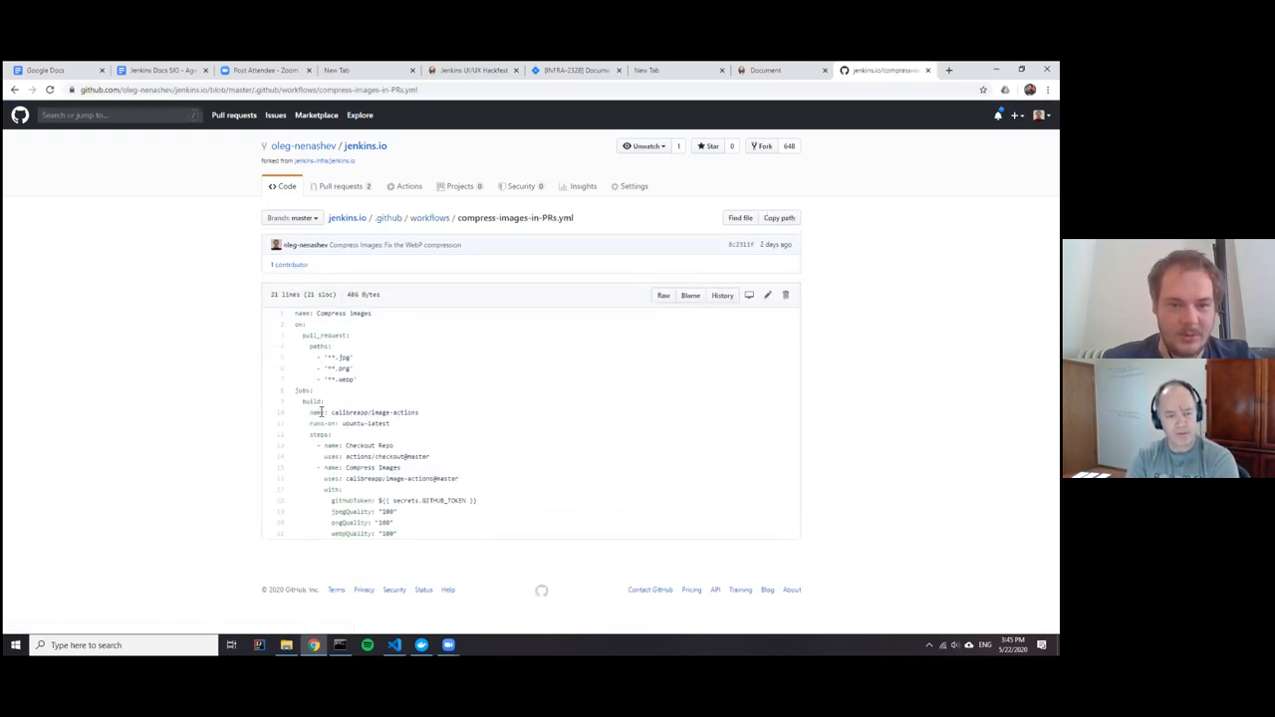
mouse_move(371, 479)
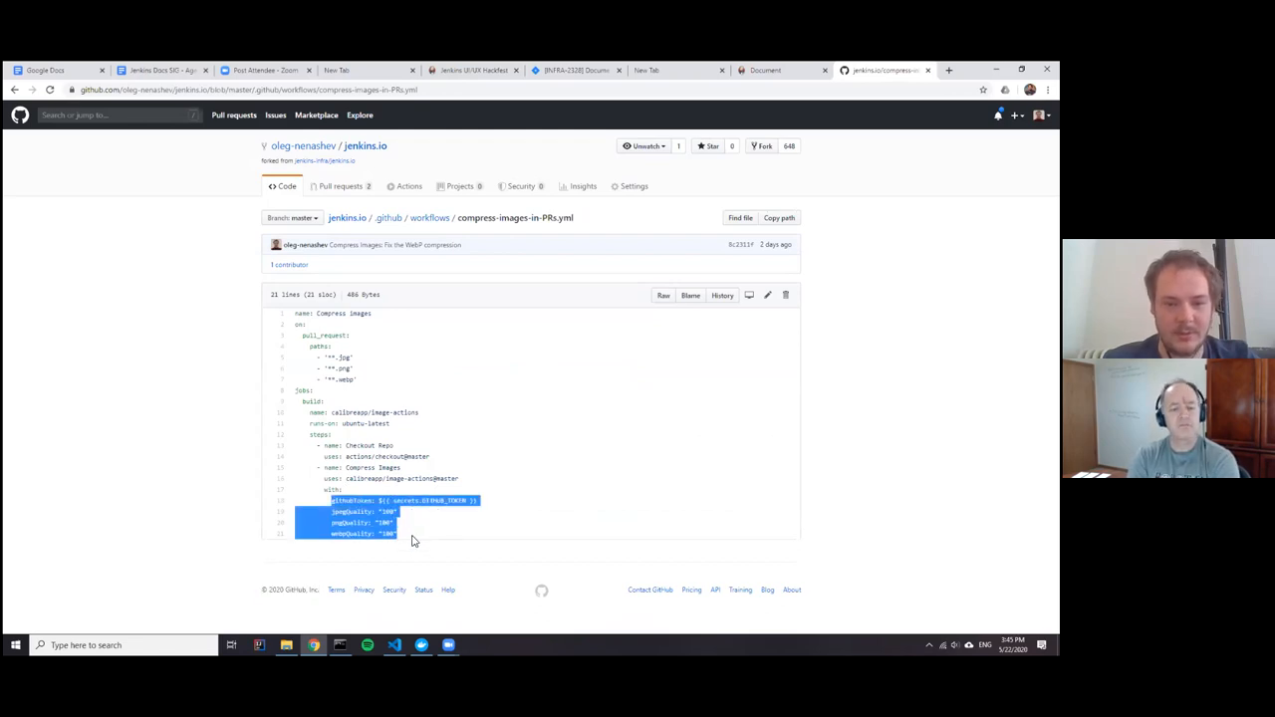
left_click(526, 498)
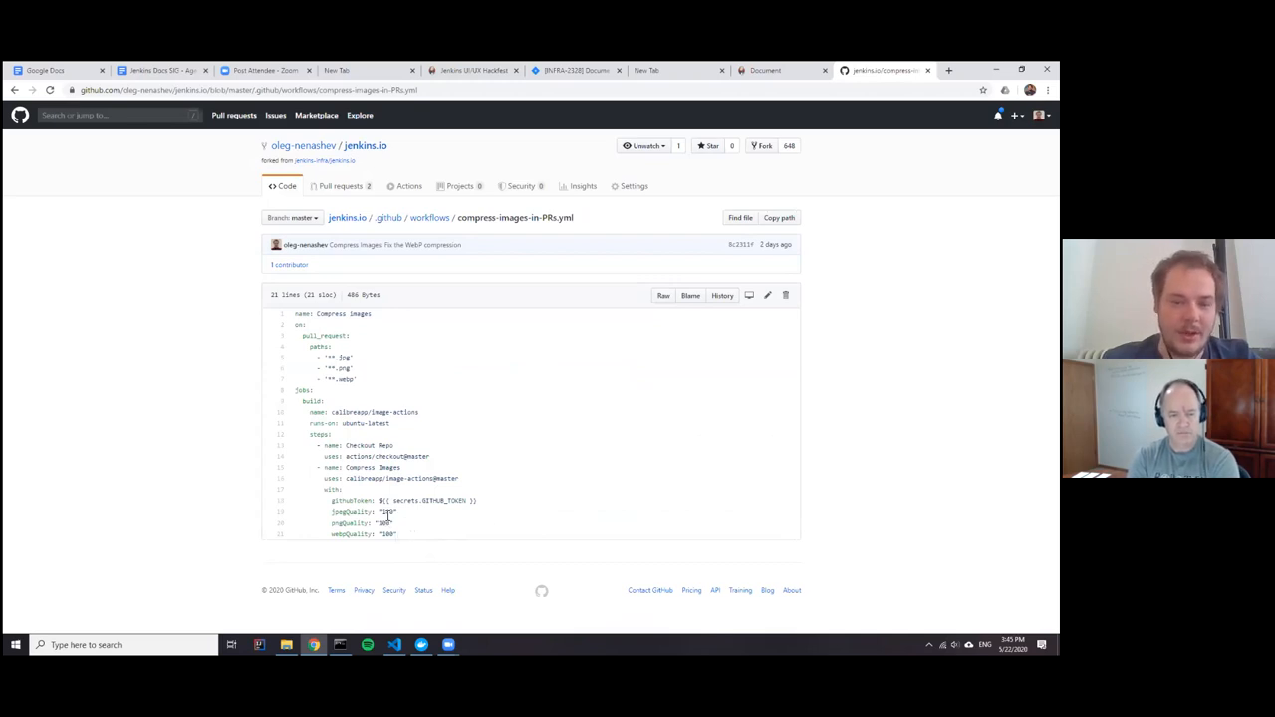
double_click(386, 510)
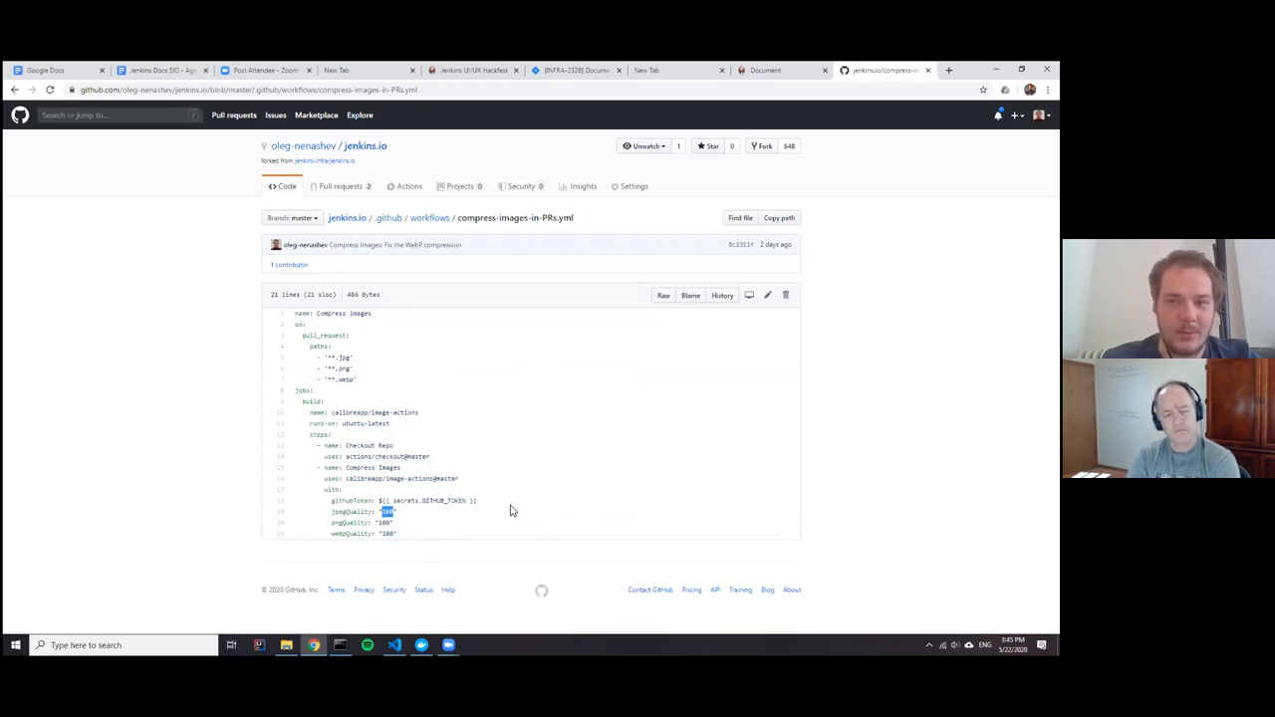
mouse_move(399, 488)
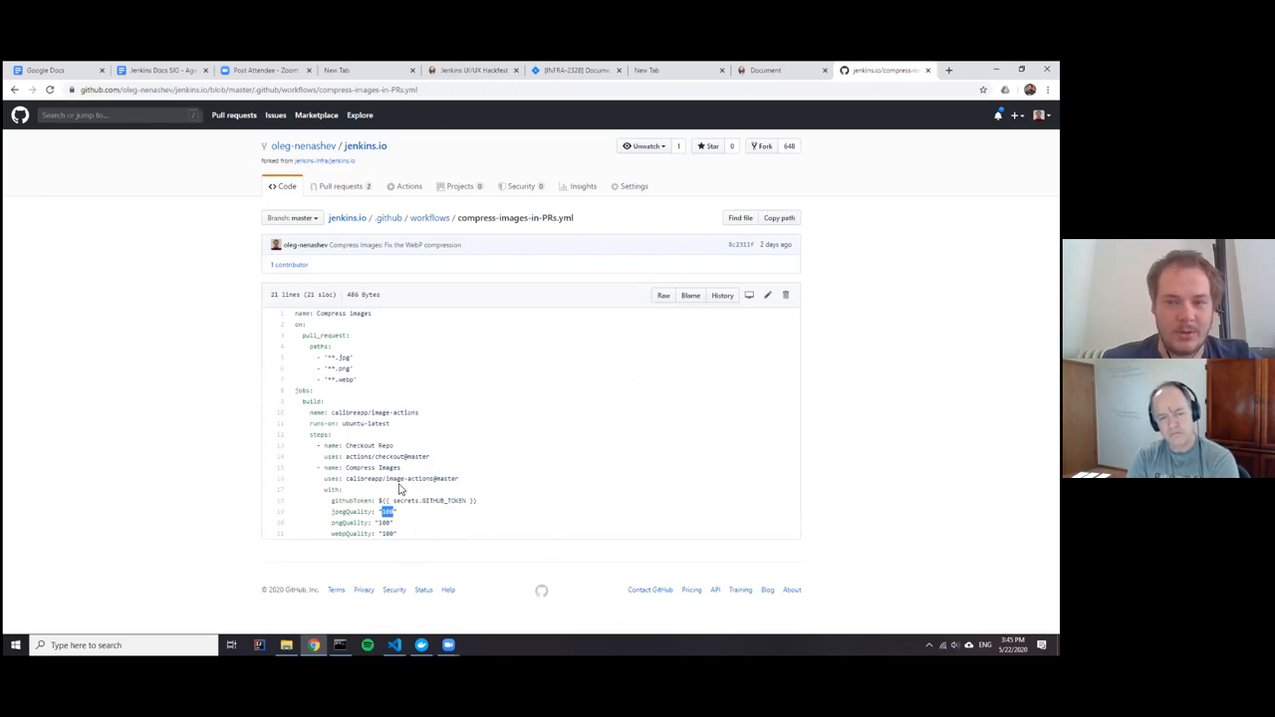
mouse_move(362, 489)
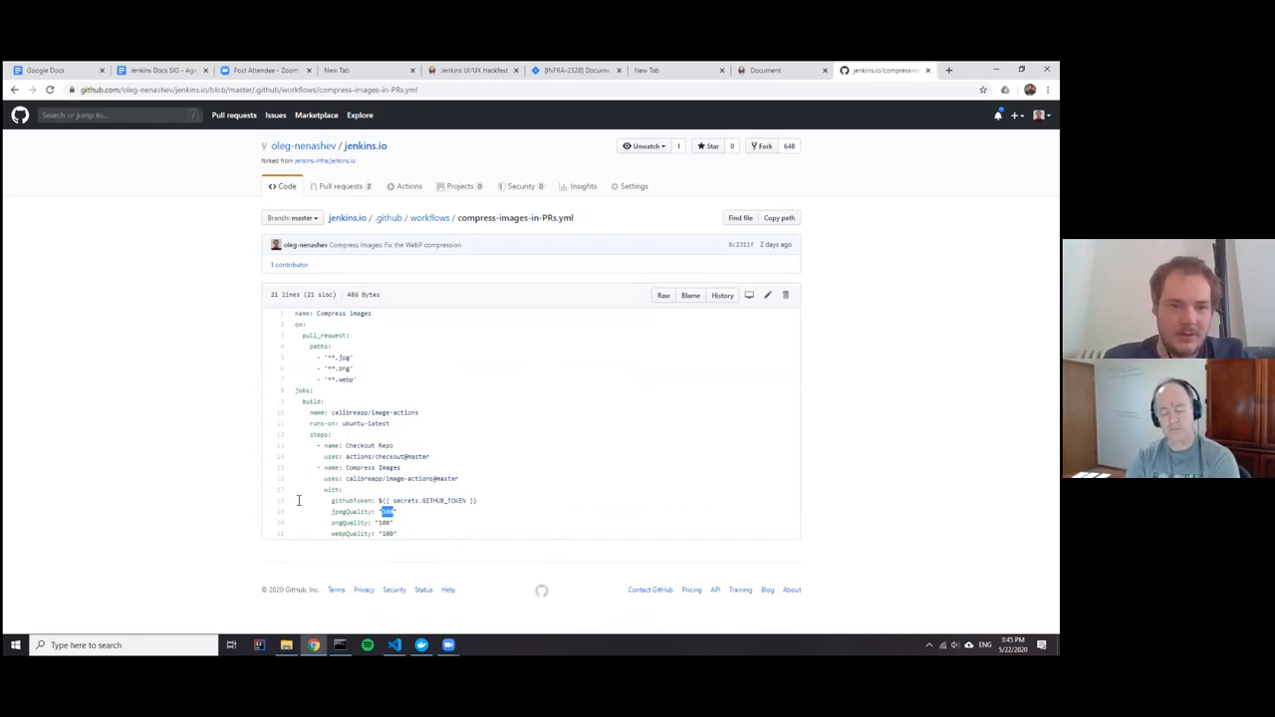
mouse_move(315, 426)
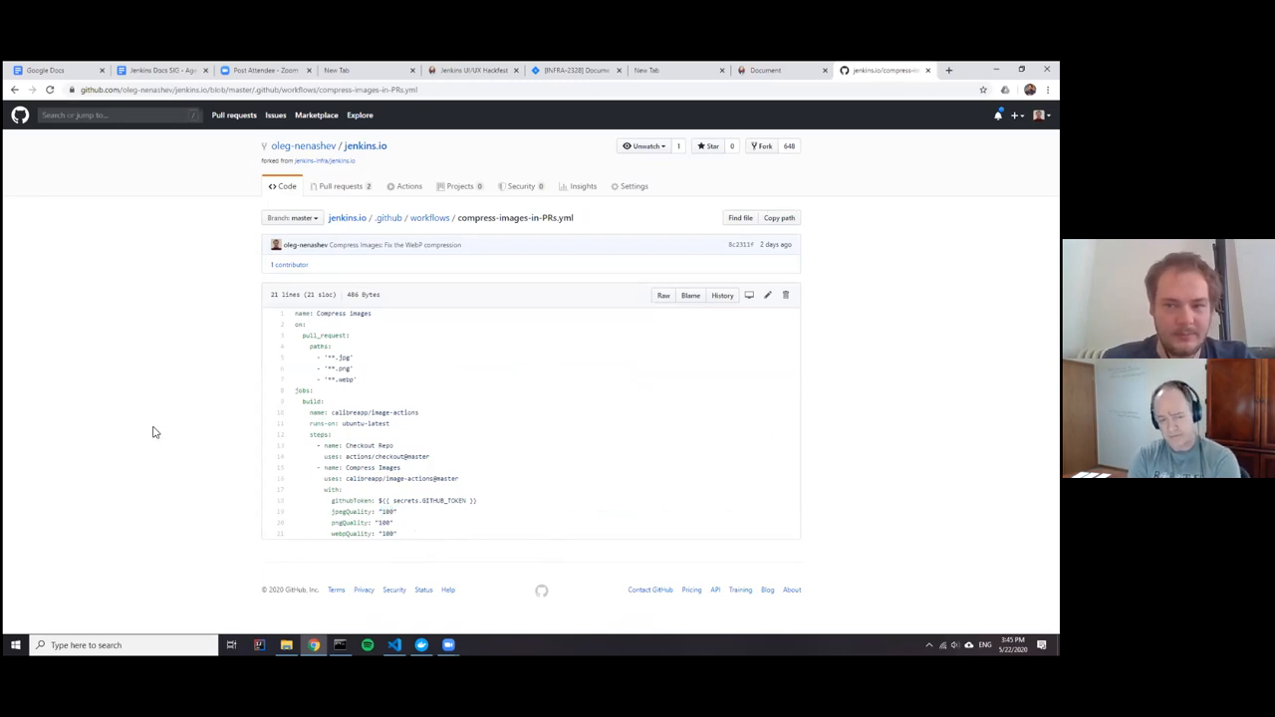
mouse_move(143, 431)
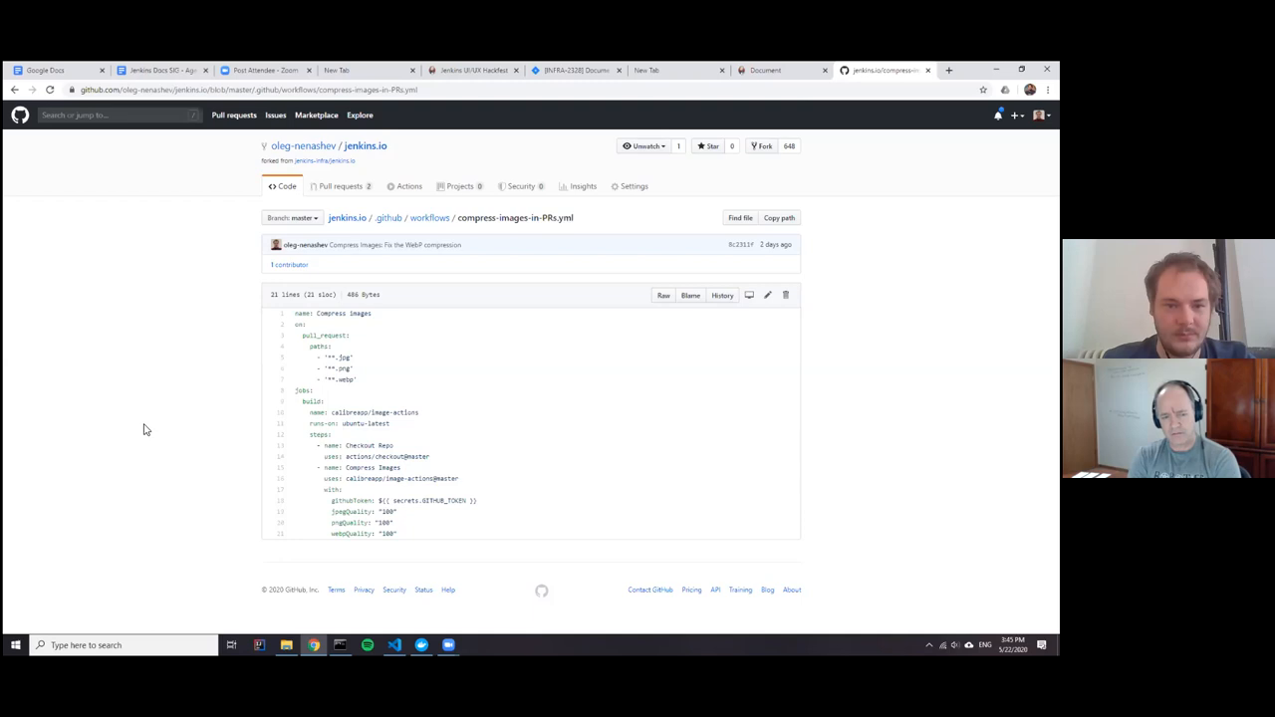
mouse_move(422, 542)
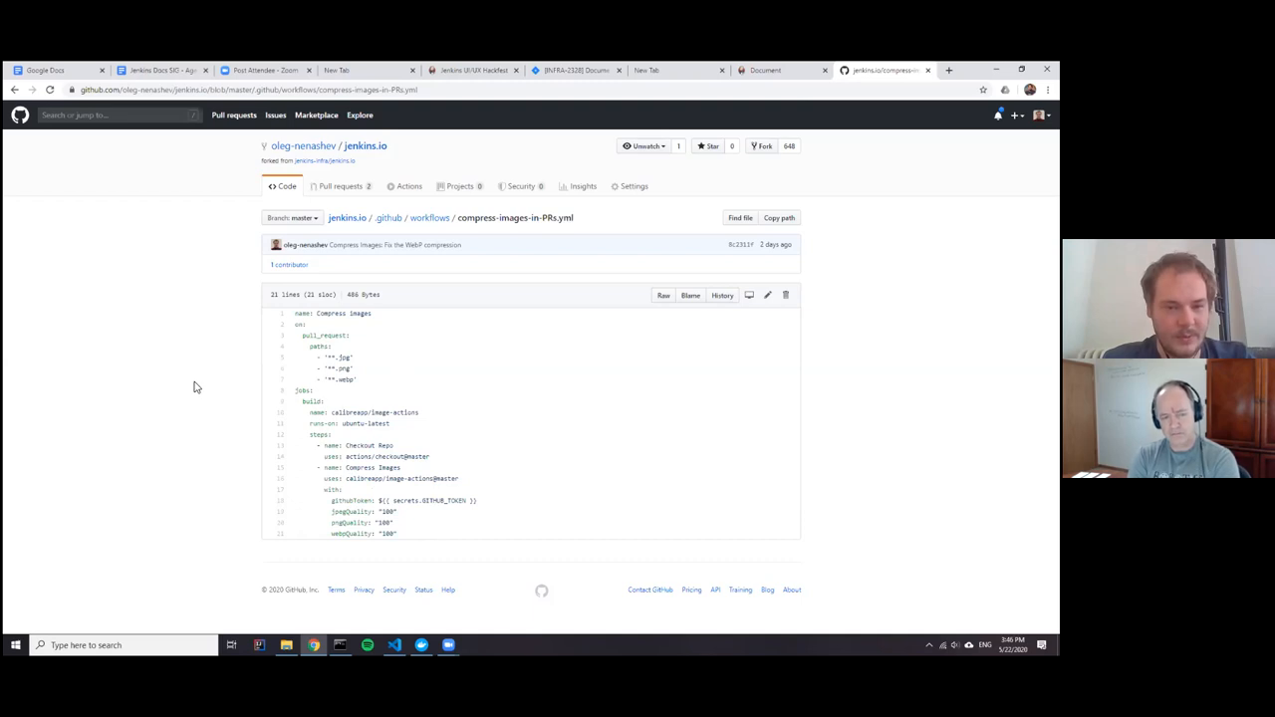
mouse_move(646, 456)
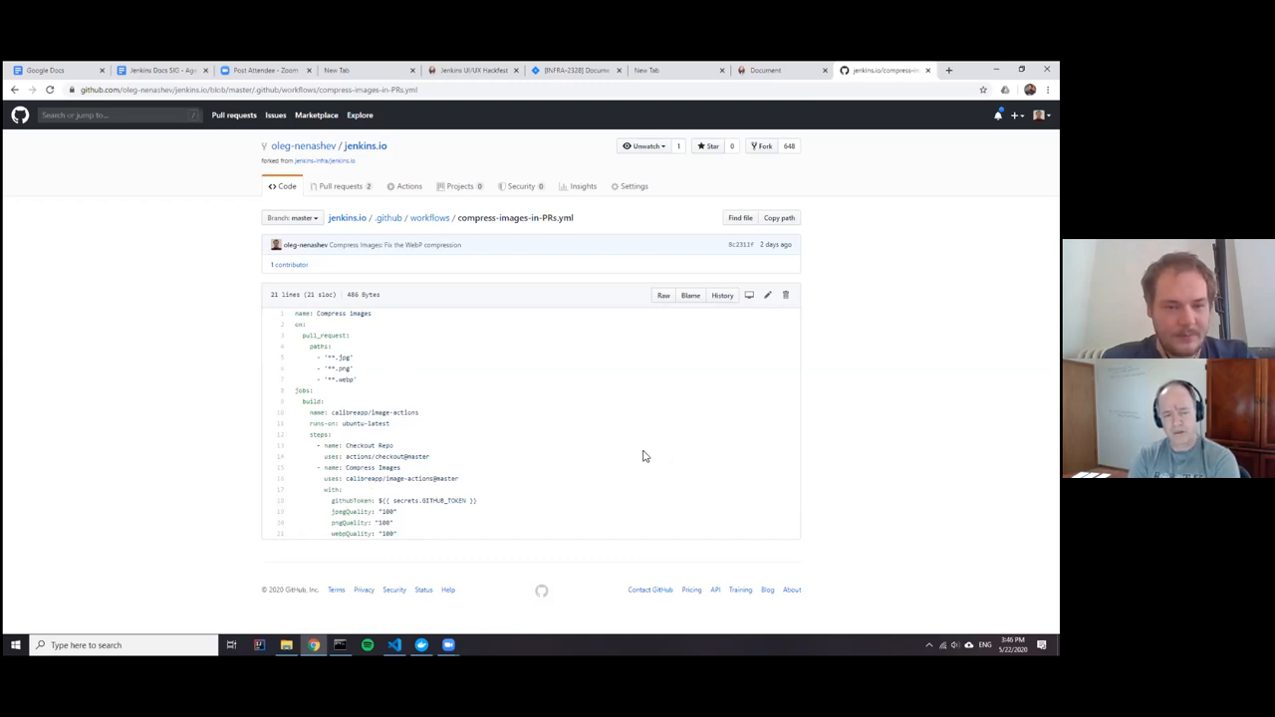
mouse_move(514, 383)
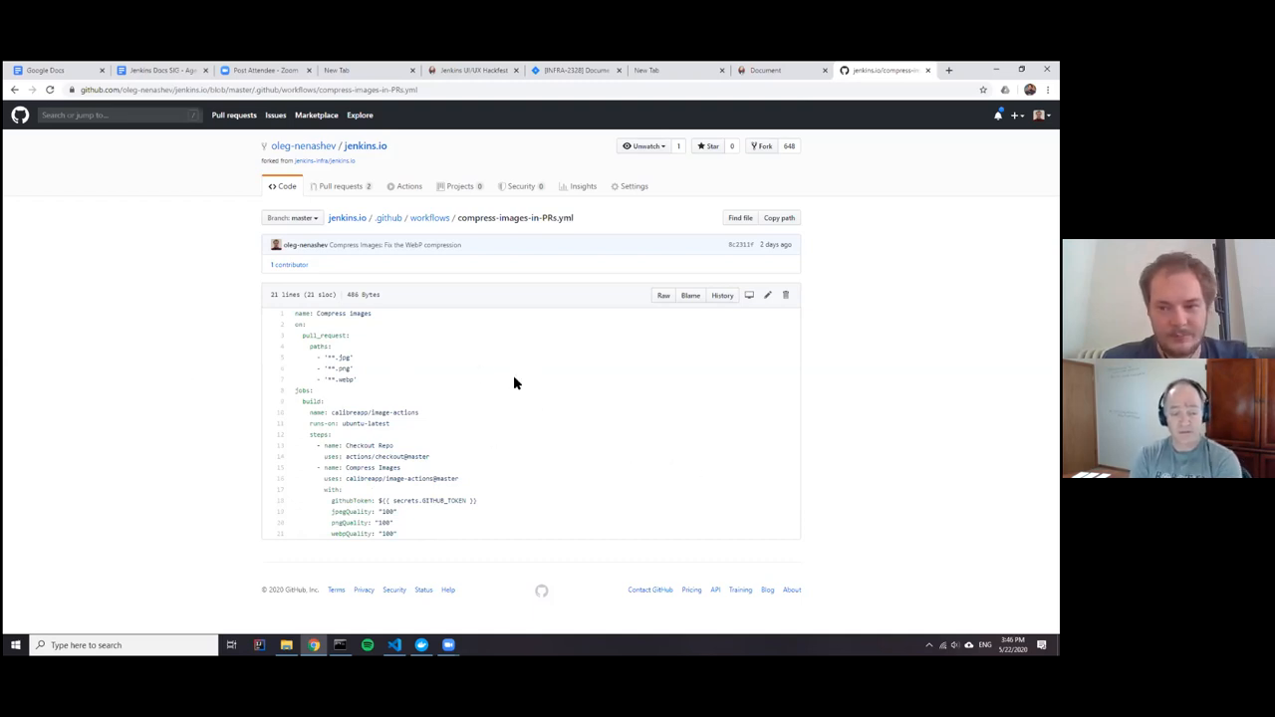
mouse_move(598, 475)
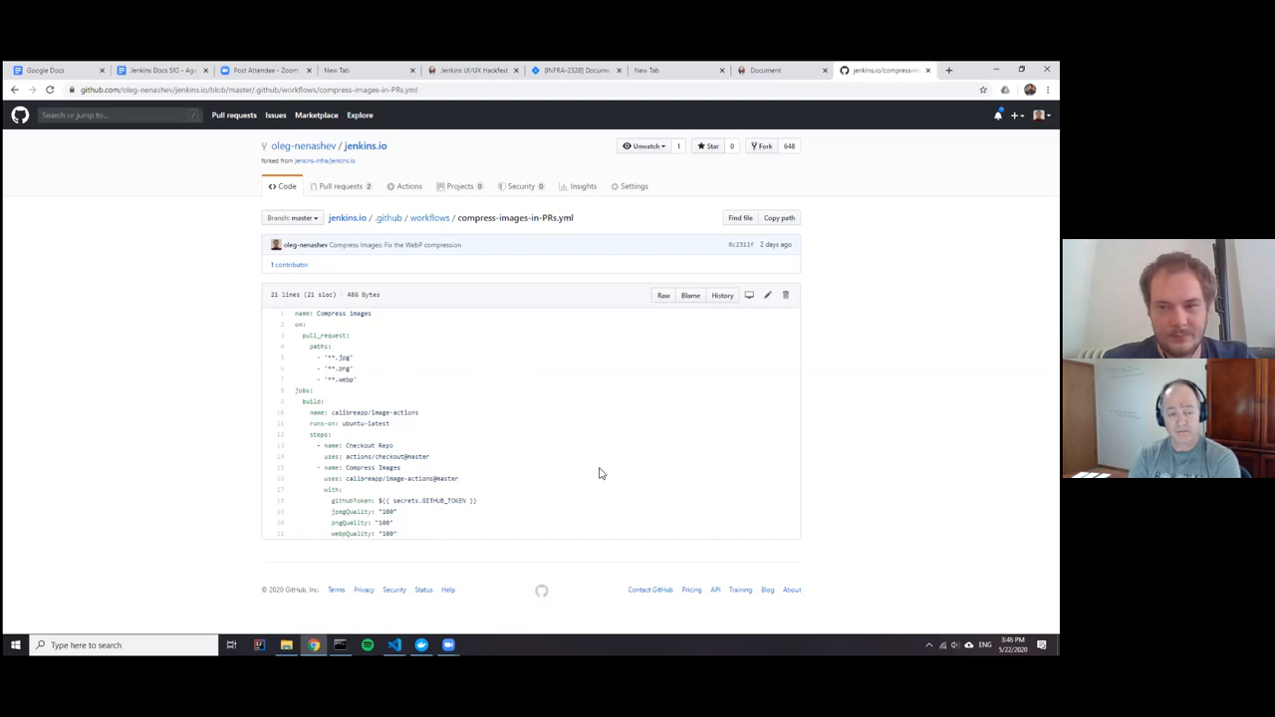
mouse_move(390, 295)
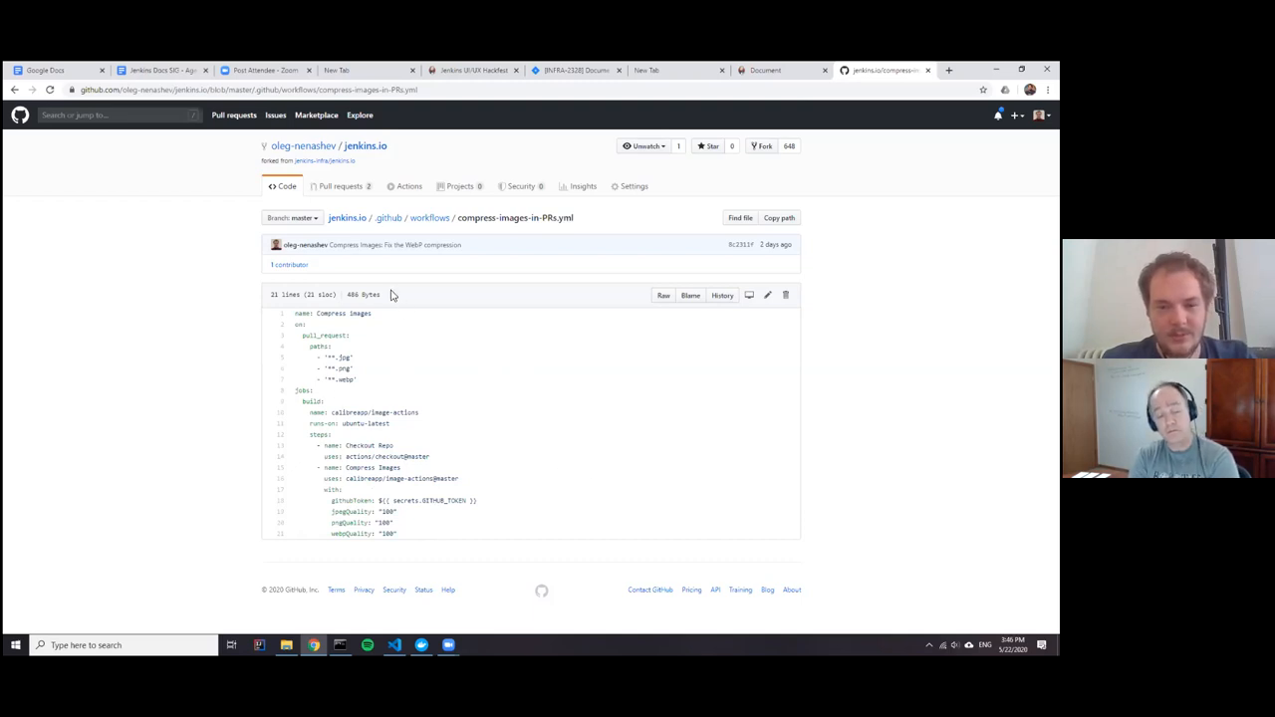
mouse_move(817, 622)
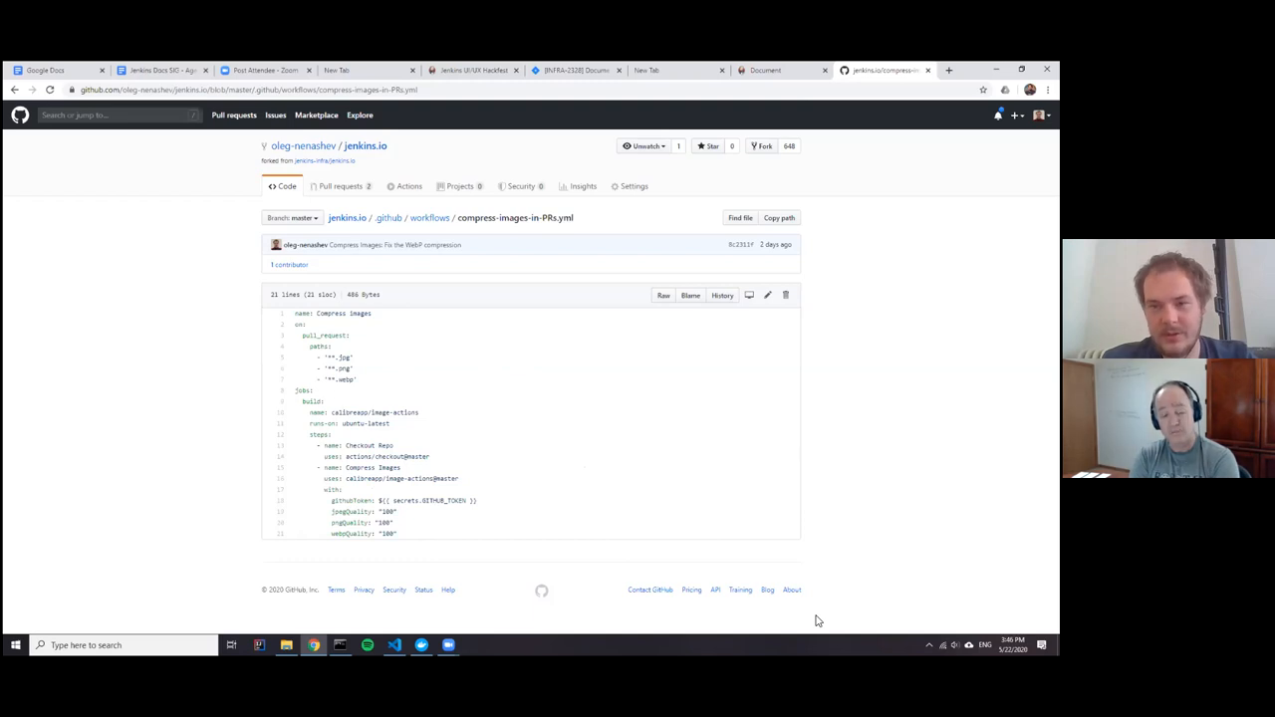